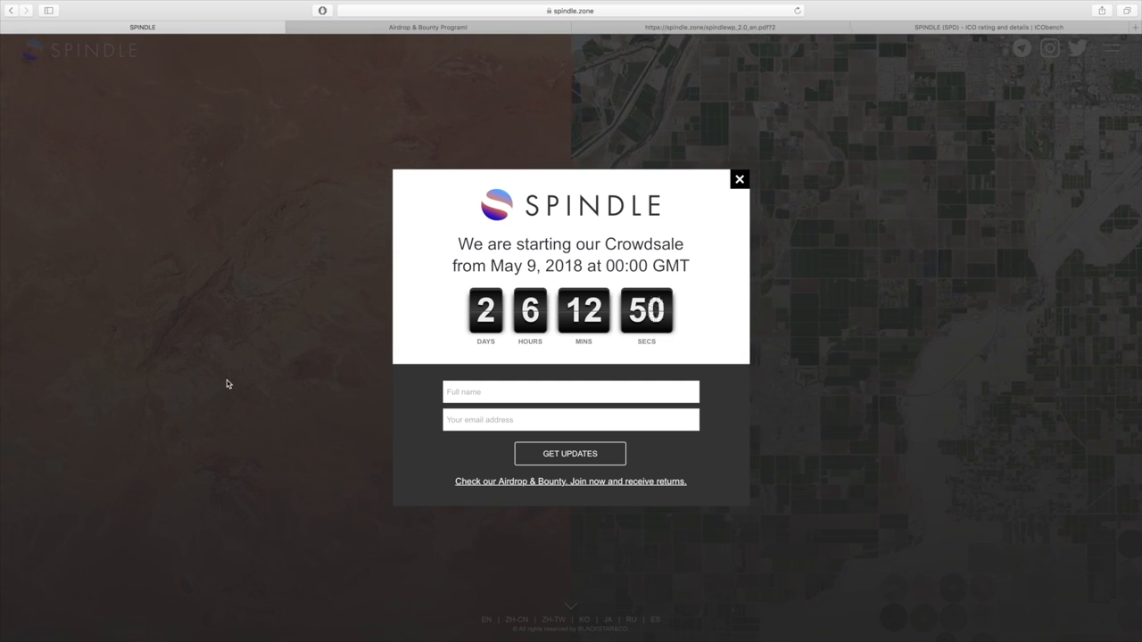
mouse_move(239, 389)
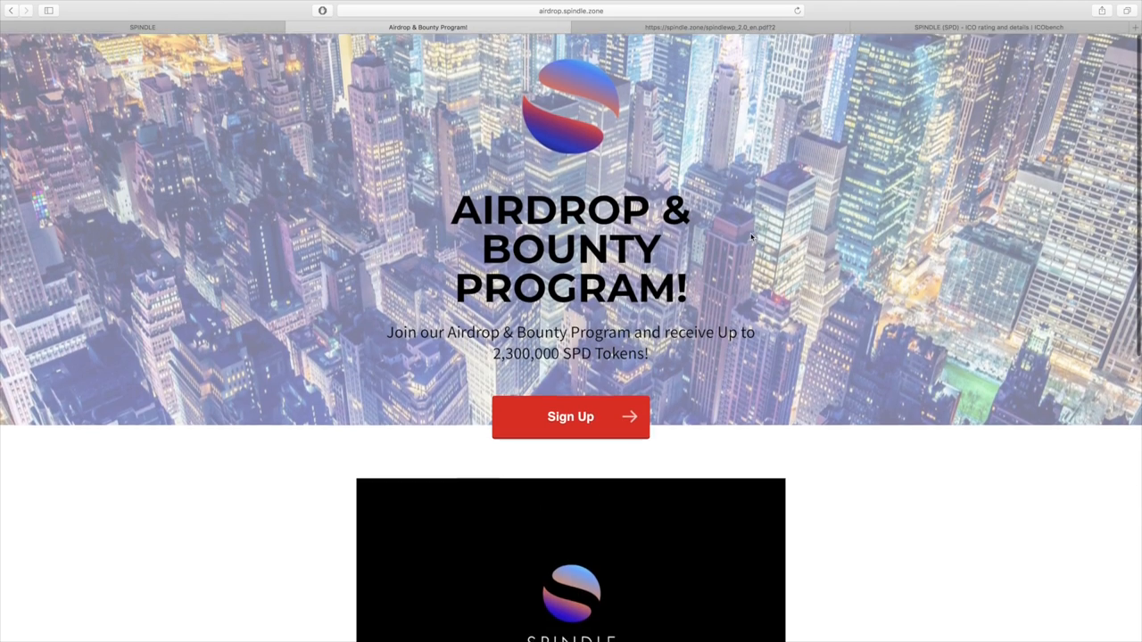
mouse_move(839, 339)
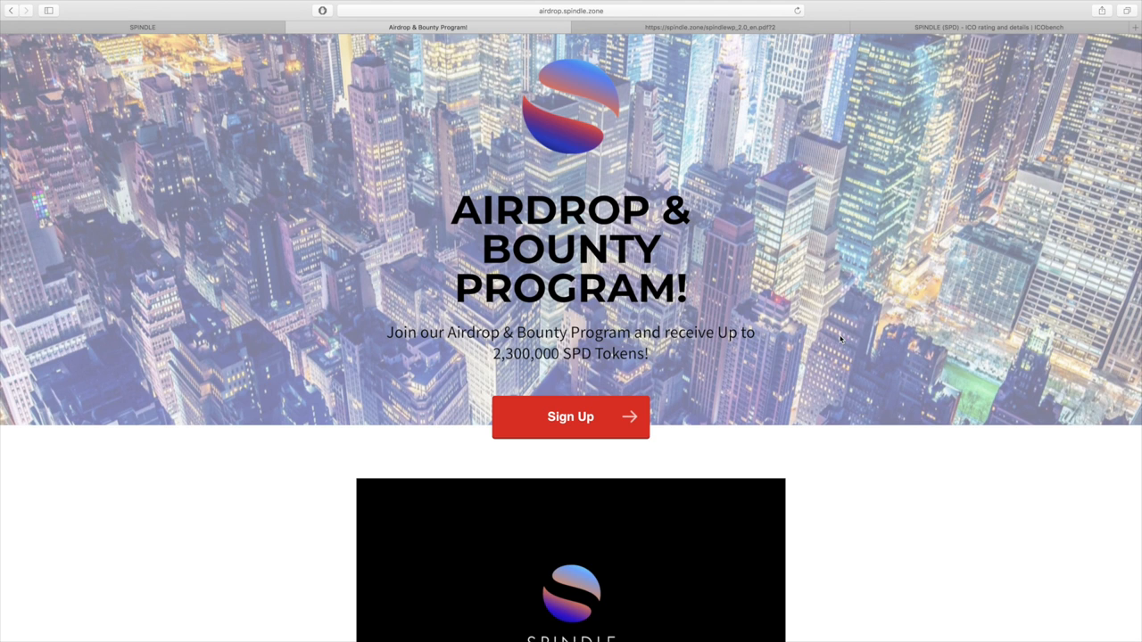
mouse_move(853, 393)
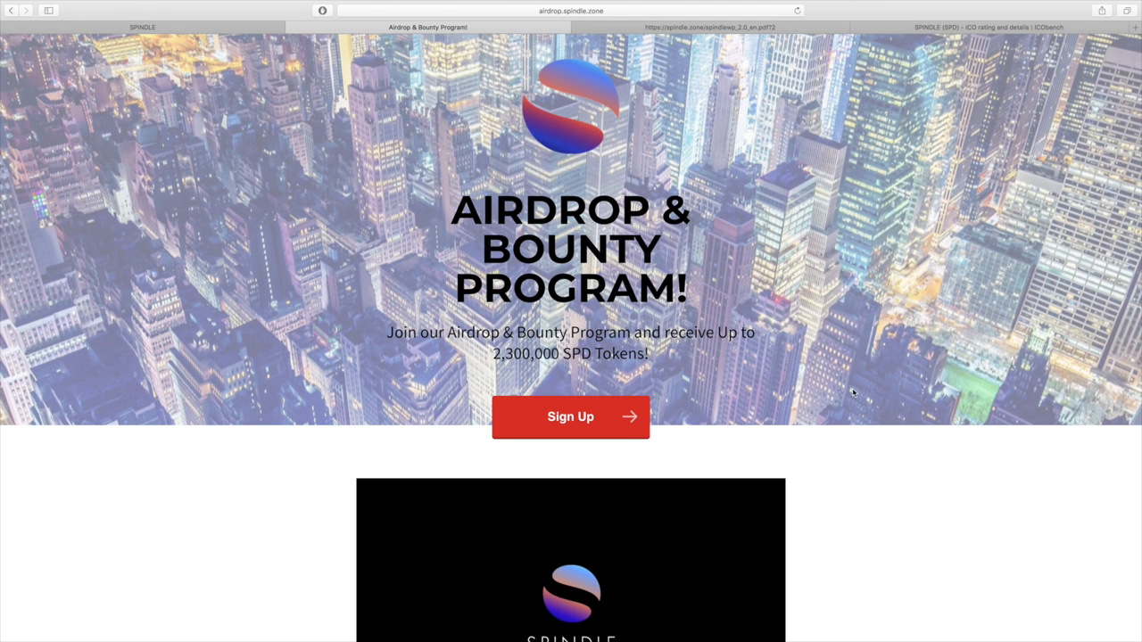
mouse_move(875, 439)
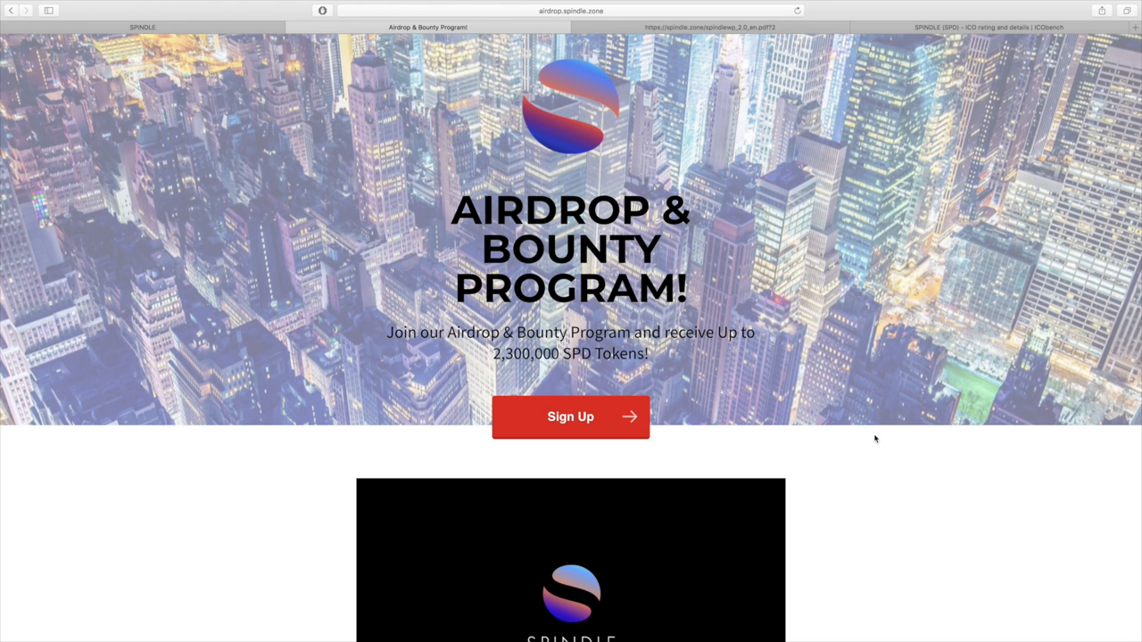
Scroll down the SPINDLE airdrop page to read through the airdrop rules
scroll(down, 3)
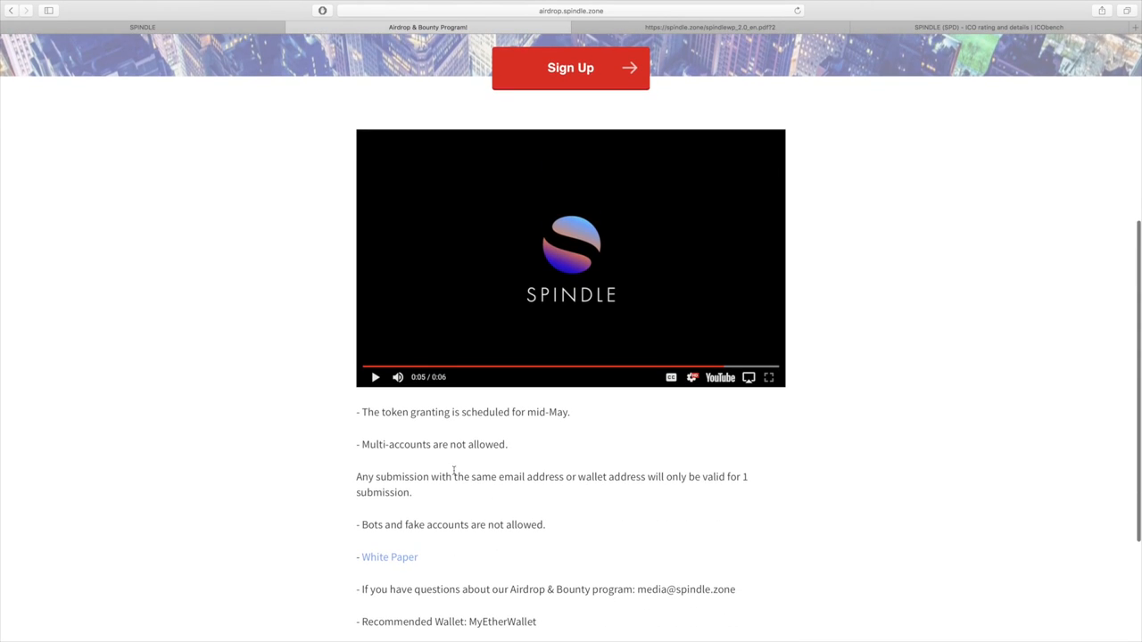
scroll(down, 3)
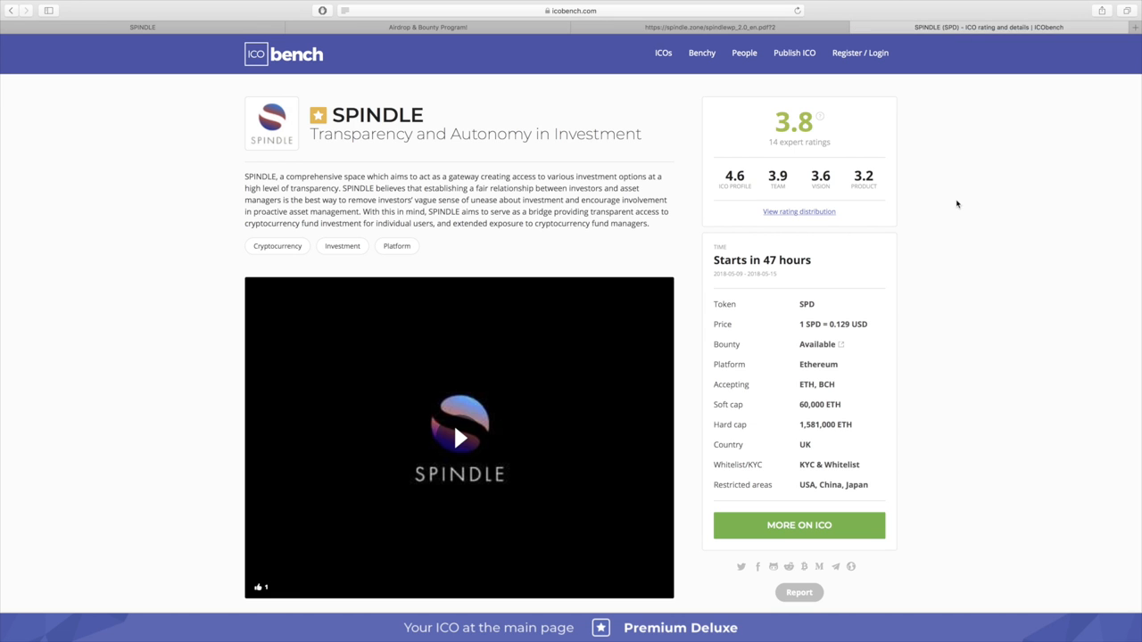
mouse_move(924, 236)
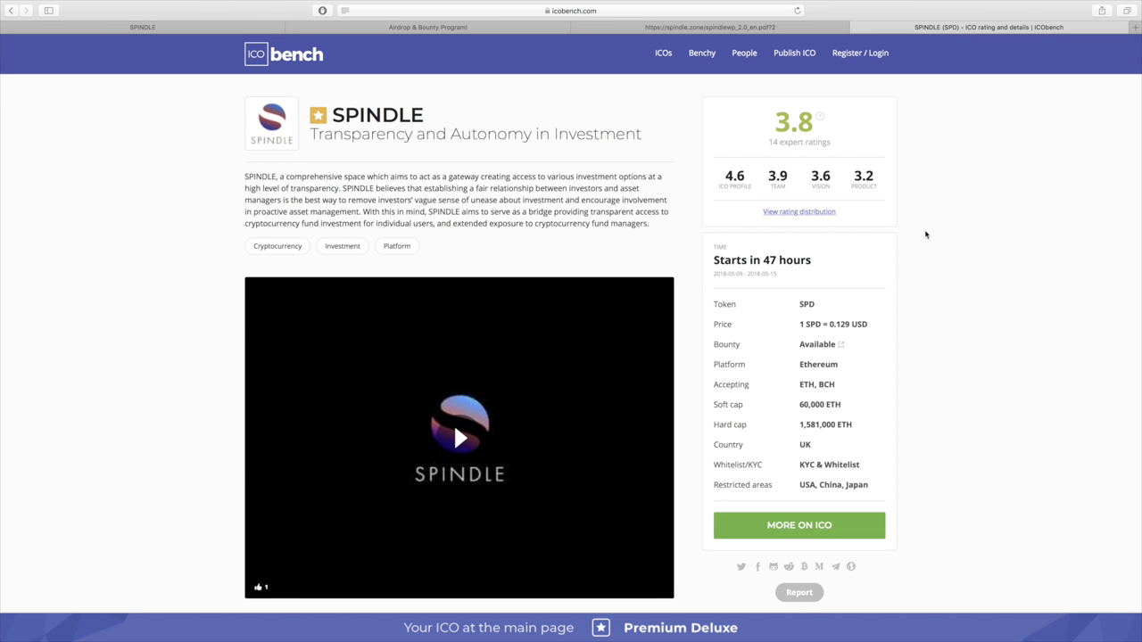
mouse_move(939, 271)
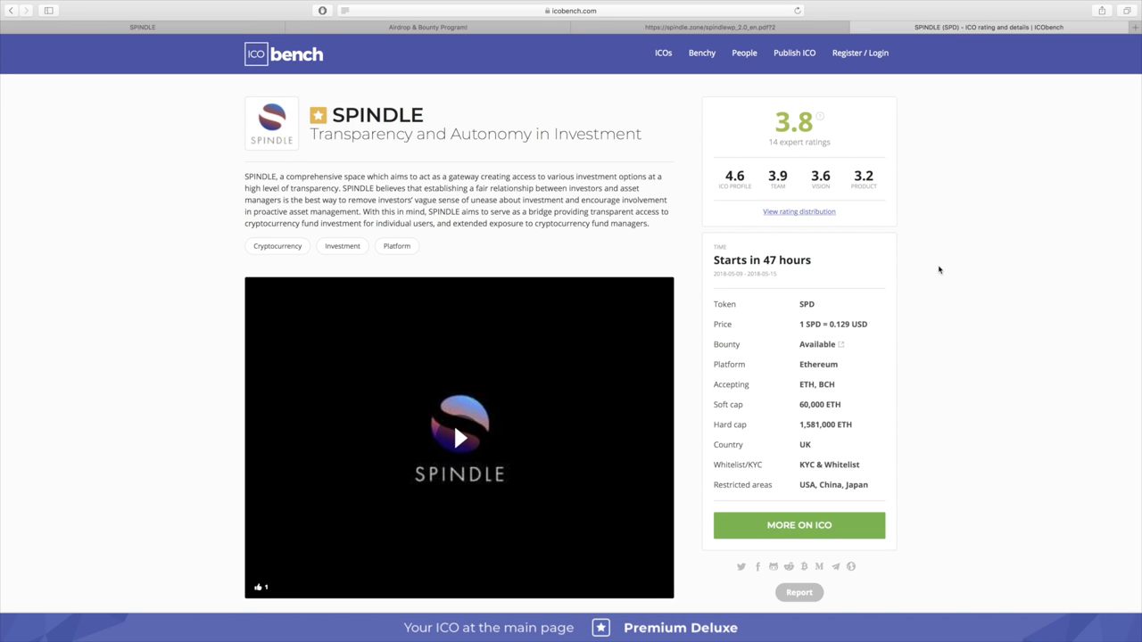
mouse_move(806, 128)
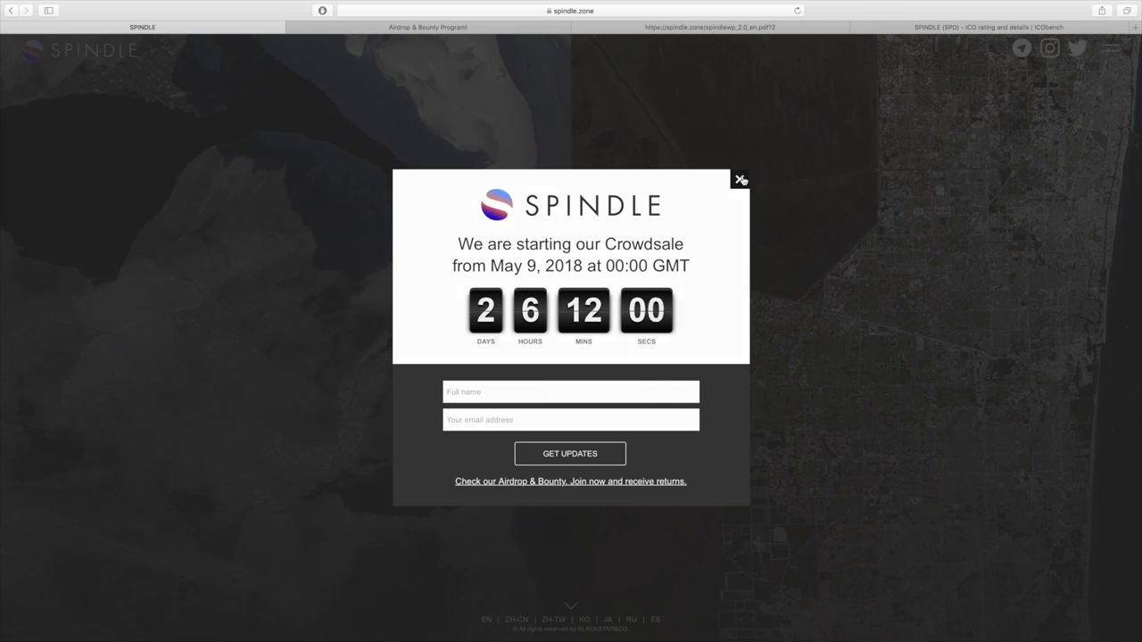
Close the crowdsale countdown popup and scroll to the Our Challenge section
click(740, 179)
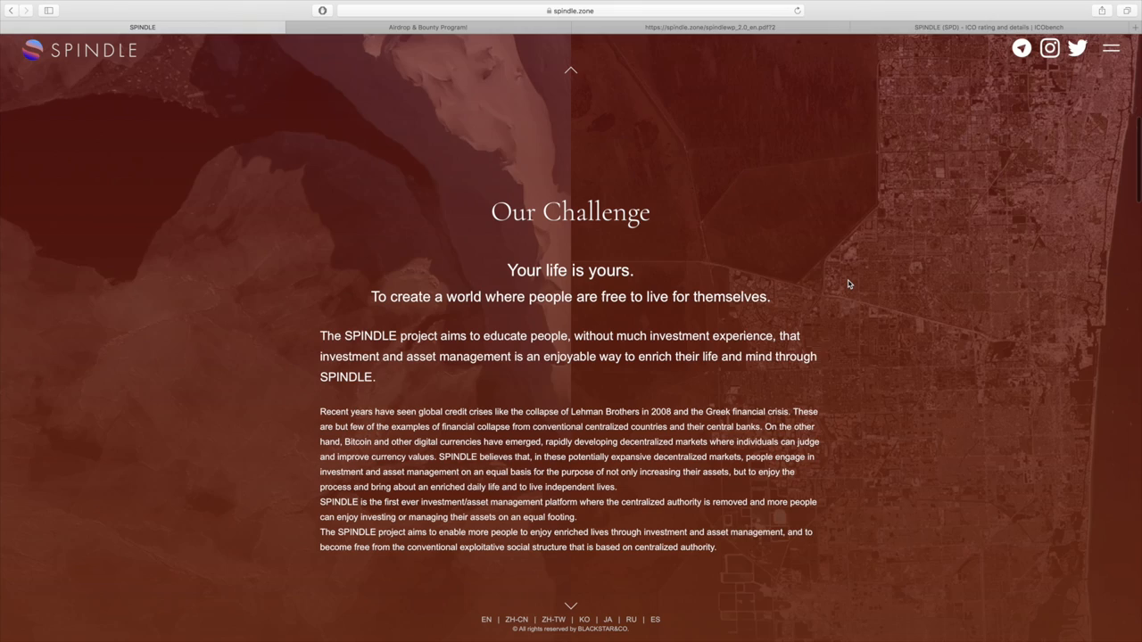
scroll(down, 3)
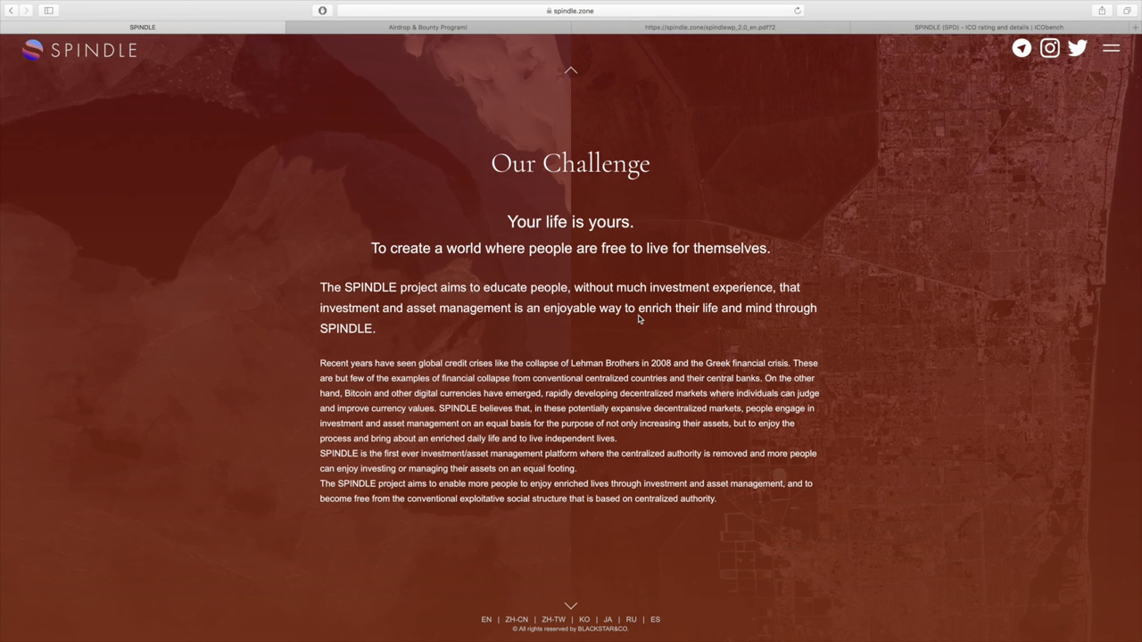
mouse_move(835, 339)
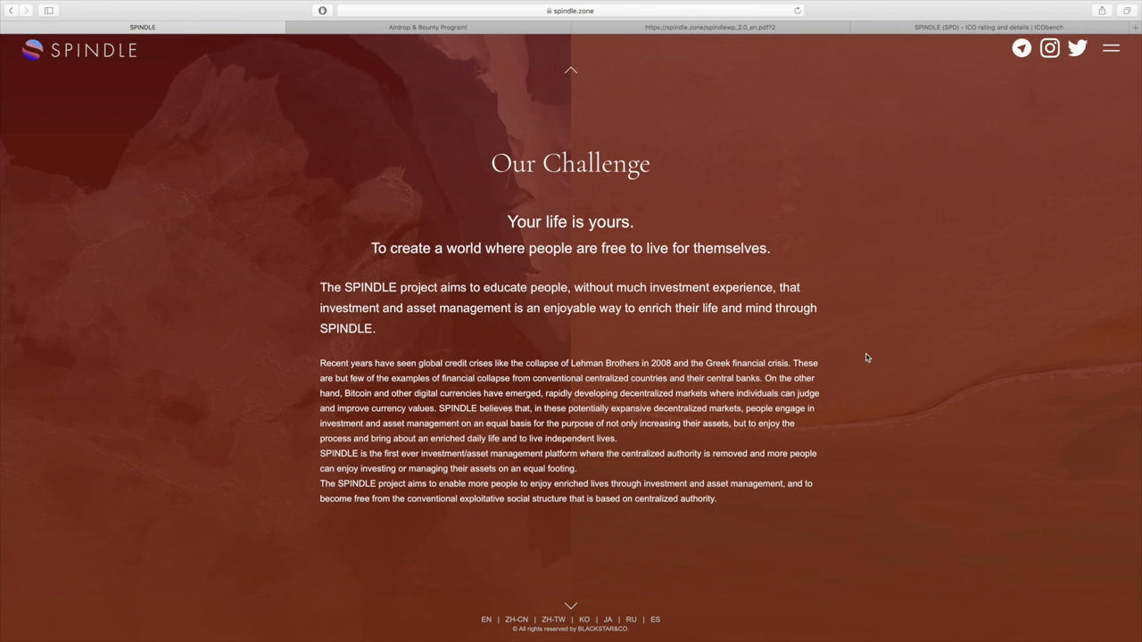
scroll(down, 3)
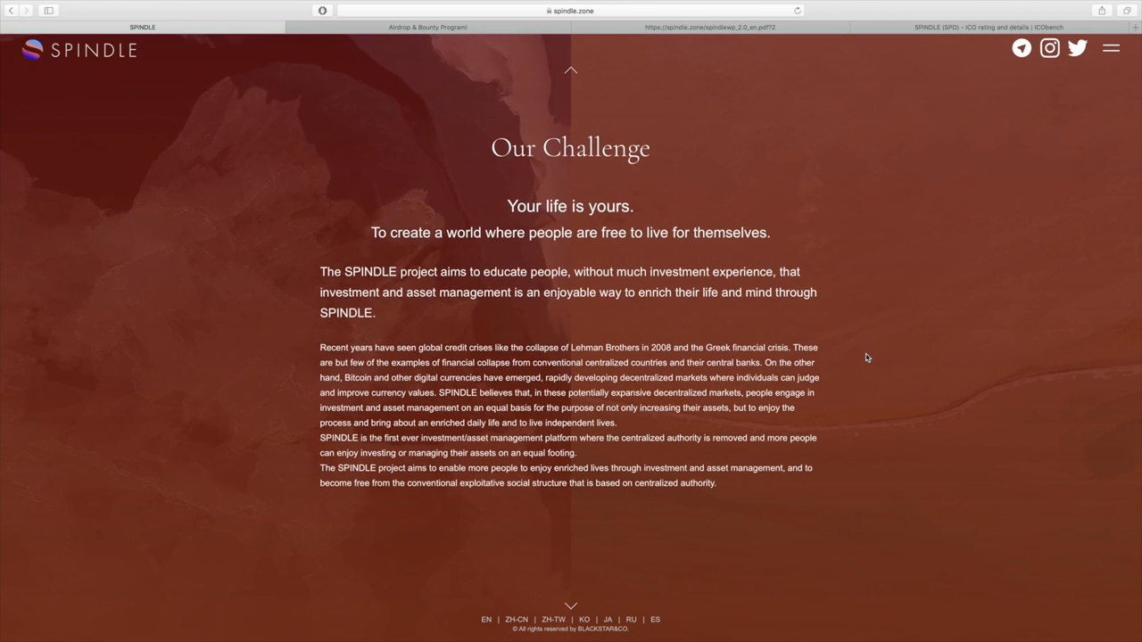
mouse_move(860, 389)
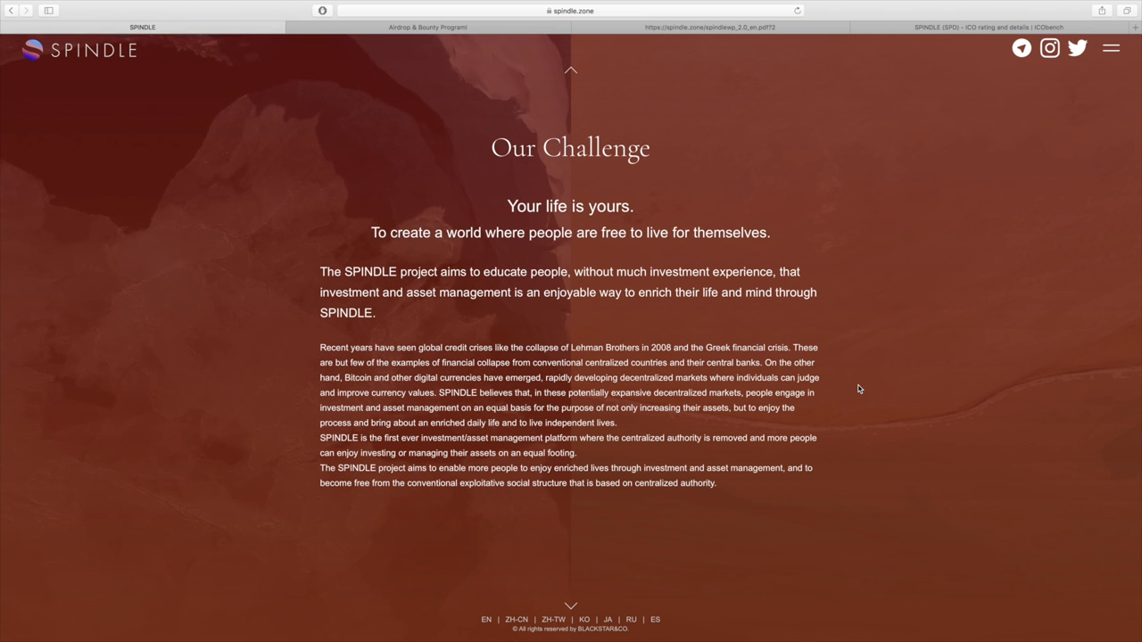
mouse_move(837, 428)
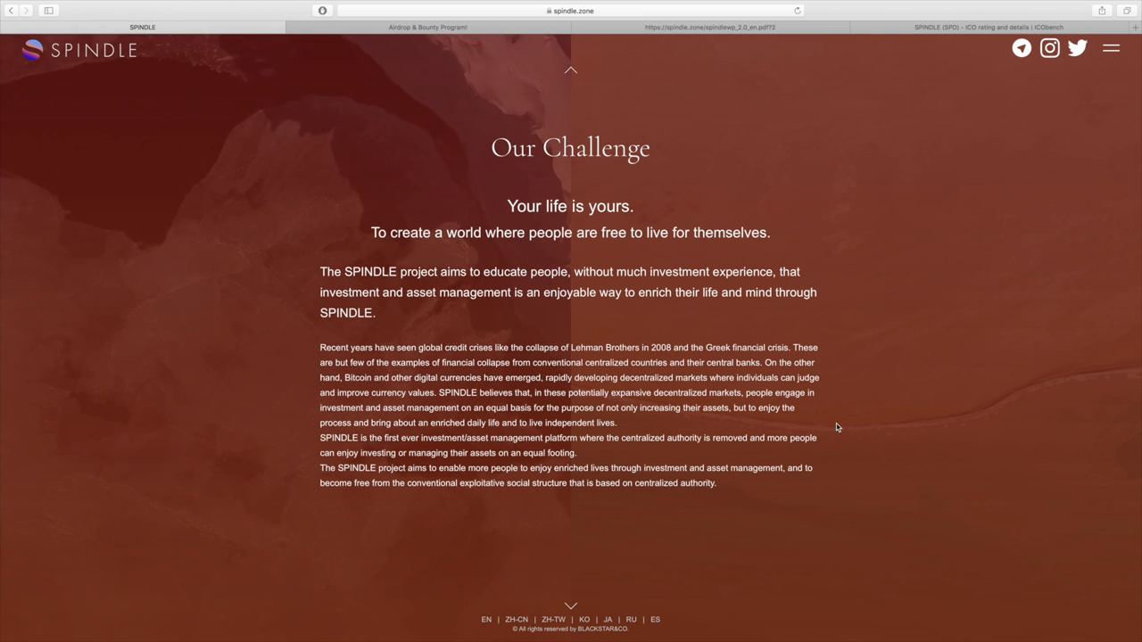
Scroll down to the Spindle platform section and skim its first paragraph
scroll(down, 3)
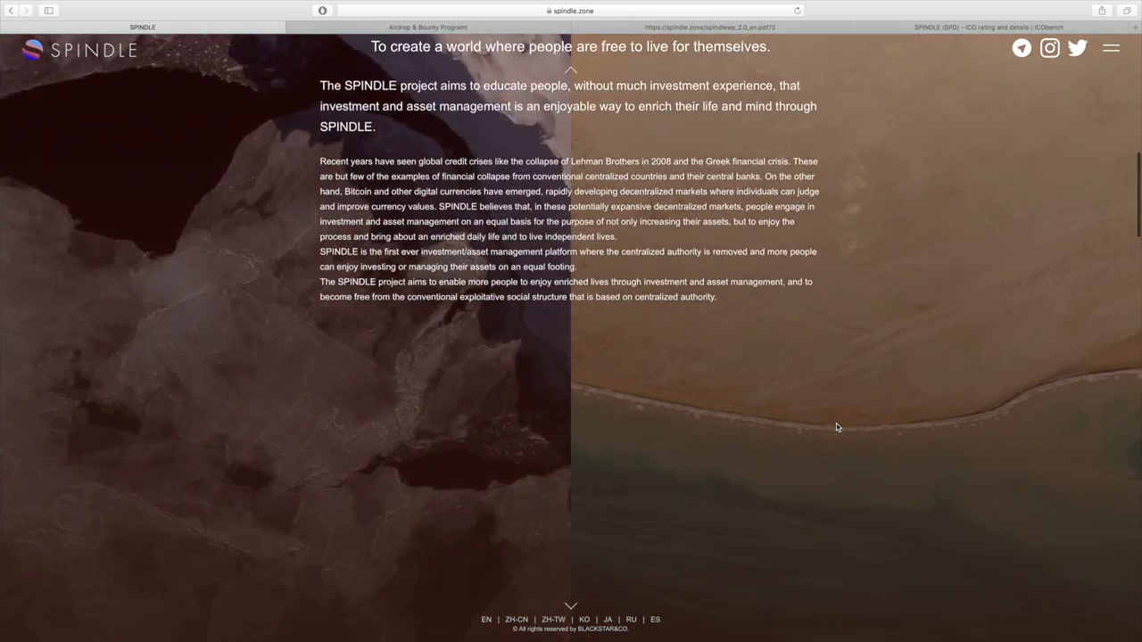
scroll(down, 3)
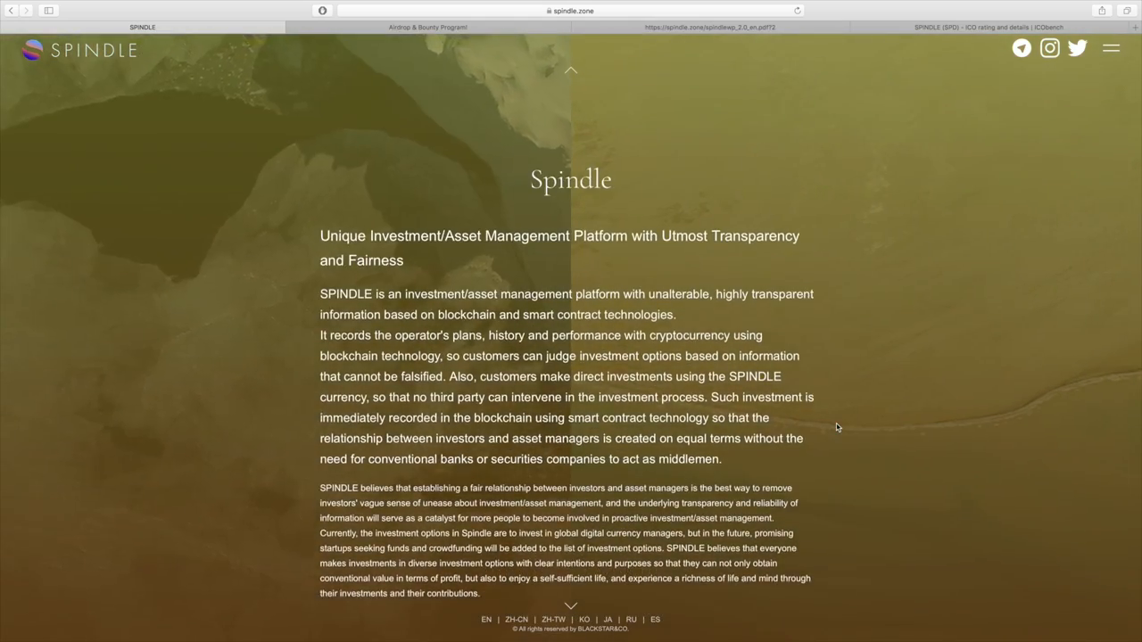
scroll(down, 3)
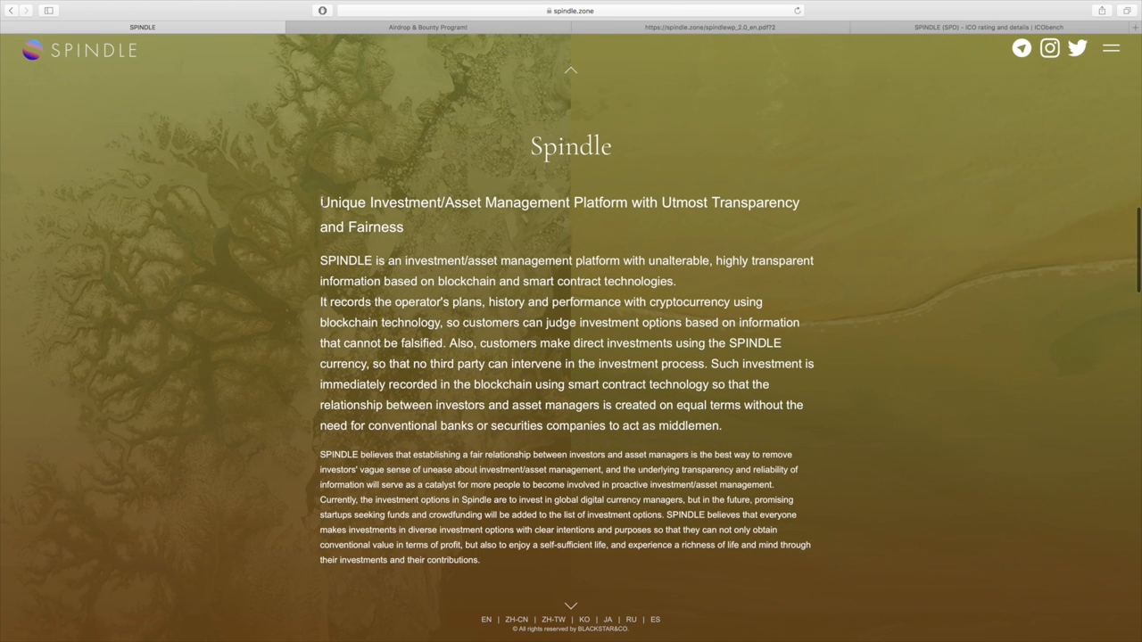
drag(322, 203, 524, 203)
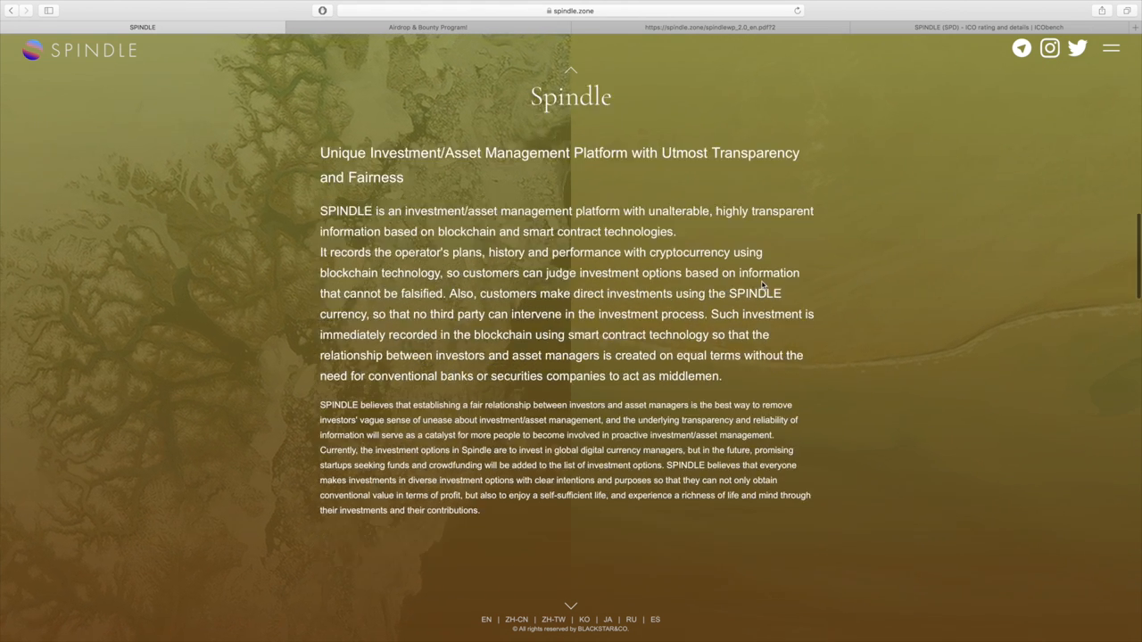
scroll(down, 3)
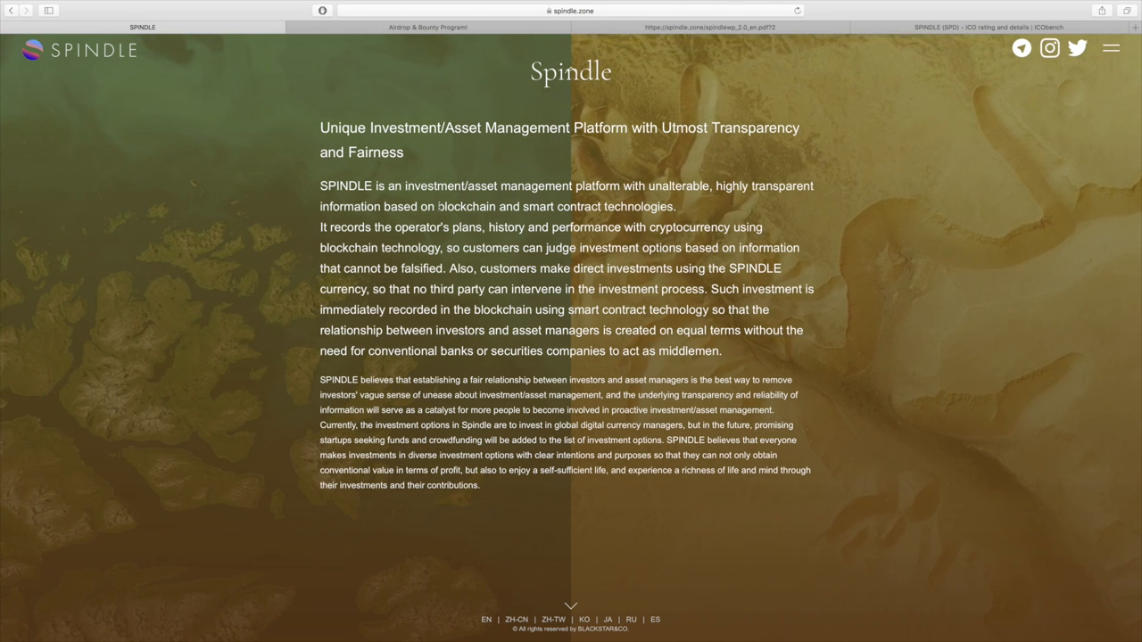
Highlight the phrase 'blockchain and smart contract technologies', clear it, and read on
drag(439, 207, 677, 207)
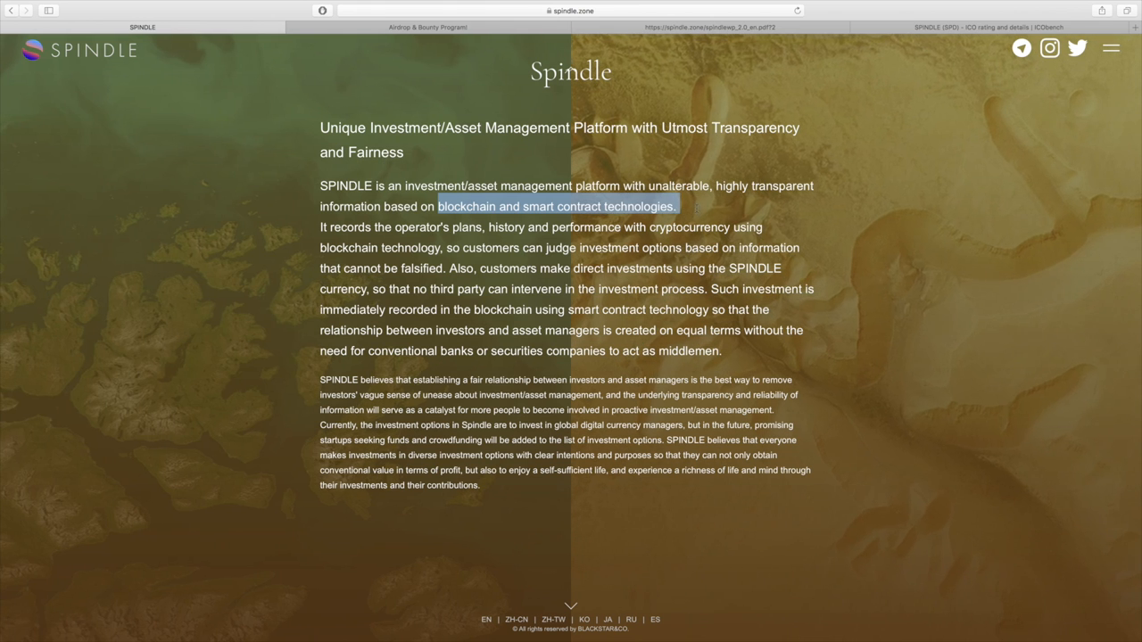
click(865, 284)
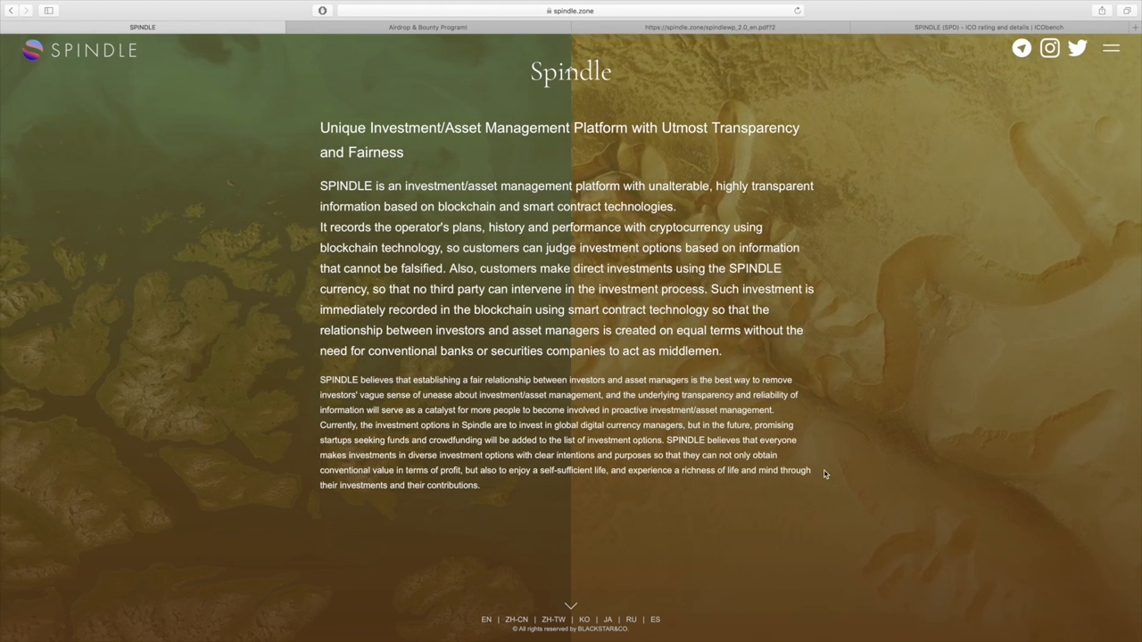
scroll(down, 3)
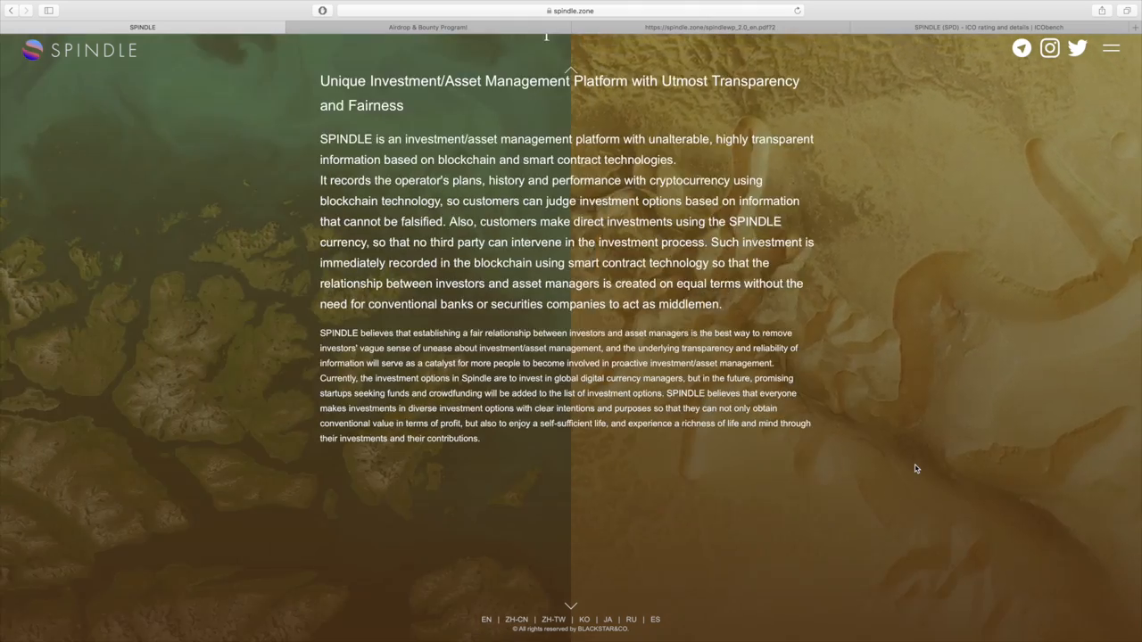
Scroll past Members / Advisors and Media / News down to the News list
scroll(down, 3)
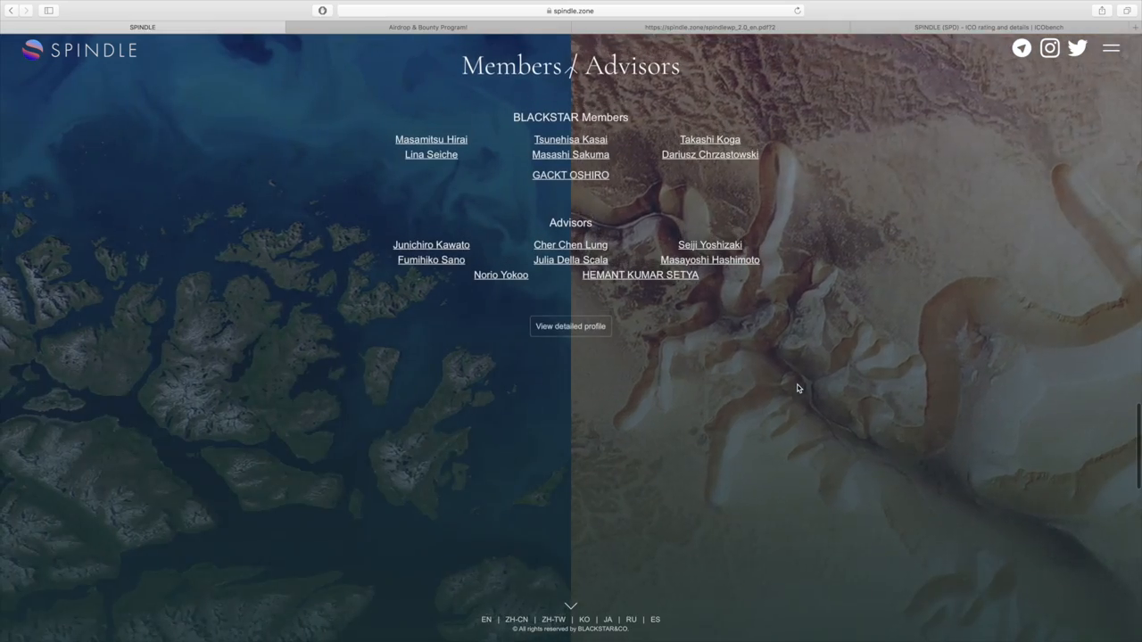
scroll(down, 3)
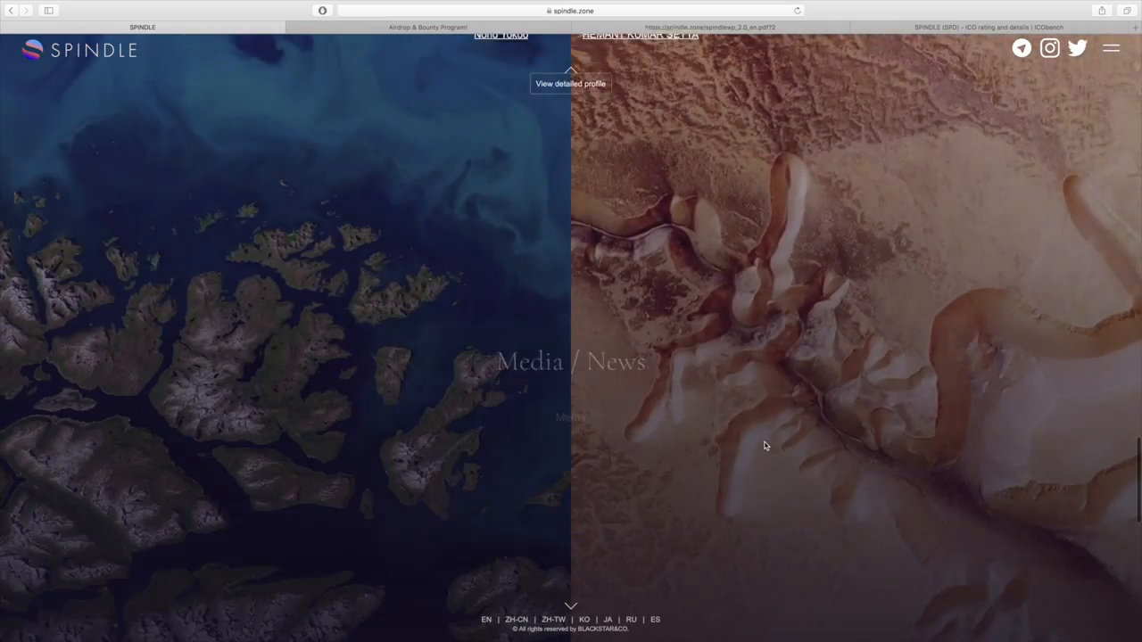
scroll(down, 3)
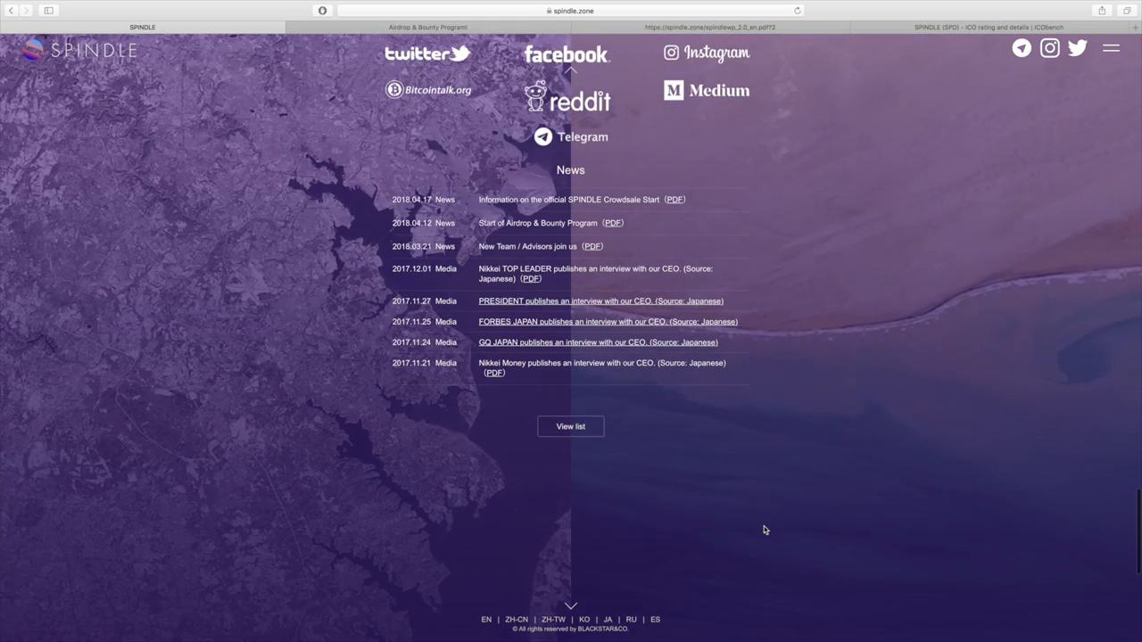
scroll(down, 3)
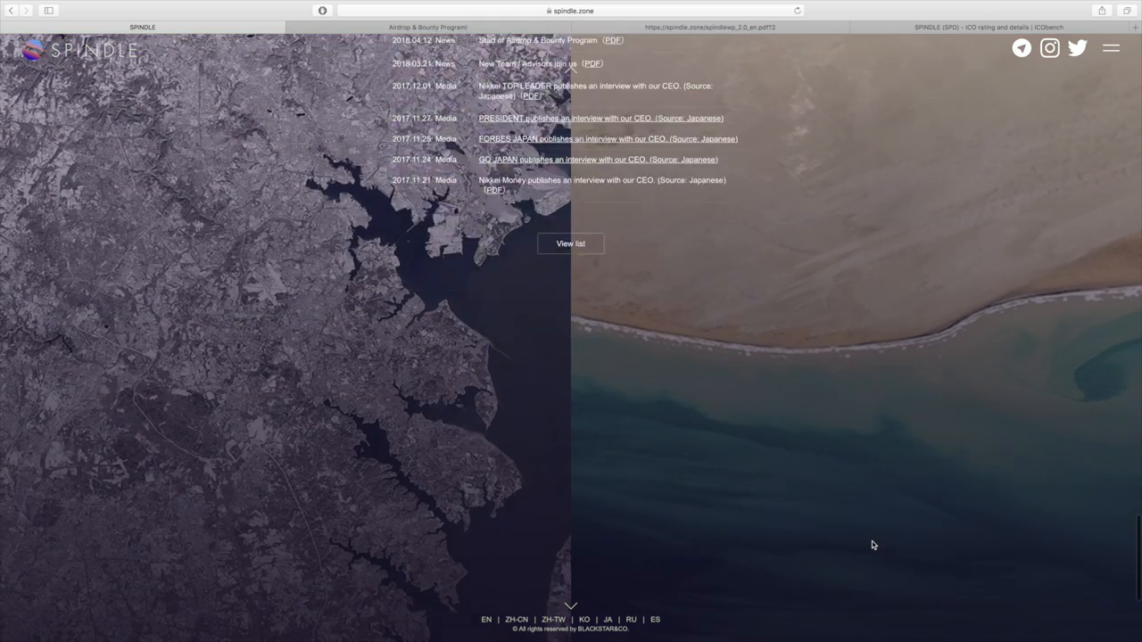
Scroll down to the Engineered by Blackstar section about the BLACKSTAR GROUP
scroll(down, 3)
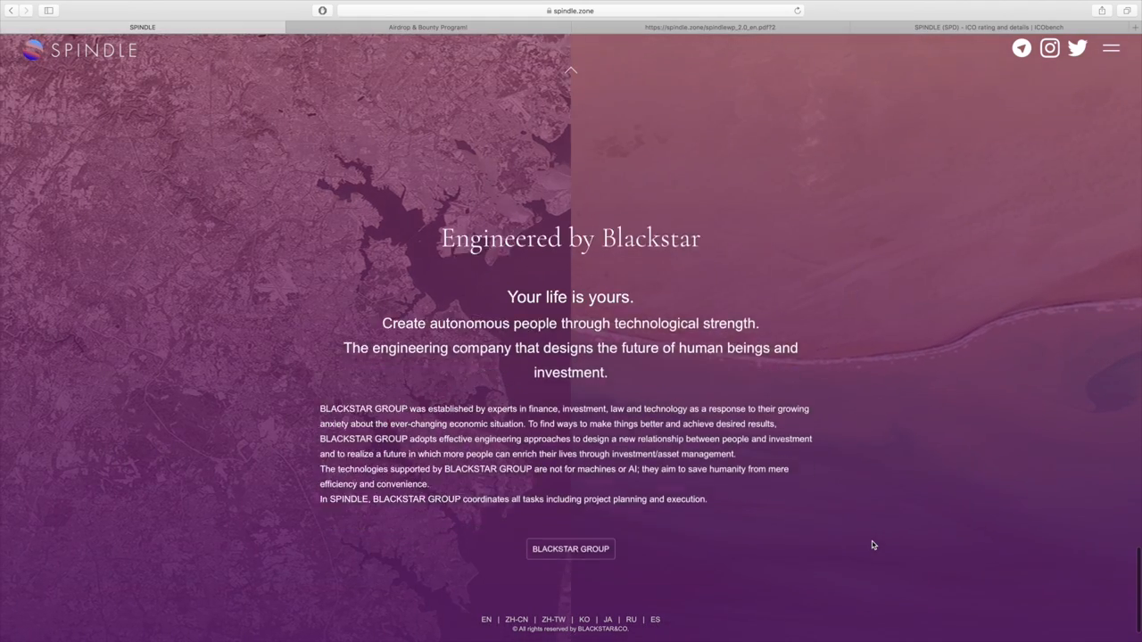
scroll(down, 3)
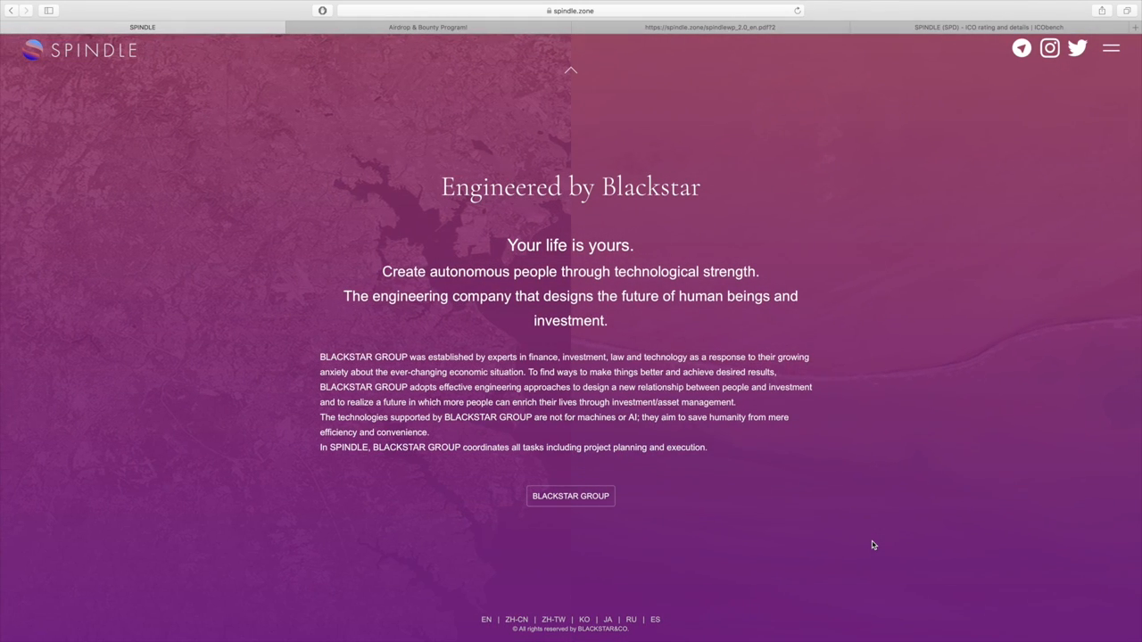
mouse_move(840, 455)
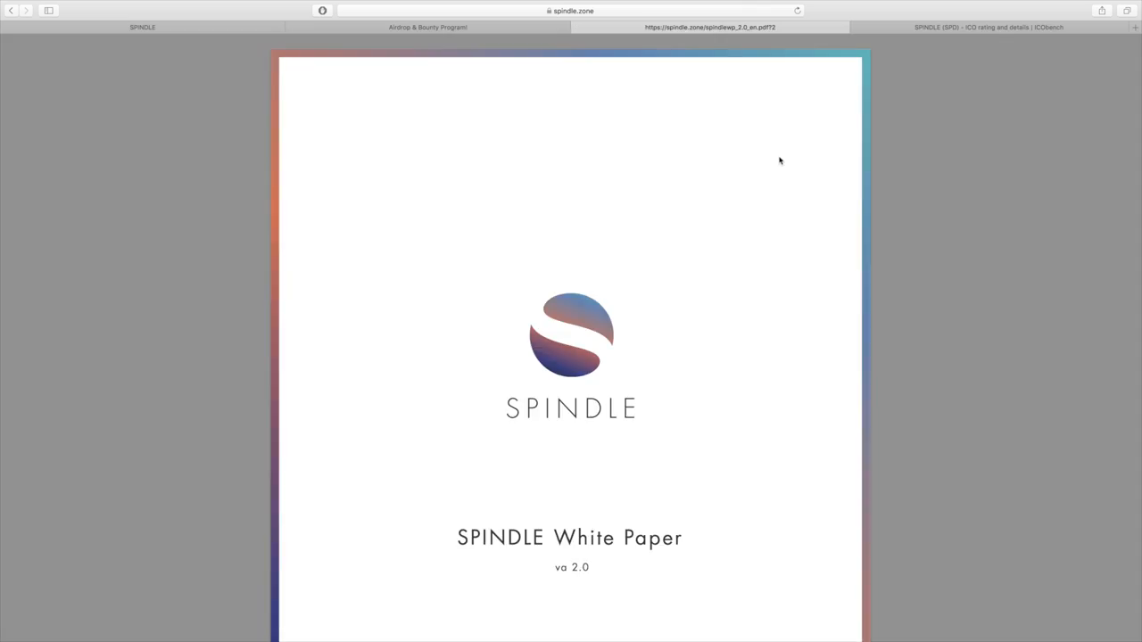
Scroll from the white paper cover page into section 1 on the problem and ideal
scroll(down, 3)
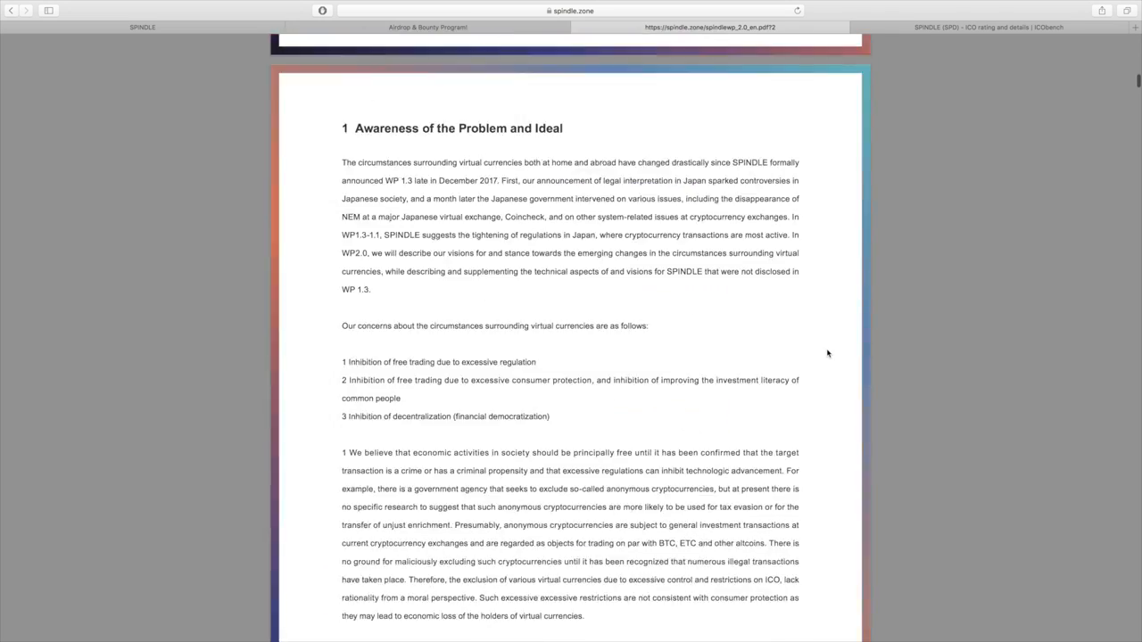
scroll(down, 3)
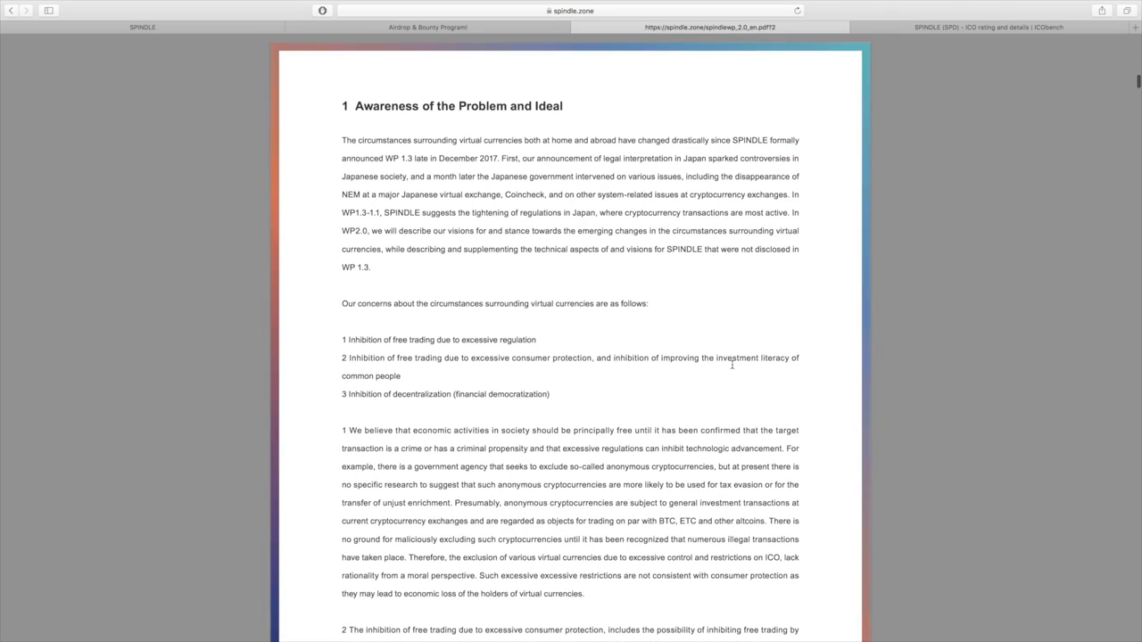
mouse_move(623, 300)
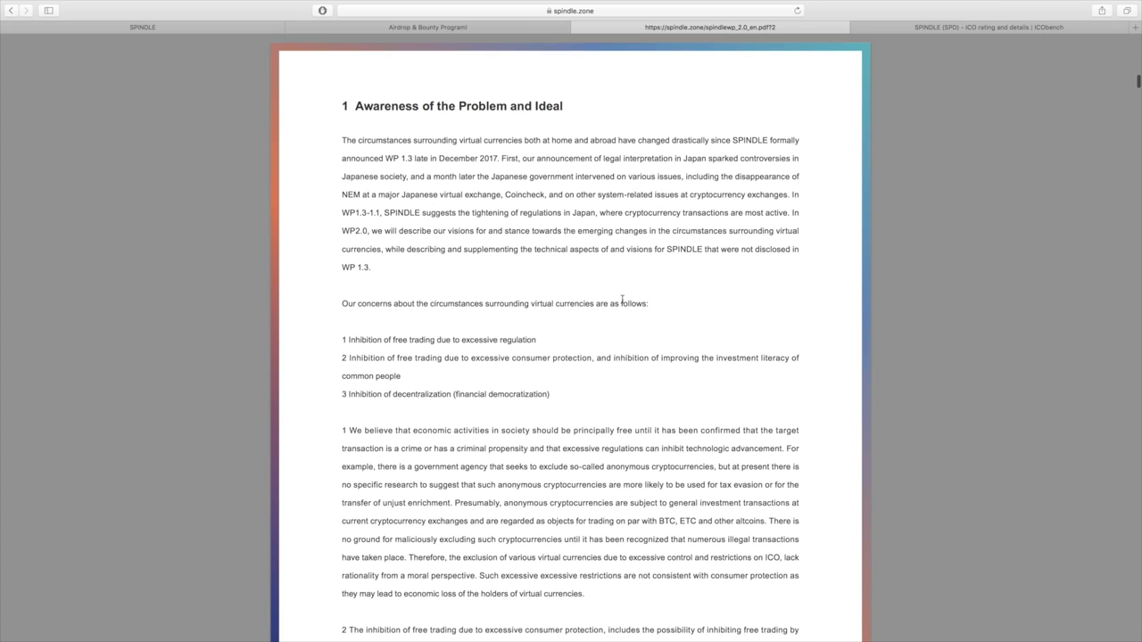
scroll(down, 3)
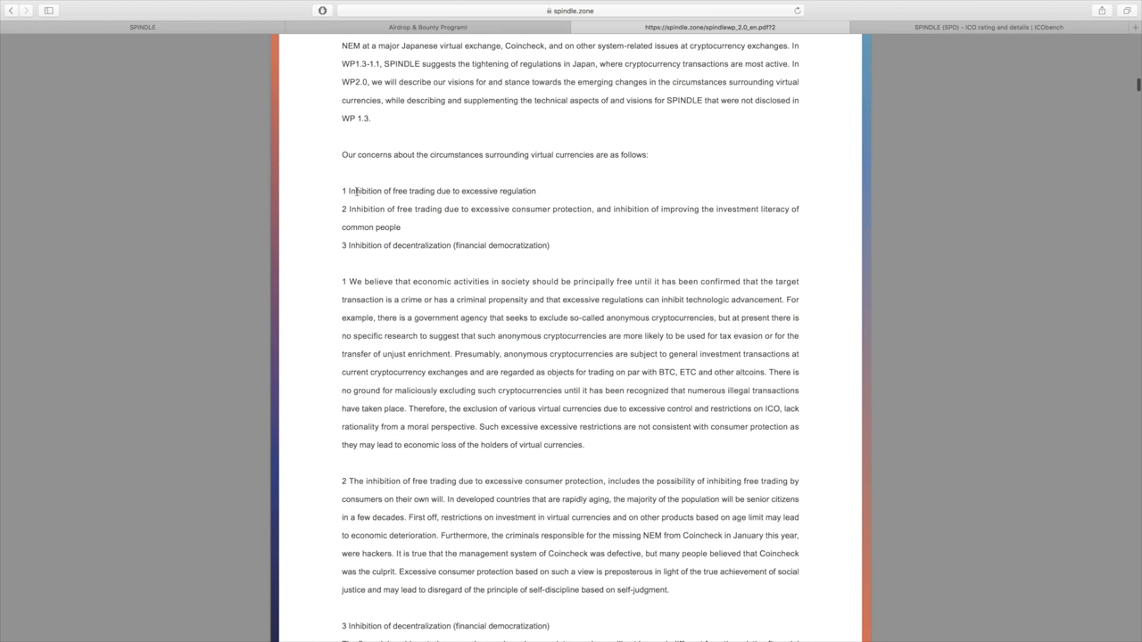
mouse_move(476, 191)
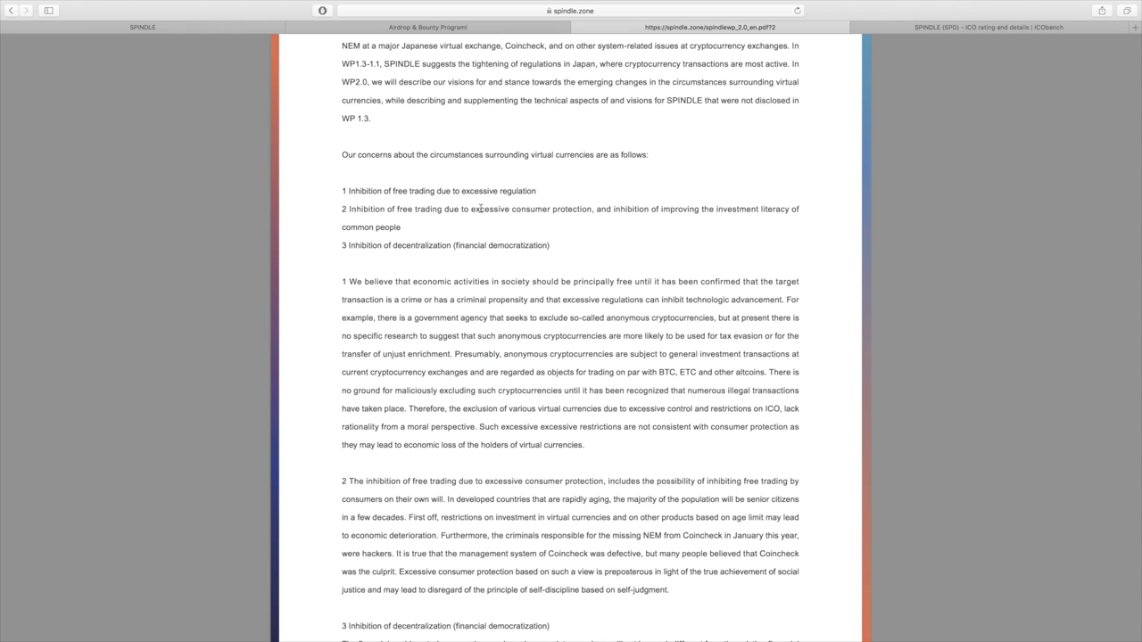
mouse_move(914, 289)
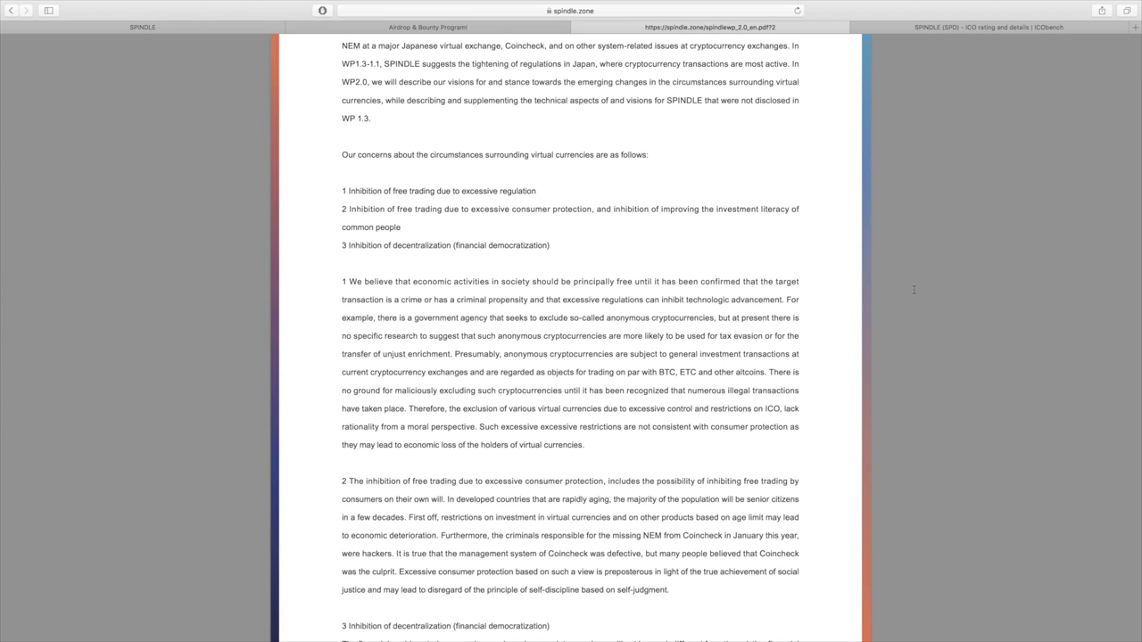
mouse_move(875, 281)
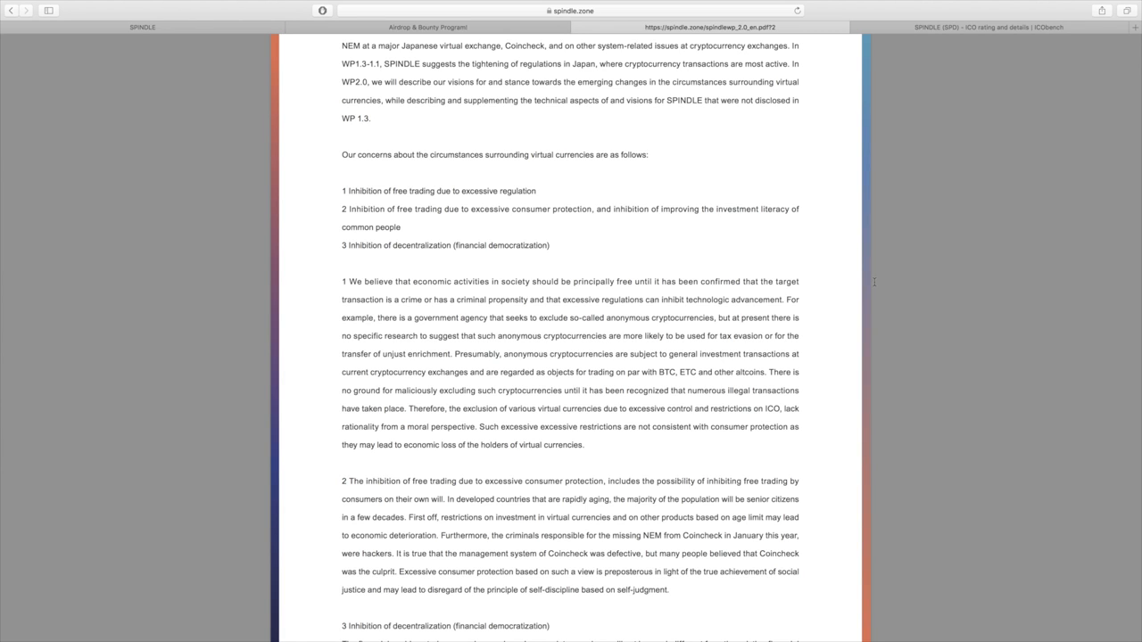
mouse_move(214, 79)
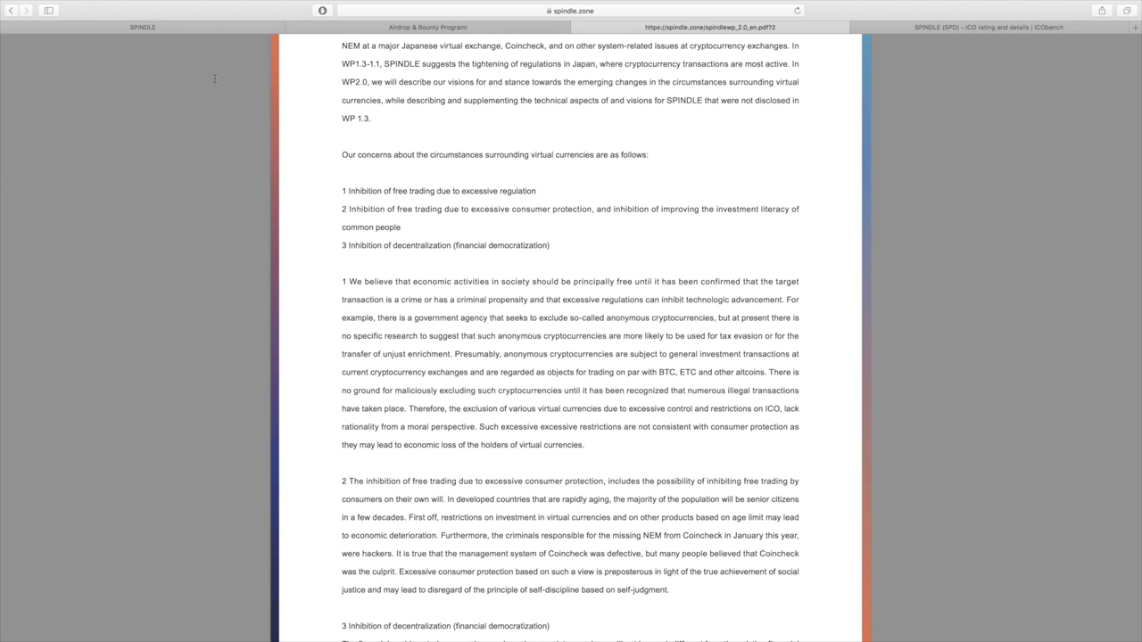
mouse_move(403, 218)
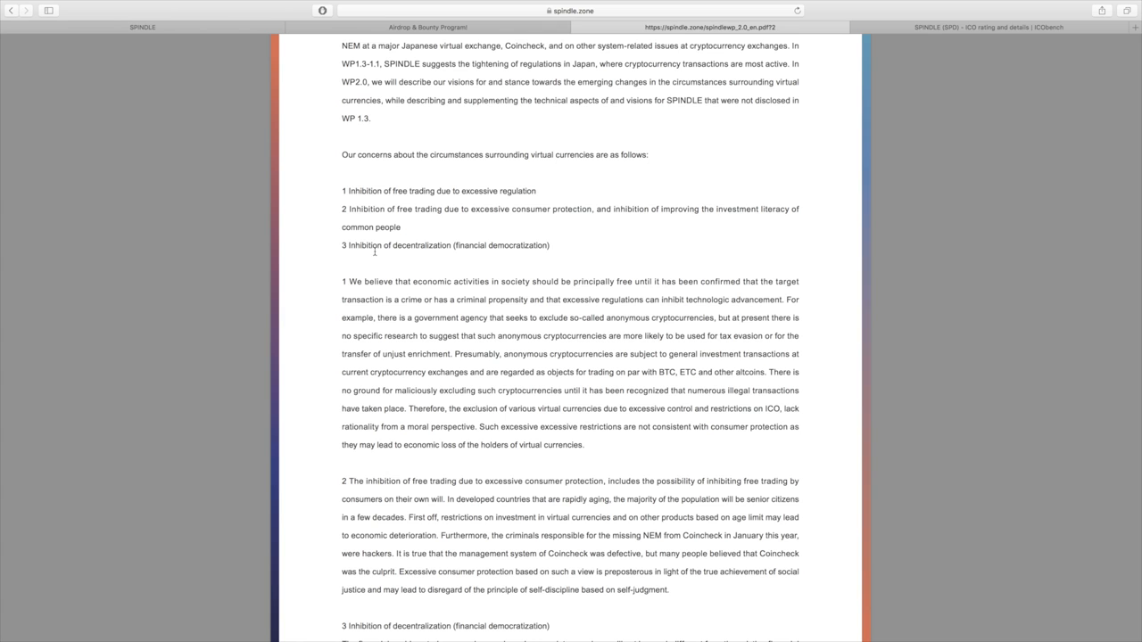
scroll(down, 3)
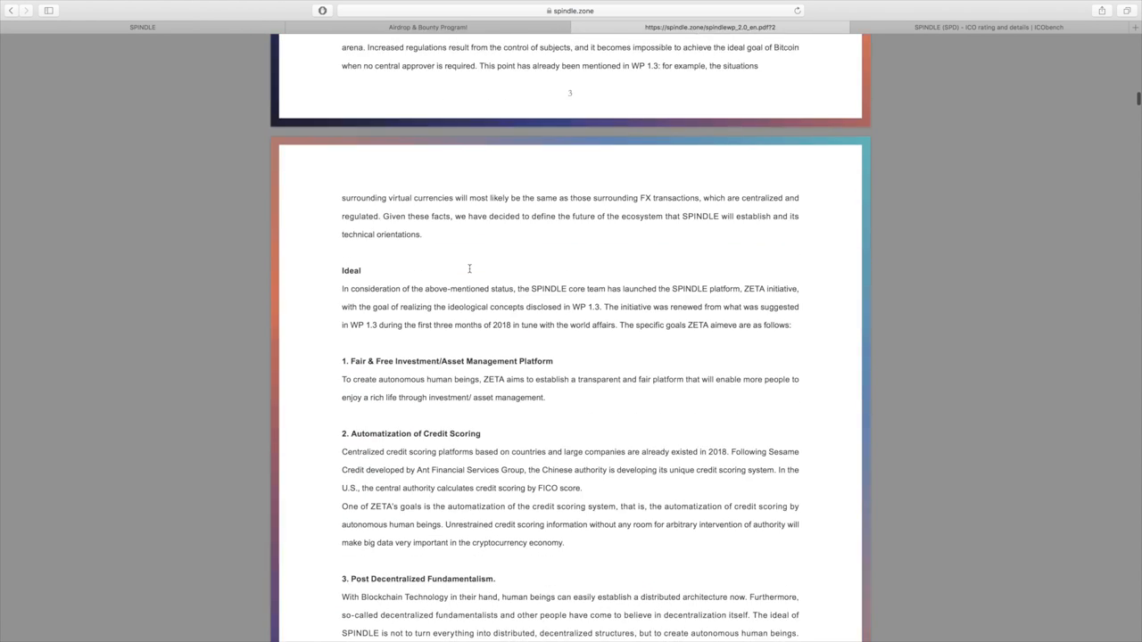
Read on through the ZETA ideals and goals text until the '2 ZETA' chapter page appears
scroll(down, 3)
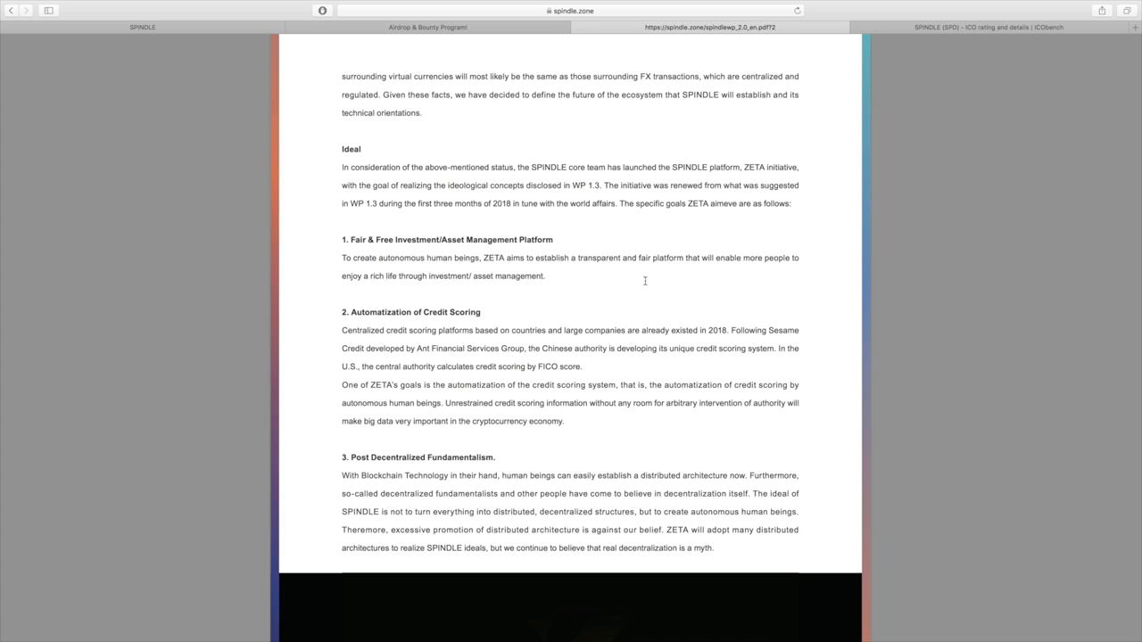
scroll(down, 3)
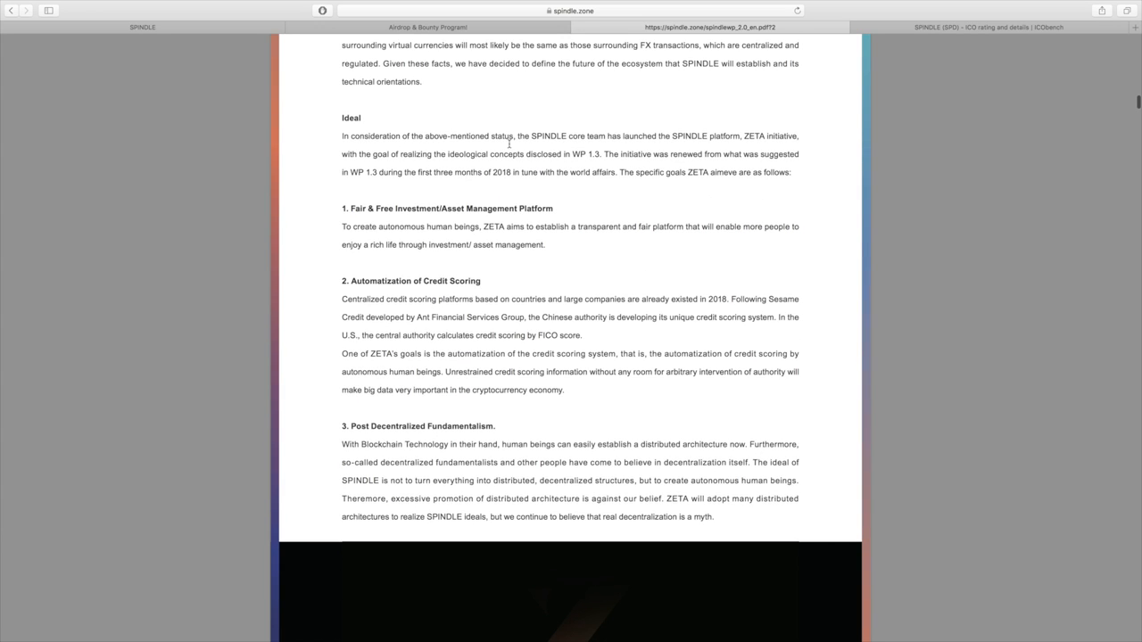
mouse_move(598, 159)
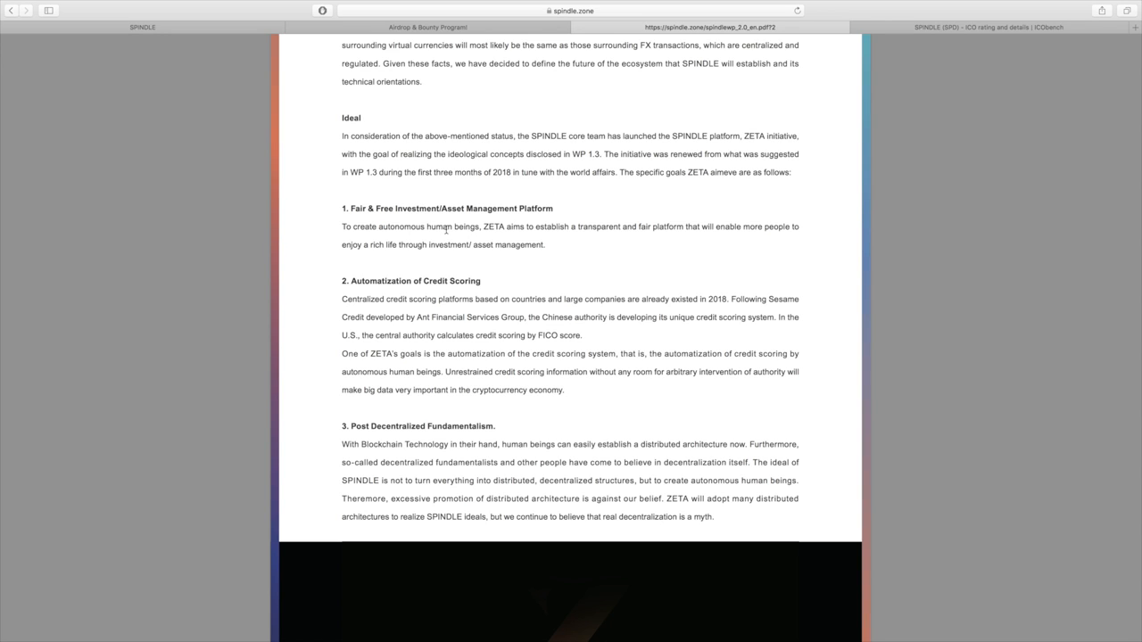
mouse_move(485, 229)
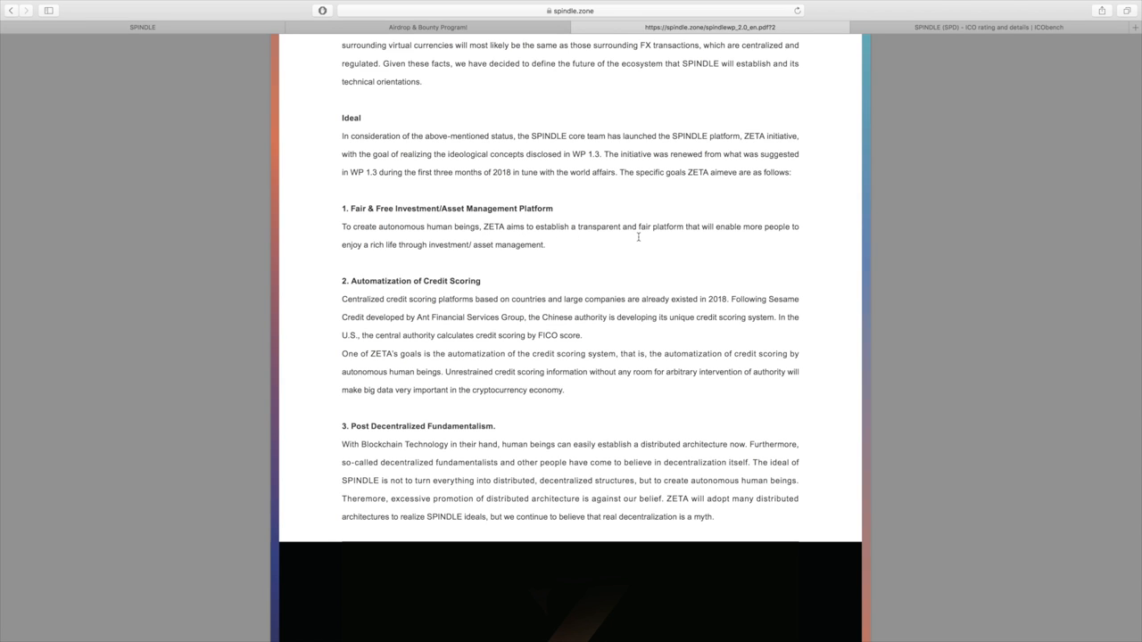
mouse_move(742, 246)
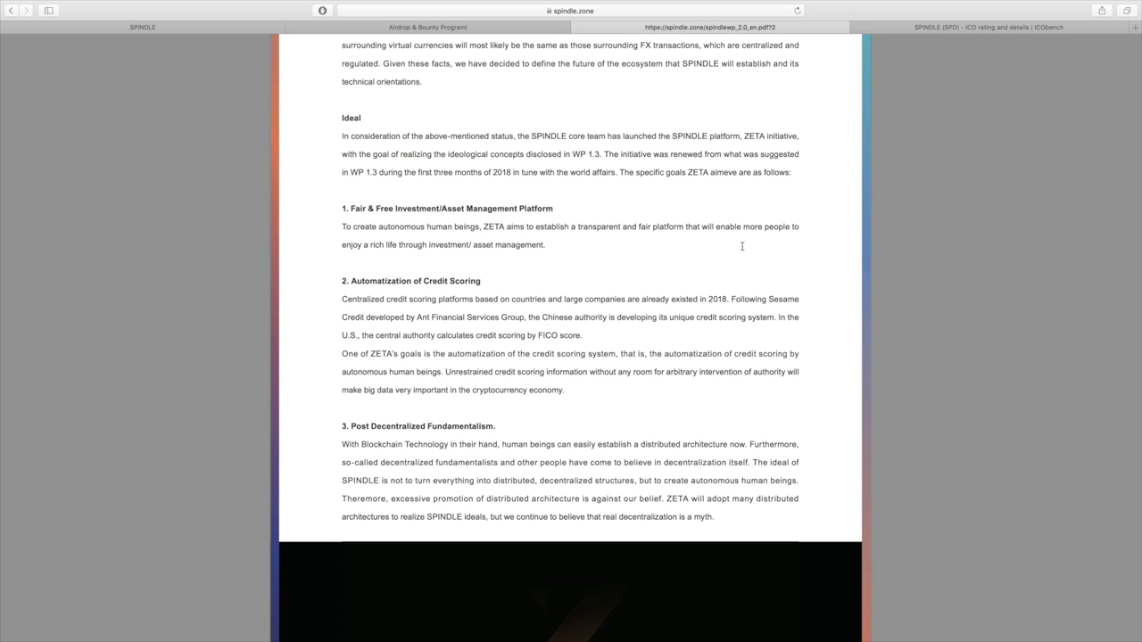
mouse_move(857, 253)
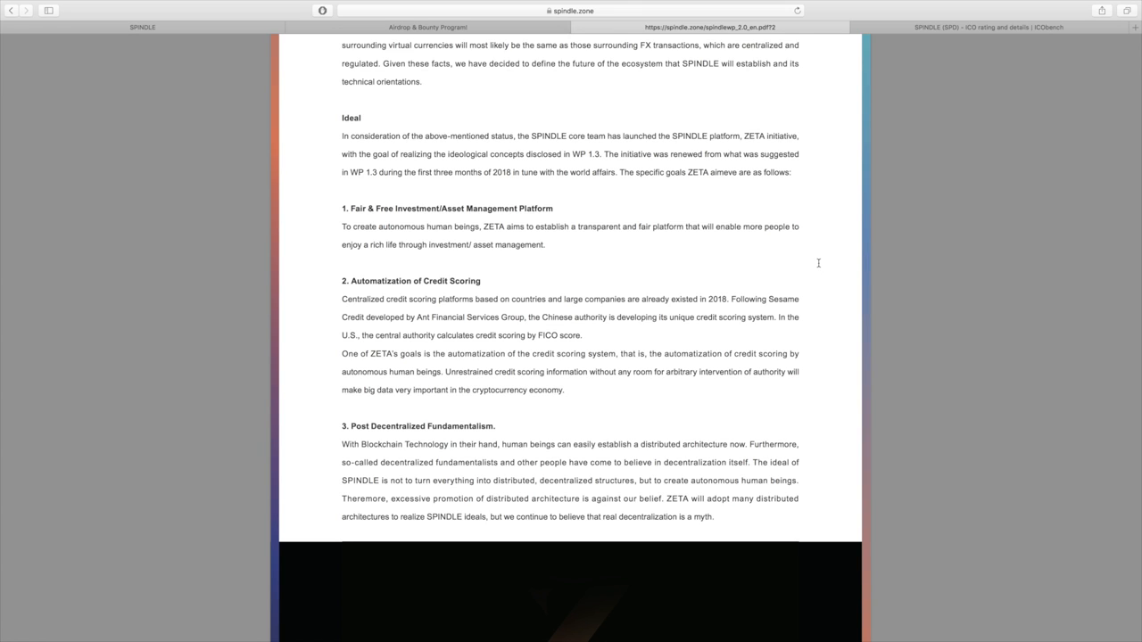
scroll(down, 3)
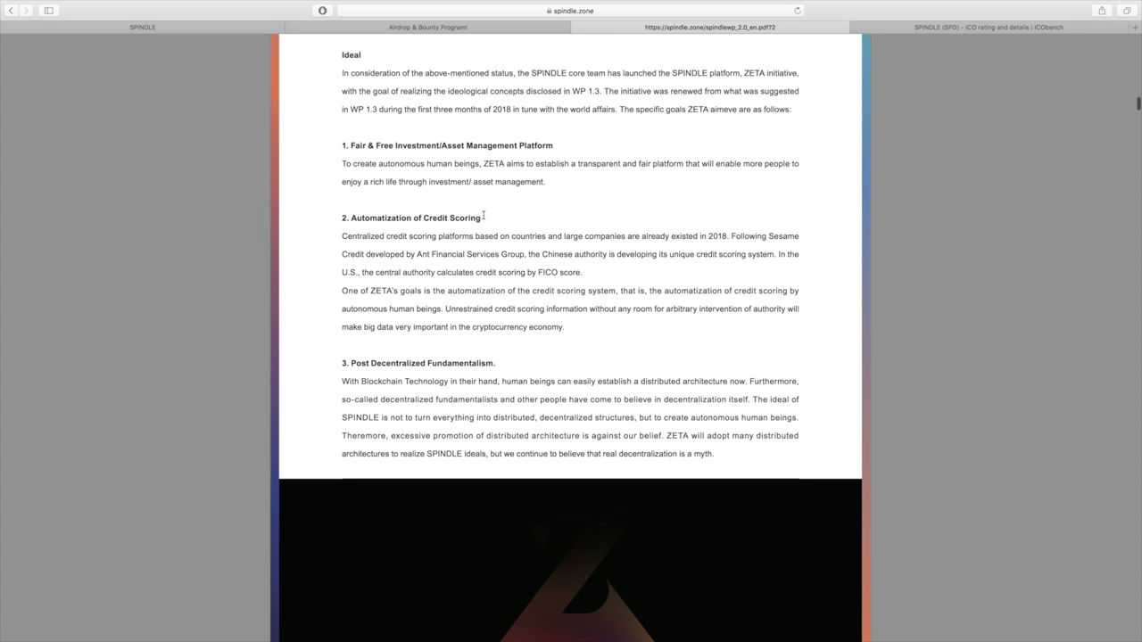
mouse_move(364, 364)
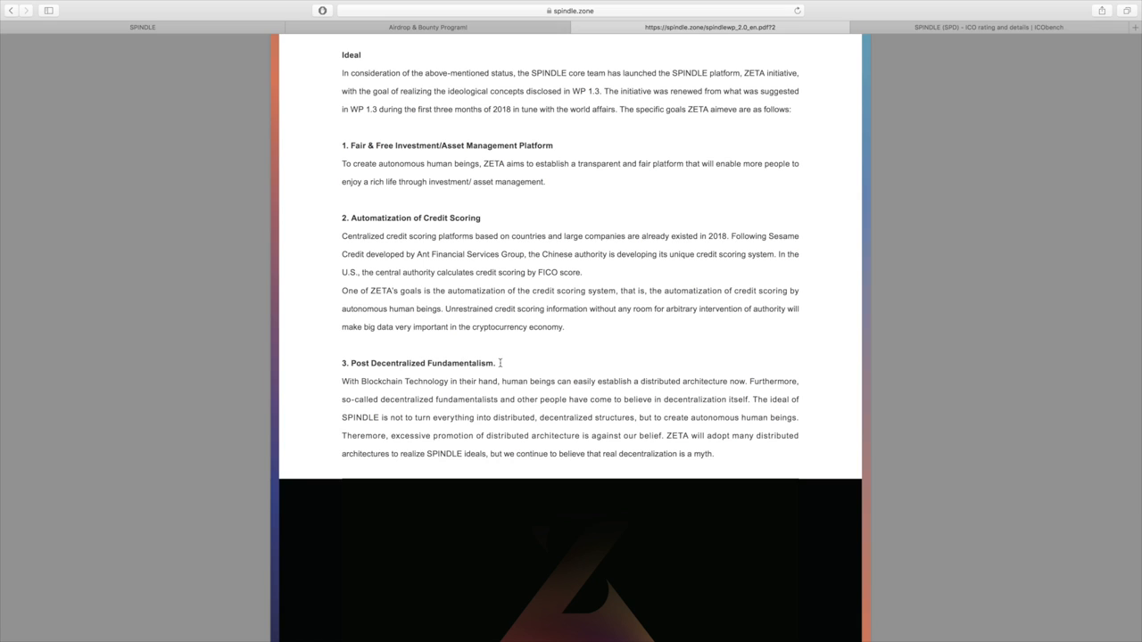
mouse_move(780, 338)
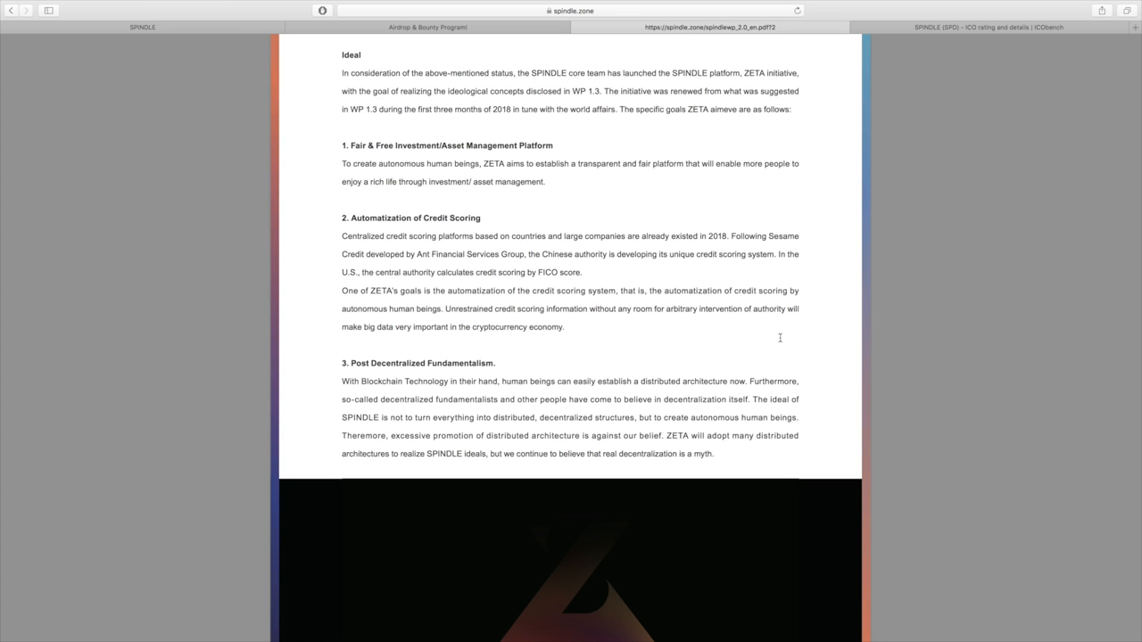
scroll(down, 3)
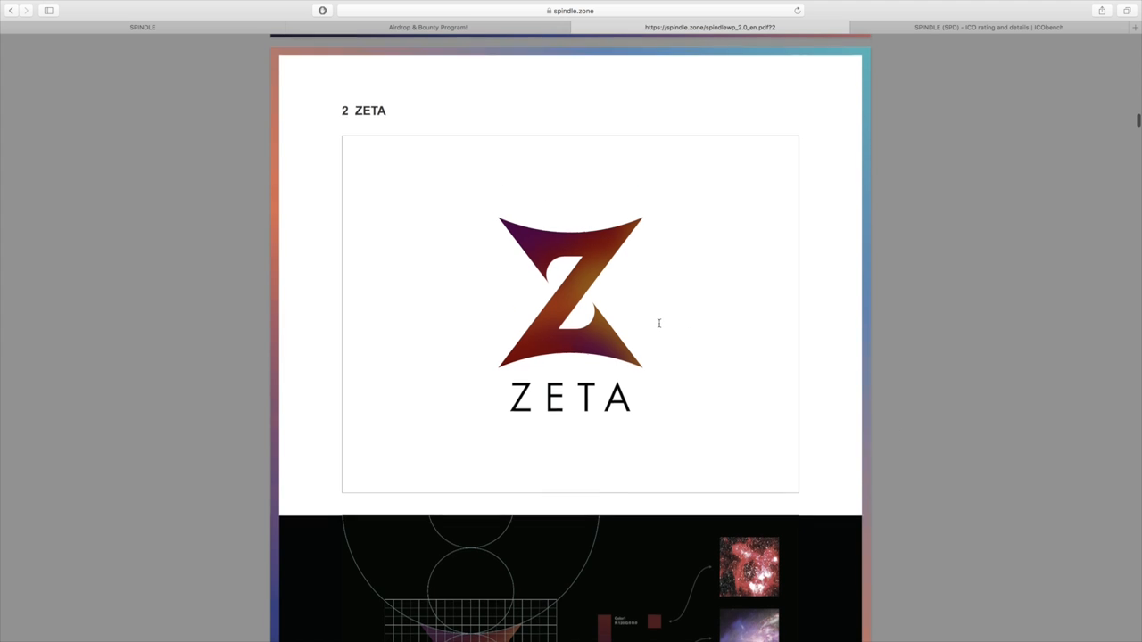
Scroll into section 2.2, First Stage: Monitoring & Reporting Service
scroll(down, 3)
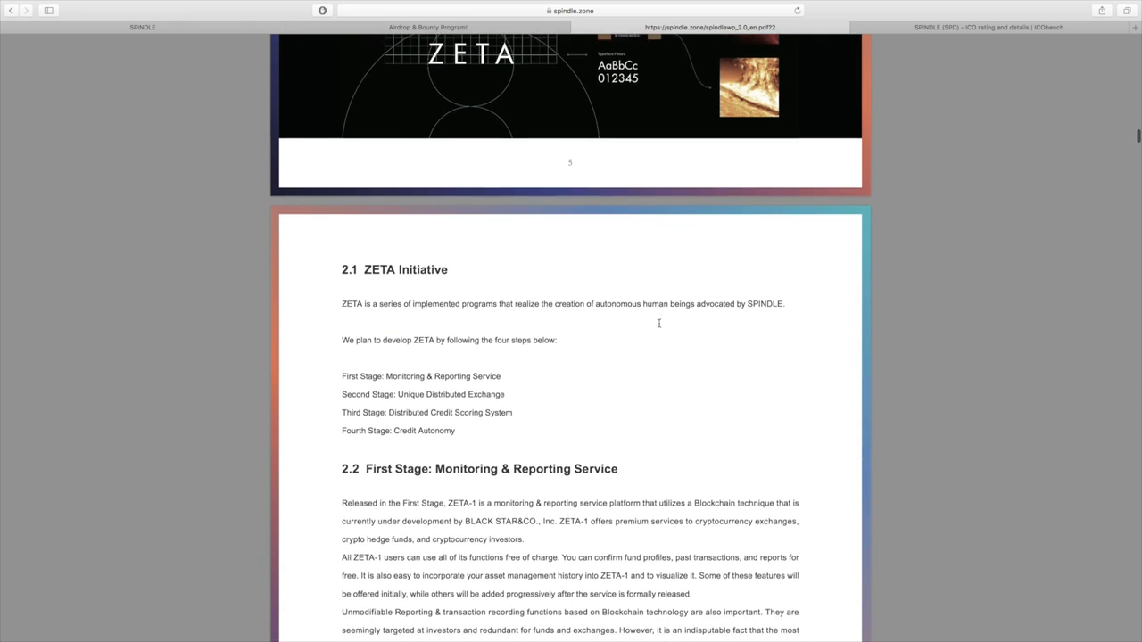
scroll(down, 3)
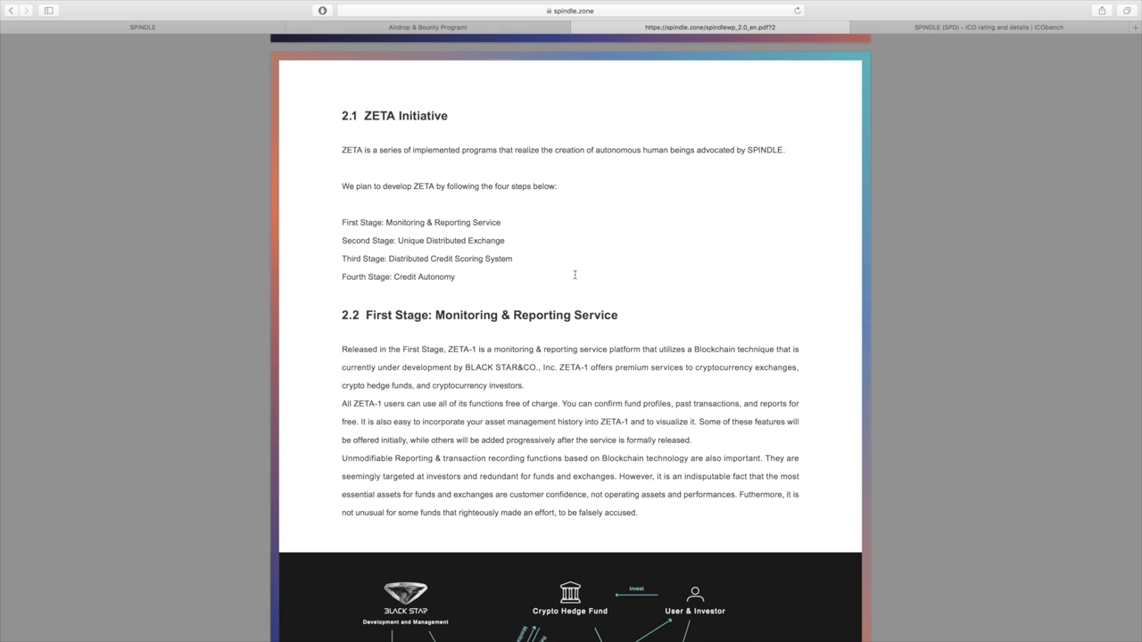
mouse_move(693, 276)
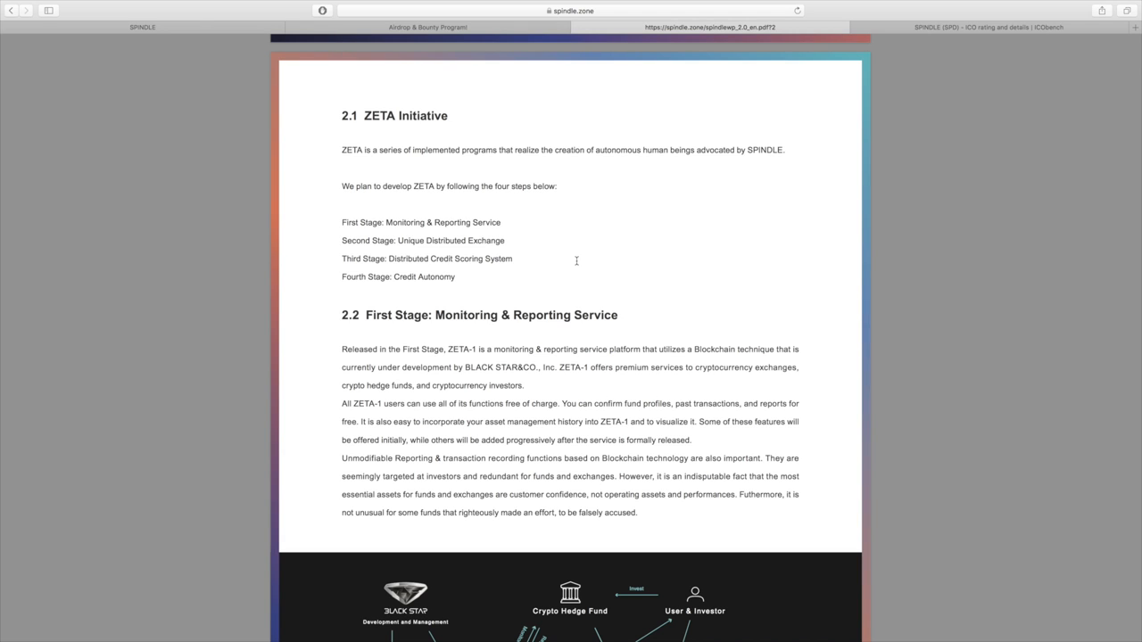
mouse_move(635, 271)
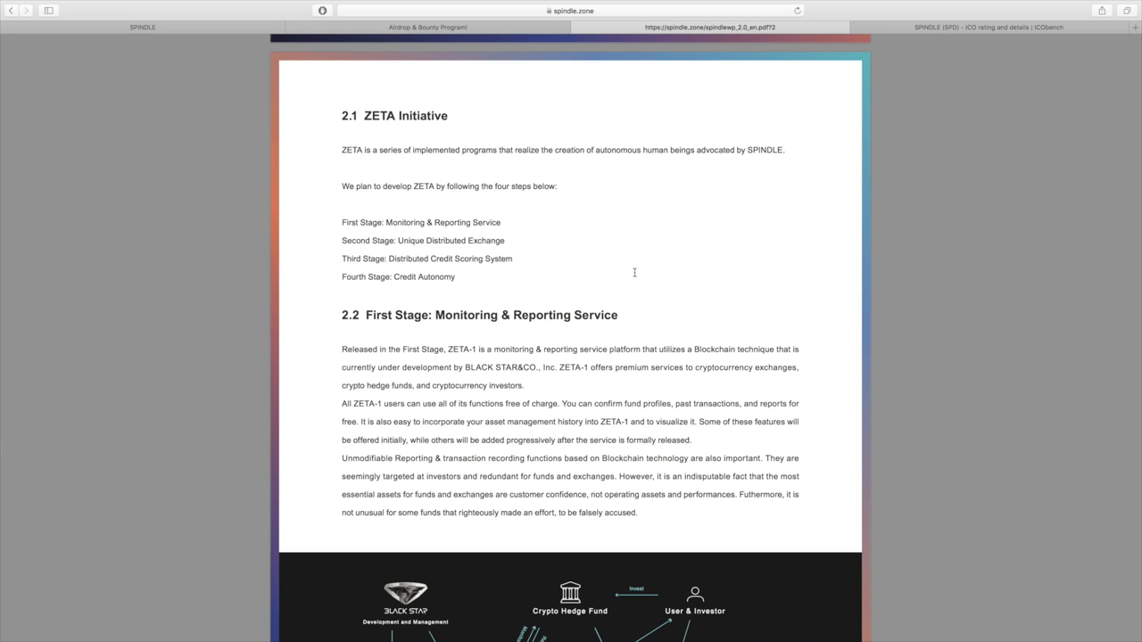
mouse_move(521, 296)
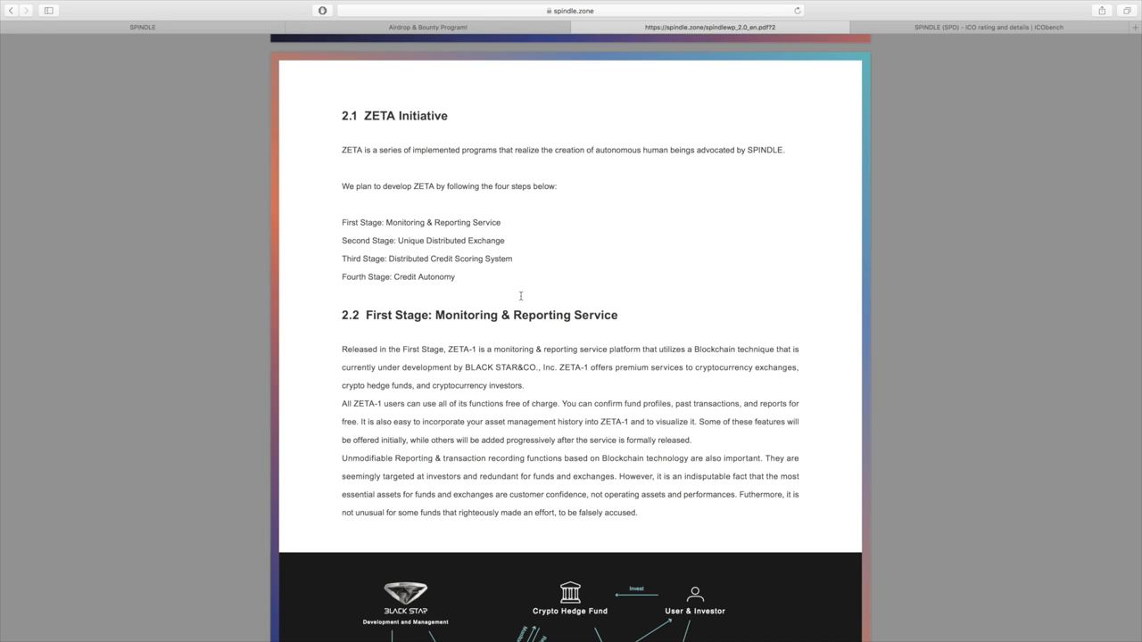
mouse_move(539, 311)
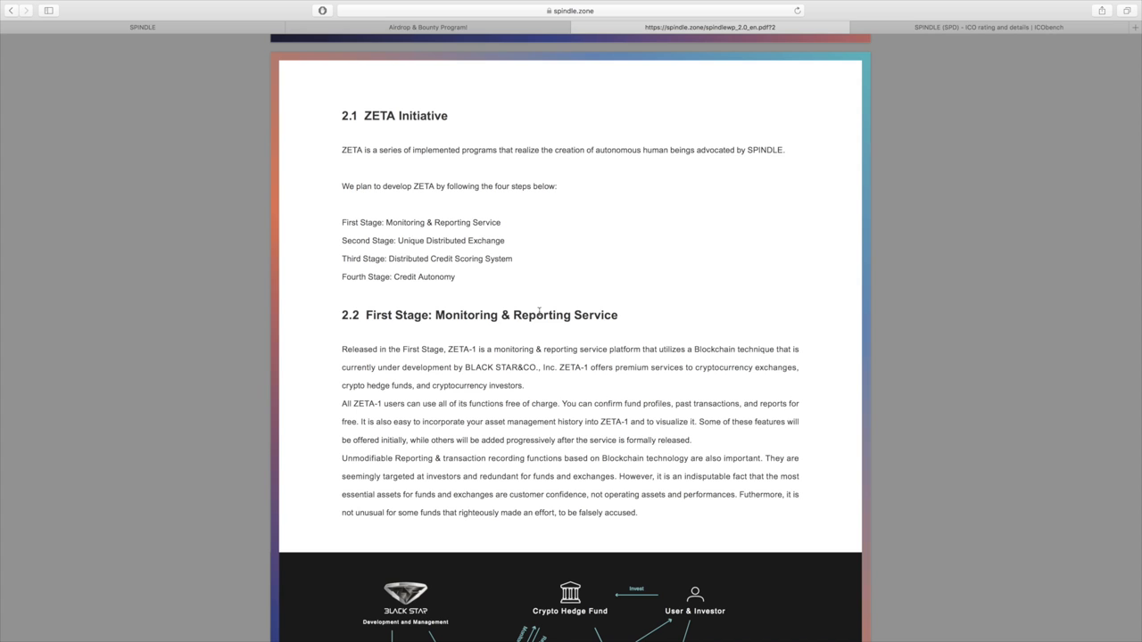
scroll(down, 3)
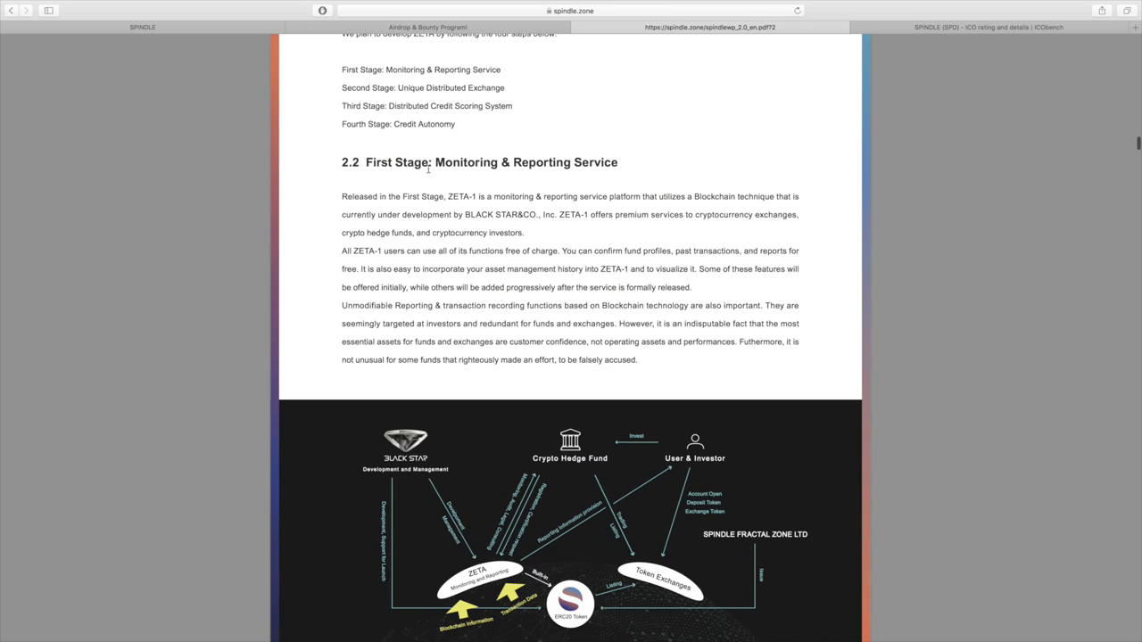
scroll(down, 3)
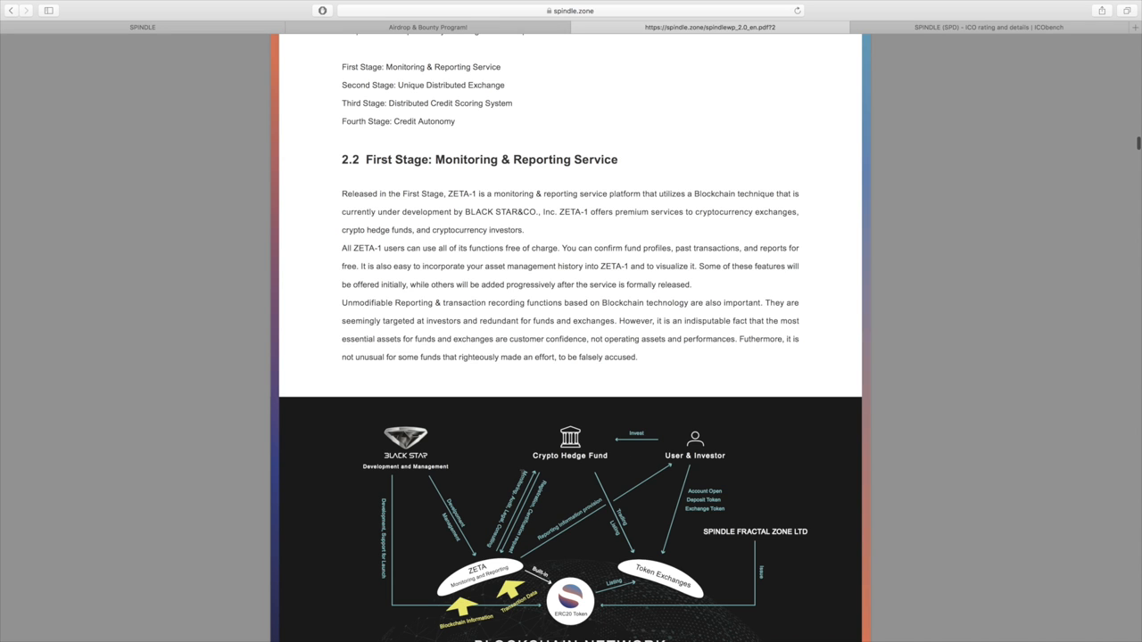
Bring the Blockchain Network diagram and its following text fully into view
scroll(down, 3)
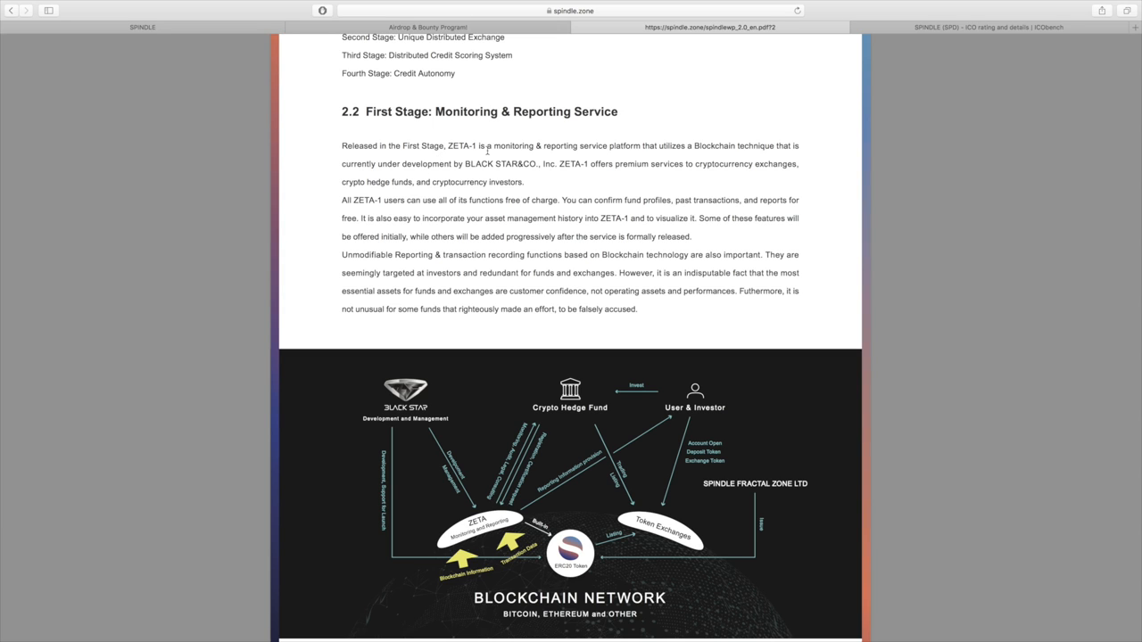
mouse_move(606, 171)
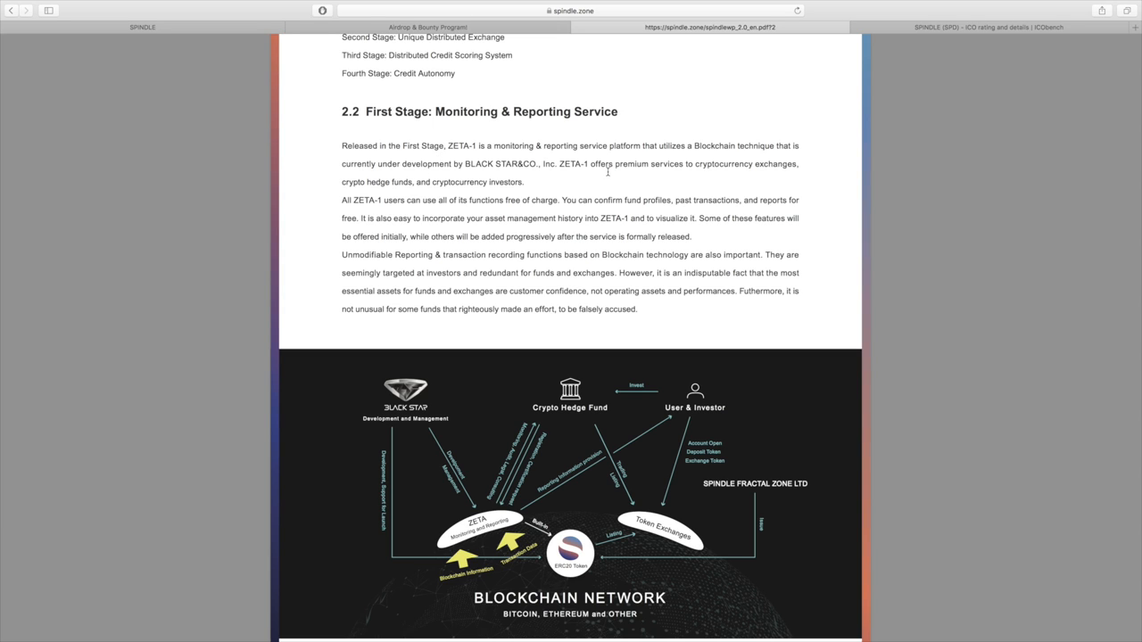
mouse_move(618, 175)
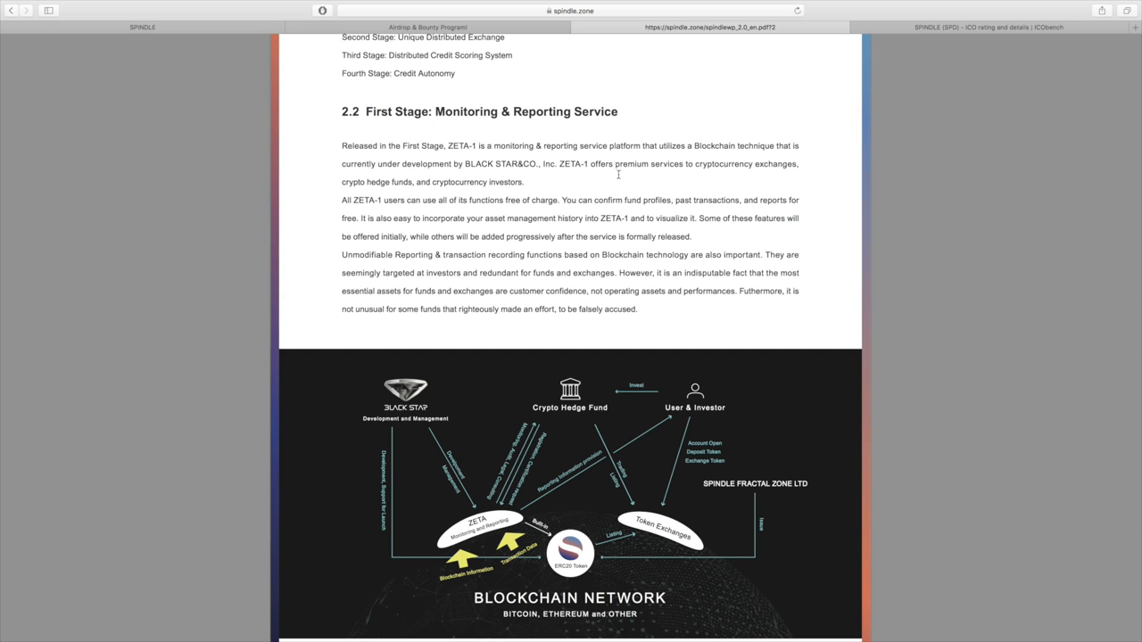
mouse_move(840, 221)
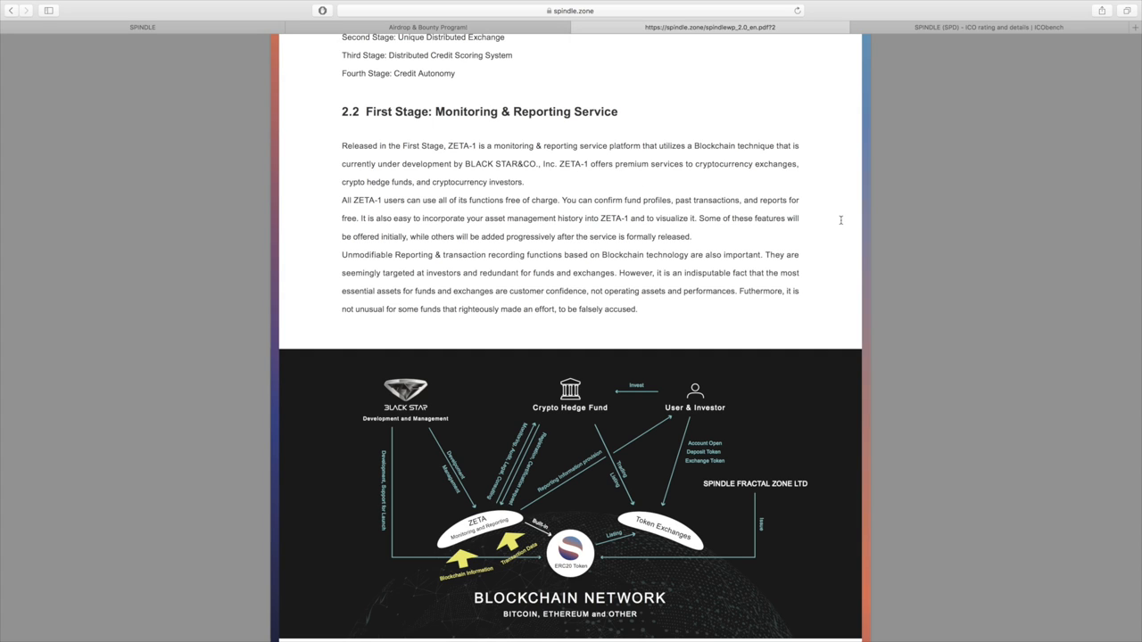
scroll(down, 3)
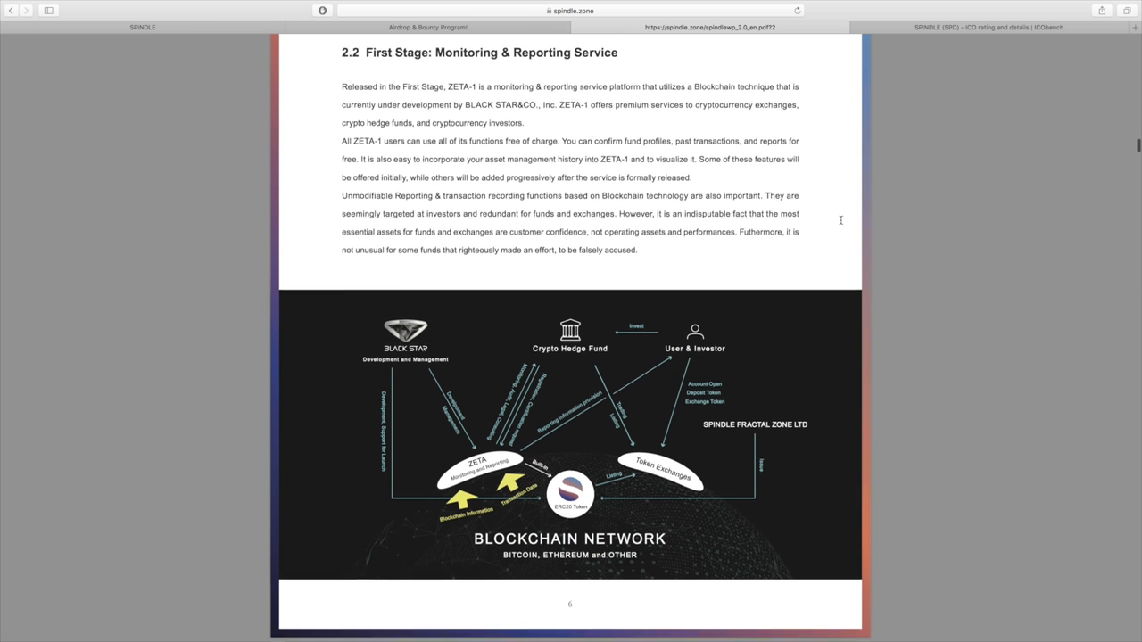
scroll(down, 3)
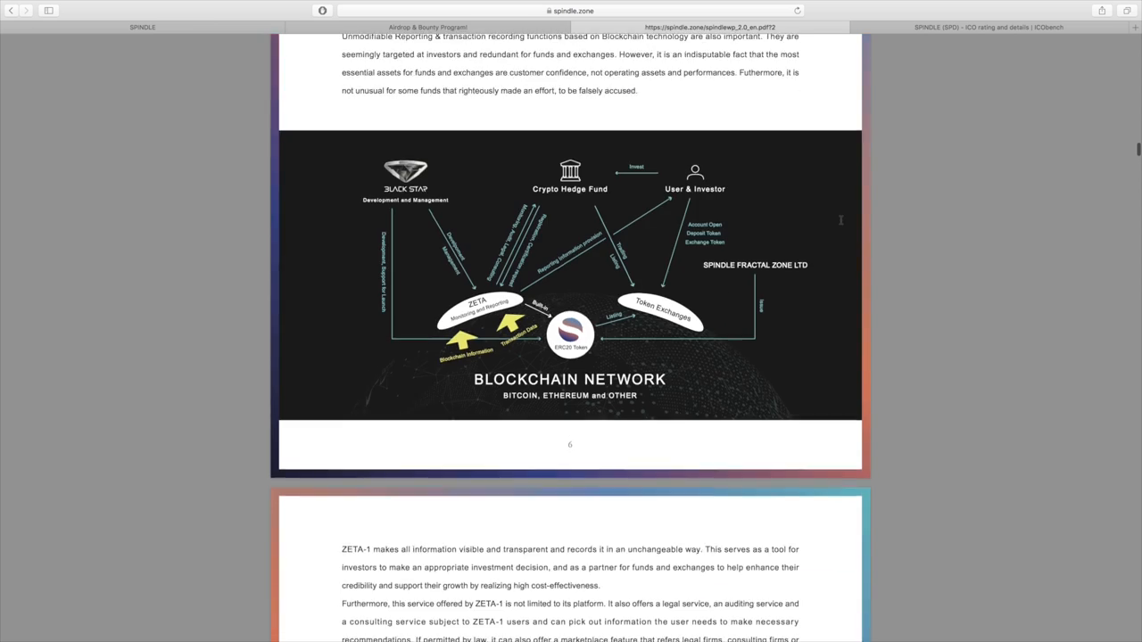
Scroll to the Vision of SPINDLE ZETA launch schedule chart and pause to read it
scroll(down, 3)
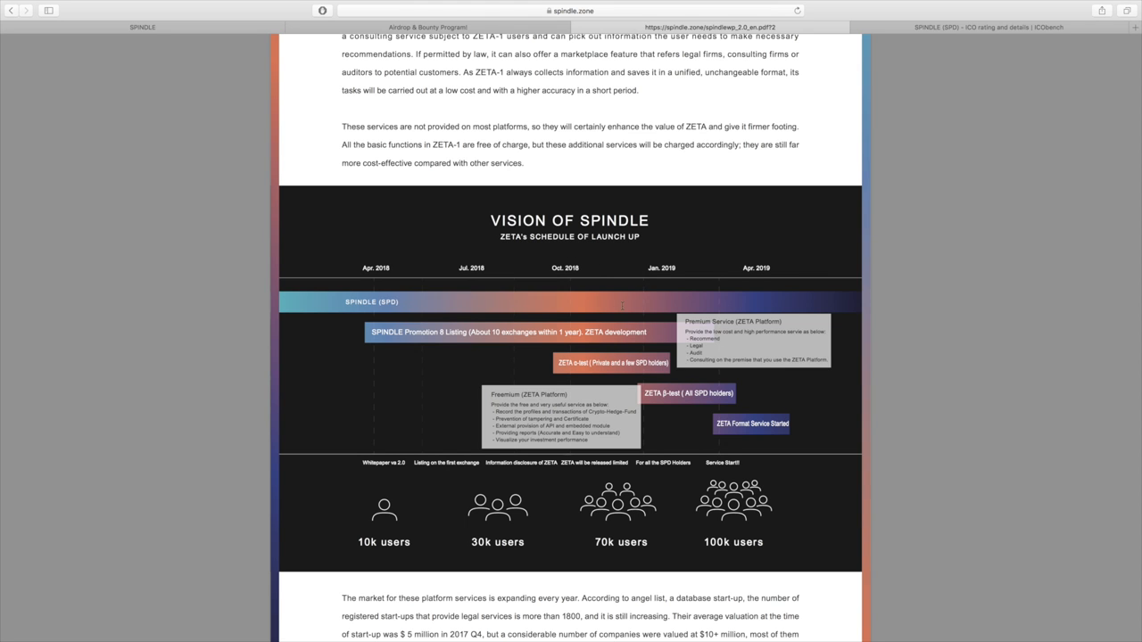
scroll(down, 3)
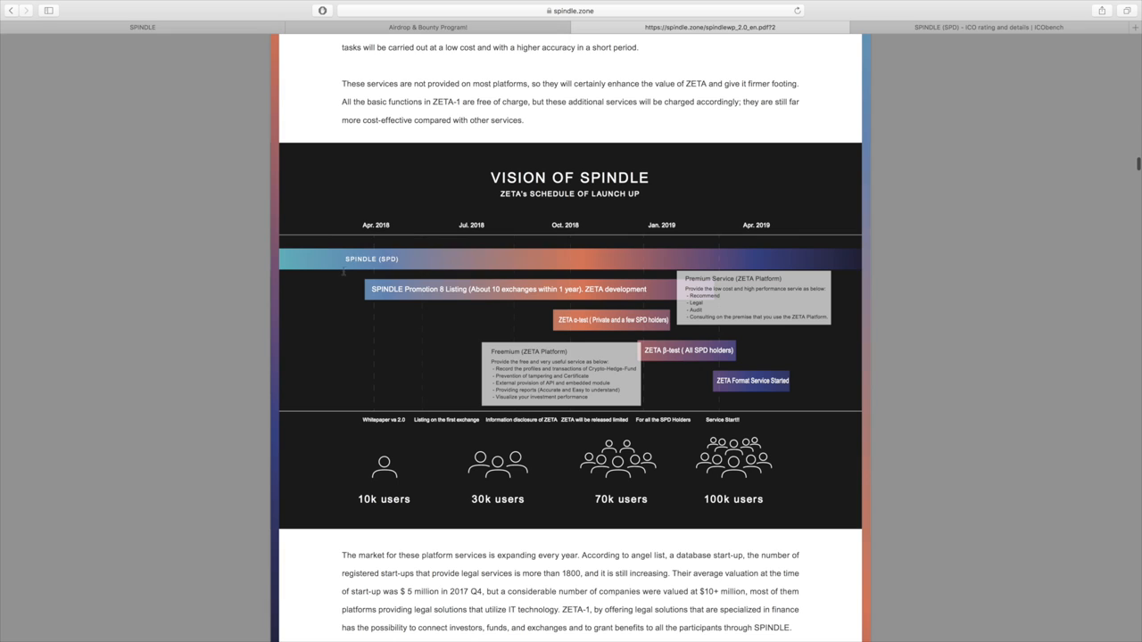
mouse_move(425, 322)
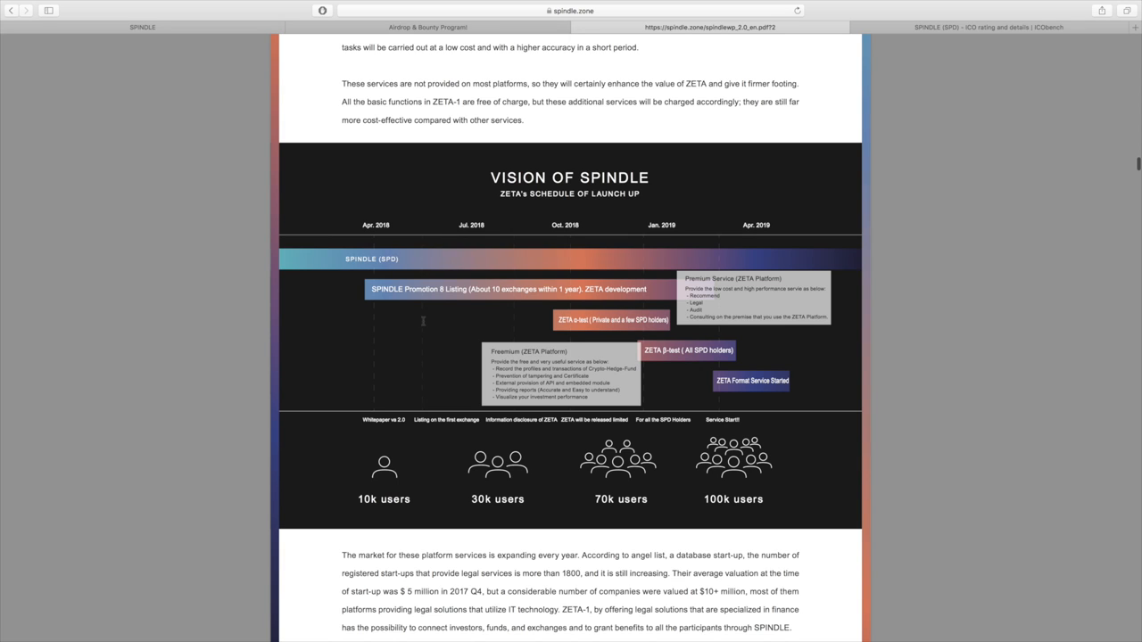
mouse_move(451, 200)
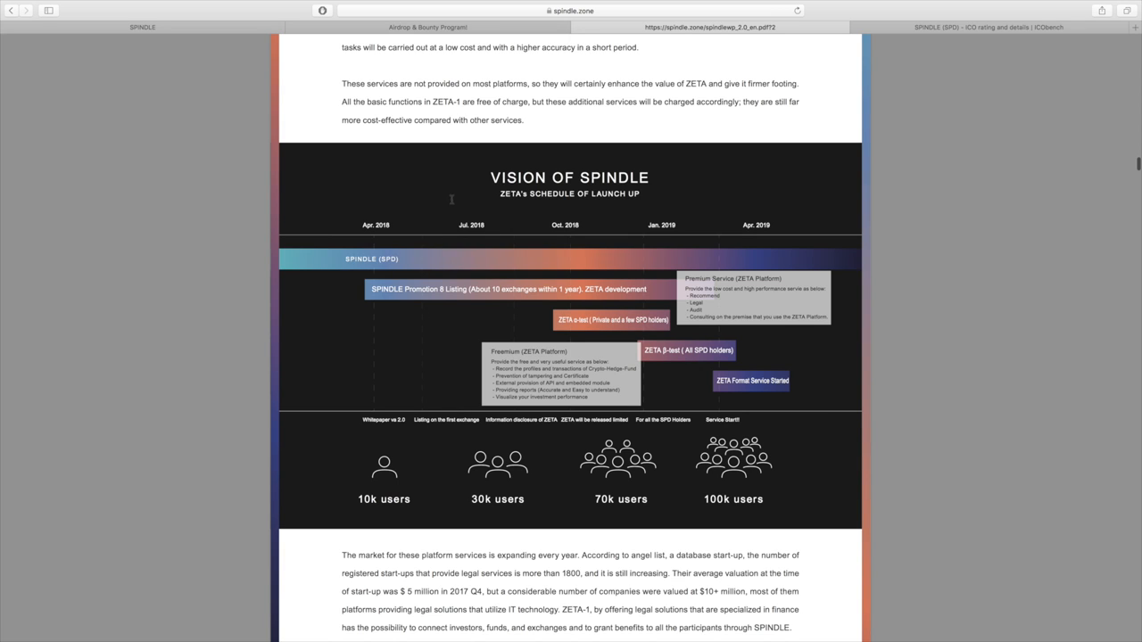
mouse_move(423, 334)
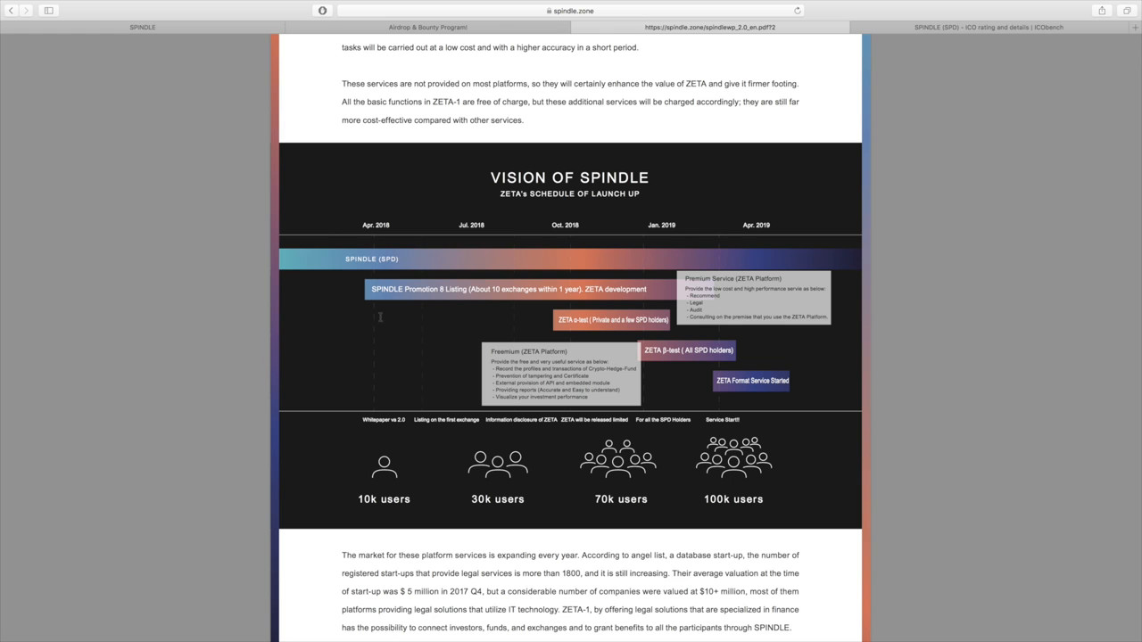
scroll(down, 3)
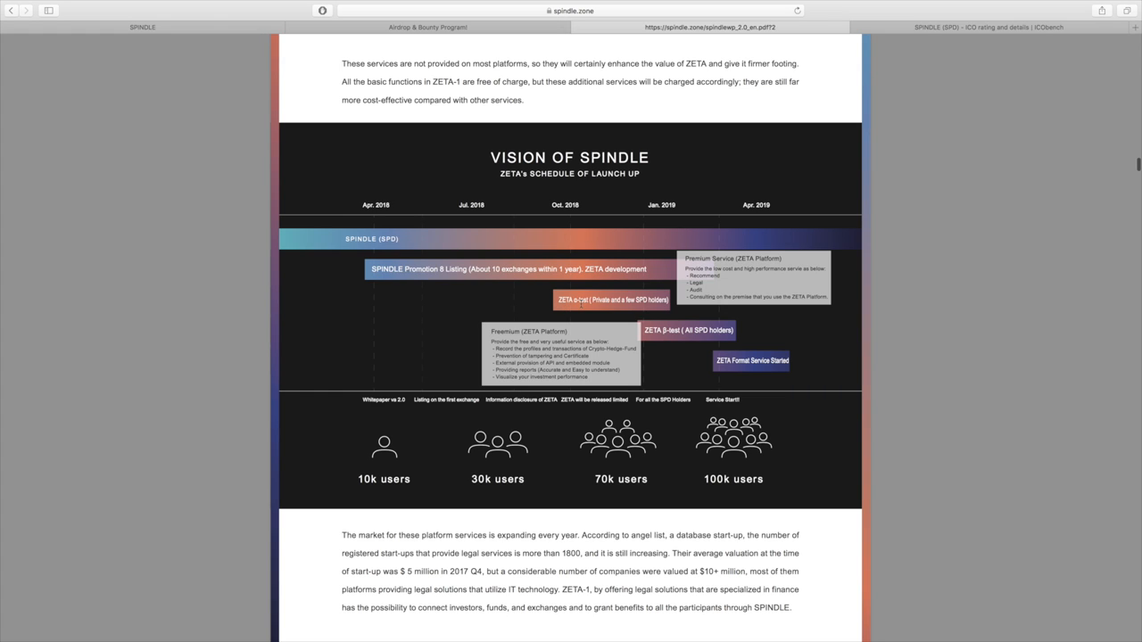
mouse_move(628, 314)
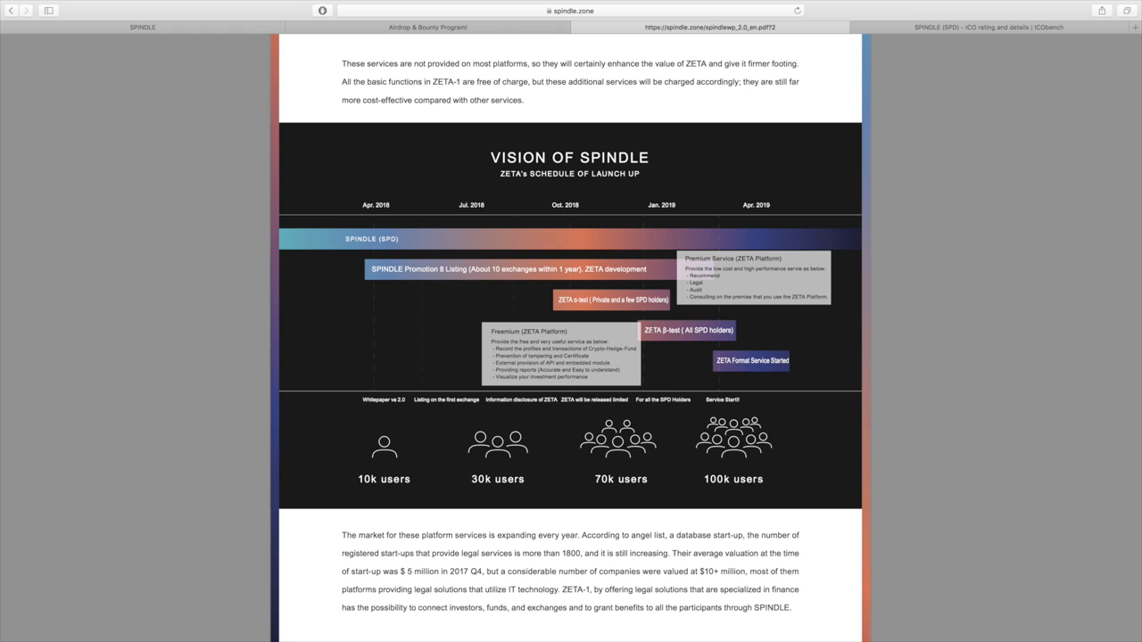
mouse_move(650, 330)
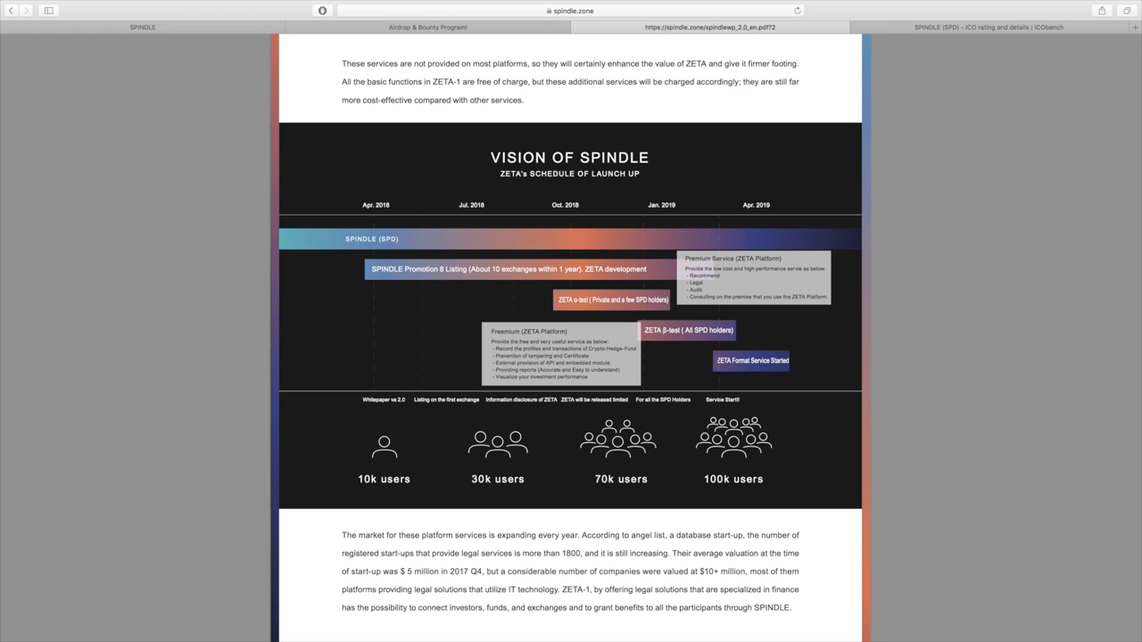
mouse_move(674, 228)
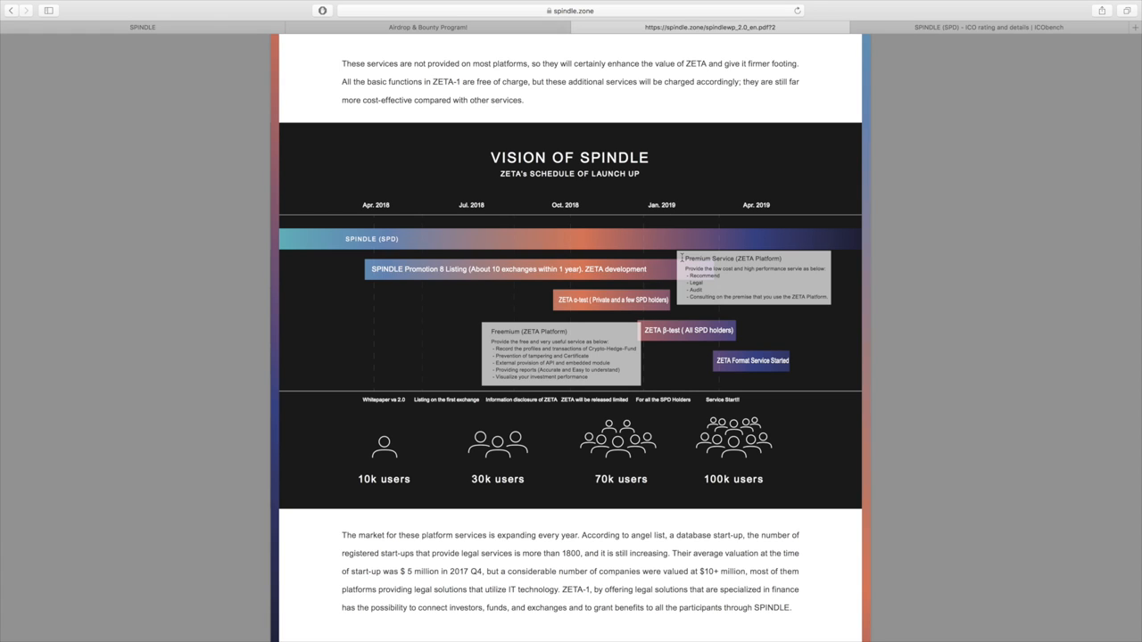
mouse_move(773, 278)
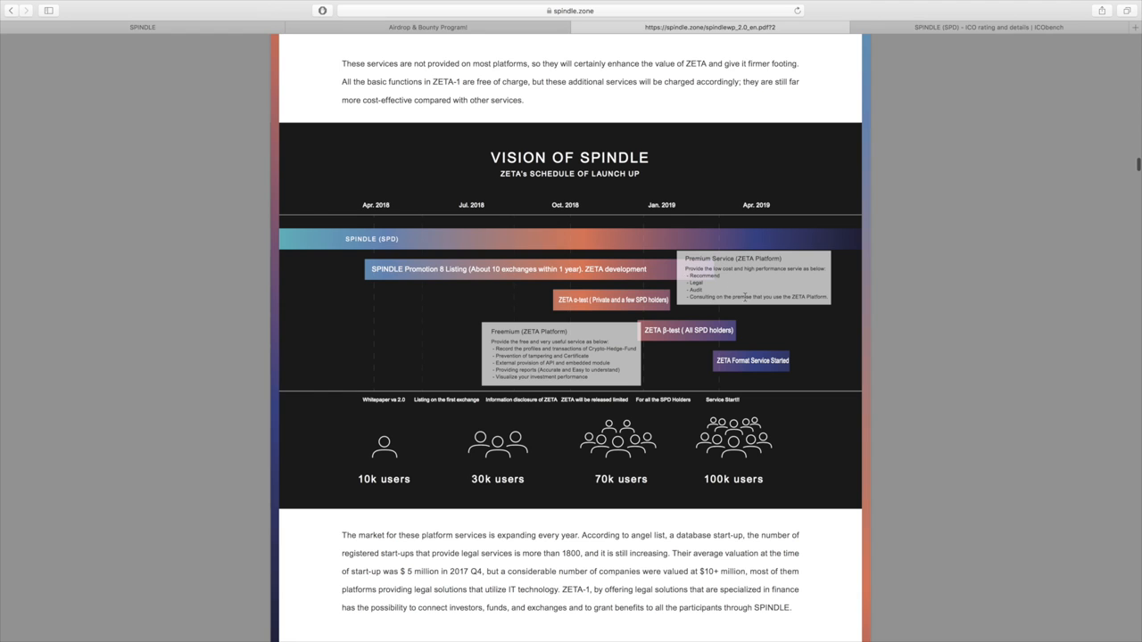
mouse_move(614, 339)
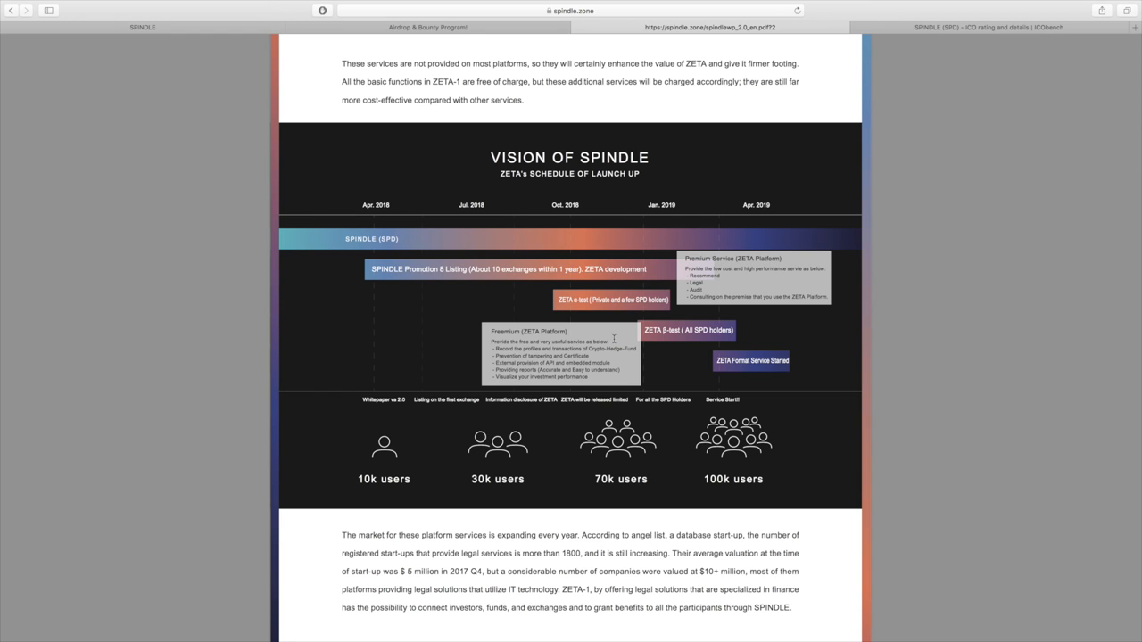
scroll(down, 3)
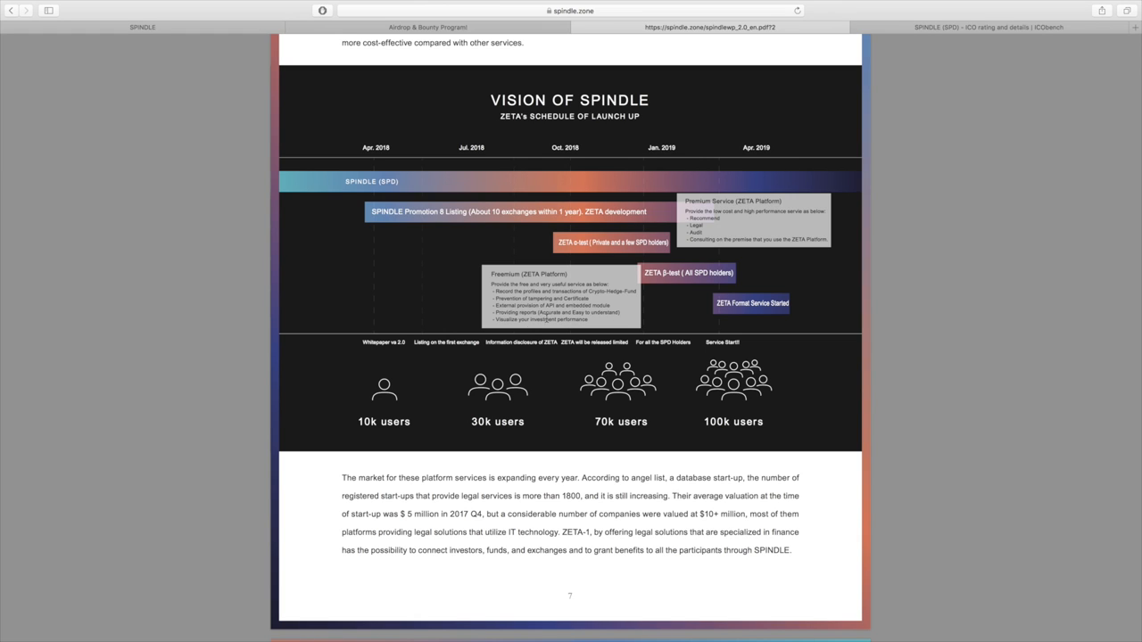
mouse_move(535, 335)
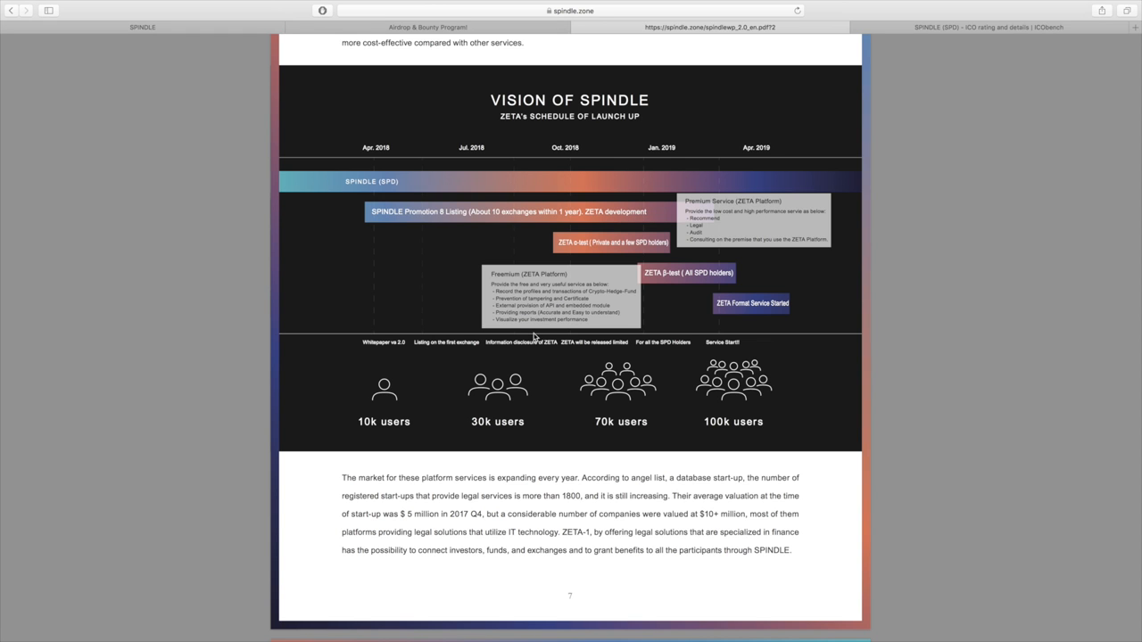
Scroll down the white paper to the ZETA-2 characteristics list
scroll(down, 3)
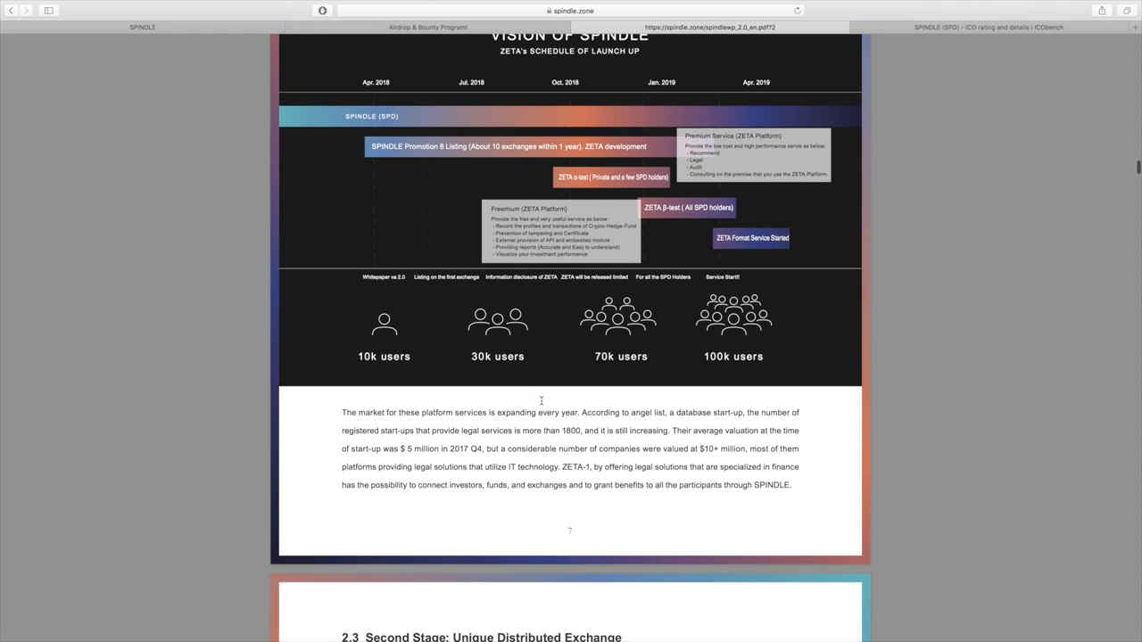
scroll(down, 3)
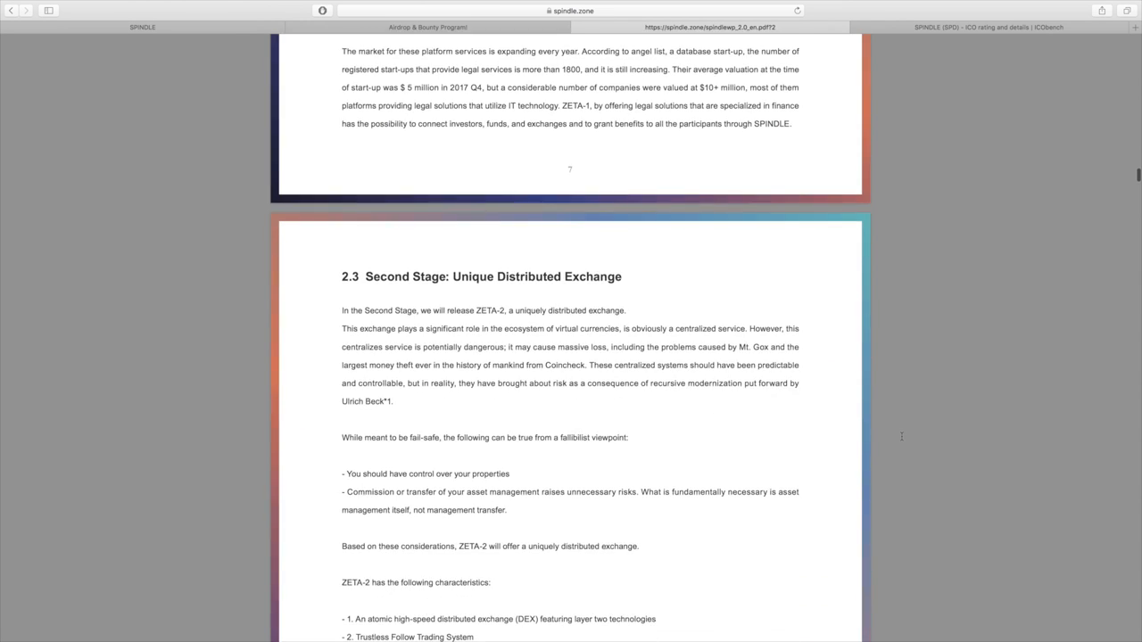
scroll(down, 3)
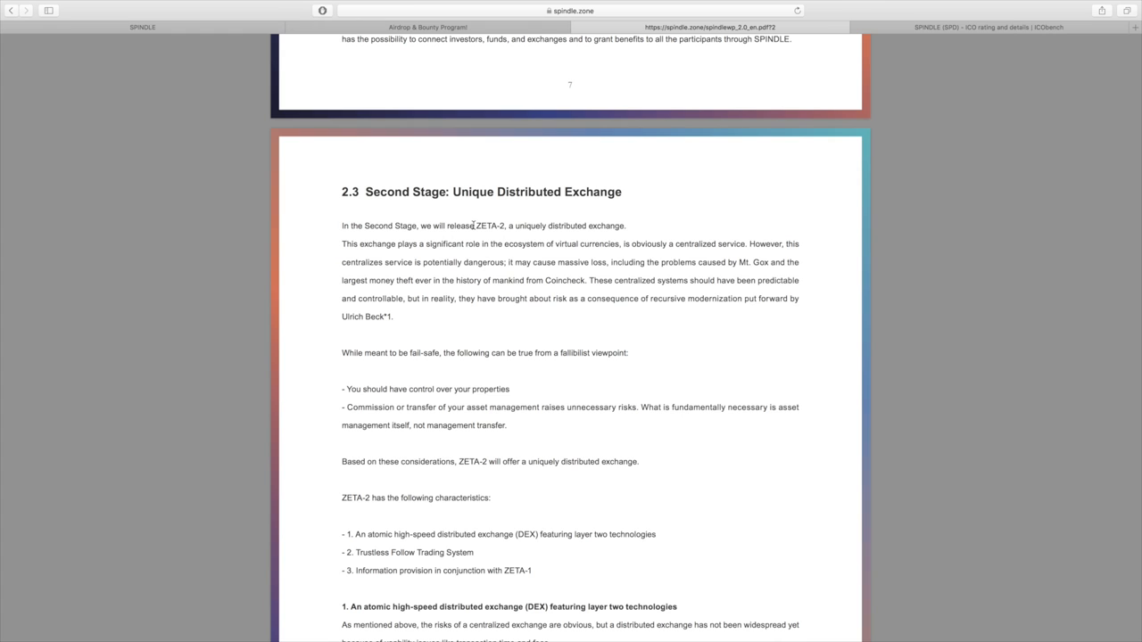
scroll(down, 3)
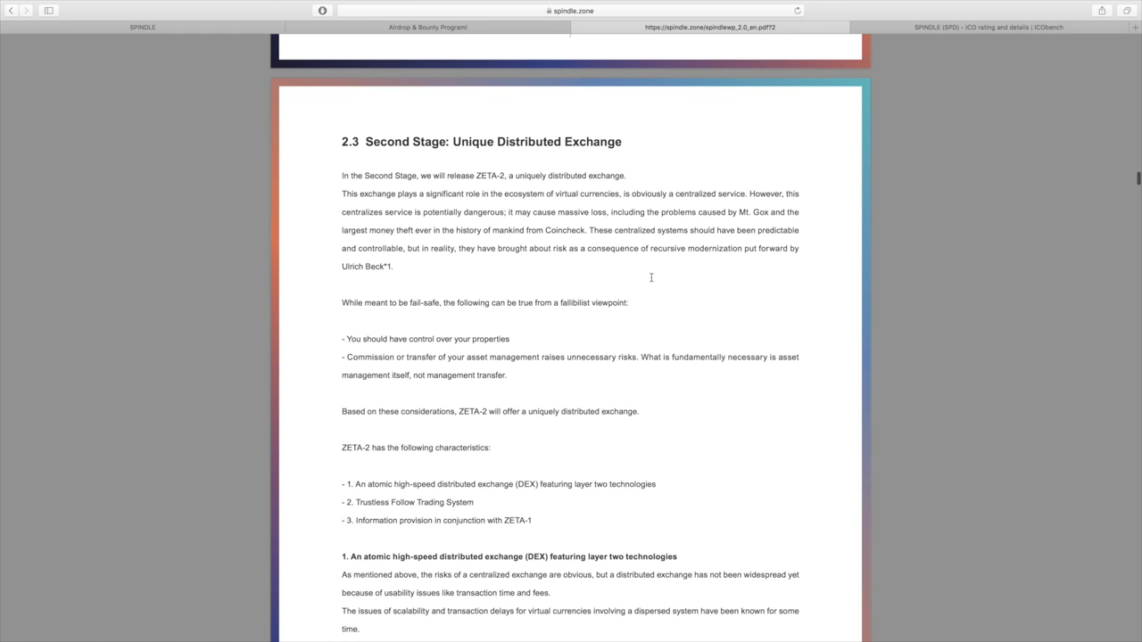
scroll(down, 3)
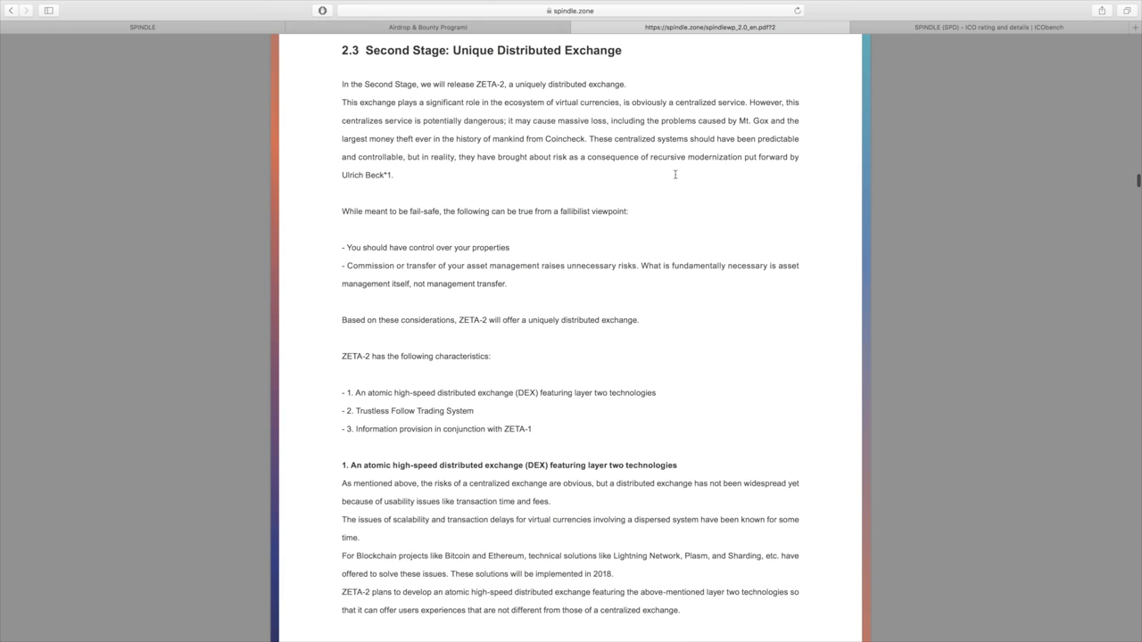
mouse_move(510, 179)
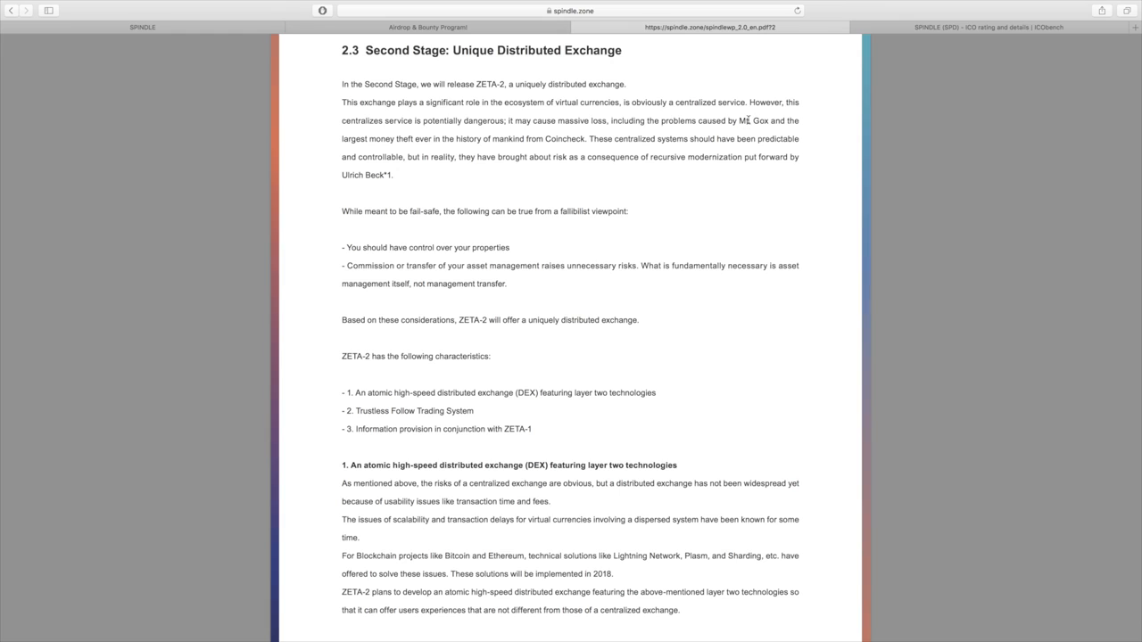
mouse_move(555, 143)
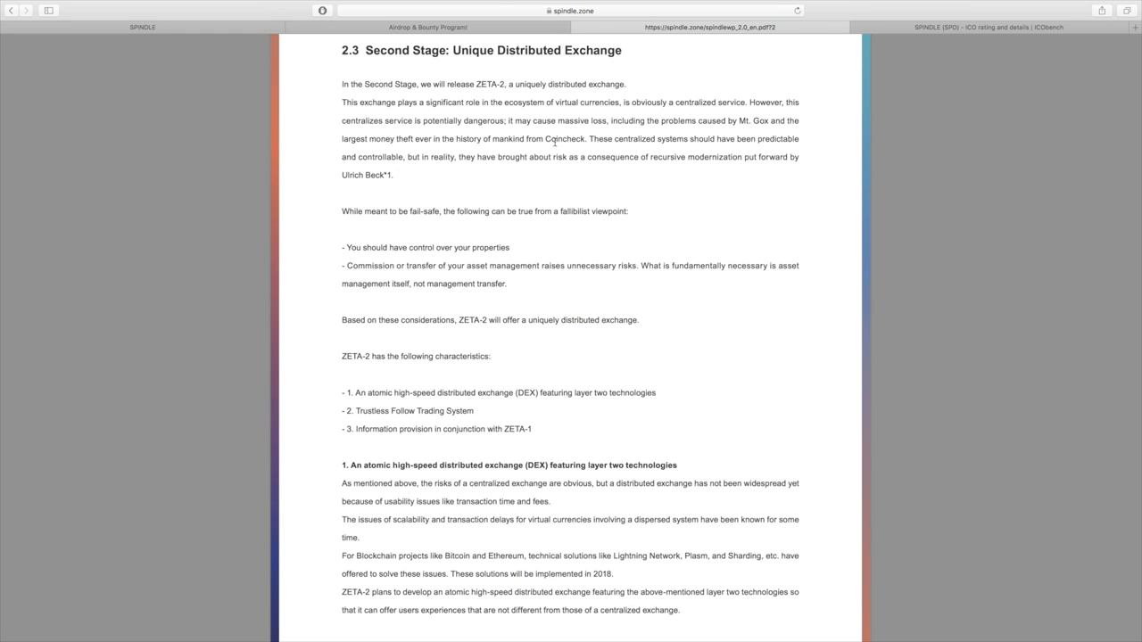
mouse_move(586, 171)
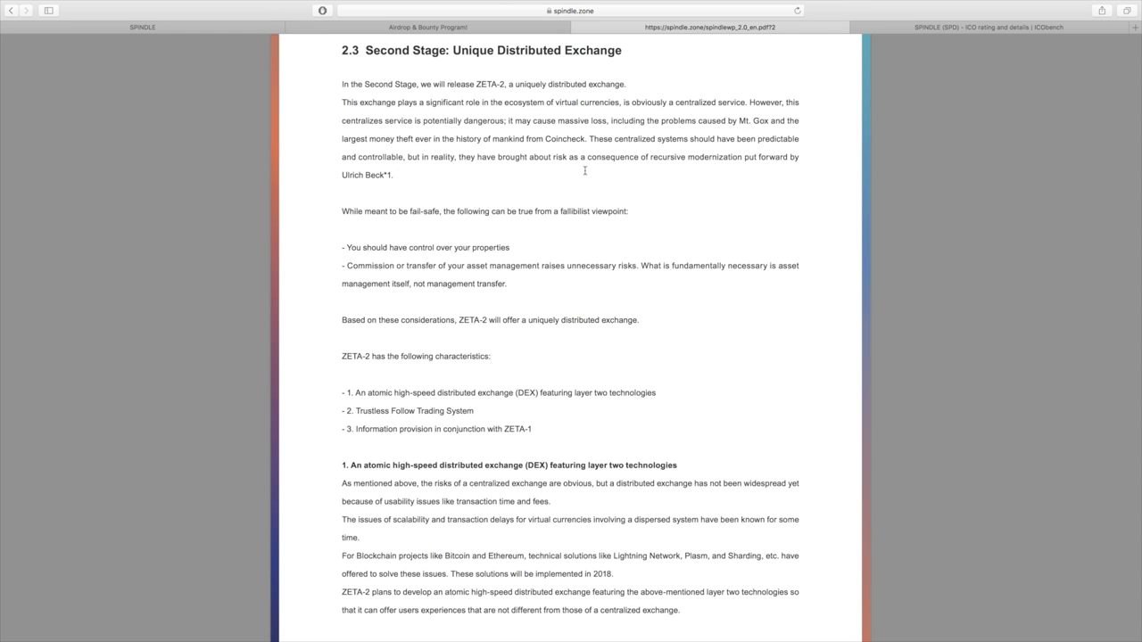
Continue to the Second Stage DEX section and its Trustless Follow Trading System text
scroll(down, 3)
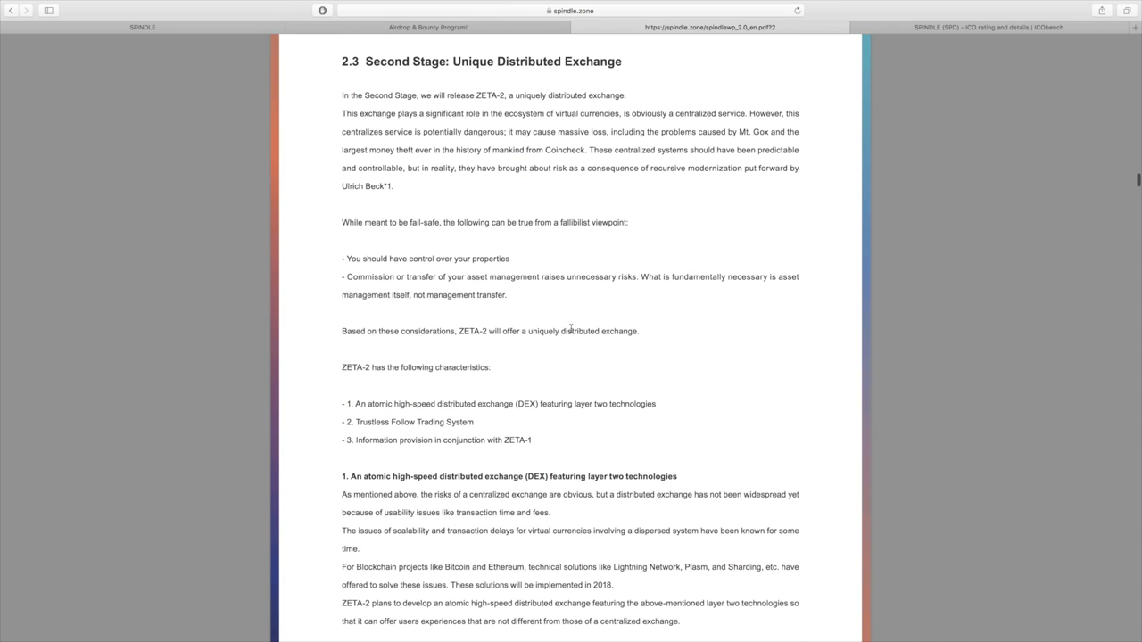
scroll(down, 3)
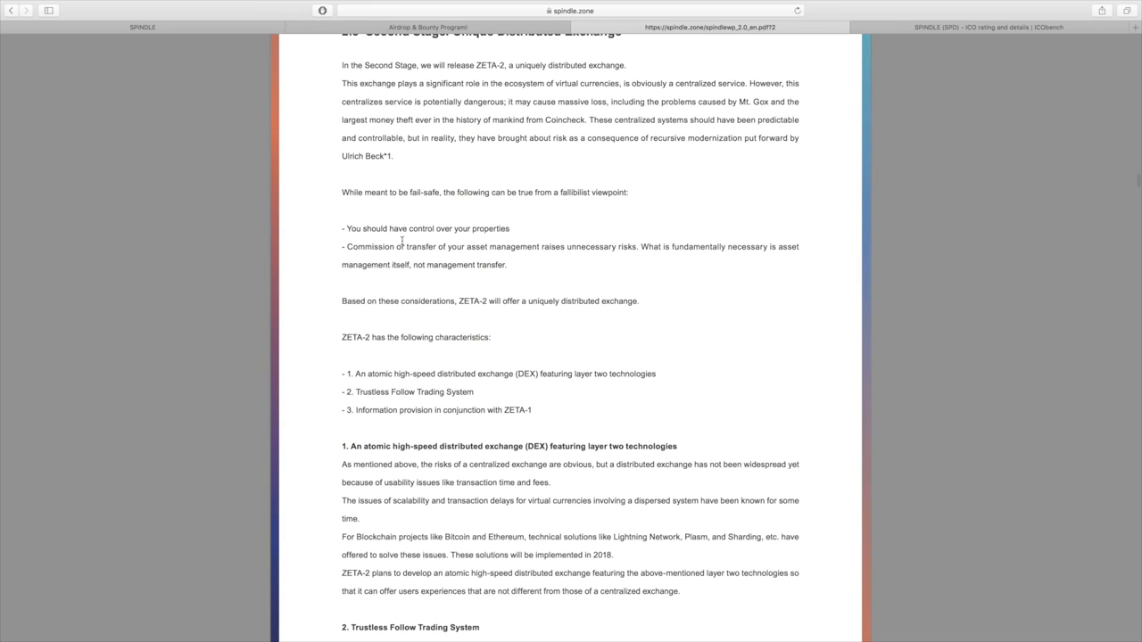
mouse_move(446, 267)
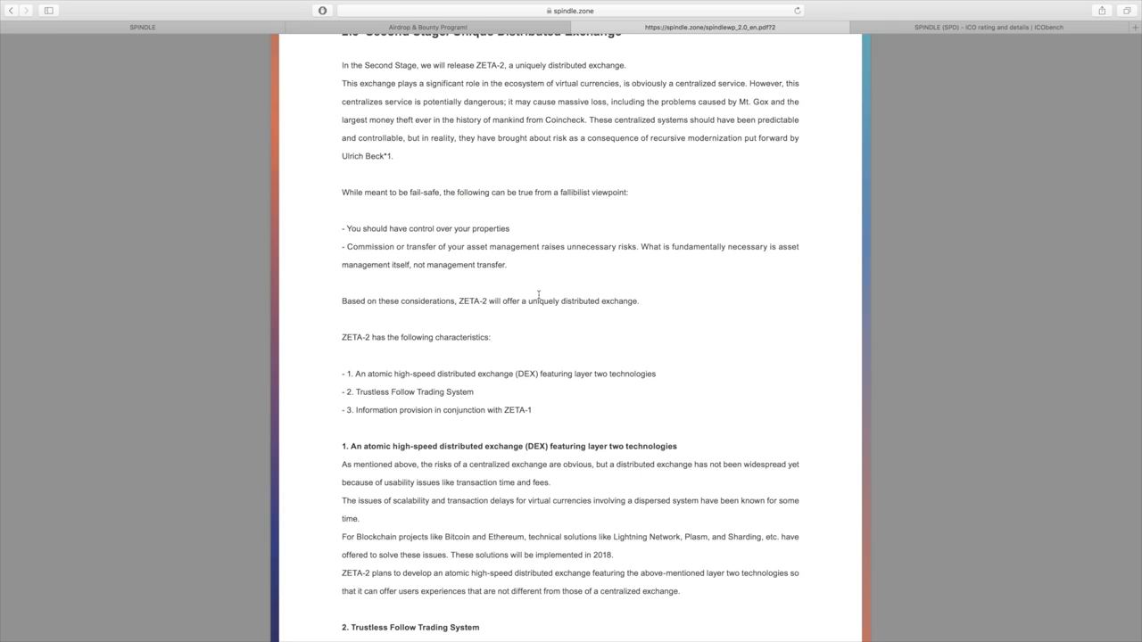
mouse_move(541, 348)
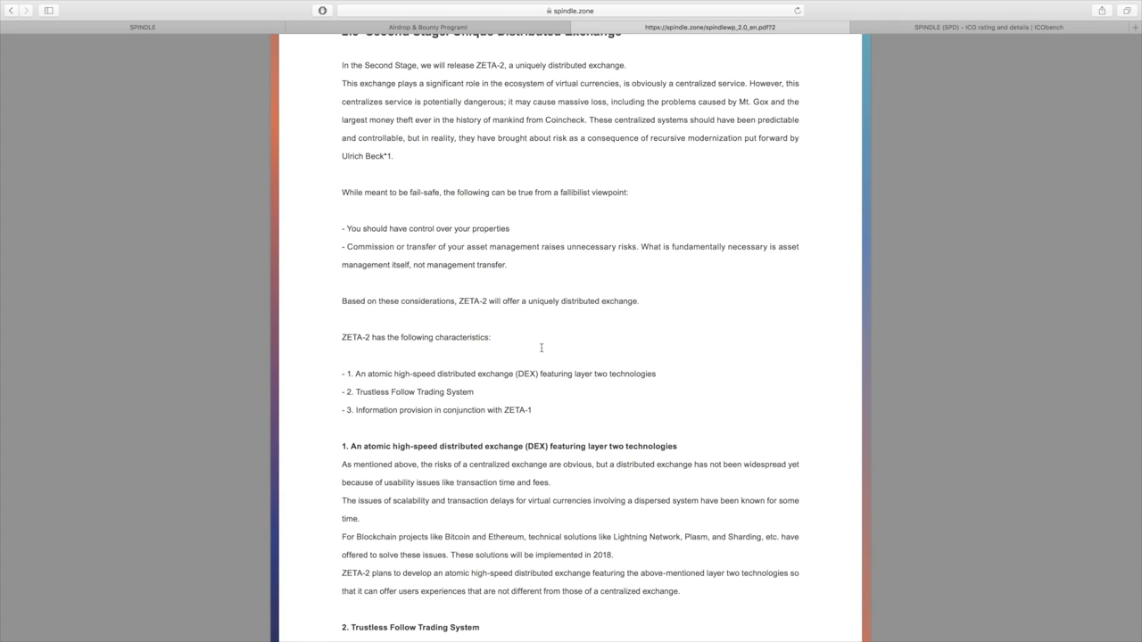
mouse_move(447, 268)
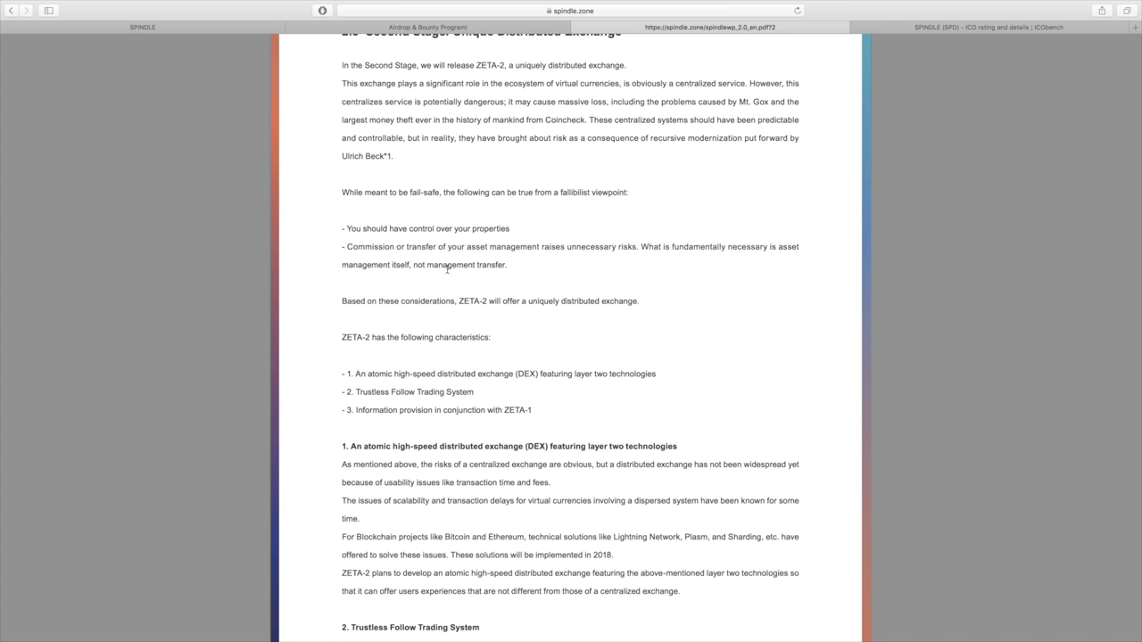
mouse_move(607, 290)
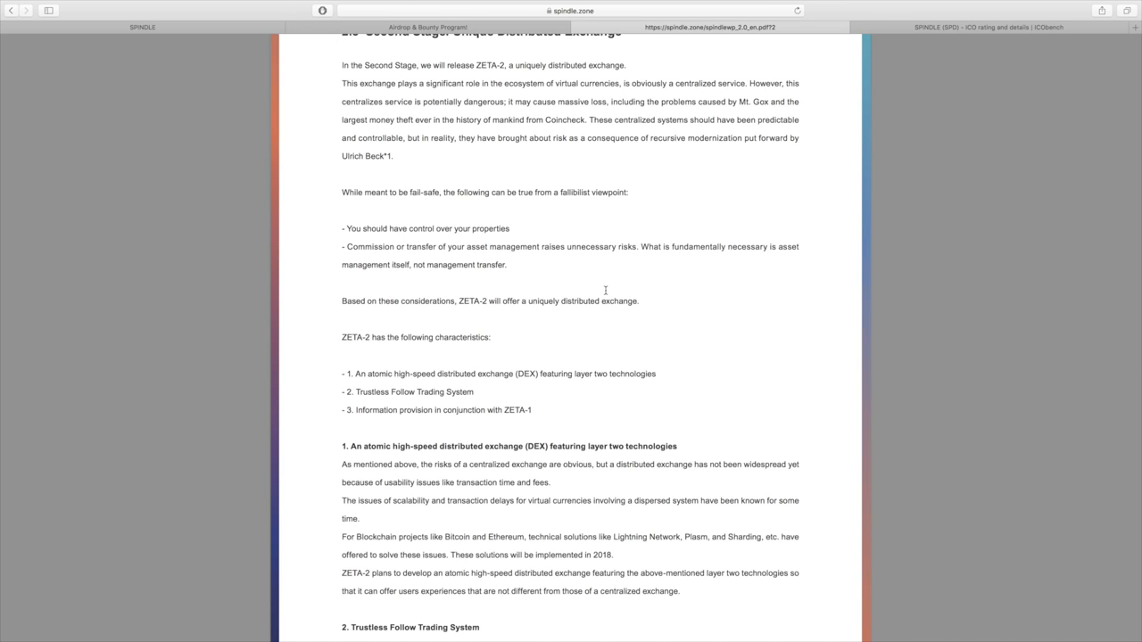
mouse_move(487, 300)
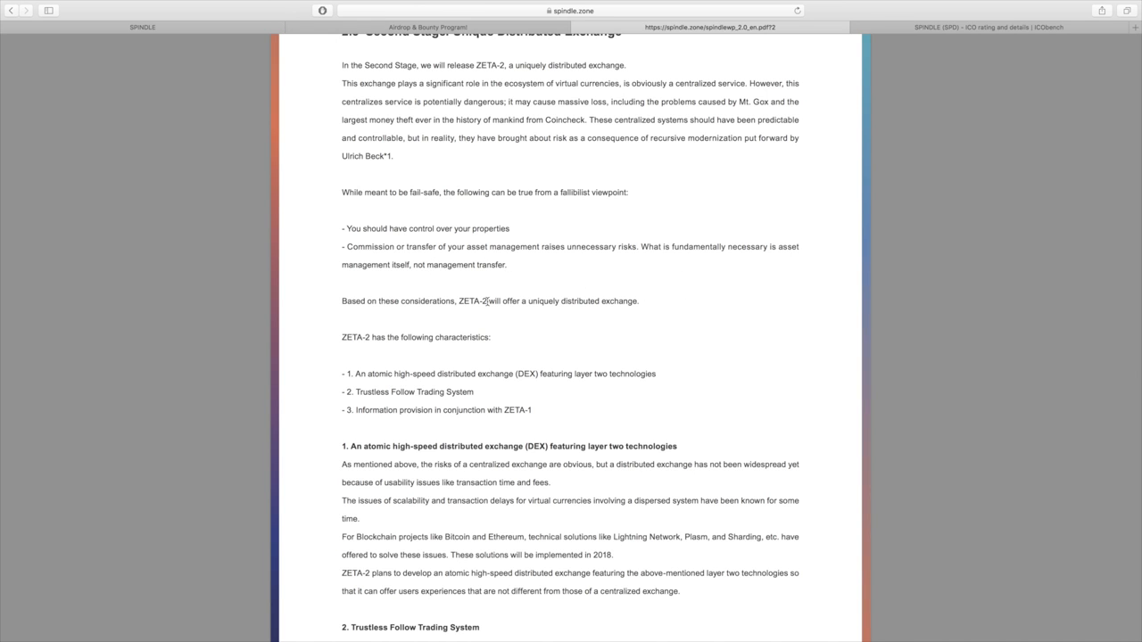
scroll(down, 3)
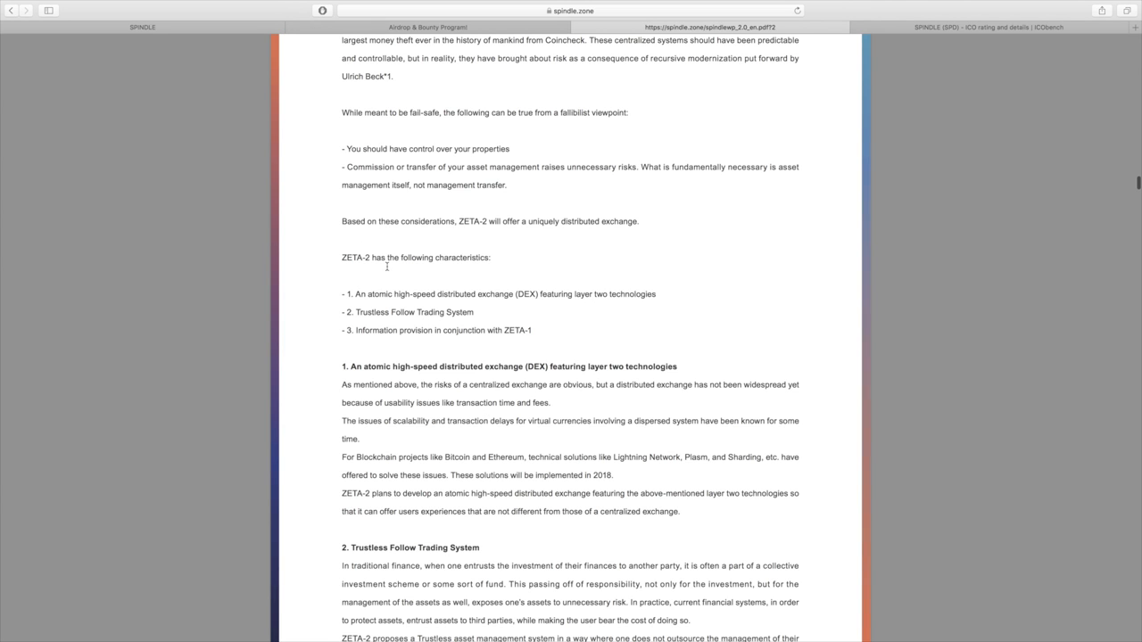
scroll(down, 3)
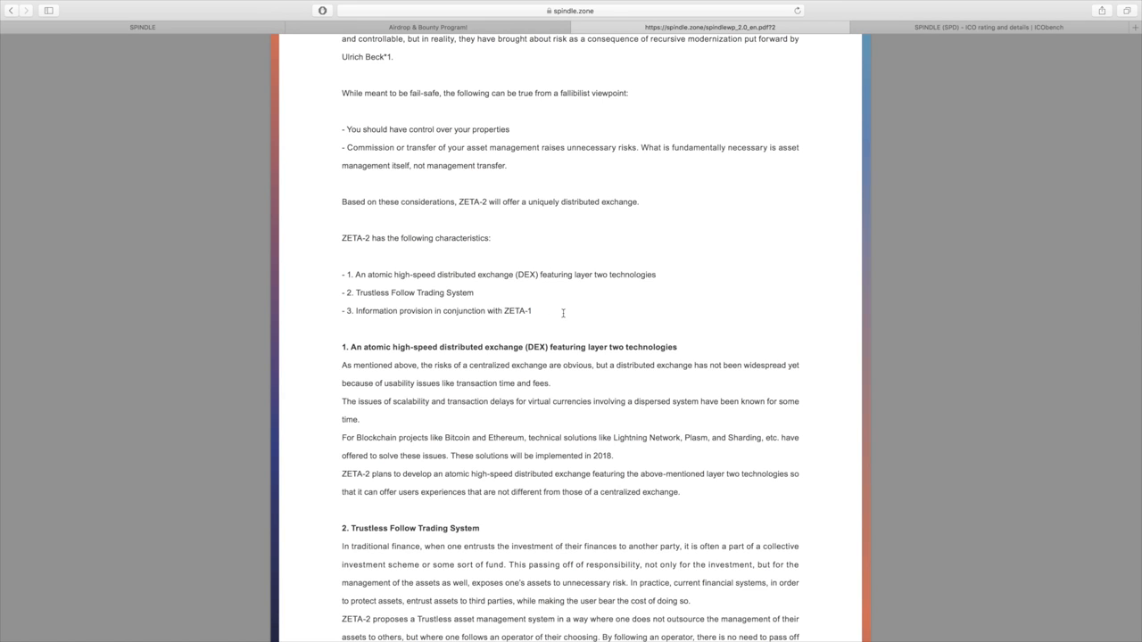
mouse_move(576, 318)
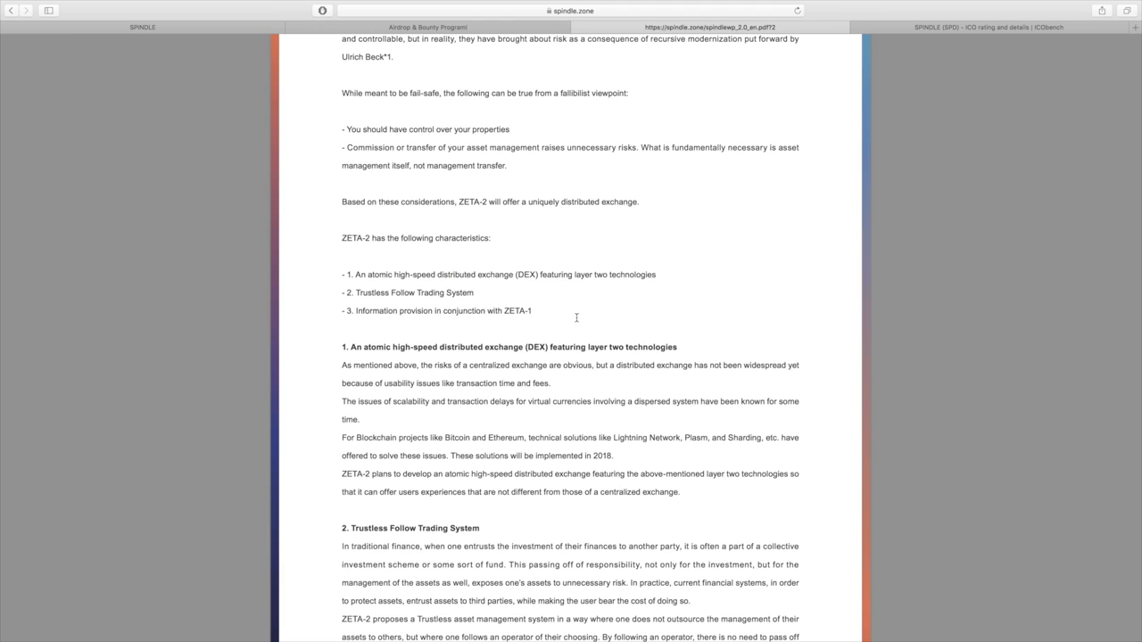
mouse_move(510, 307)
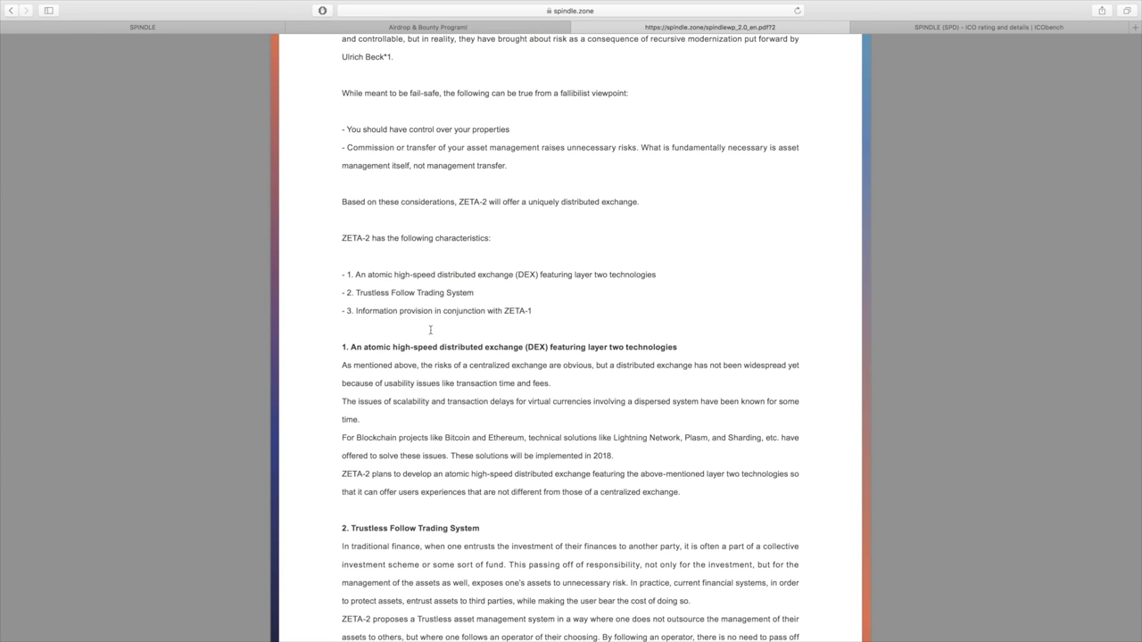
Read past the Trustless Follow Trading System section to the ZETA-1 information provision page
scroll(down, 3)
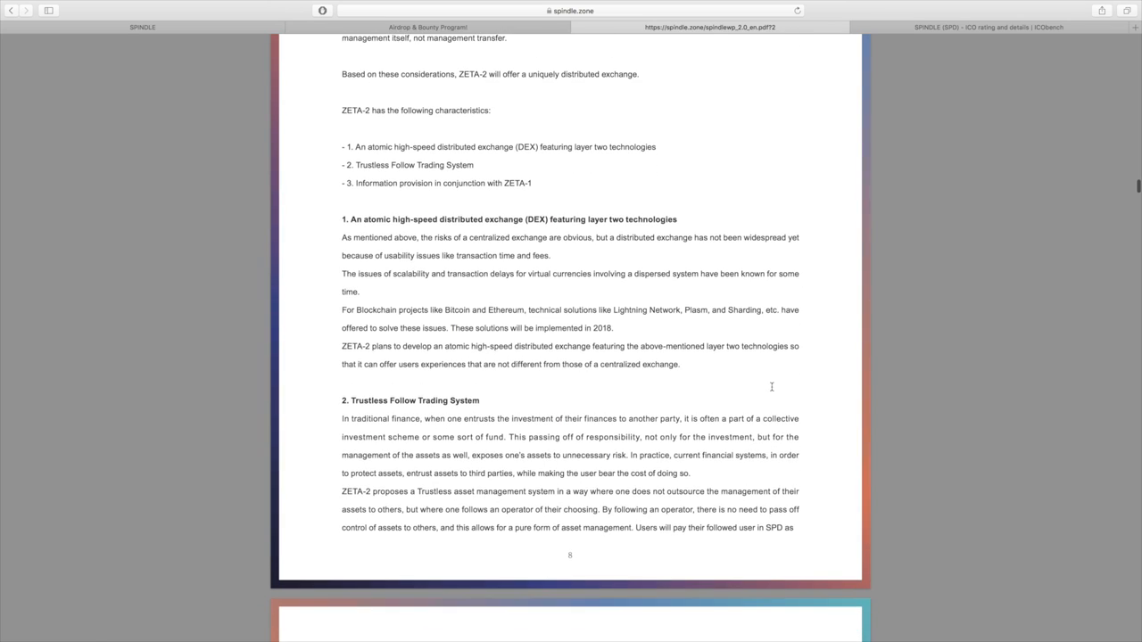
scroll(down, 3)
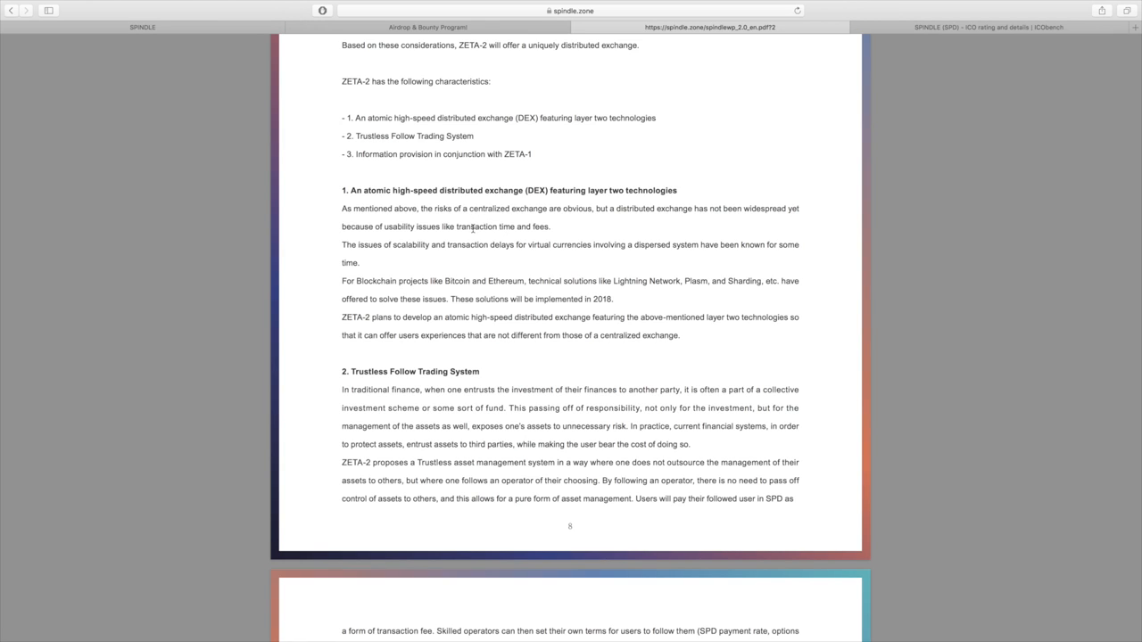
mouse_move(465, 275)
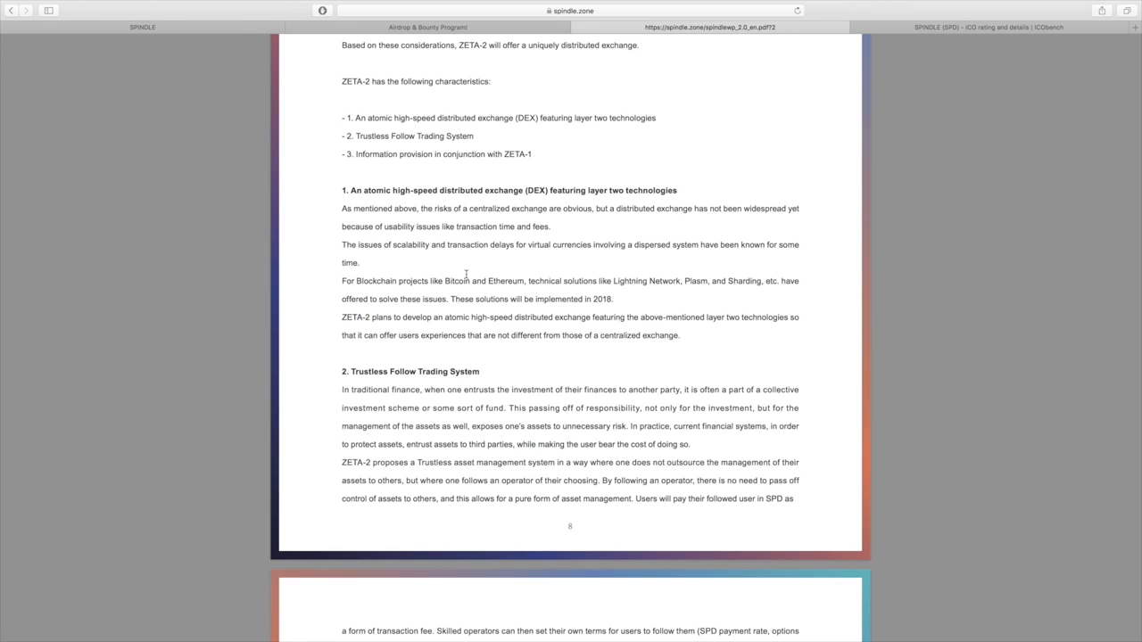
mouse_move(756, 214)
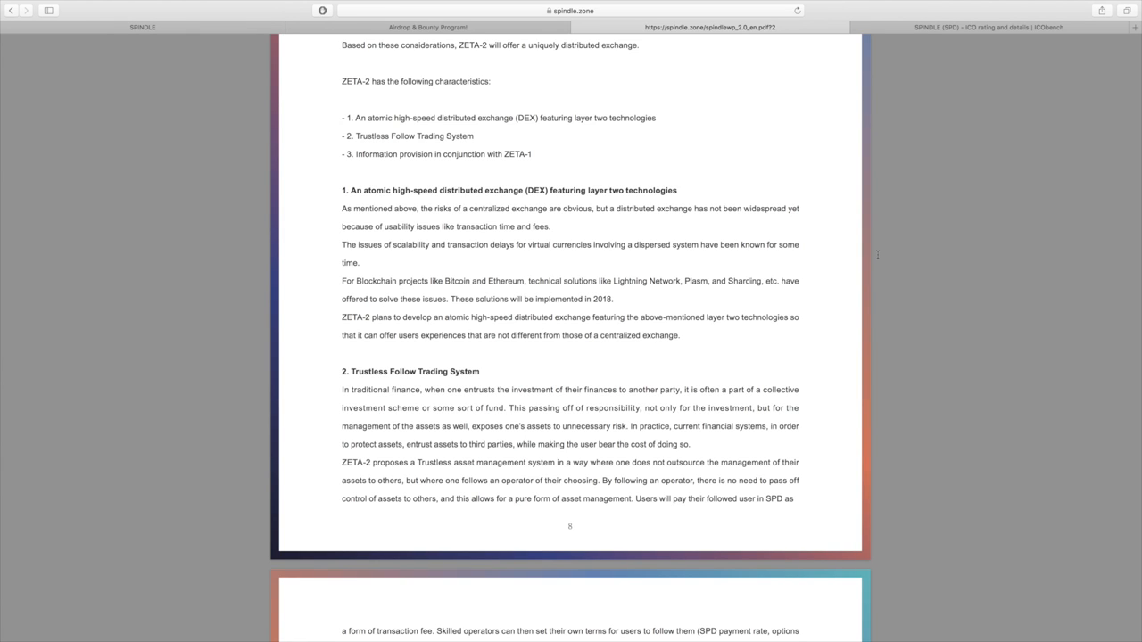
mouse_move(639, 242)
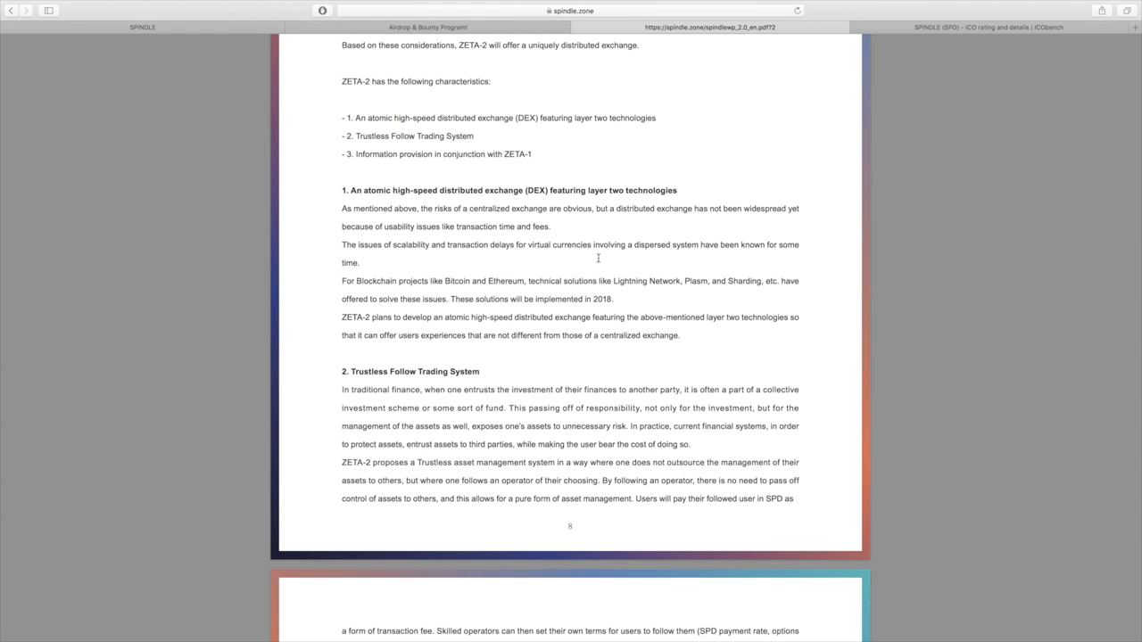
mouse_move(658, 297)
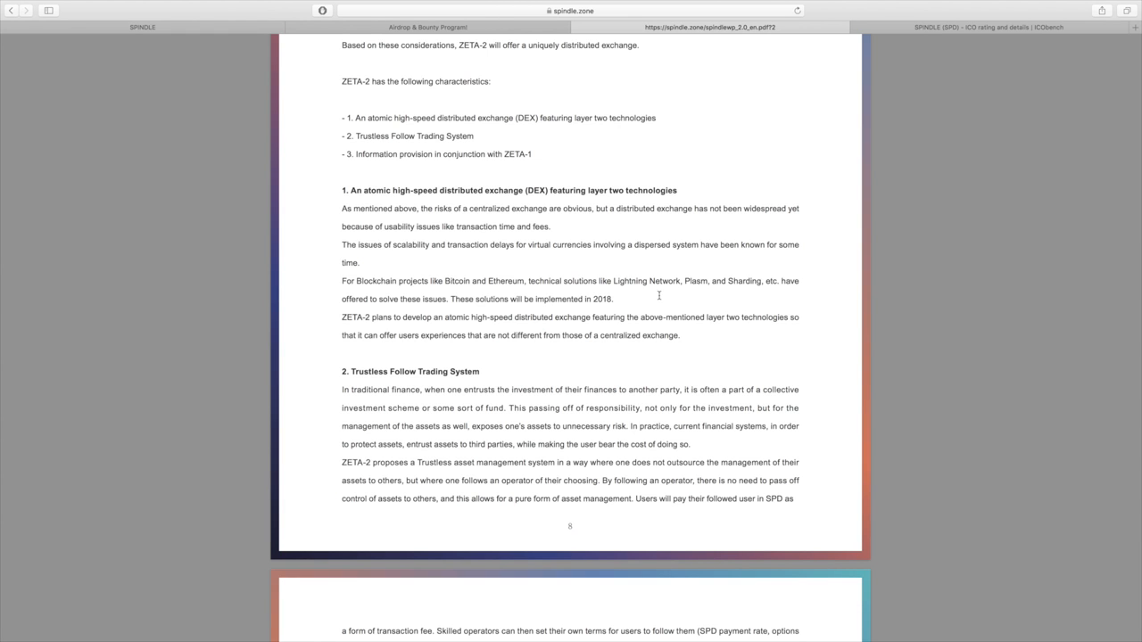
scroll(down, 3)
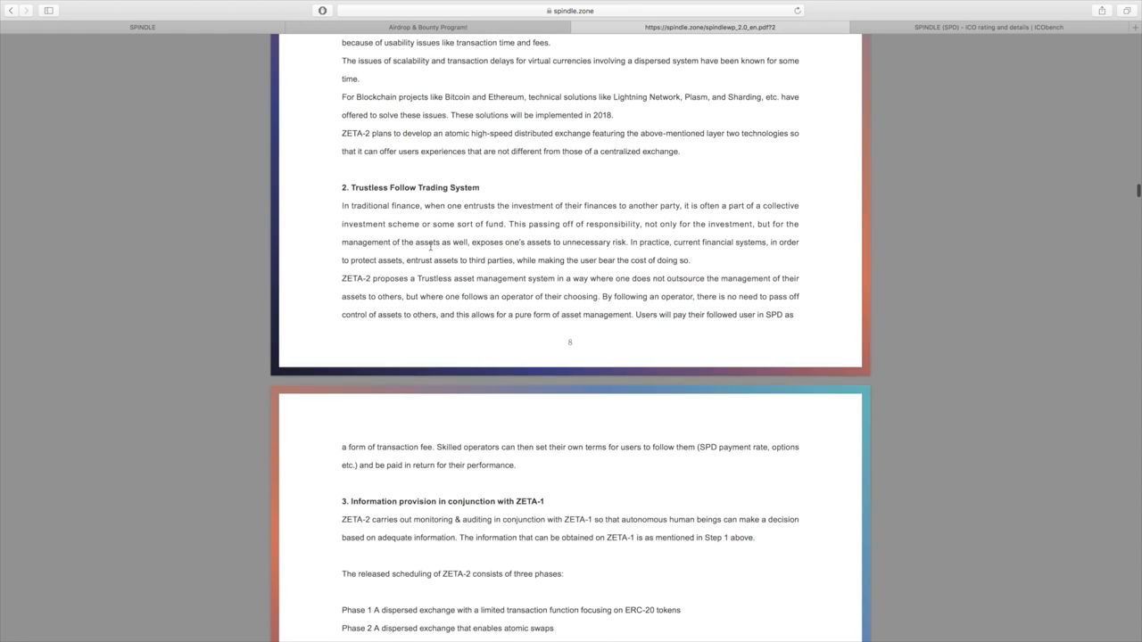
double_click(414, 189)
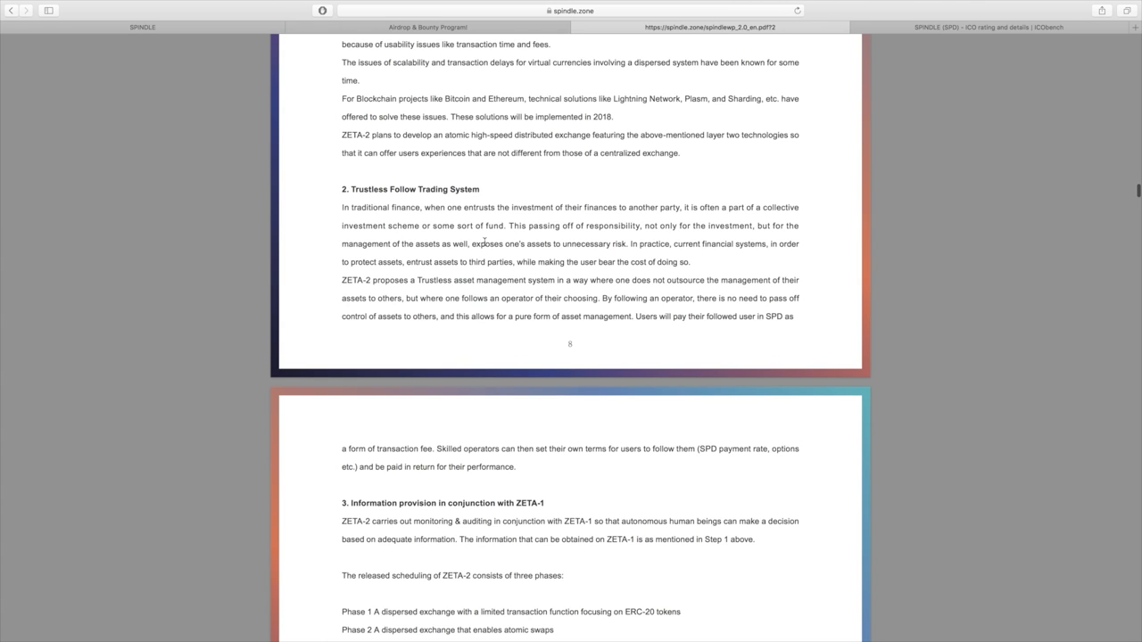
Scroll the white paper down to the three-phase schedule and the PHASE 3 architecture diagram
scroll(down, 3)
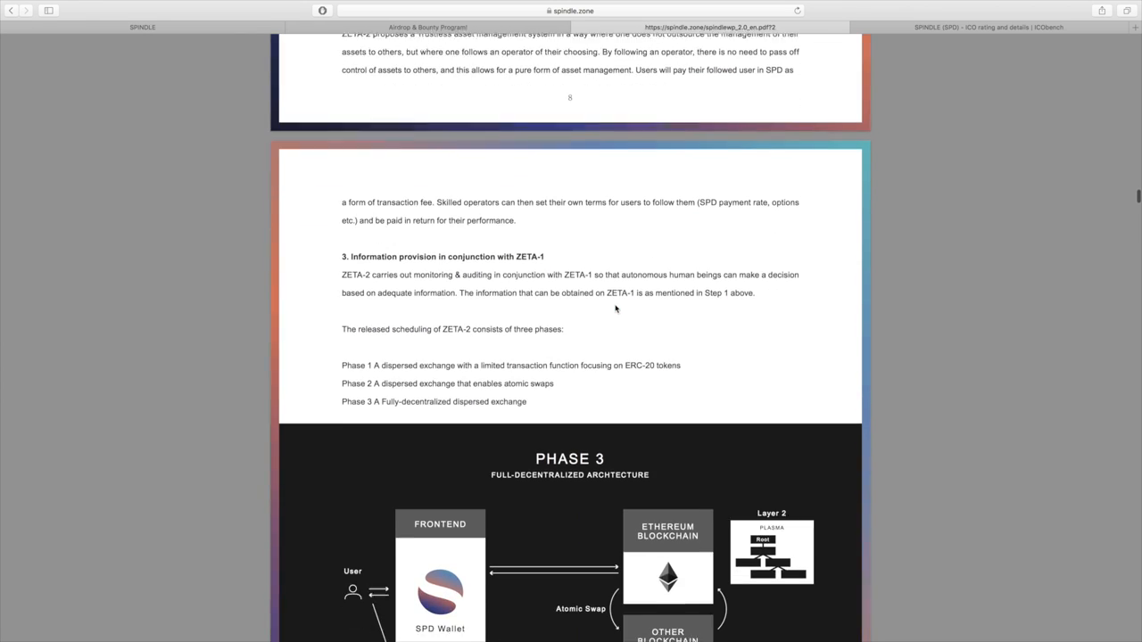
scroll(down, 3)
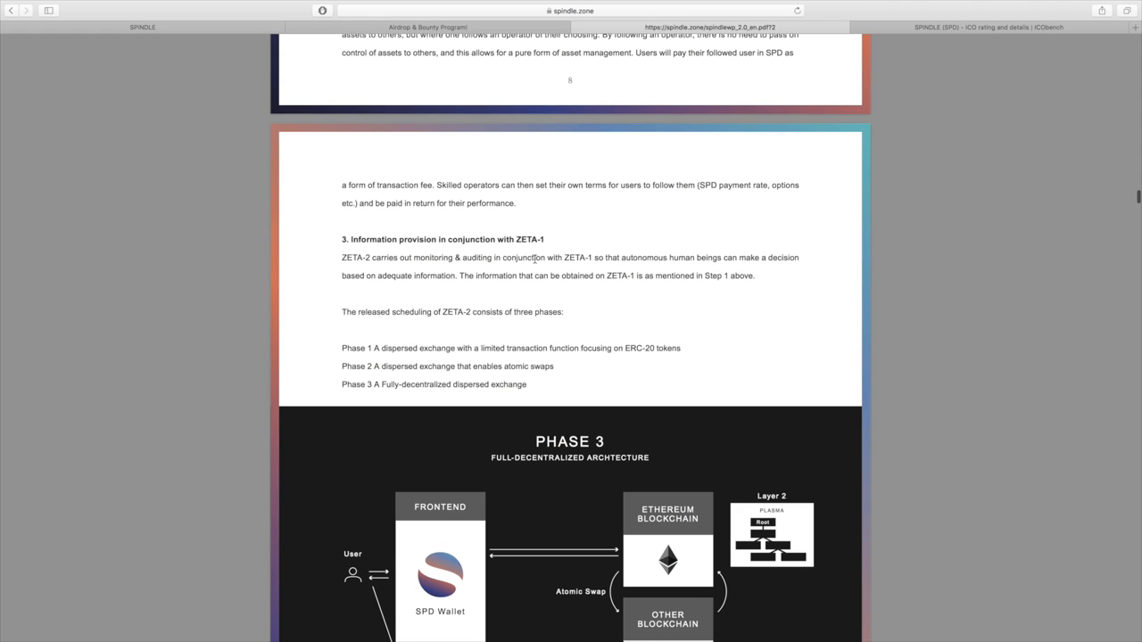
scroll(down, 3)
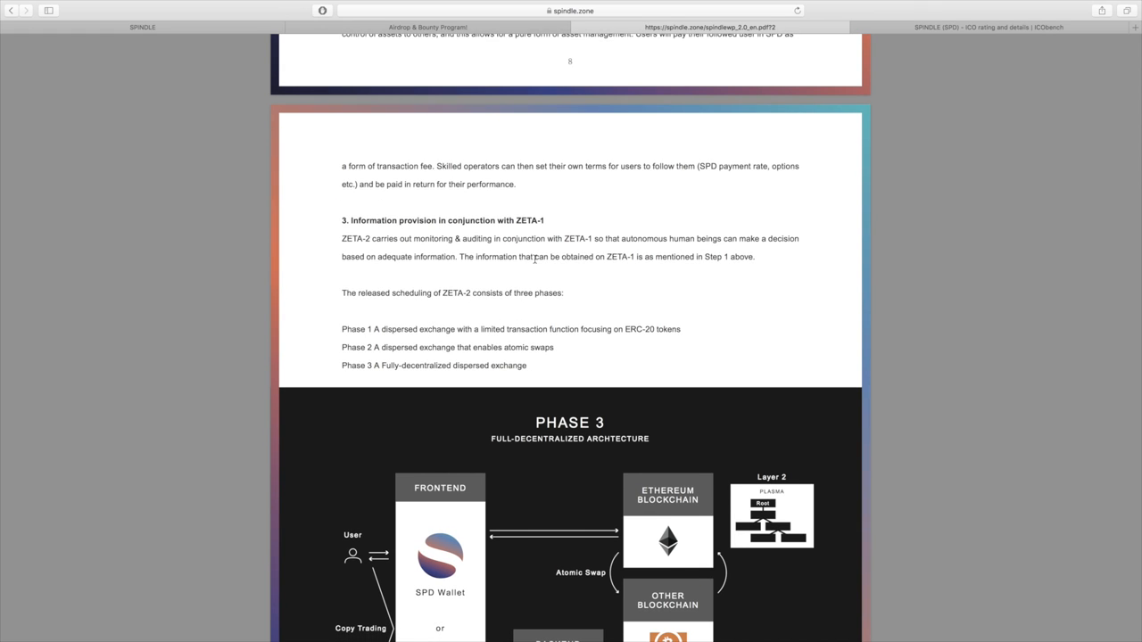
scroll(down, 3)
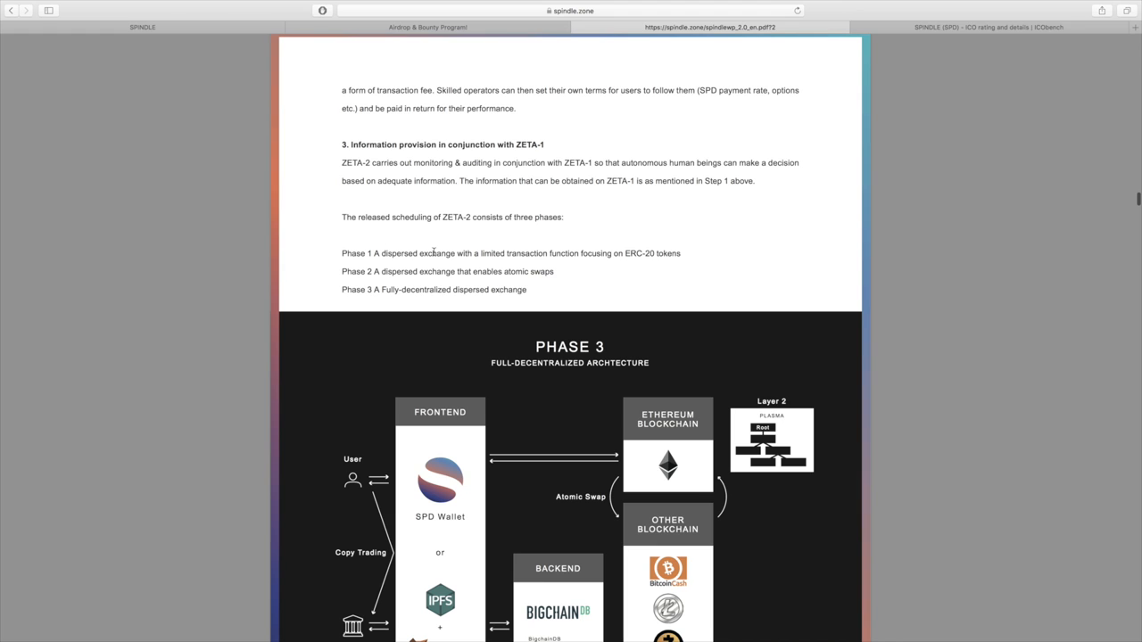
mouse_move(550, 256)
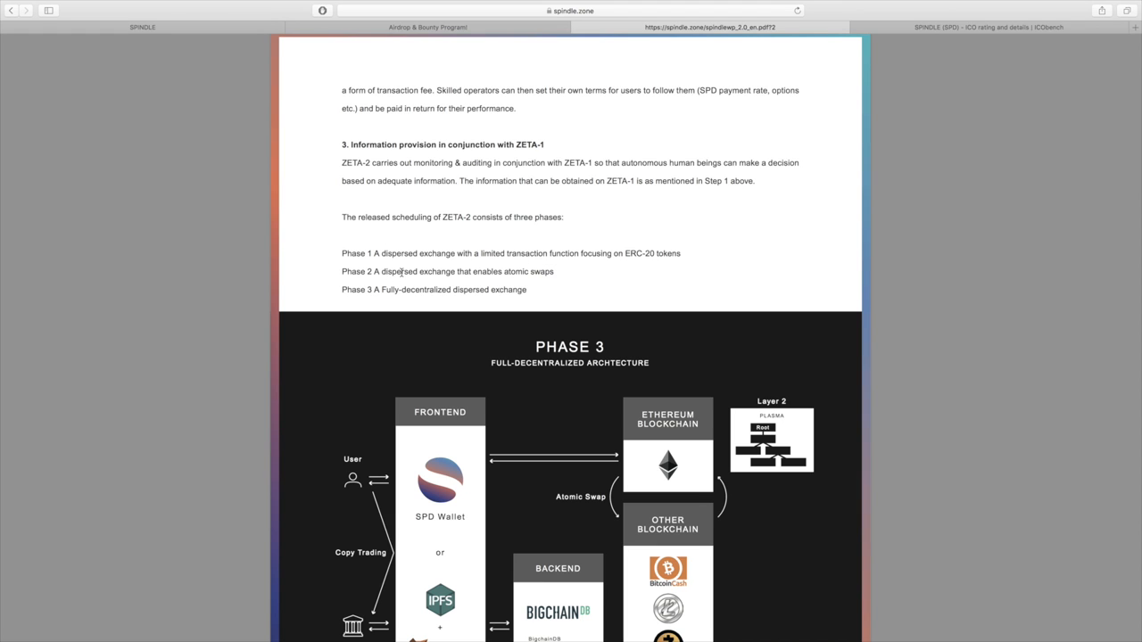
mouse_move(532, 299)
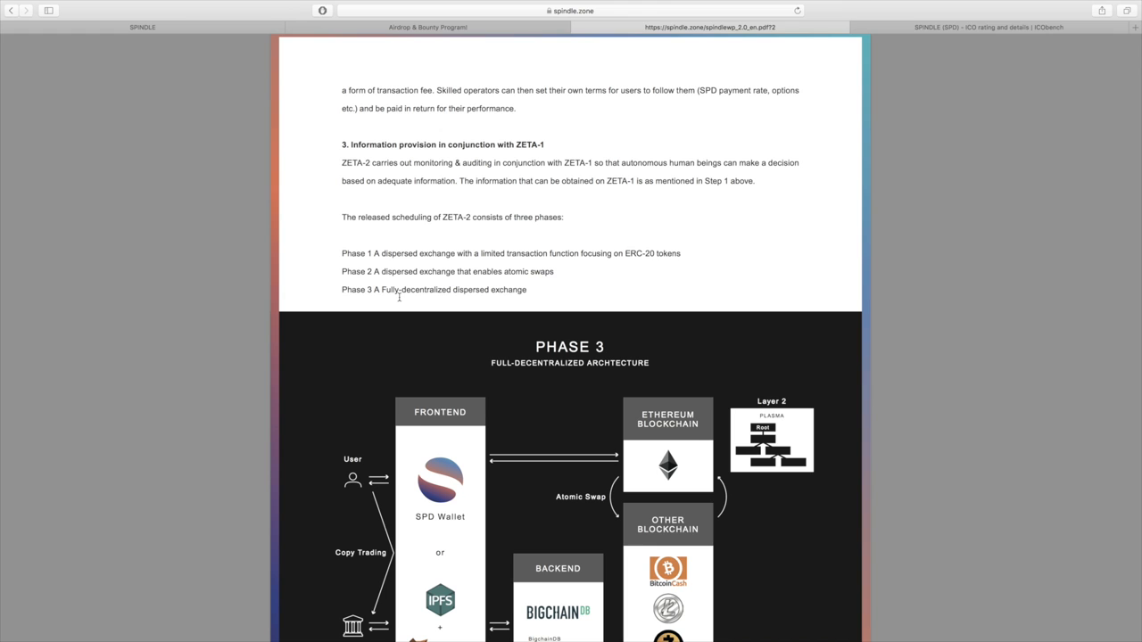
mouse_move(646, 318)
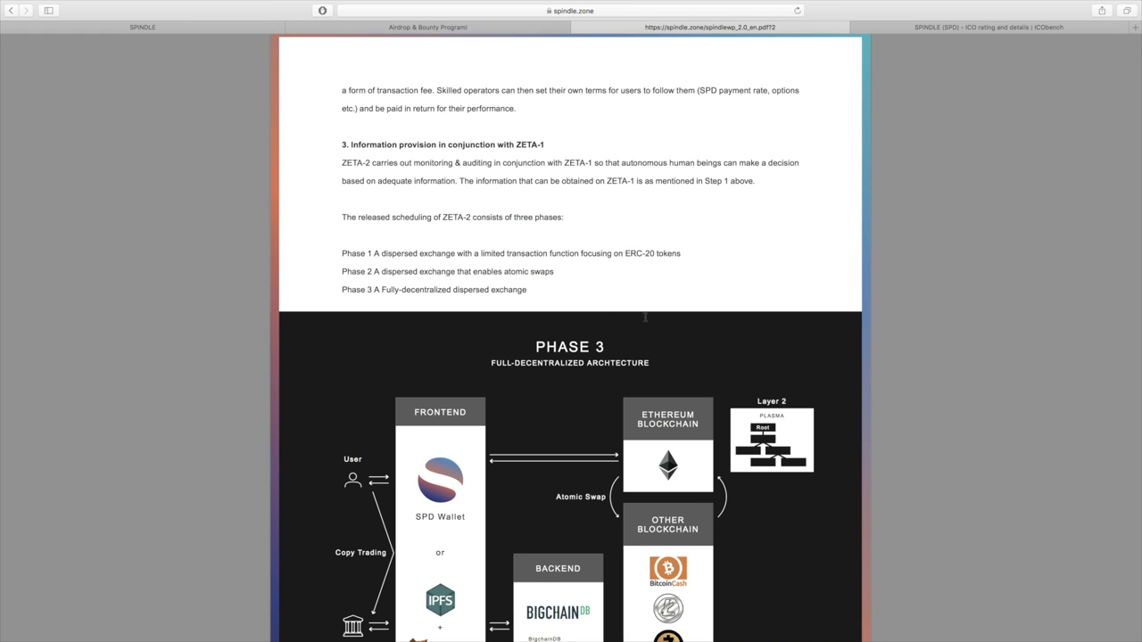
Scroll until the ZETA-2 release-schedule lines sit just above the Phase 3 Full-Decentralized Architecture figure
scroll(down, 3)
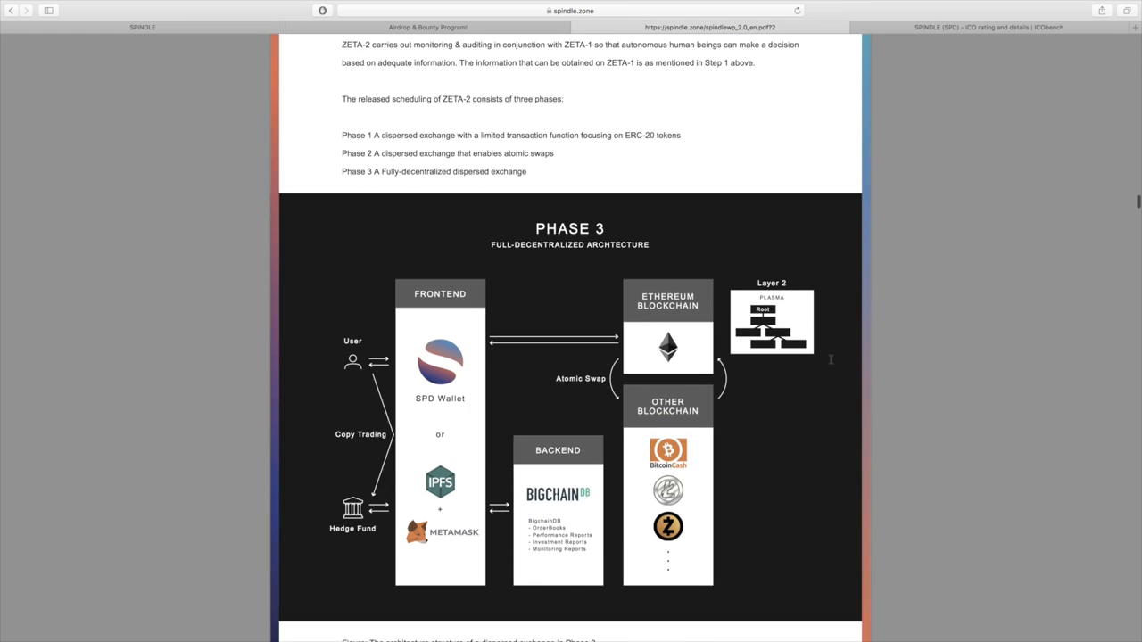
scroll(down, 3)
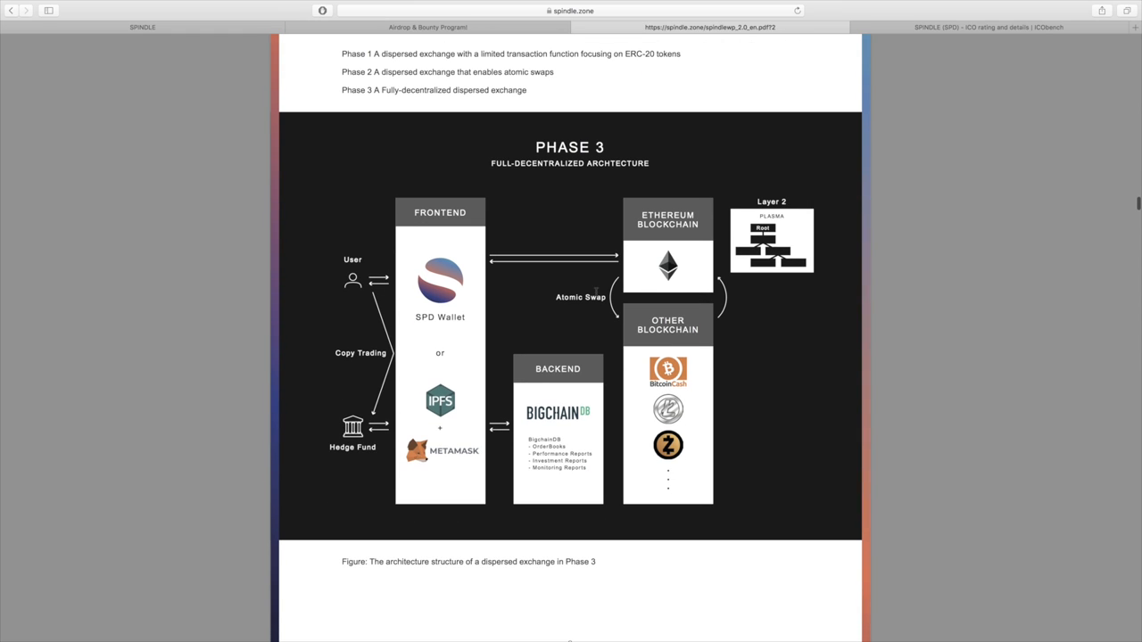
mouse_move(354, 282)
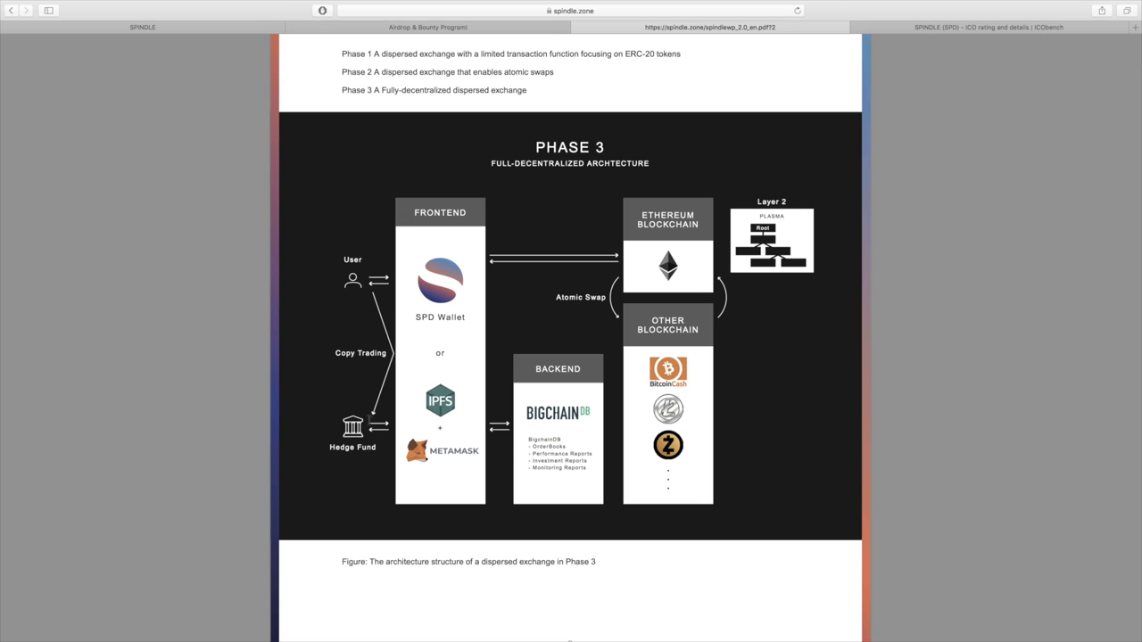
mouse_move(367, 379)
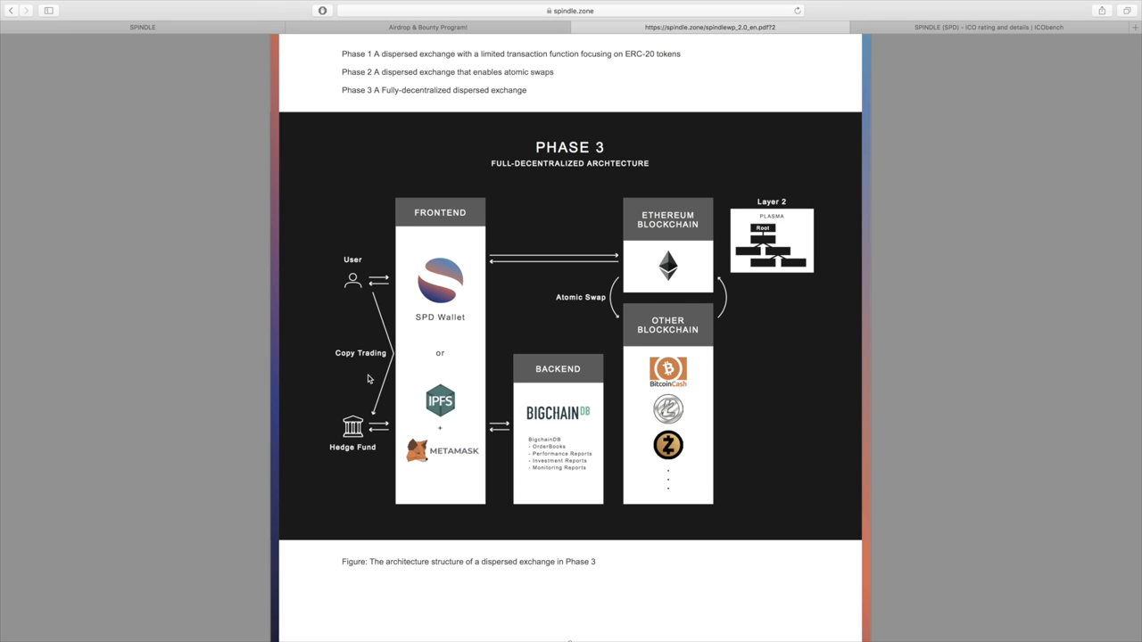
mouse_move(367, 378)
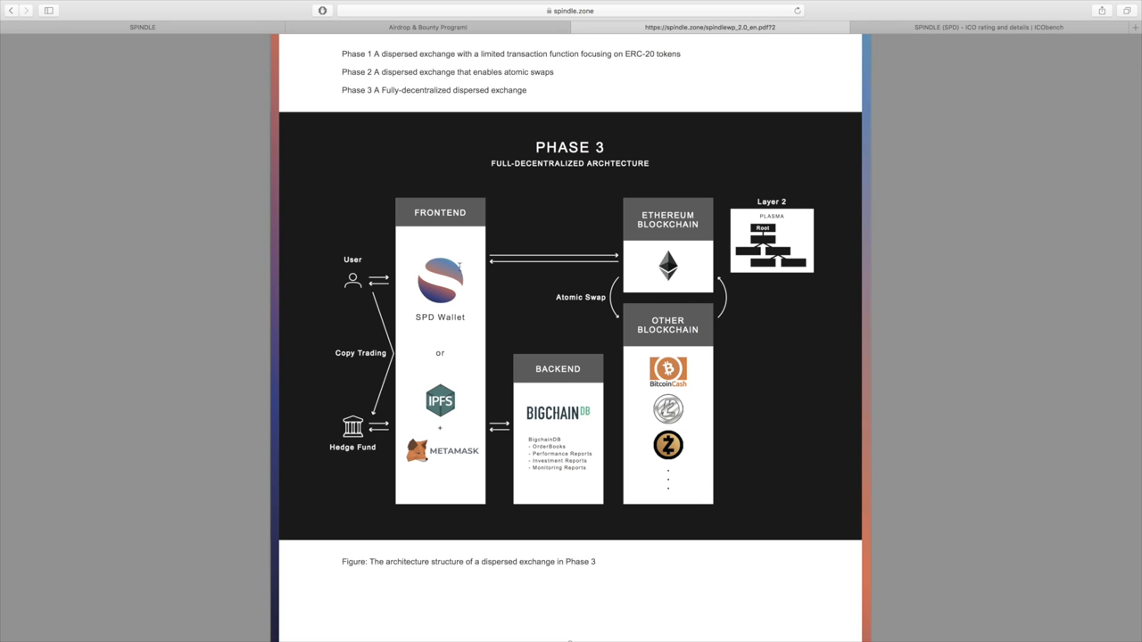
mouse_move(449, 430)
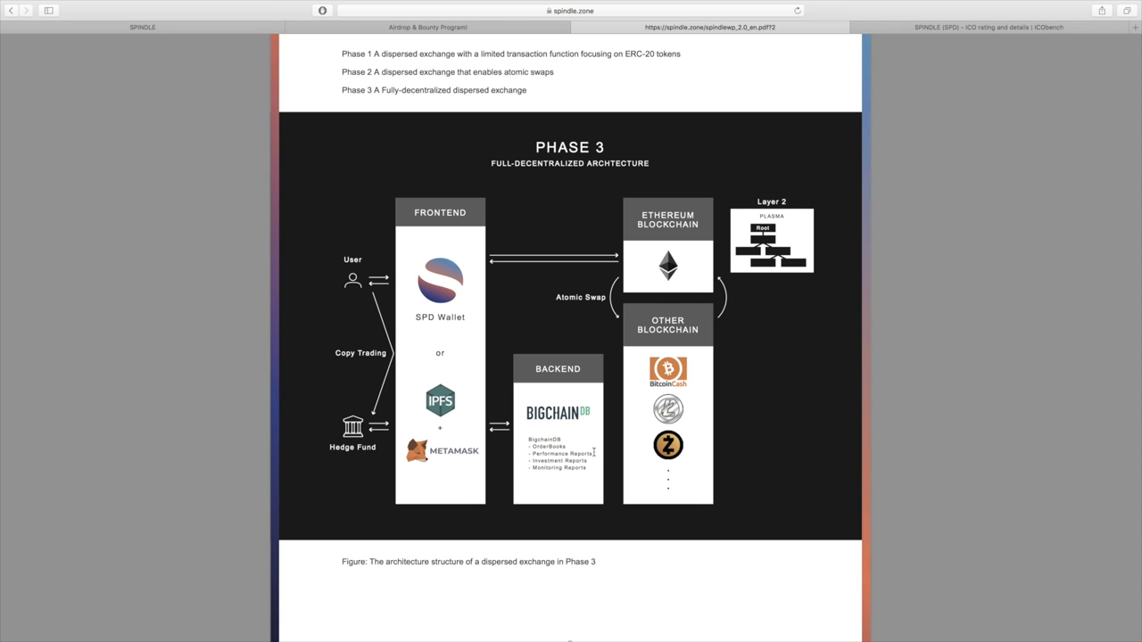
mouse_move(646, 261)
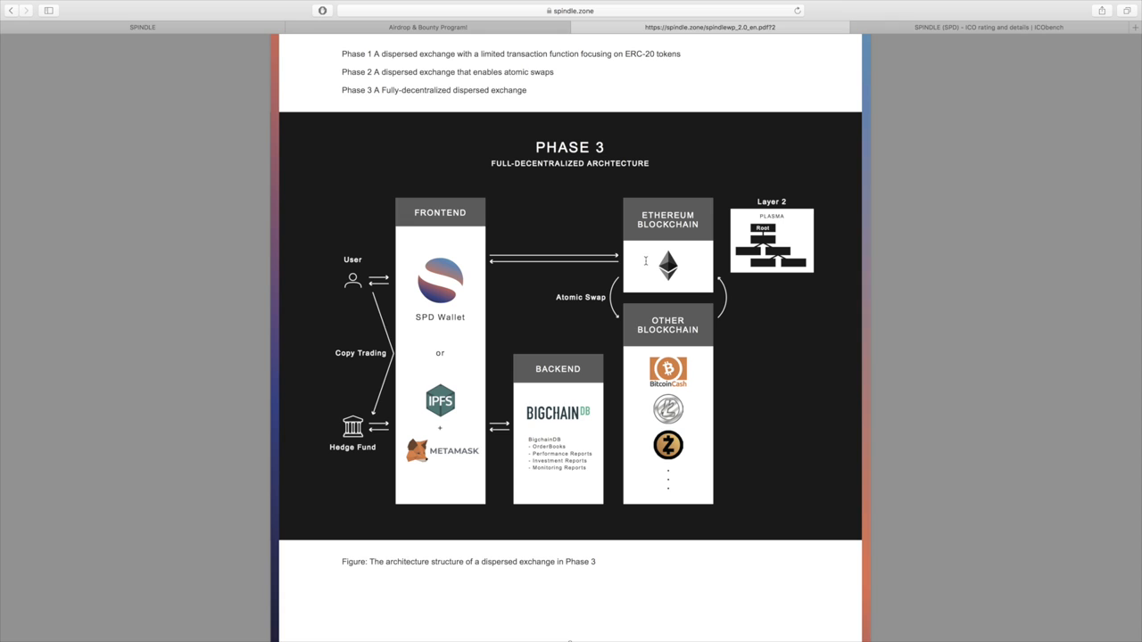
mouse_move(635, 350)
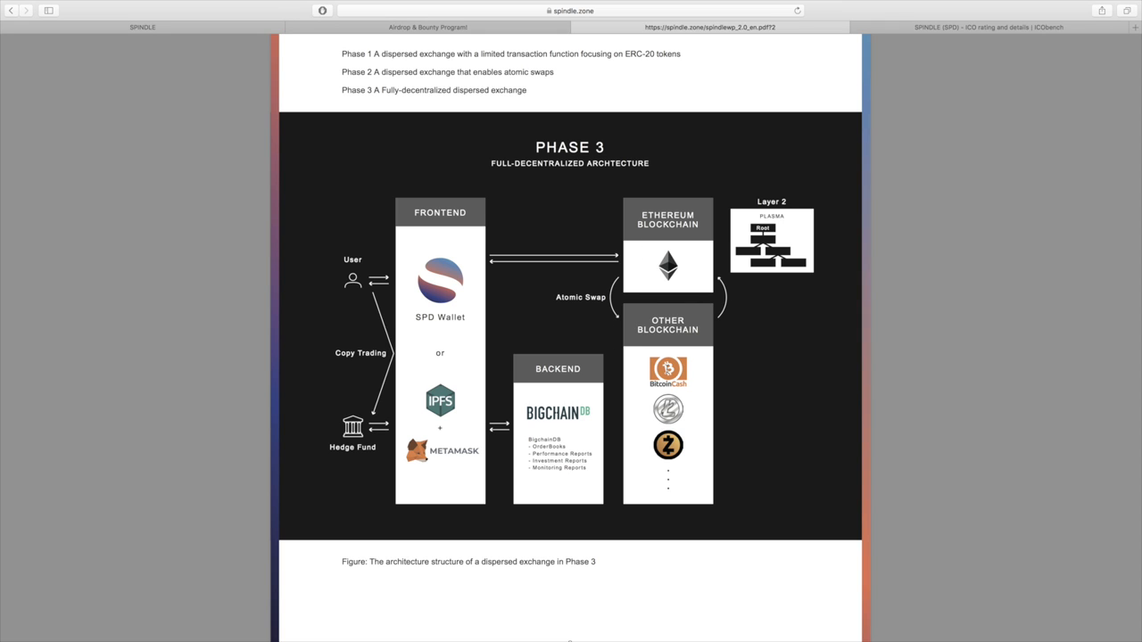
mouse_move(545, 314)
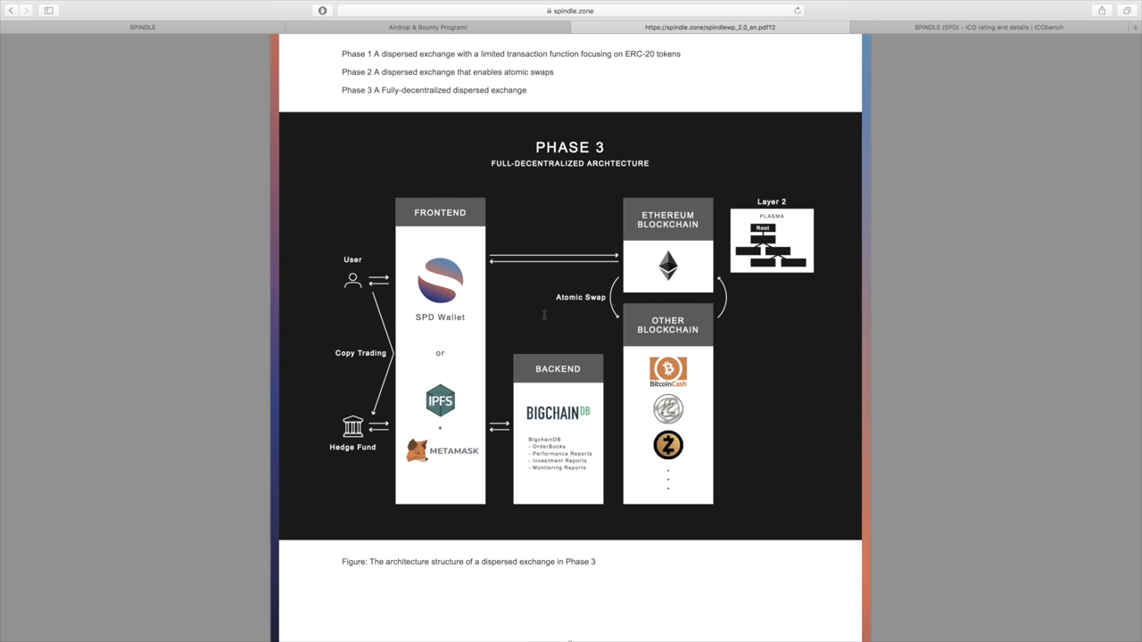
mouse_move(948, 335)
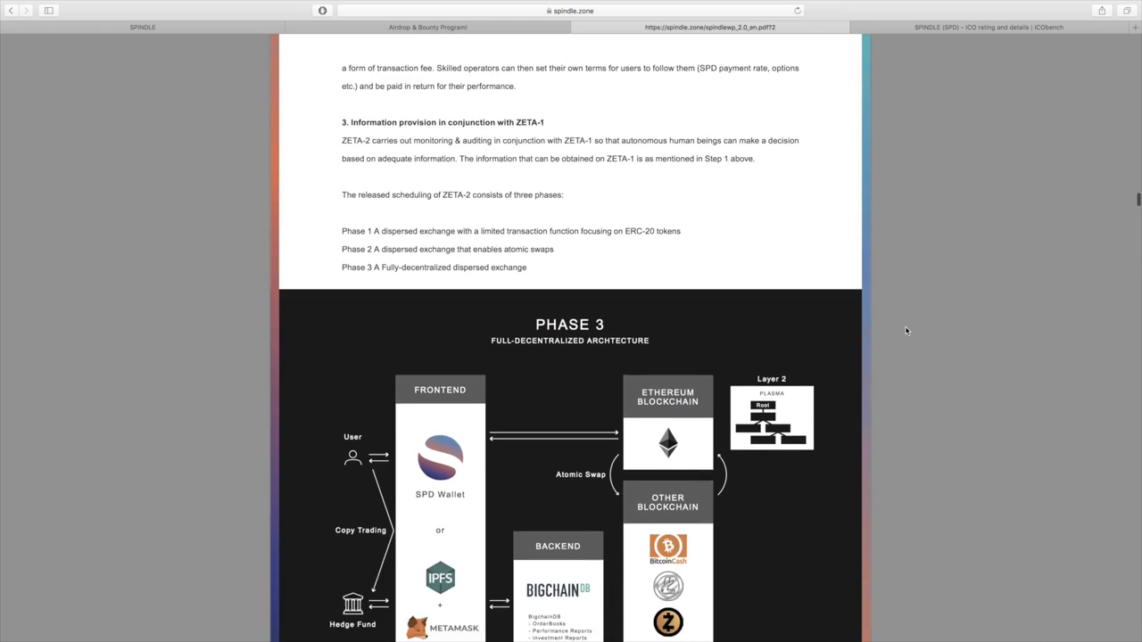
scroll(down, 3)
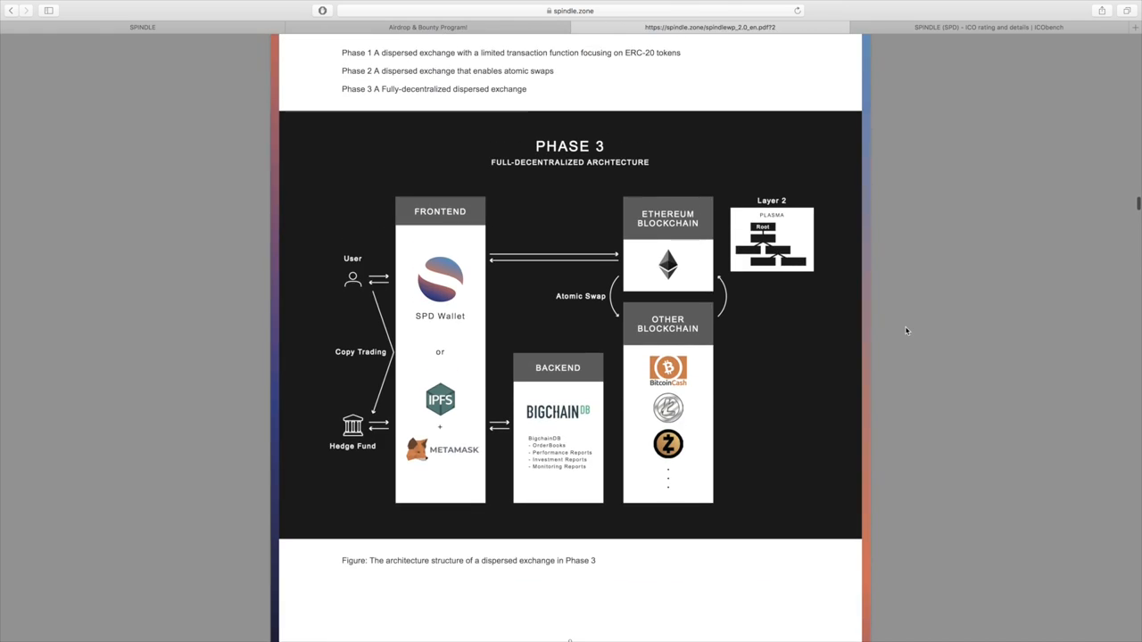
scroll(down, 3)
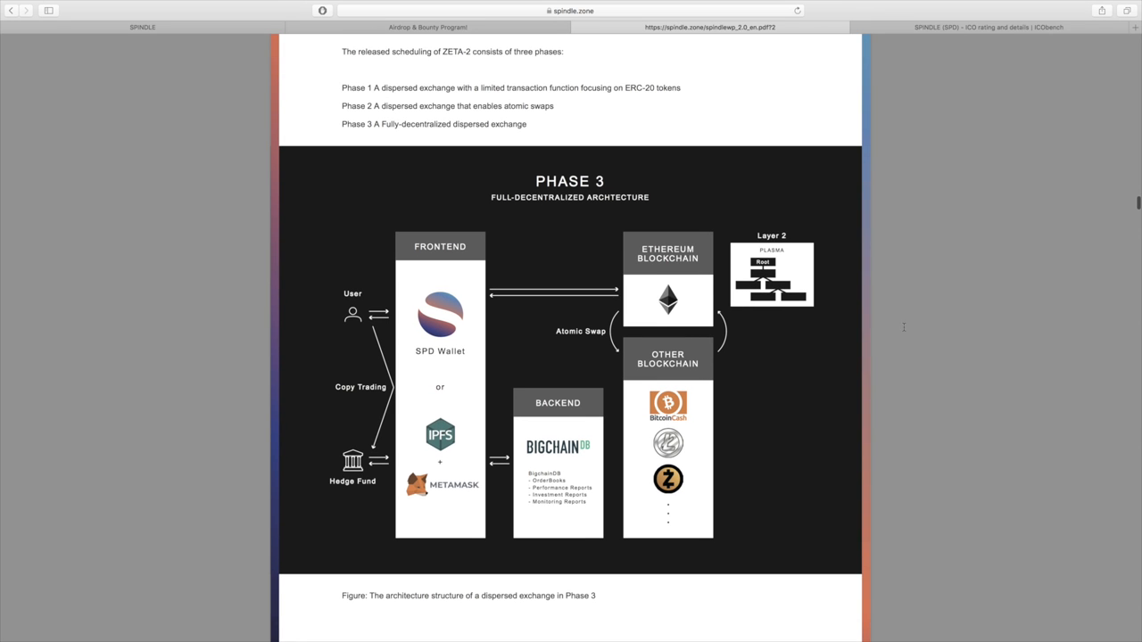
mouse_move(512, 137)
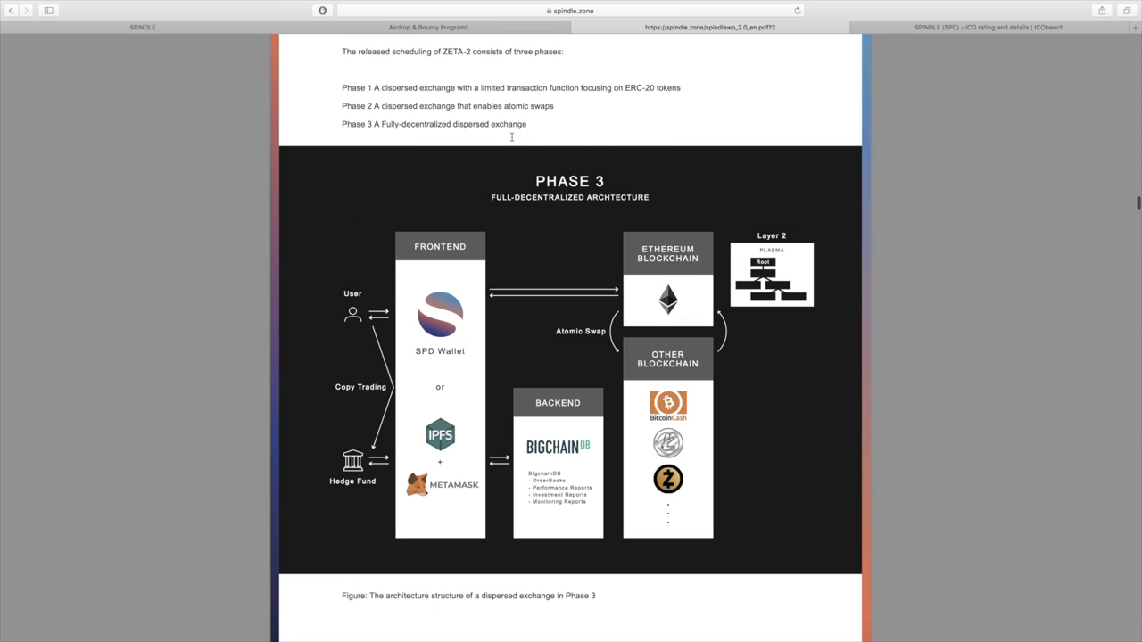
Scroll through section 2.4 Third Stage of the white paper's credit scoring discussion
scroll(down, 3)
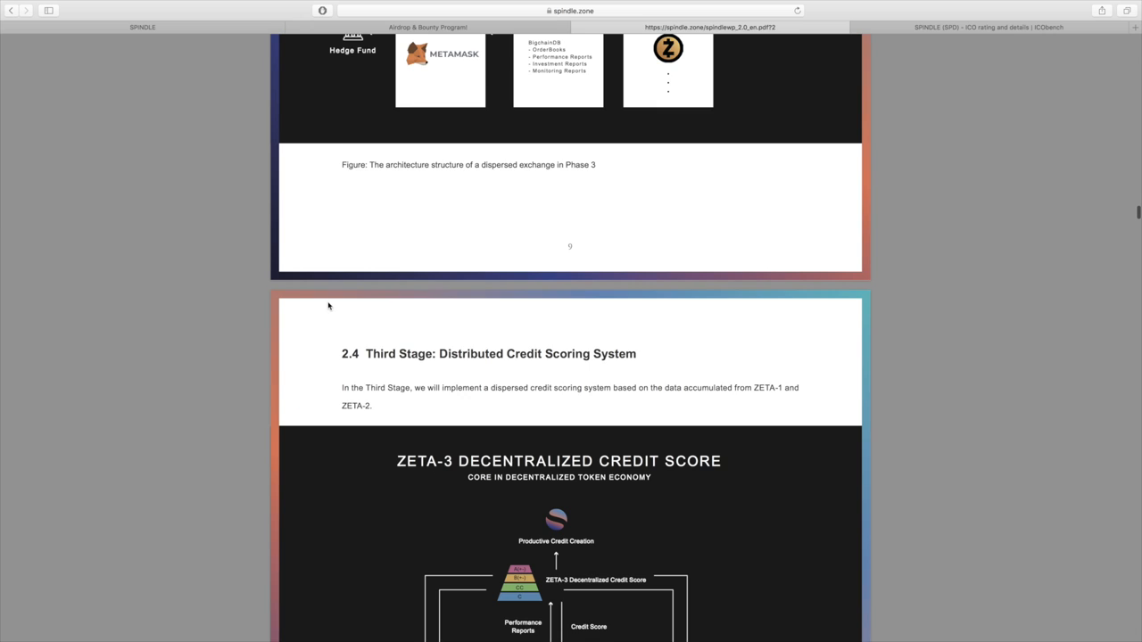
scroll(down, 3)
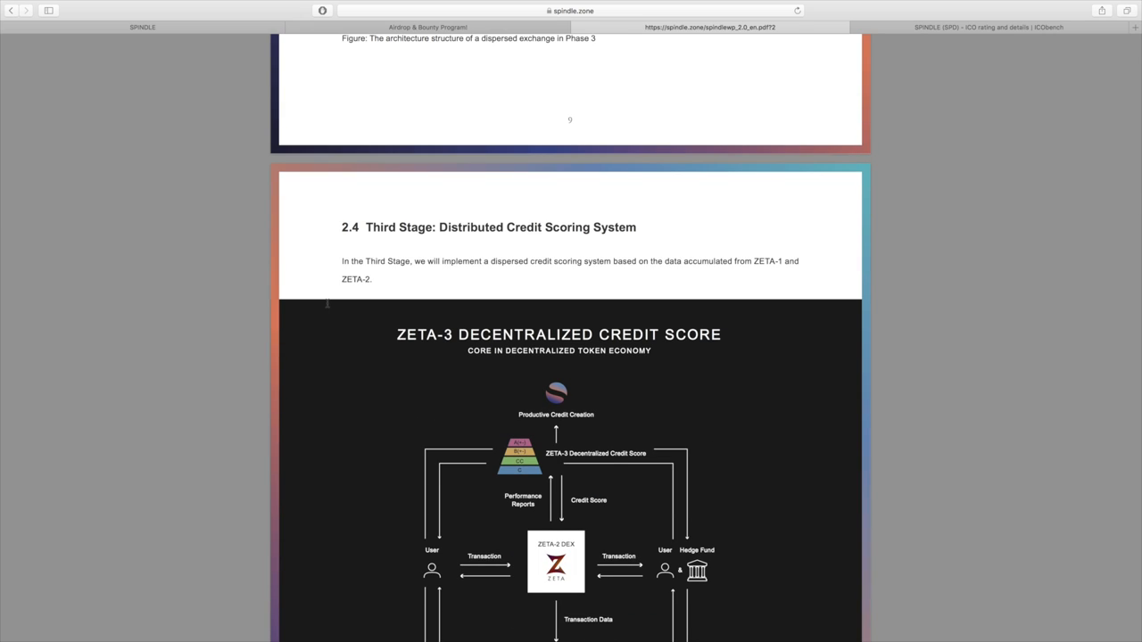
scroll(down, 3)
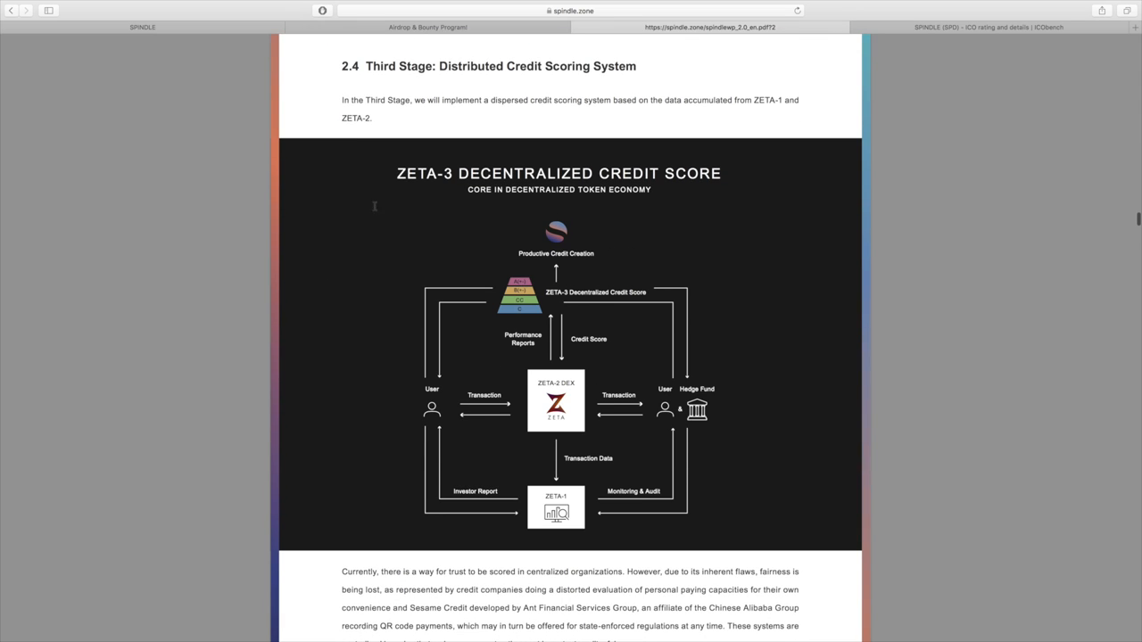
scroll(down, 3)
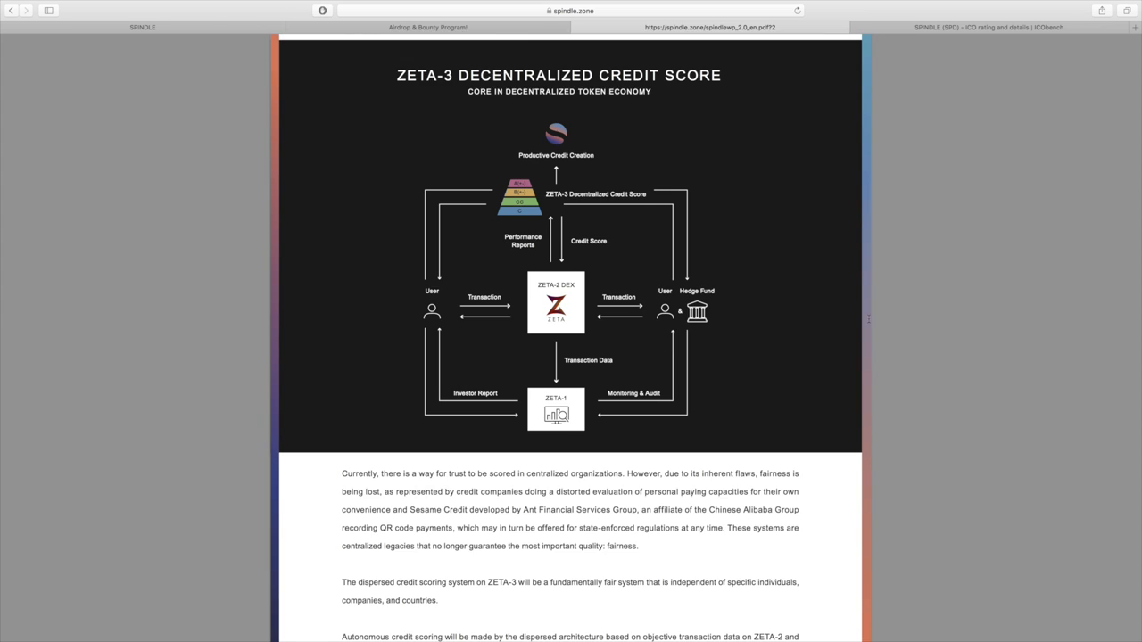
scroll(down, 3)
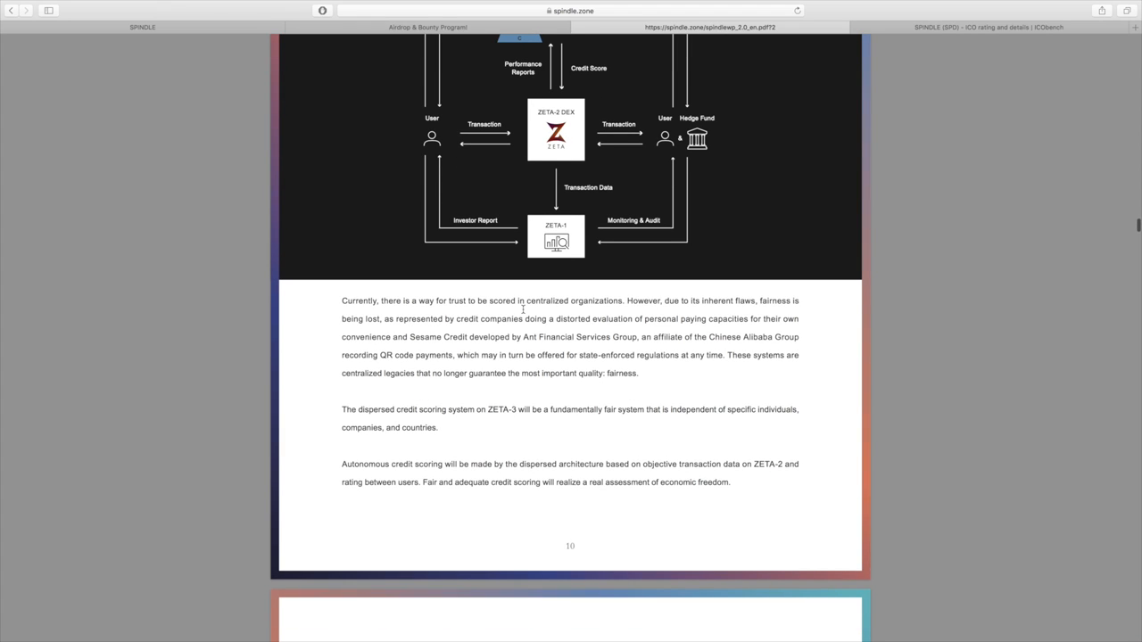
mouse_move(687, 298)
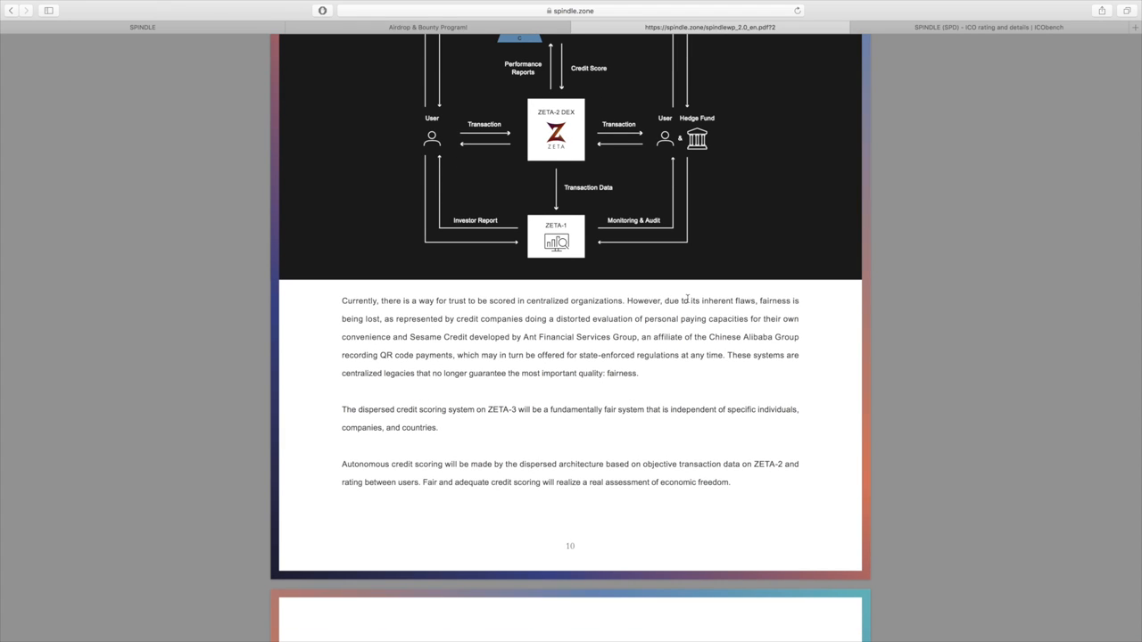
mouse_move(695, 300)
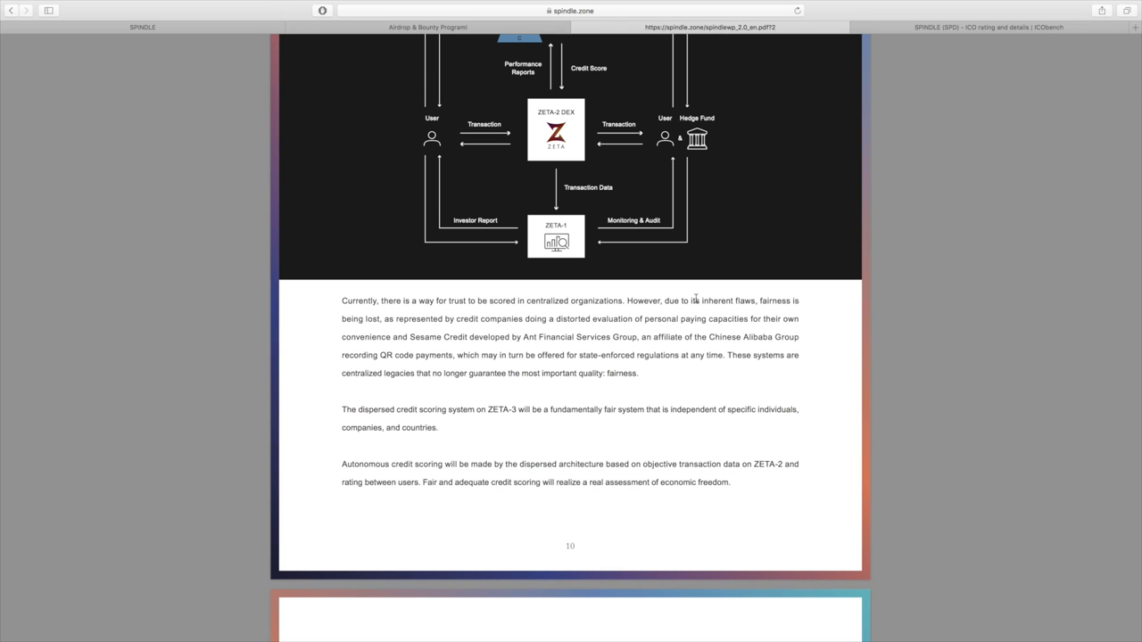
mouse_move(800, 380)
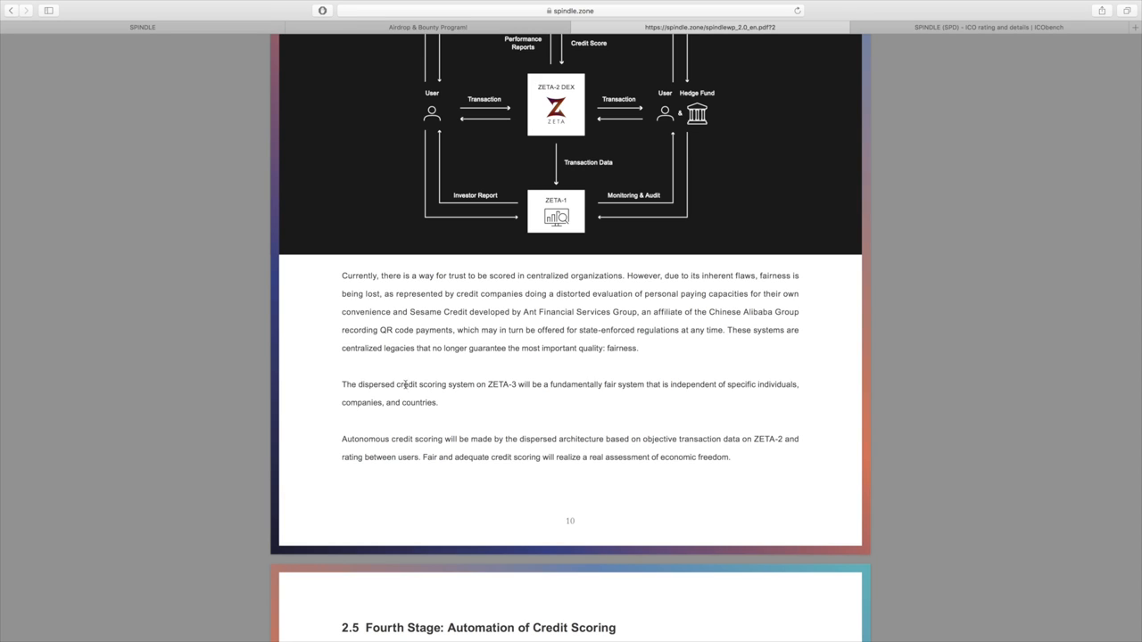
mouse_move(592, 386)
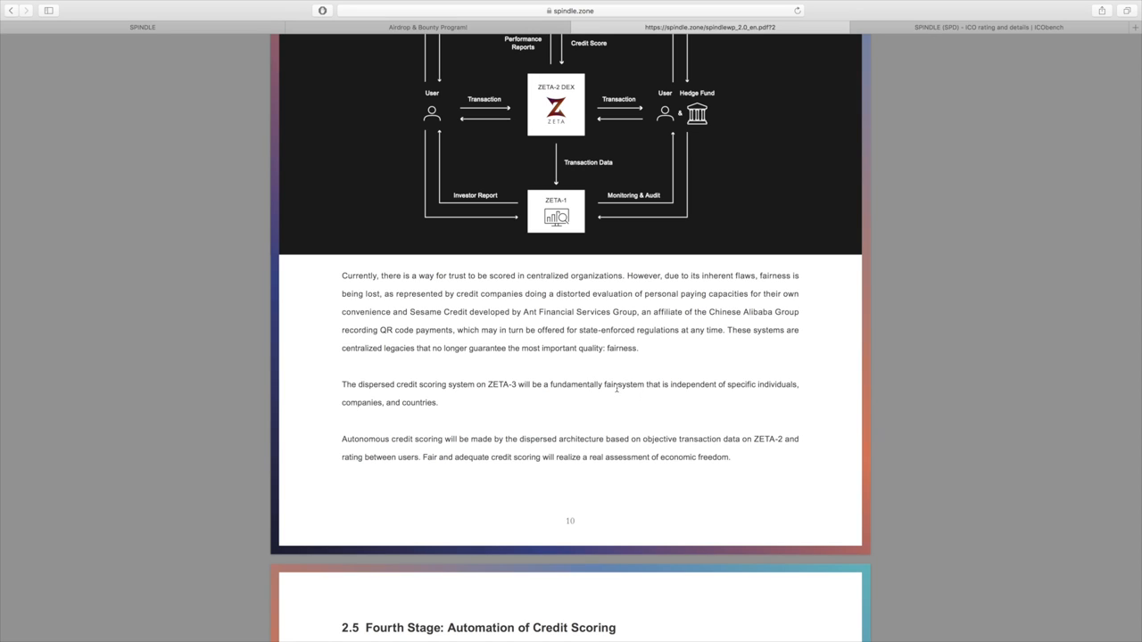
mouse_move(678, 419)
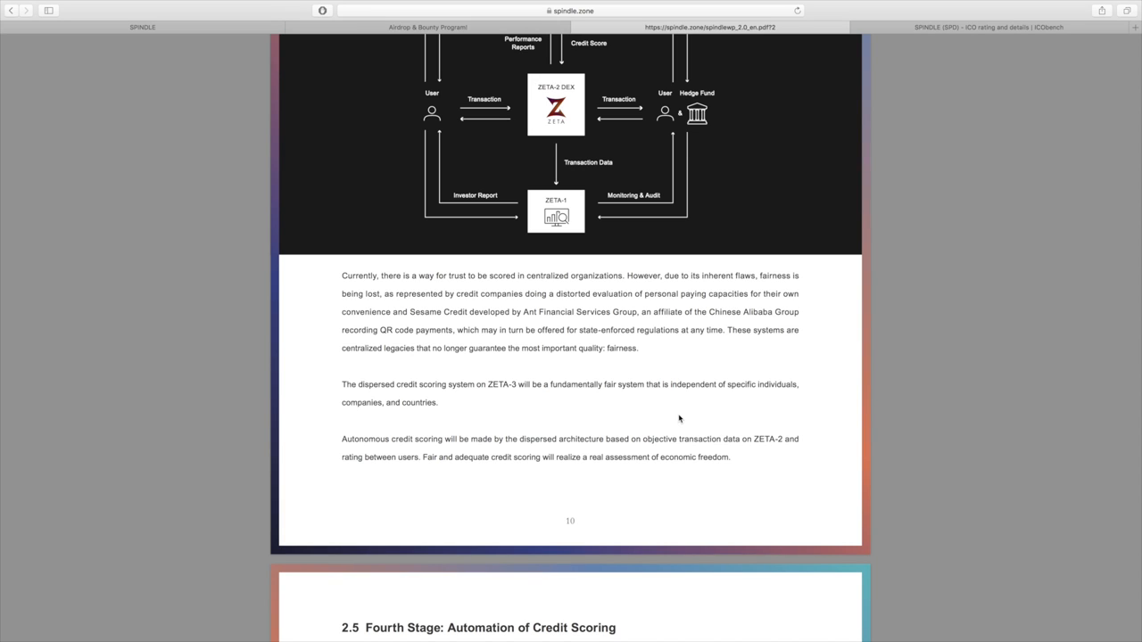
scroll(down, 3)
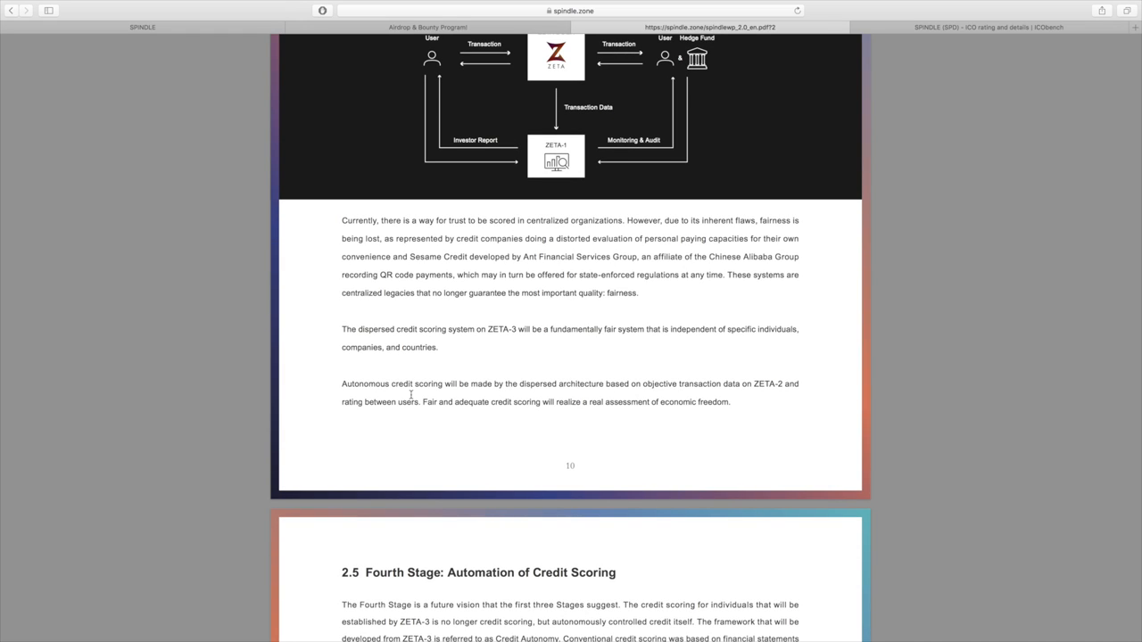
Highlight the Autonomous credit scoring paragraph, clear it, and continue to section 2.5 Fourth Stage
drag(342, 384, 460, 383)
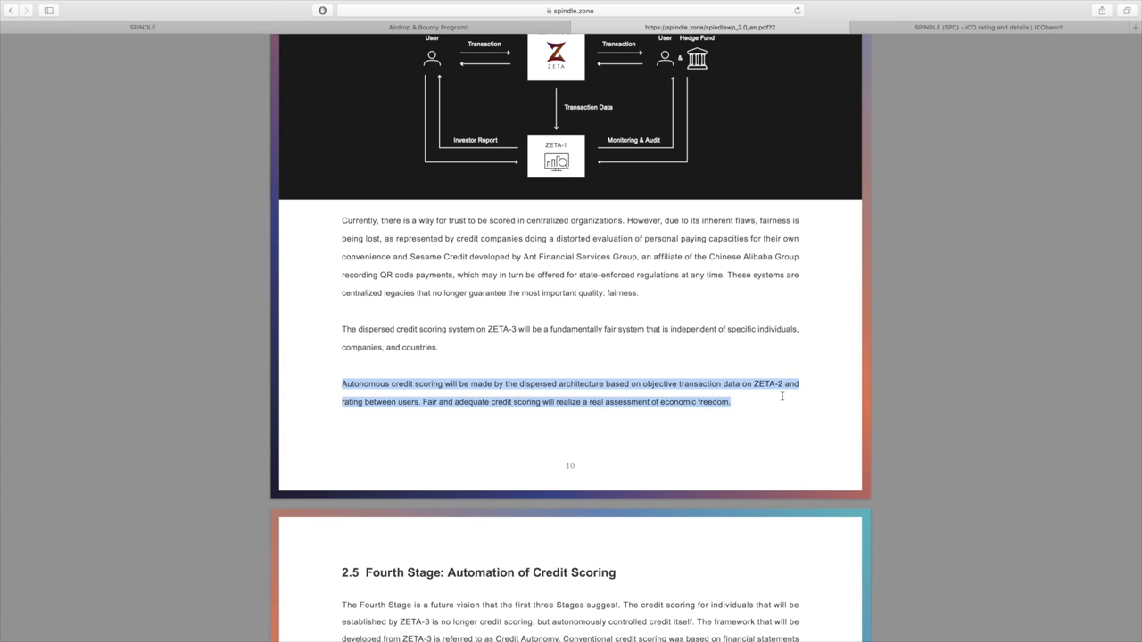
click(610, 378)
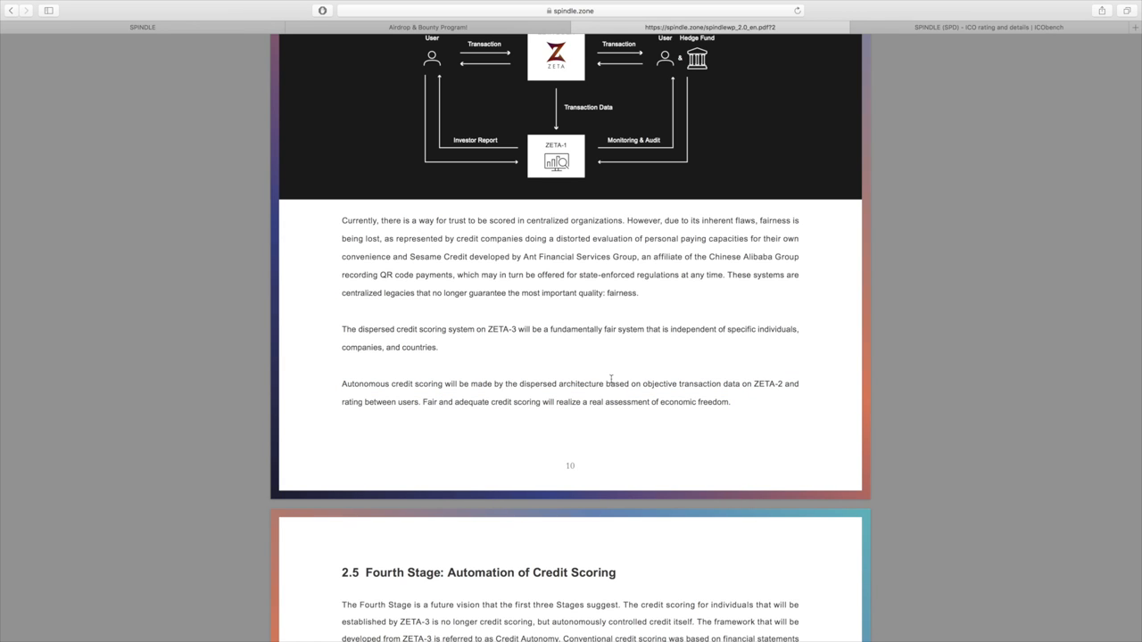
mouse_move(803, 414)
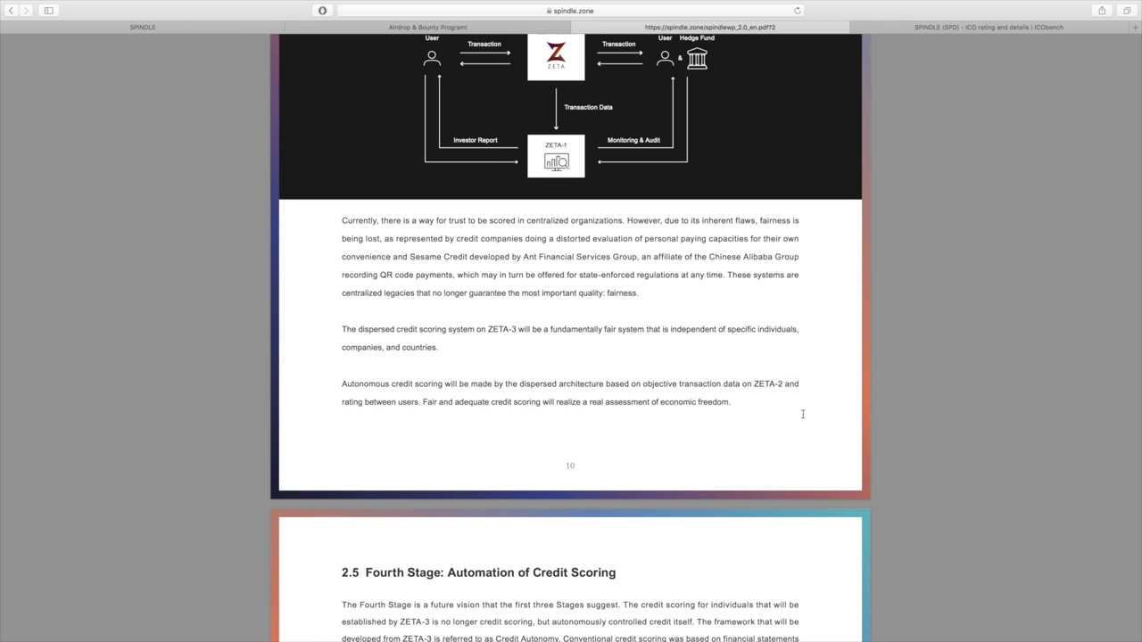
scroll(down, 3)
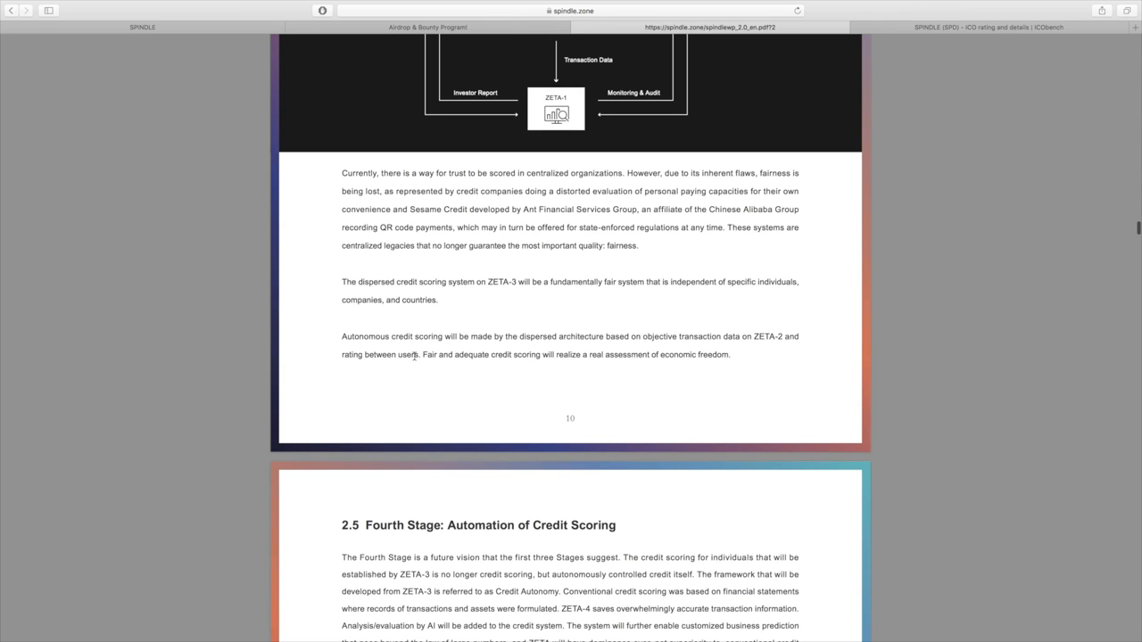
drag(425, 353, 728, 353)
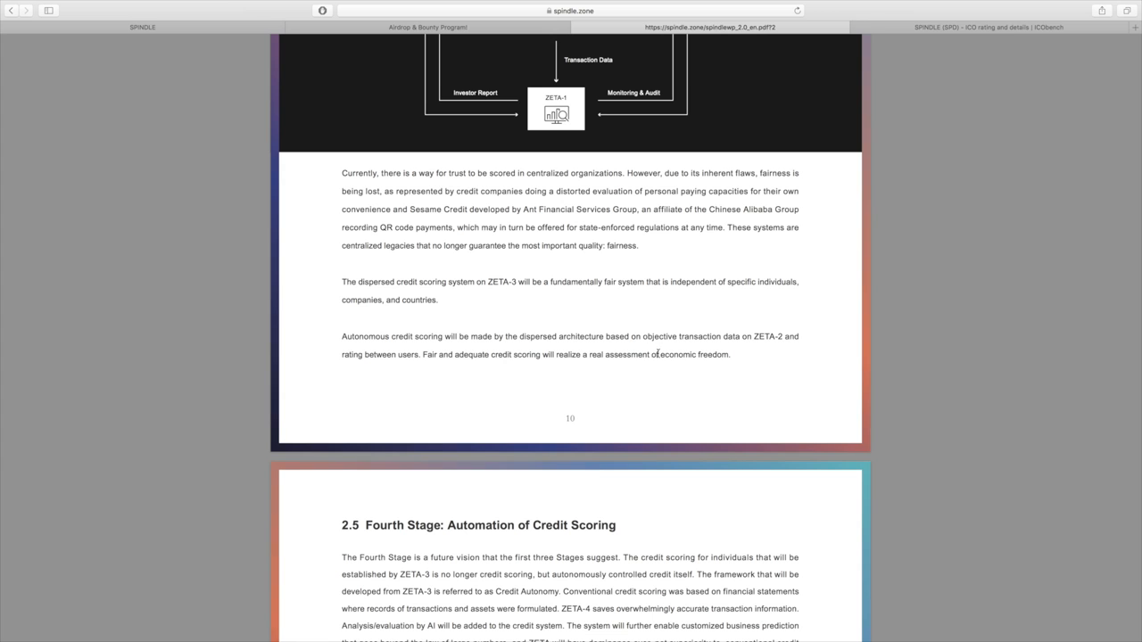
mouse_move(585, 360)
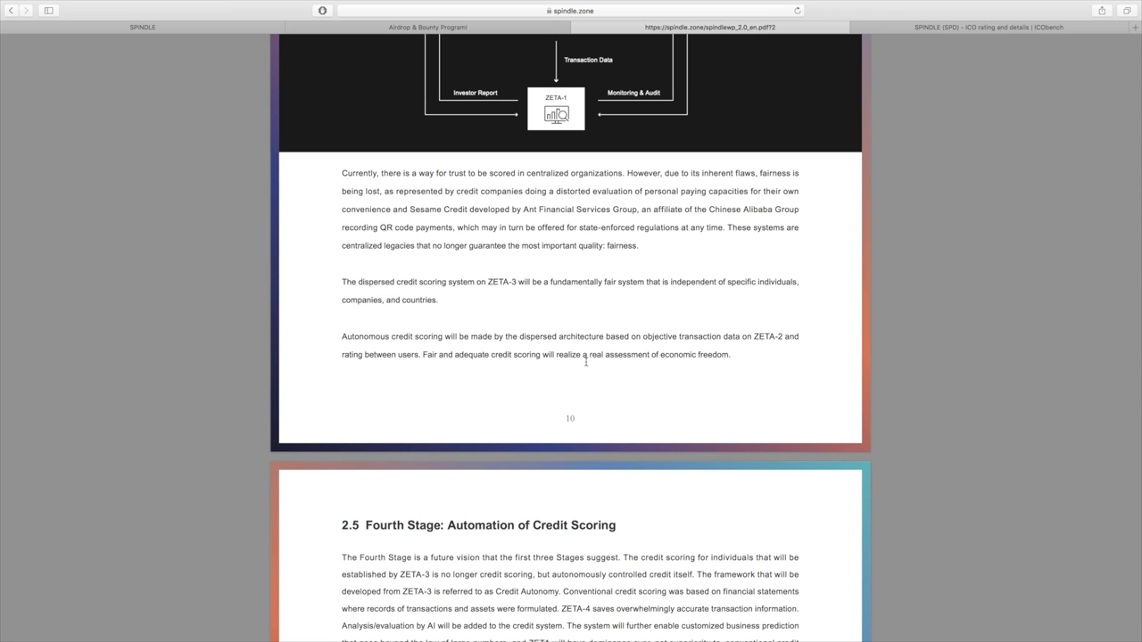
Scroll into section 2.6 ZETA Ecosystem and its SPD token economy diagram
scroll(down, 3)
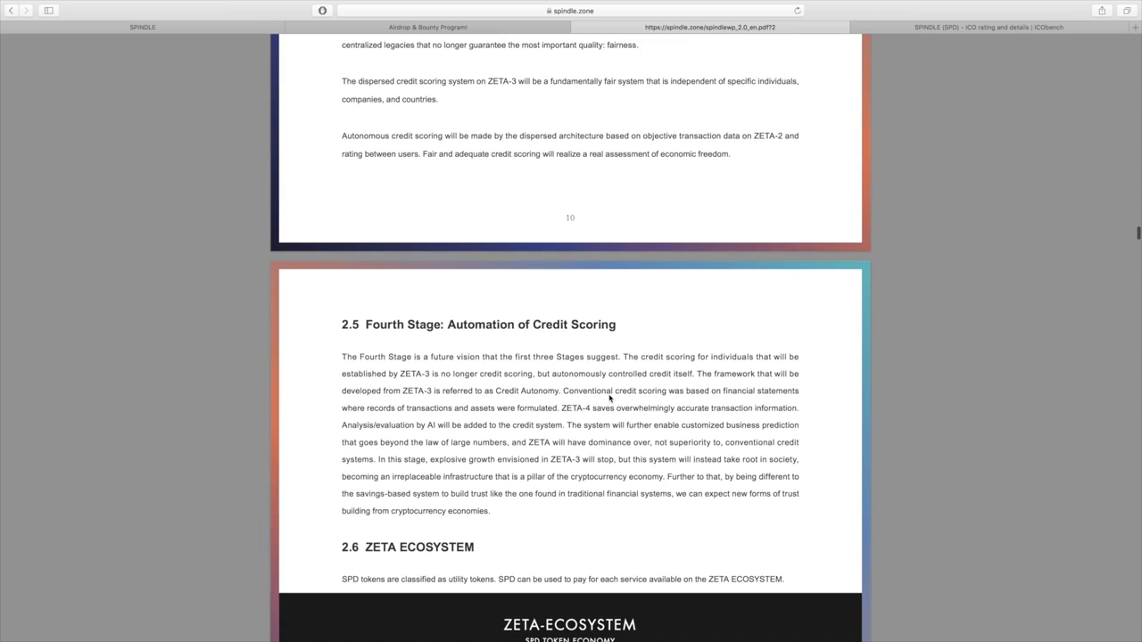
scroll(down, 3)
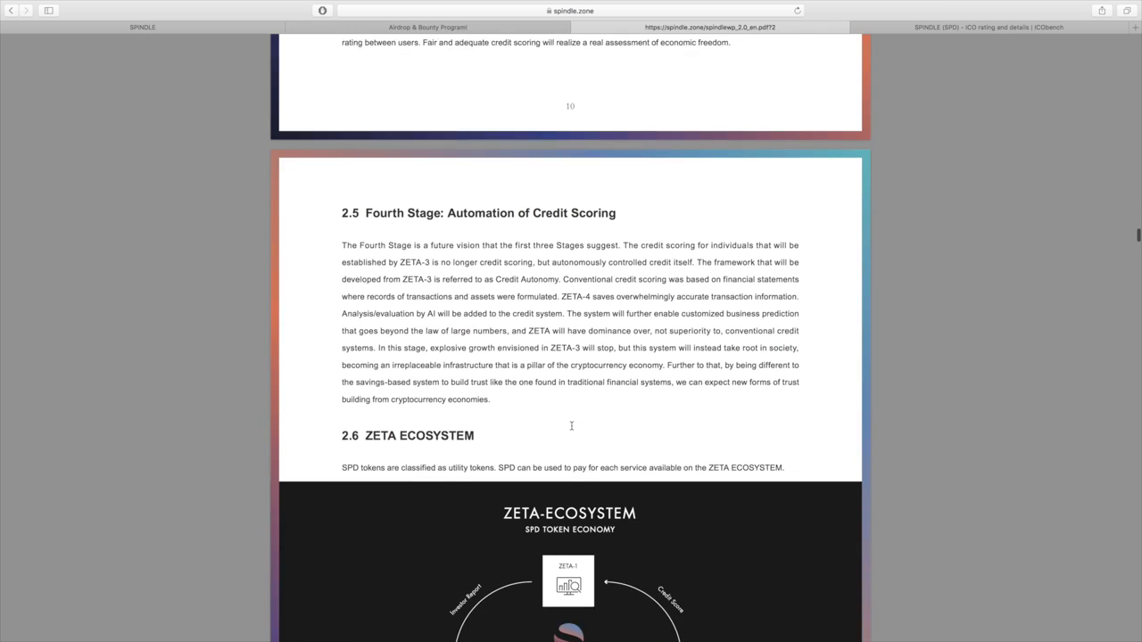
scroll(down, 3)
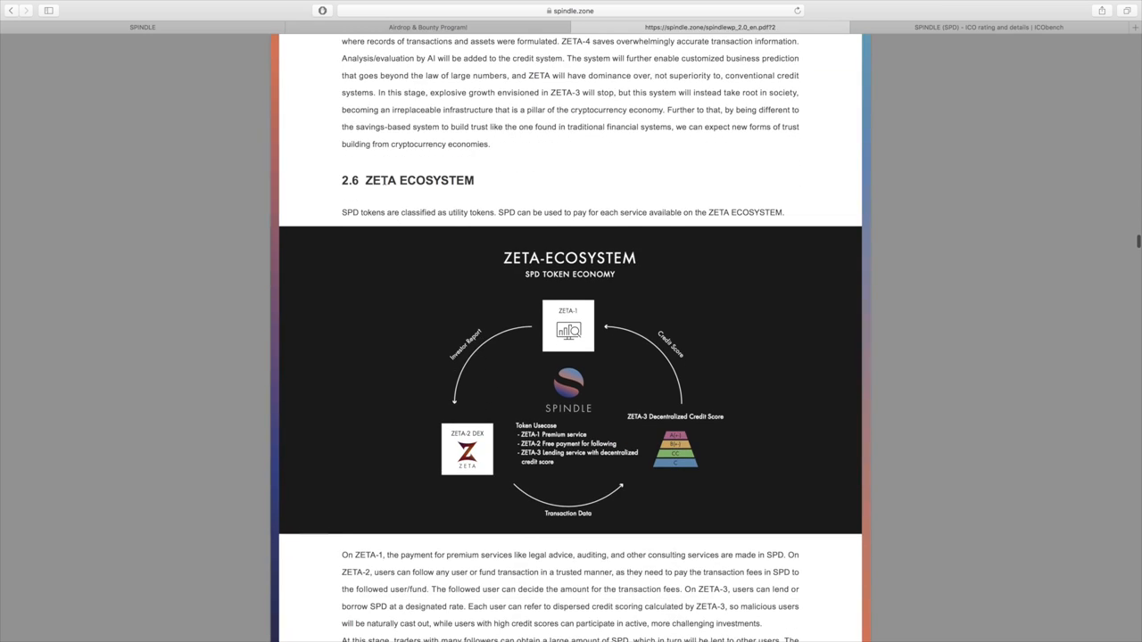
scroll(down, 3)
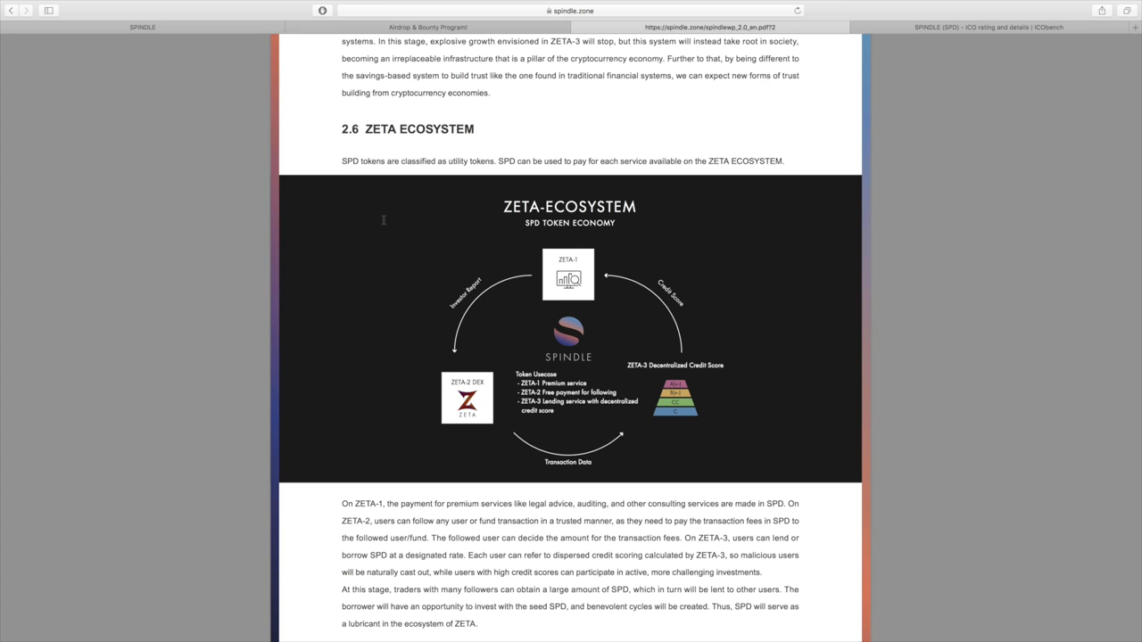
mouse_move(569, 146)
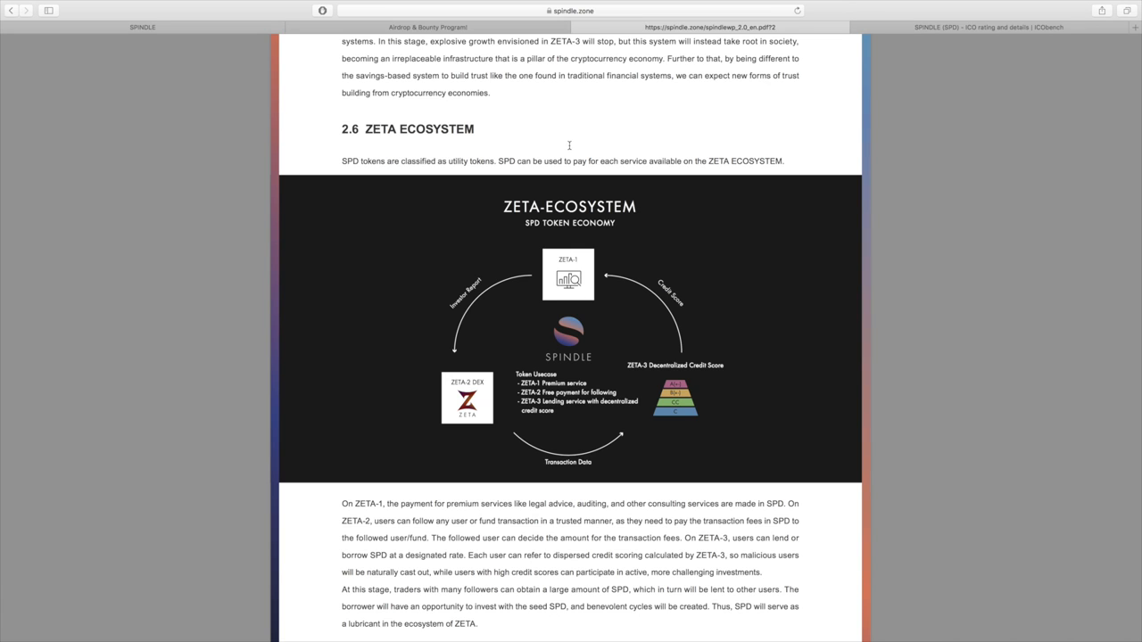
mouse_move(678, 264)
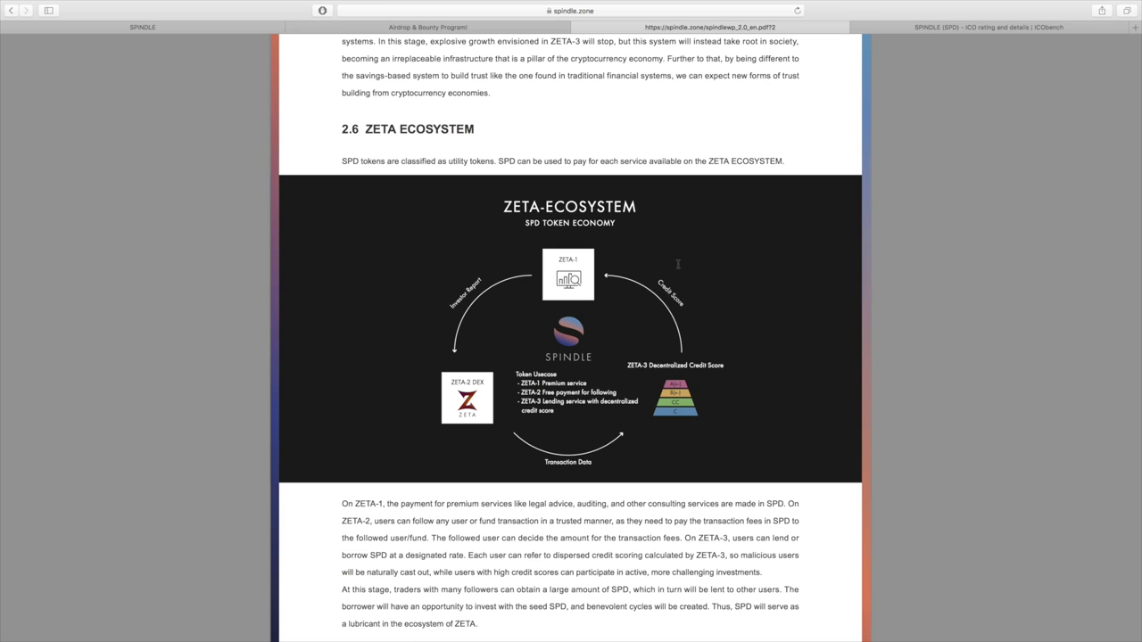
mouse_move(718, 190)
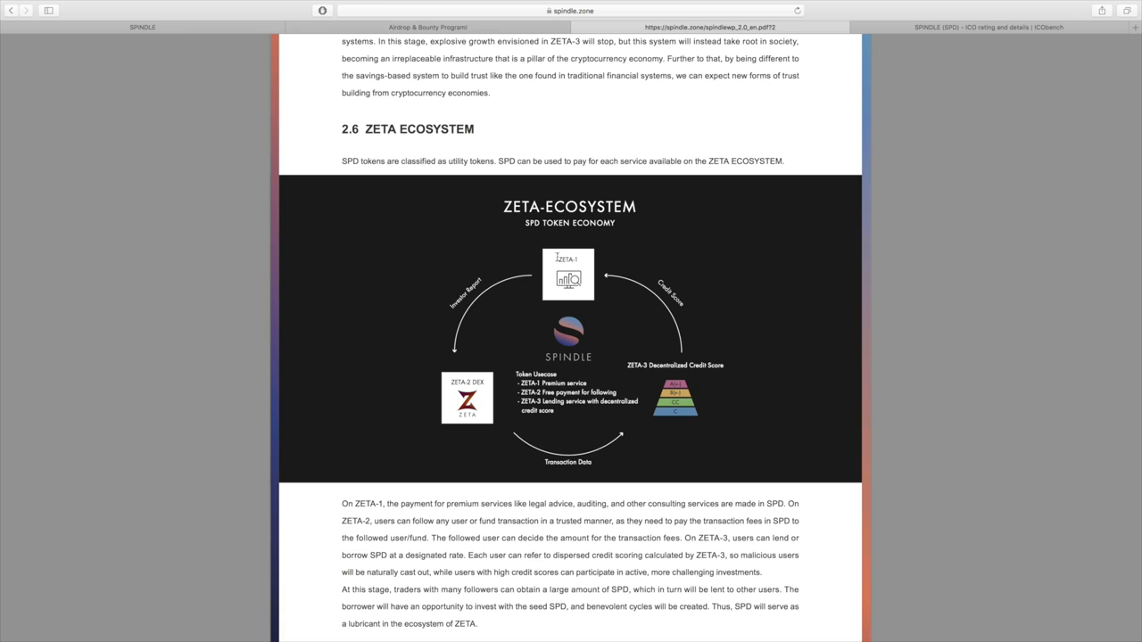
mouse_move(612, 369)
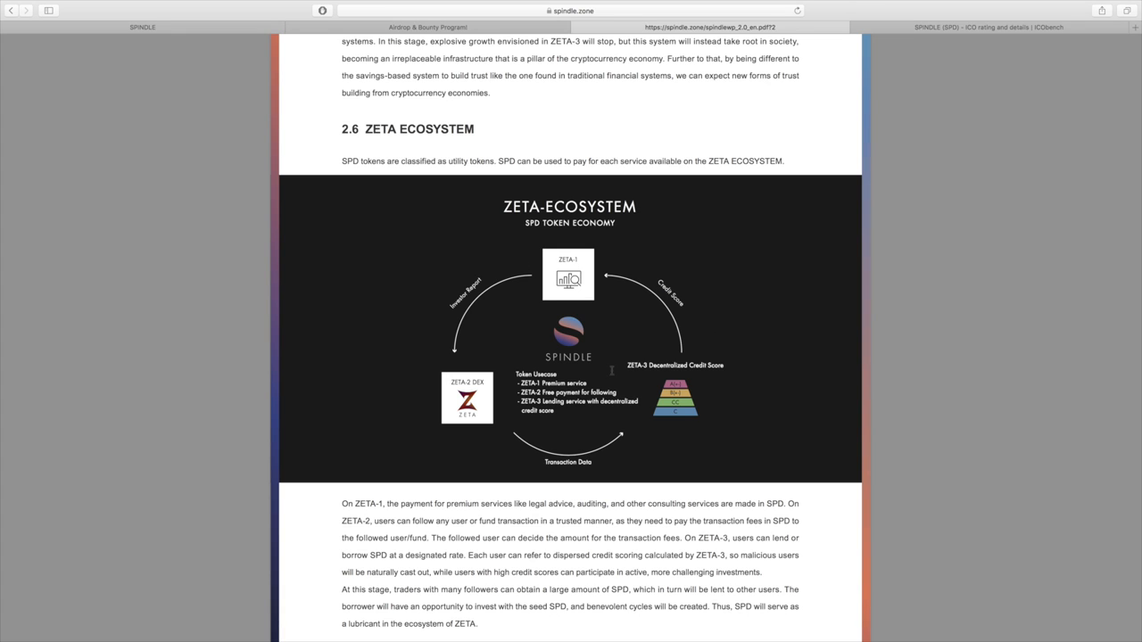
mouse_move(687, 359)
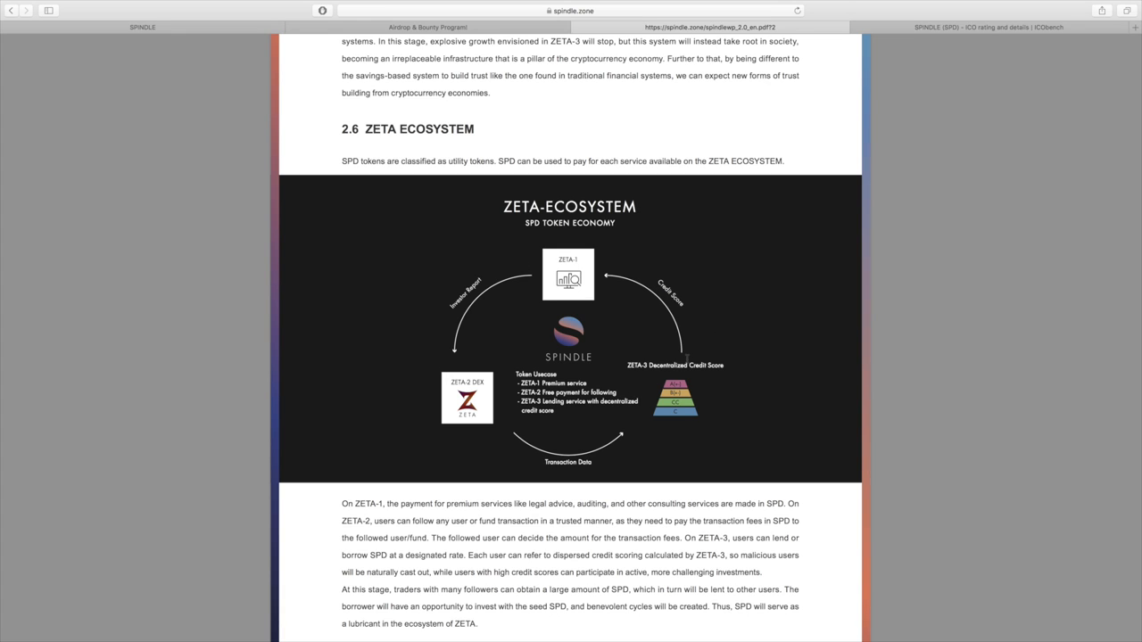
mouse_move(546, 271)
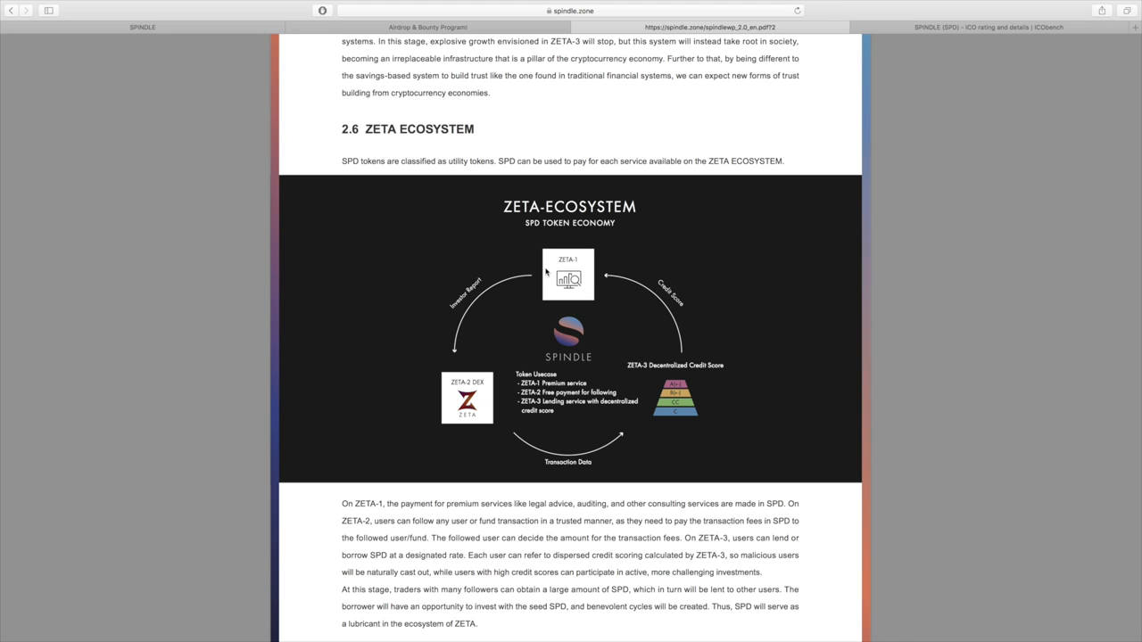
mouse_move(596, 328)
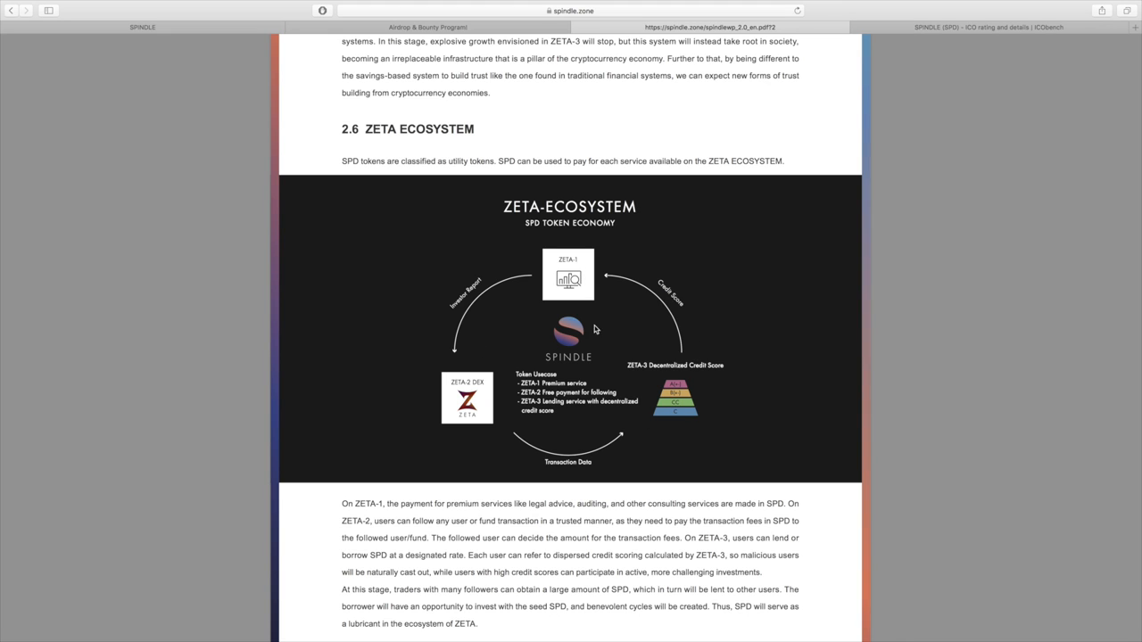
mouse_move(598, 307)
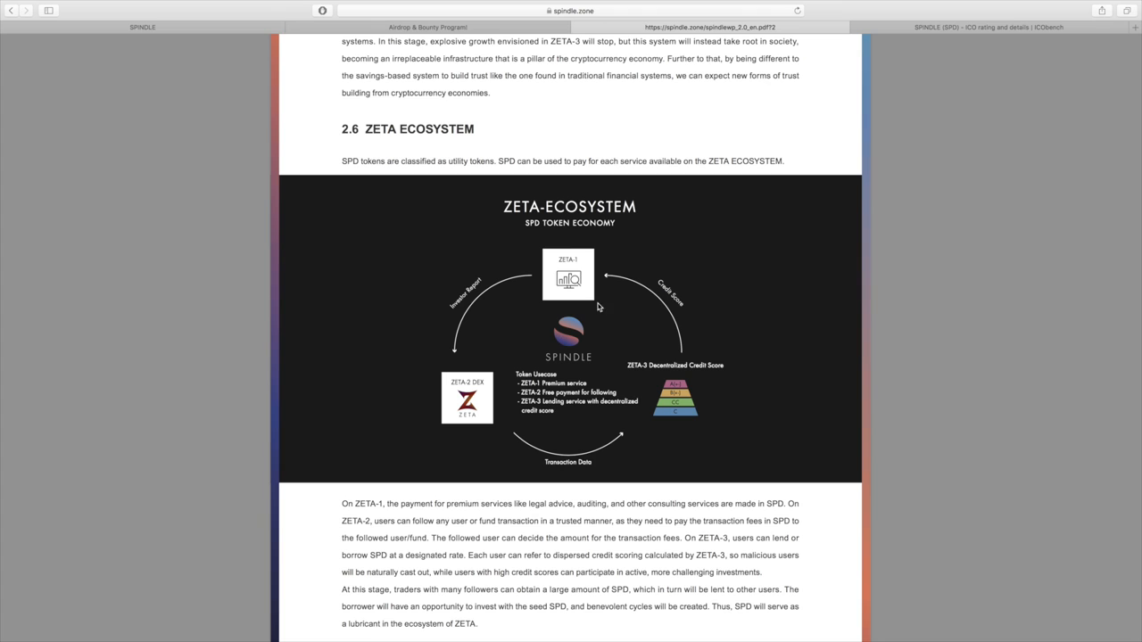
Continue past the ecosystem diagram until section 2.7 Roadmap begins
scroll(down, 3)
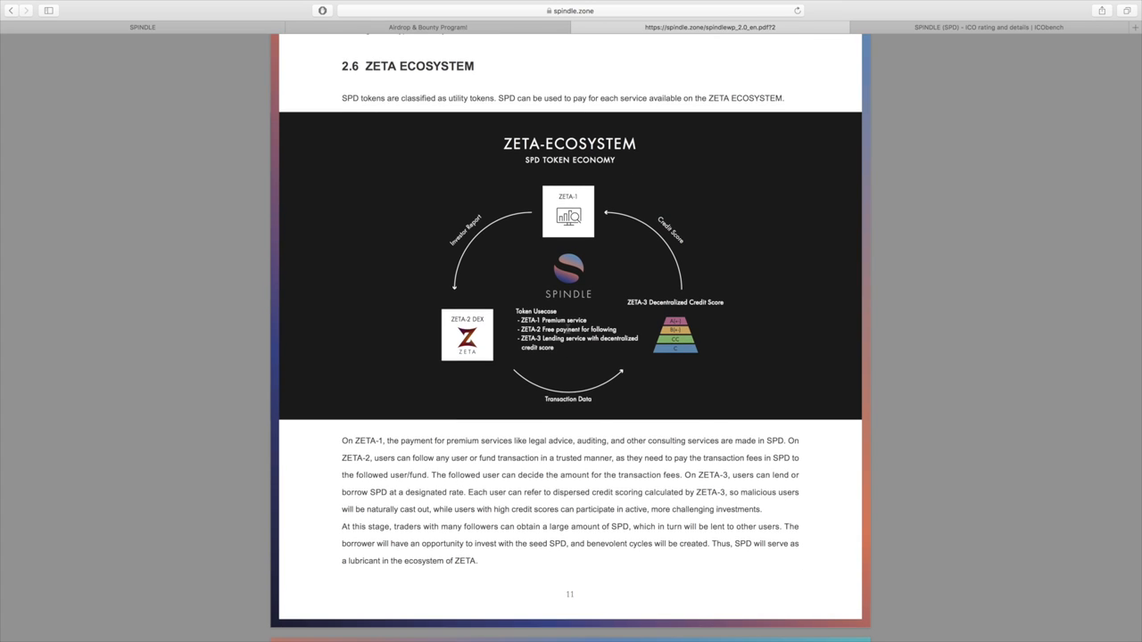
mouse_move(578, 330)
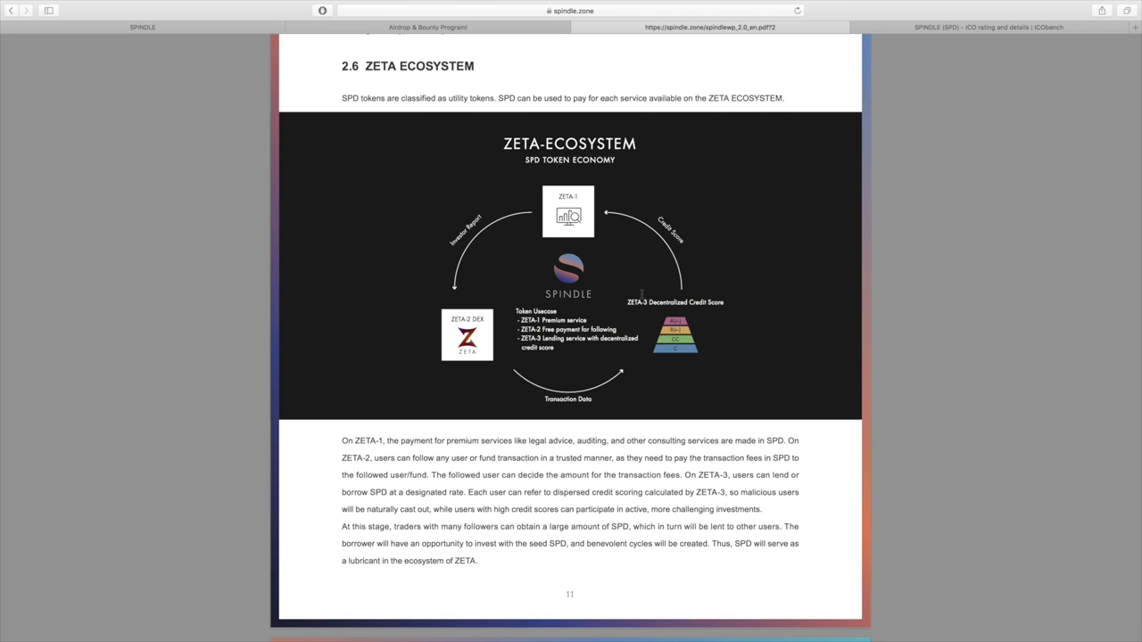
scroll(down, 3)
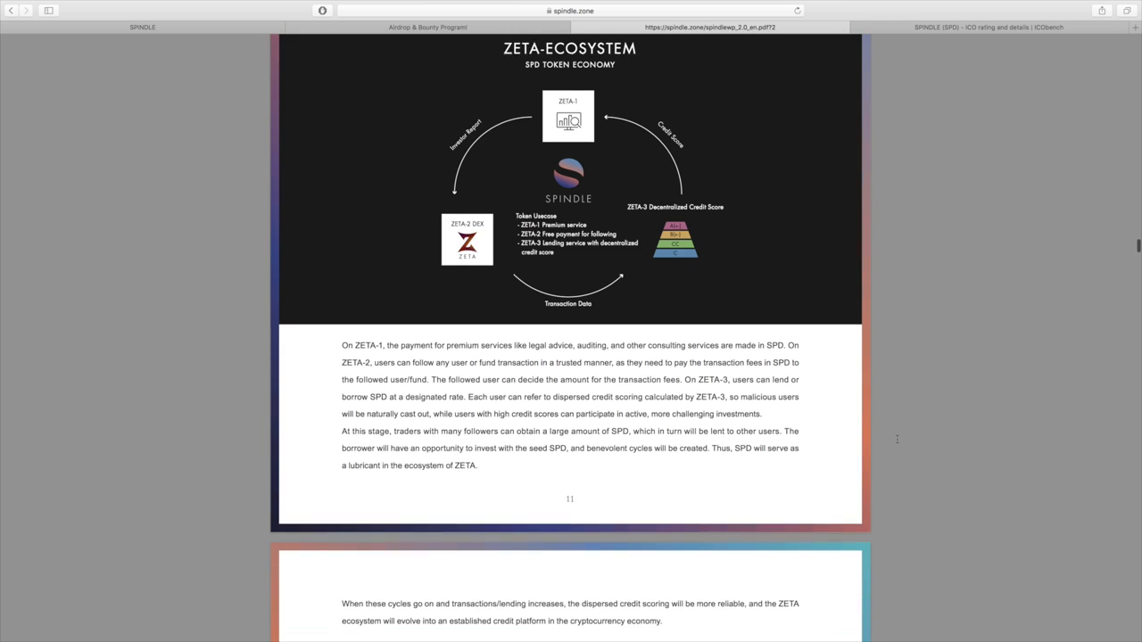
scroll(down, 3)
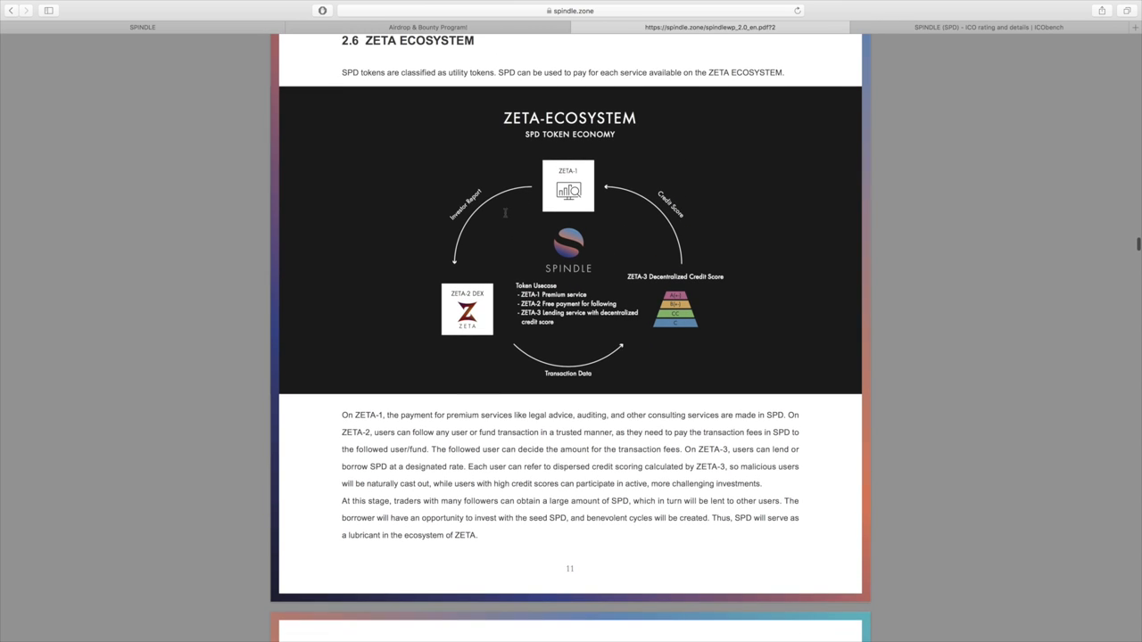
scroll(down, 3)
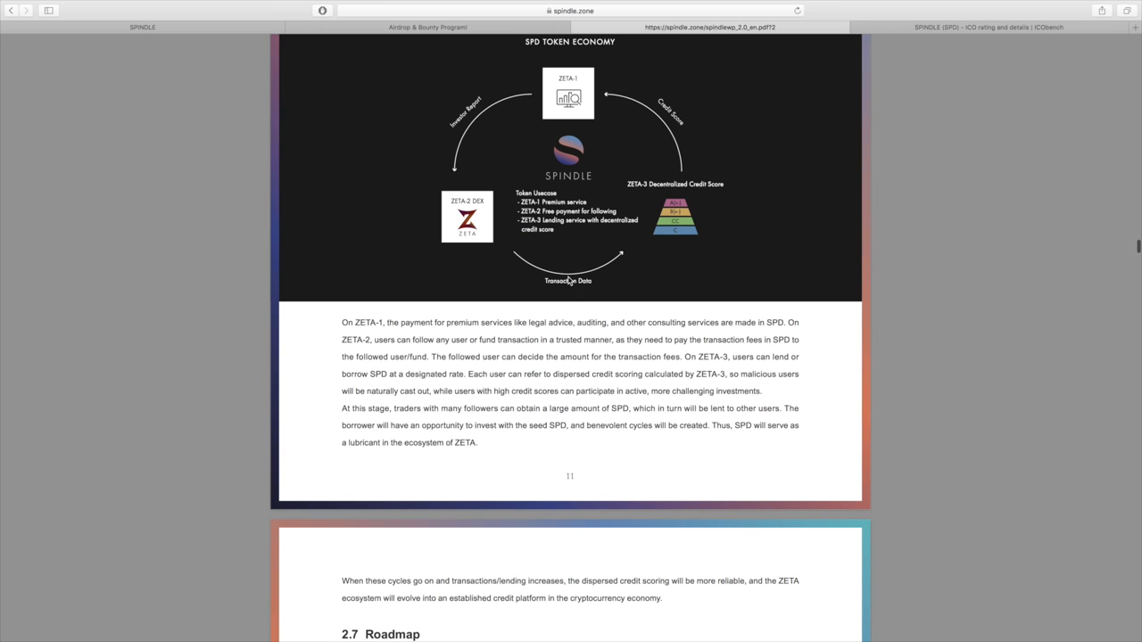
Scroll over the 2.7 ZETA Roadmap timeline and on to chapter 3, SPINDLE WALLET (SPD WALLET)
scroll(down, 3)
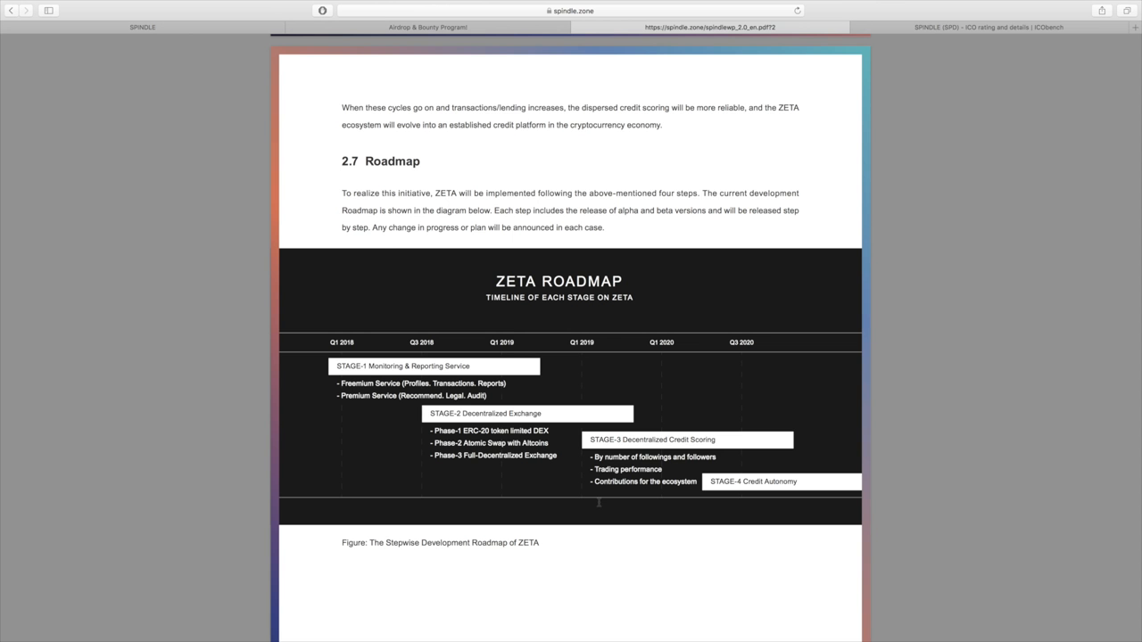
scroll(down, 3)
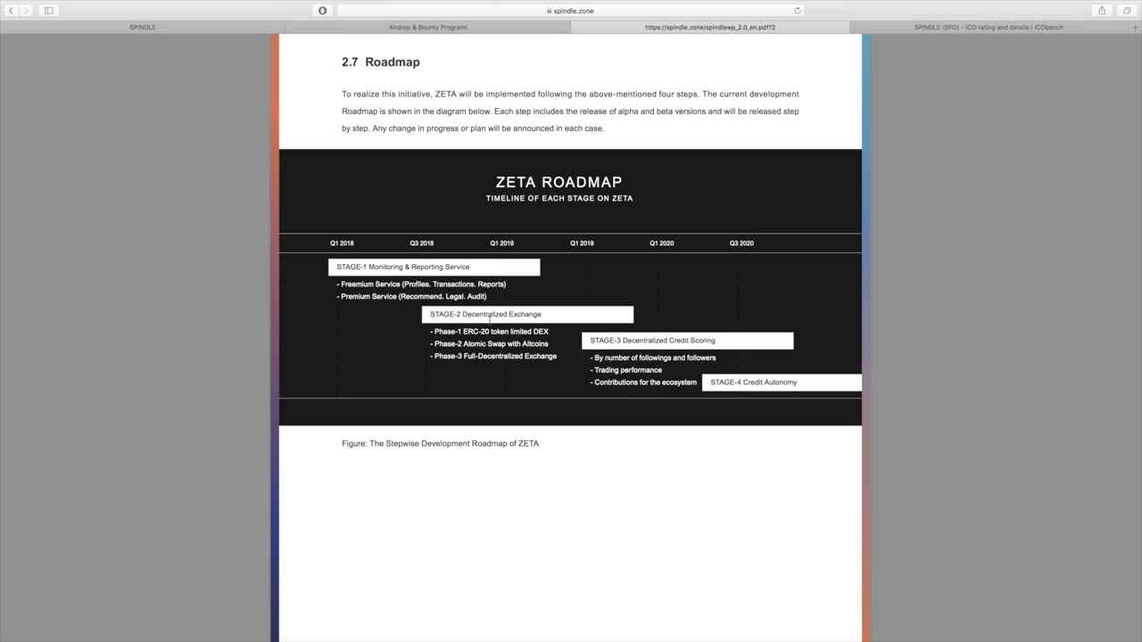
scroll(down, 3)
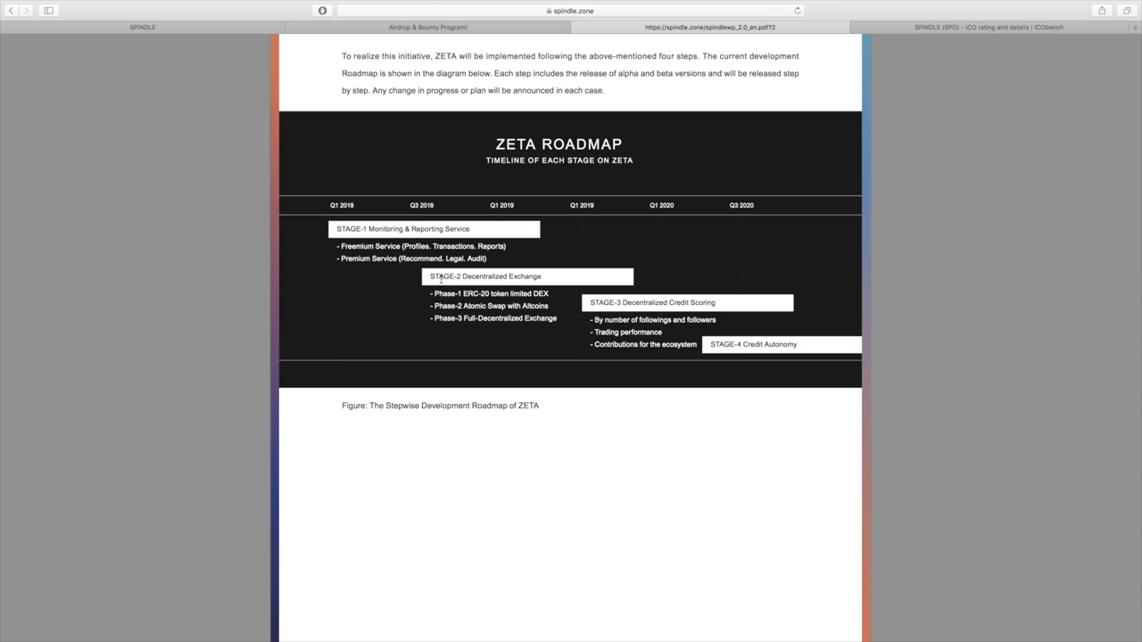
mouse_move(574, 205)
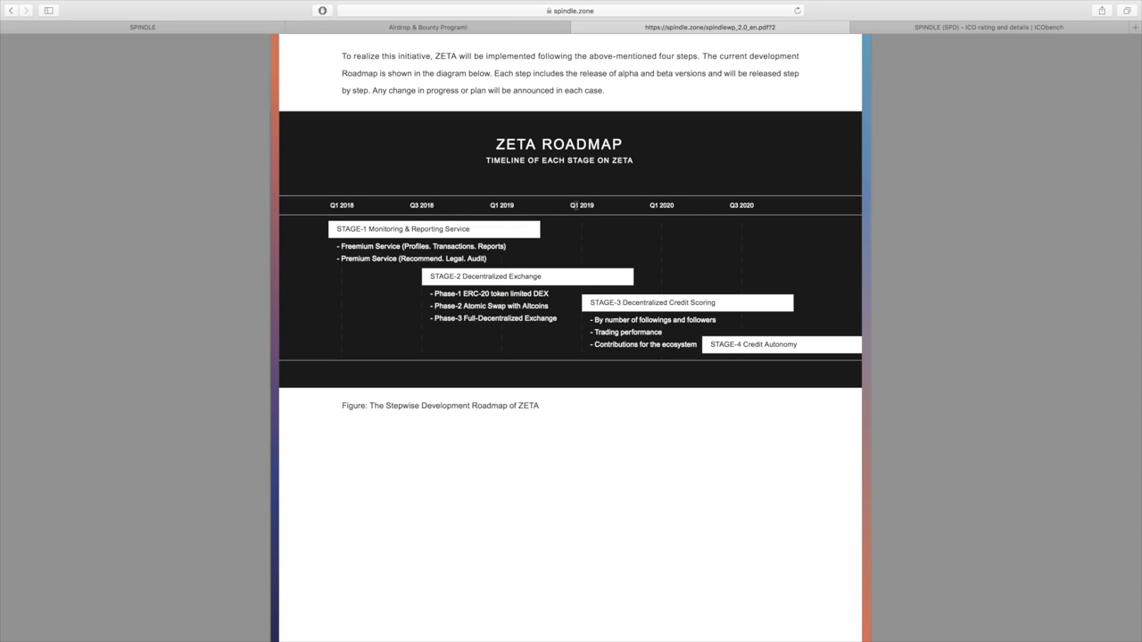
mouse_move(662, 248)
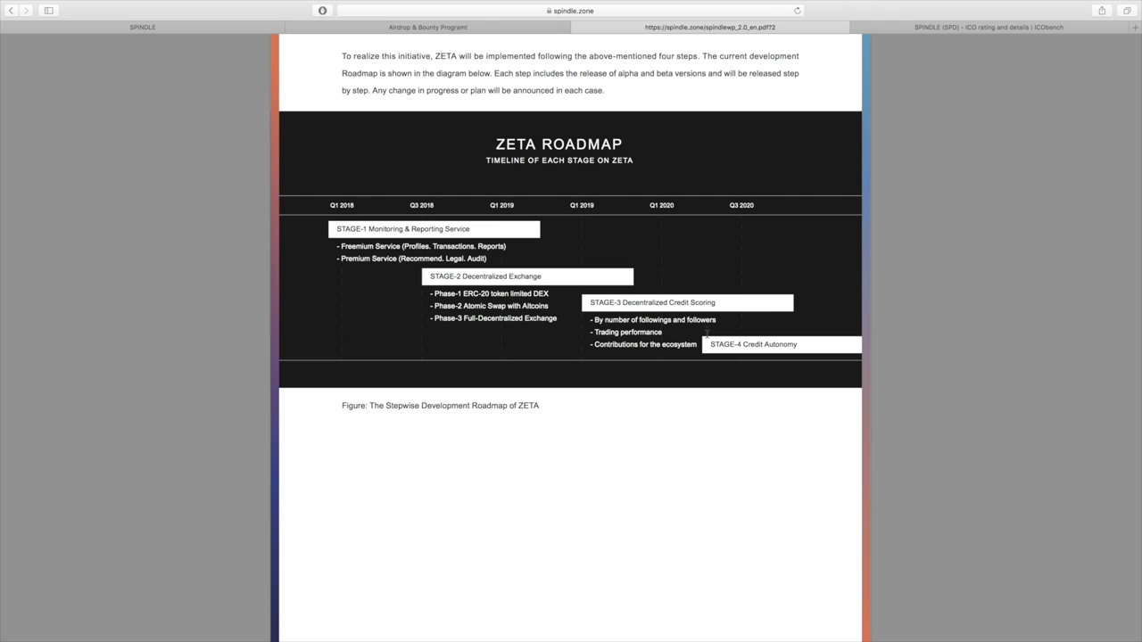
mouse_move(946, 460)
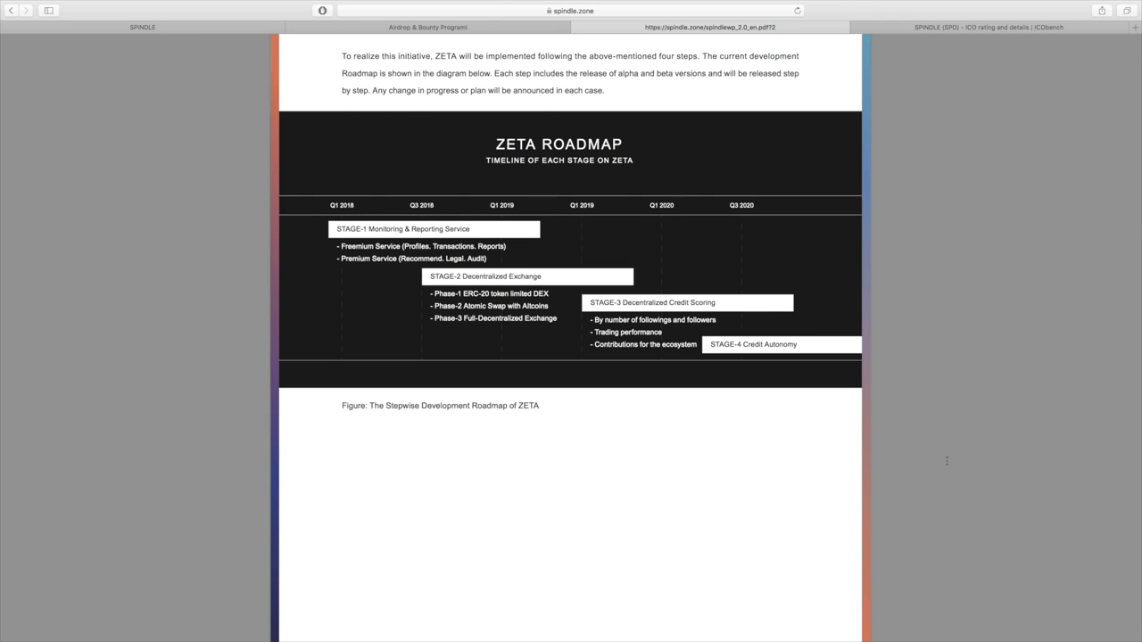
scroll(down, 3)
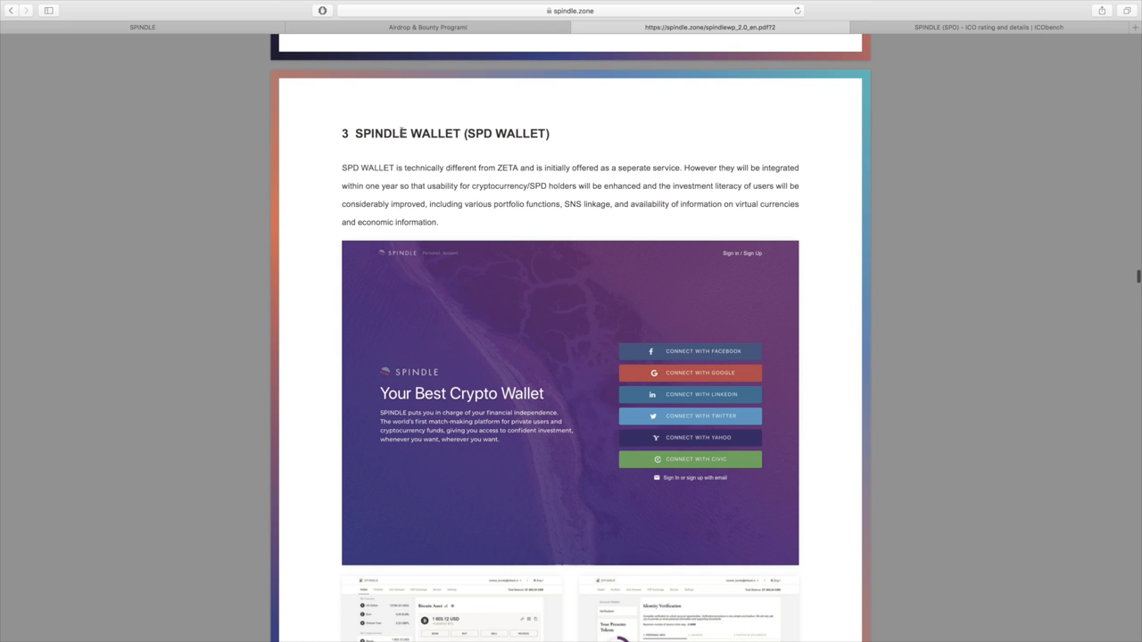
Scroll past the SPD Wallet section, briefly highlighting a line, down to the Token Issue table
scroll(down, 3)
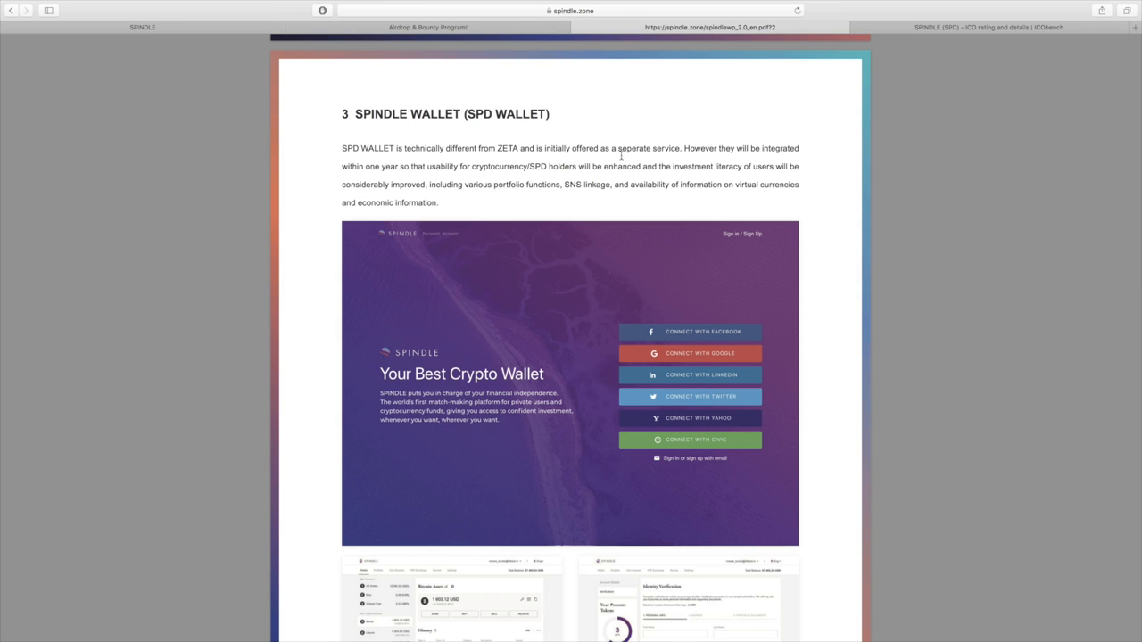
mouse_move(359, 171)
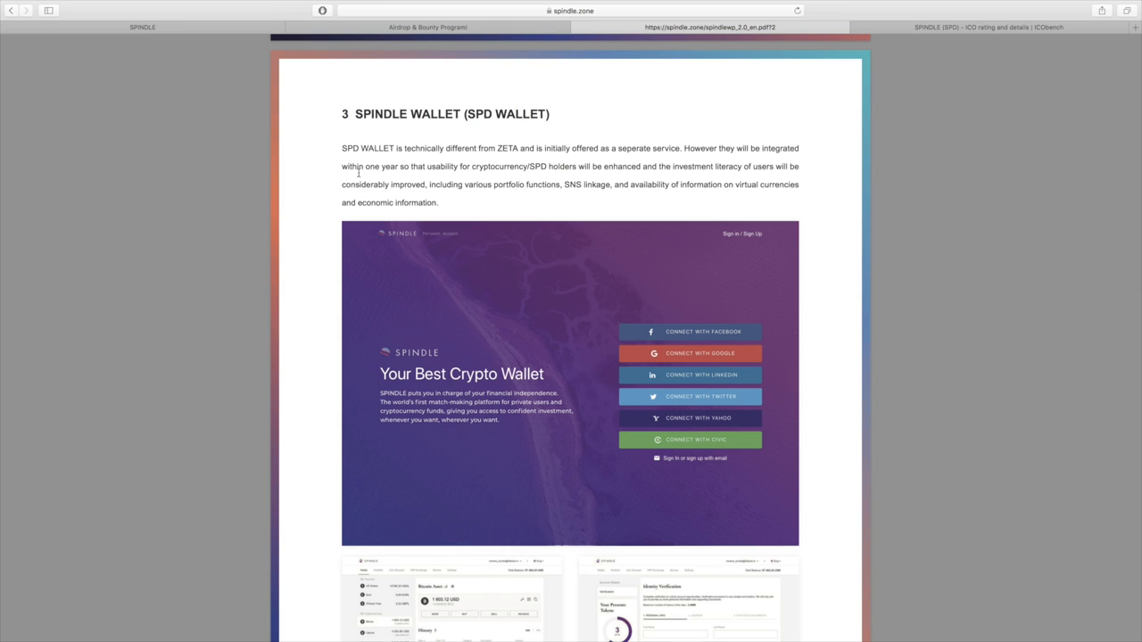
drag(343, 168, 456, 168)
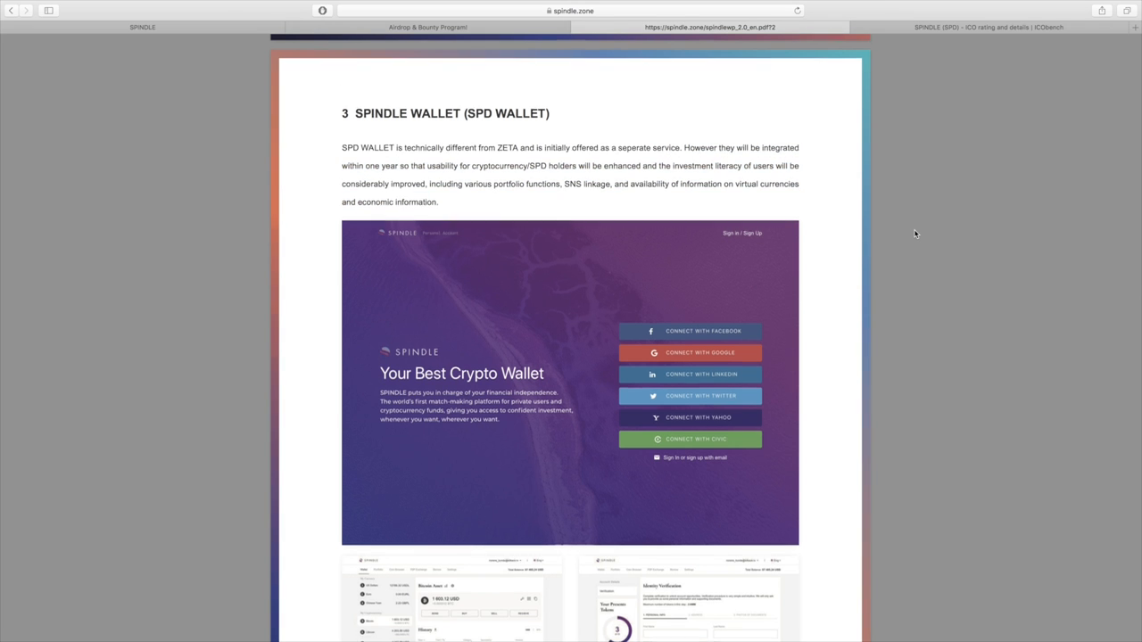
scroll(down, 3)
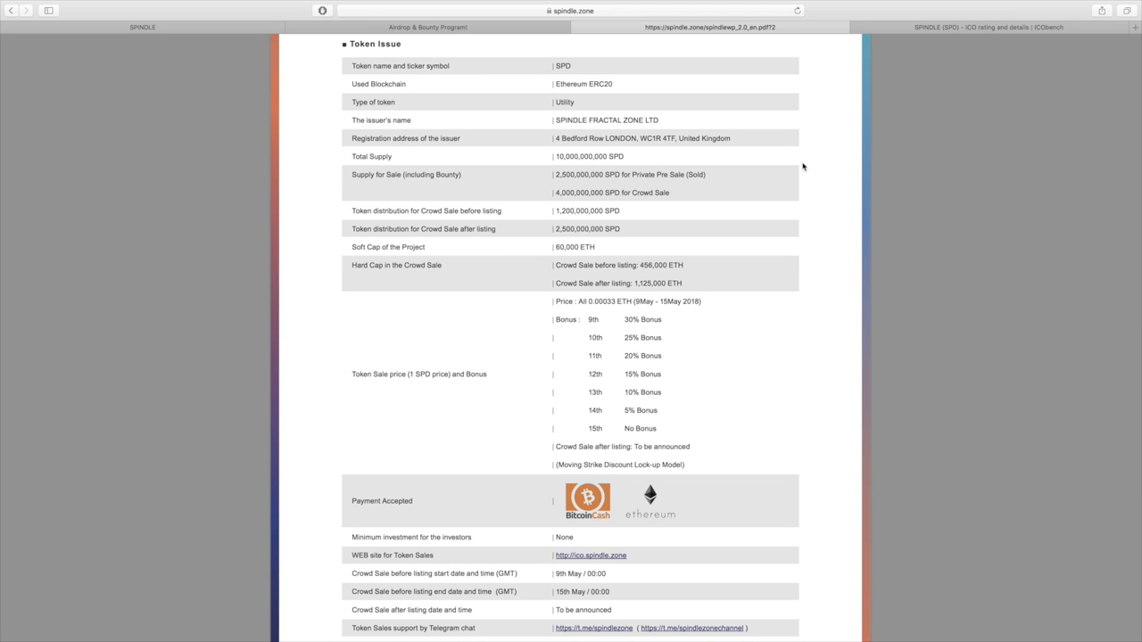
Scroll through the Token Issue table of crowd sale bonuses, payments and sale dates
scroll(down, 3)
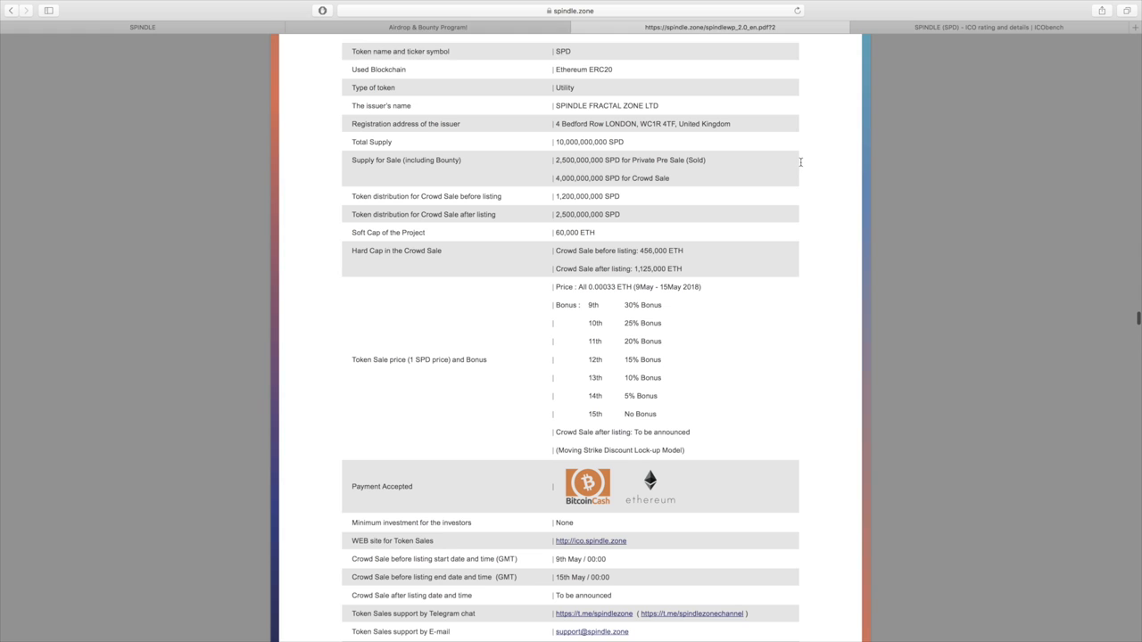
scroll(down, 3)
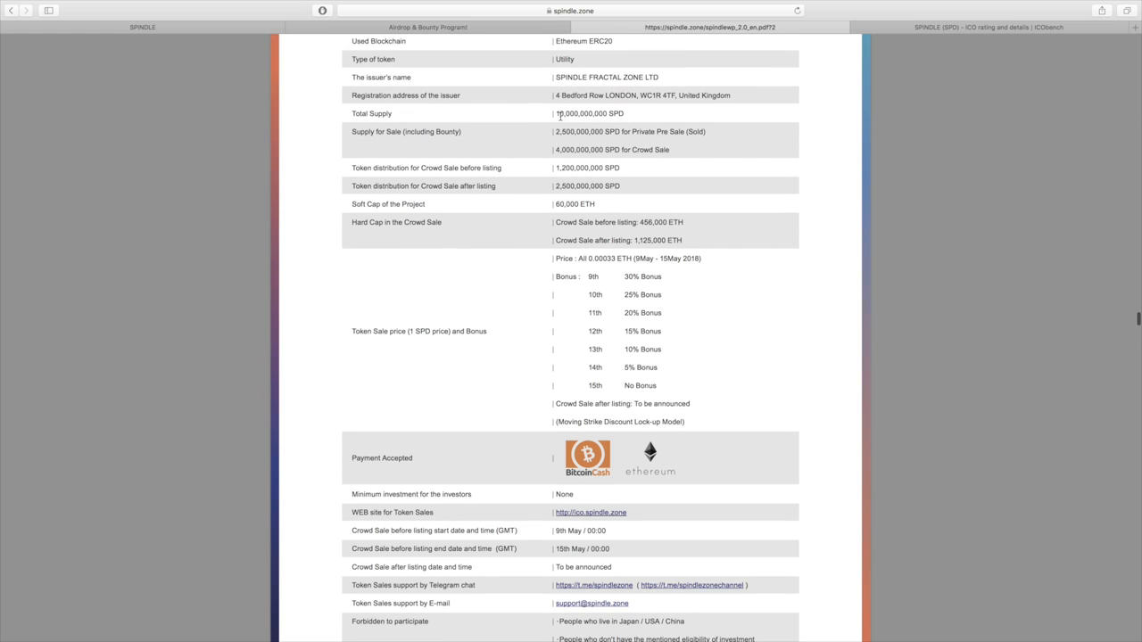
scroll(down, 3)
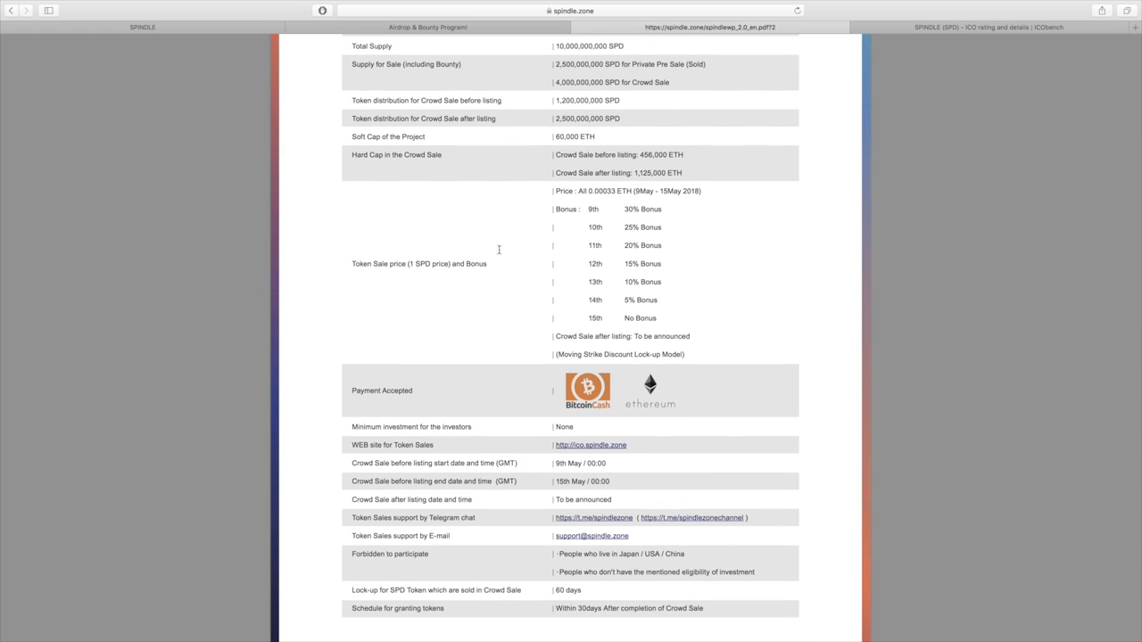
mouse_move(592, 203)
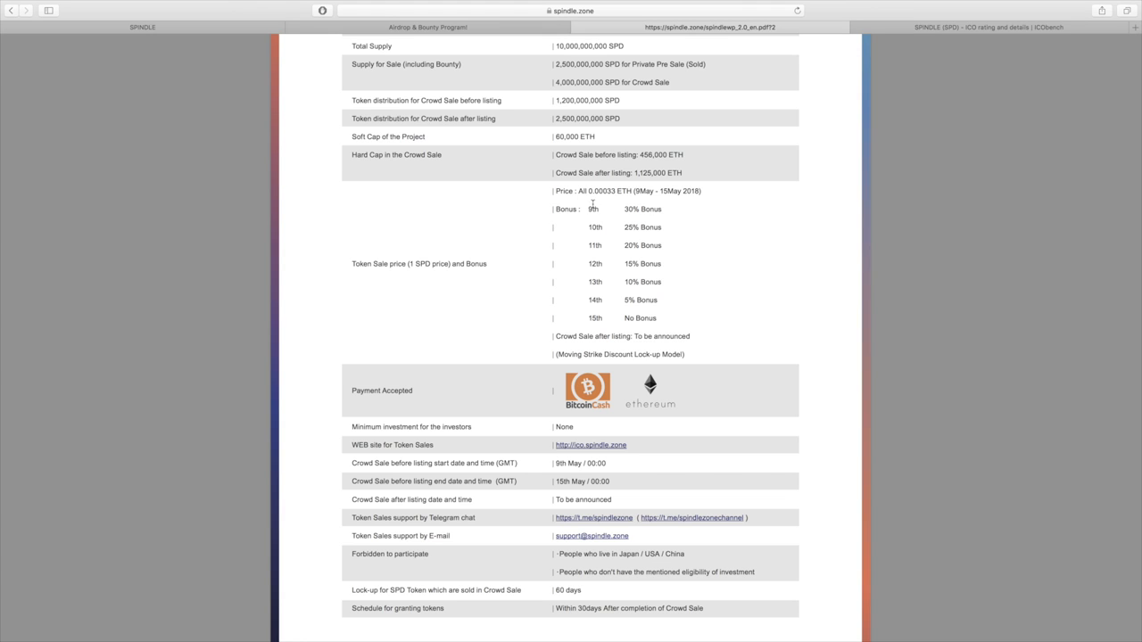
scroll(down, 3)
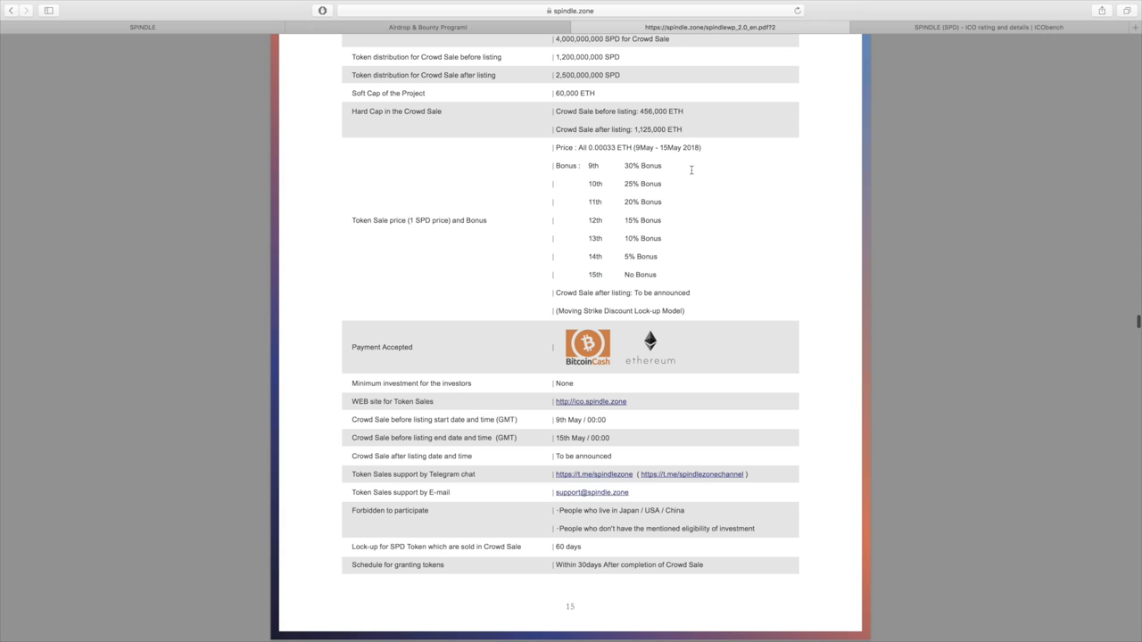
mouse_move(629, 163)
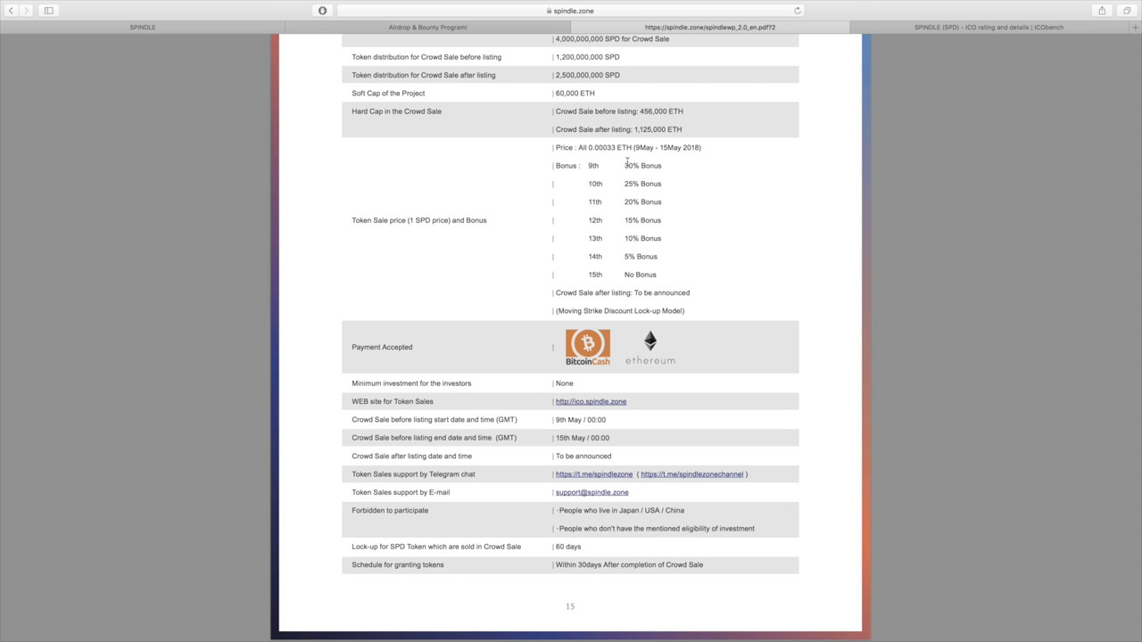
mouse_move(635, 249)
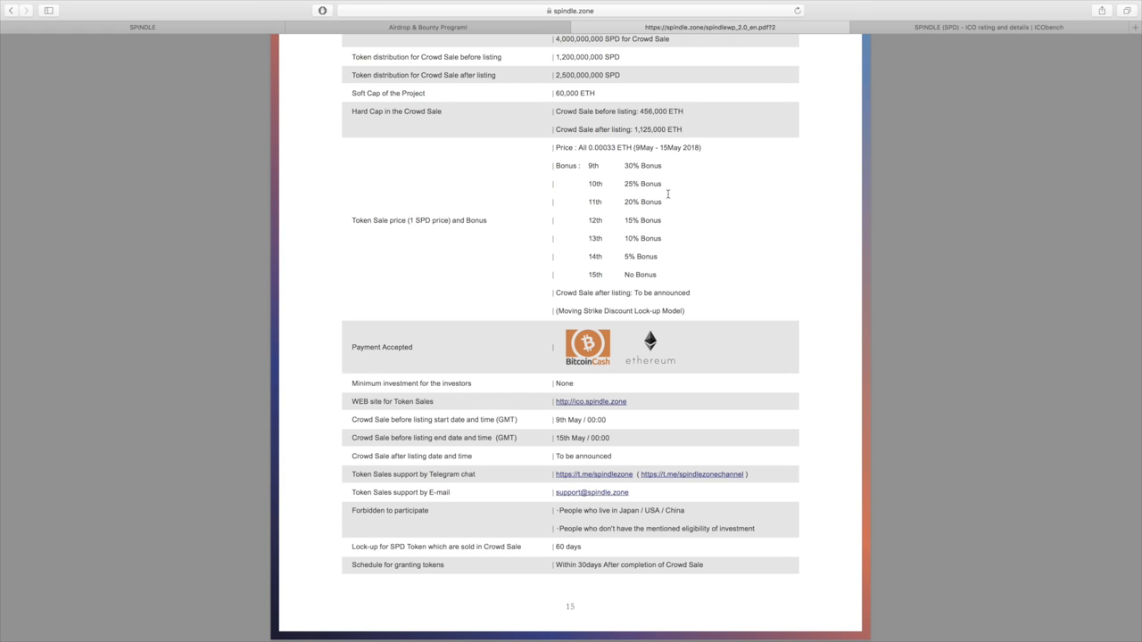
Continue down to the SPD Distribution breakdown of total and sale allocations
scroll(down, 3)
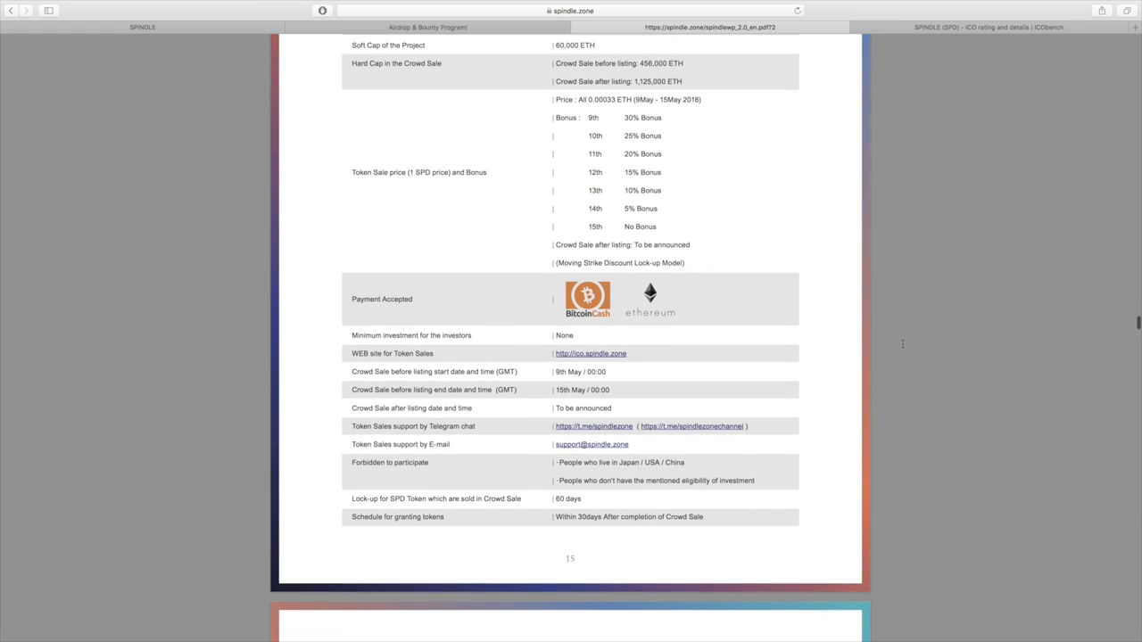
scroll(down, 3)
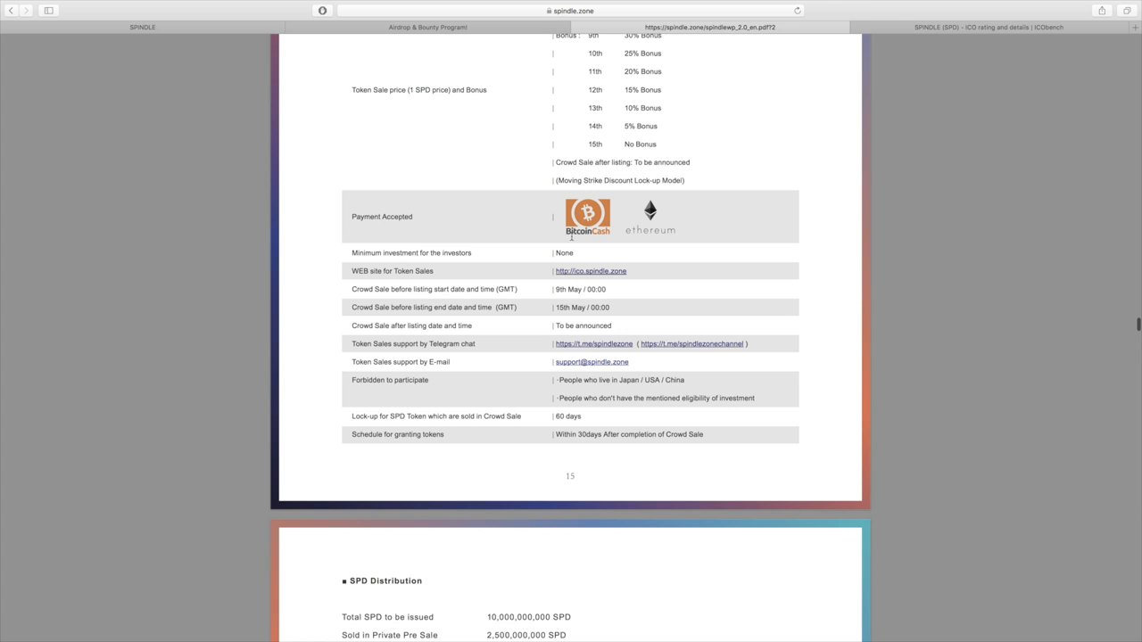
scroll(down, 3)
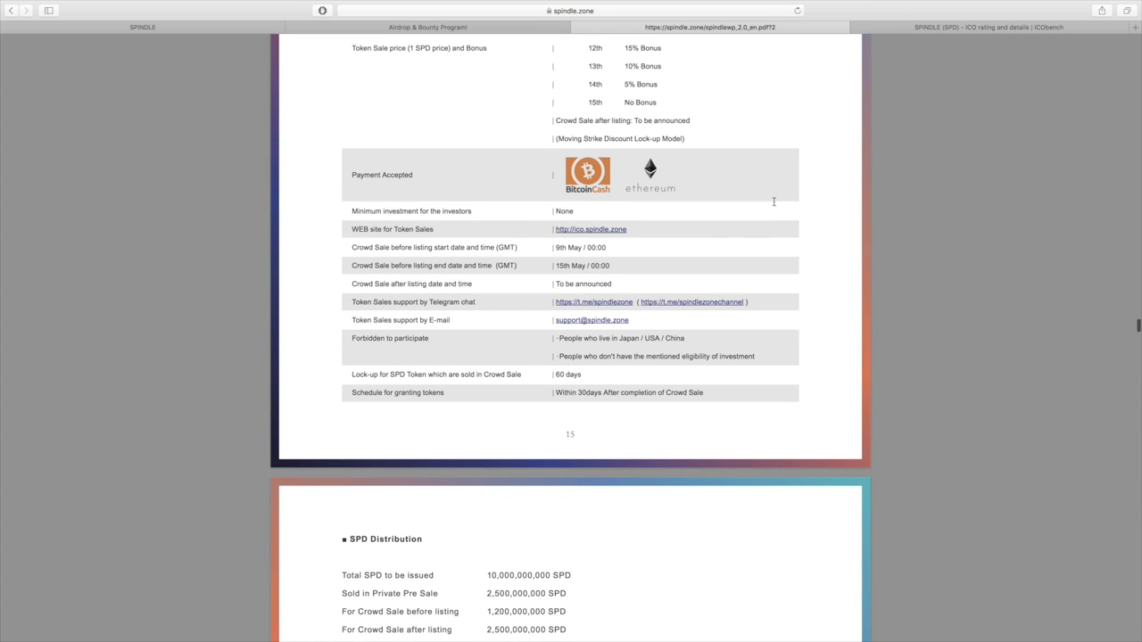
scroll(down, 3)
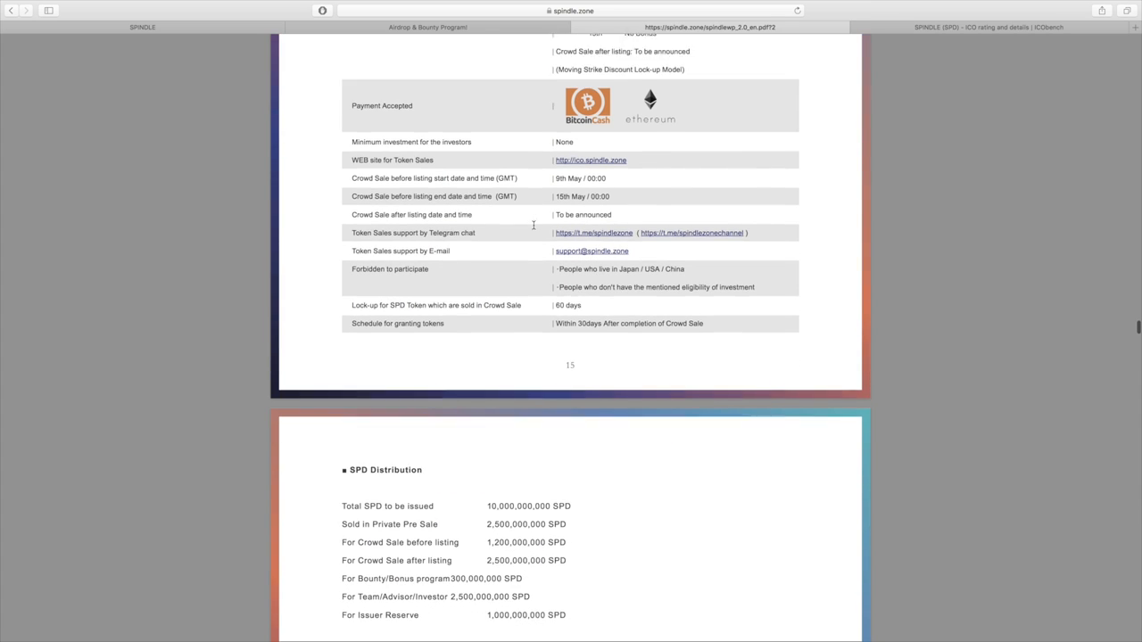
Scroll past the SPD Token Distribution and Token Sale Proceeds Allocation pie charts to chapter 5, Team / Advisors
scroll(down, 3)
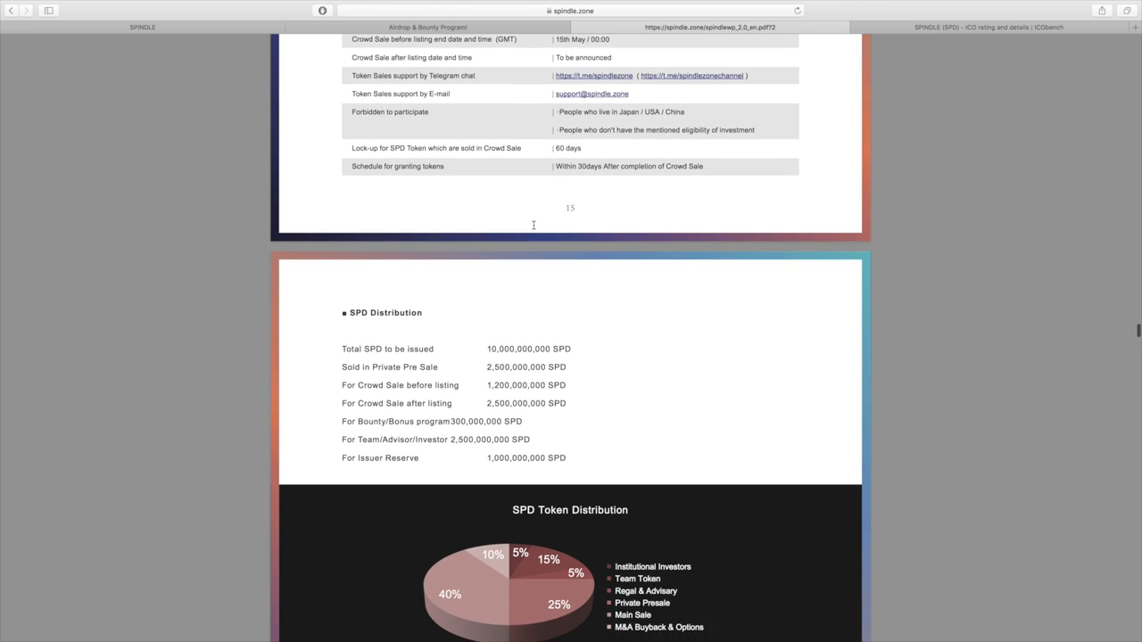
scroll(down, 3)
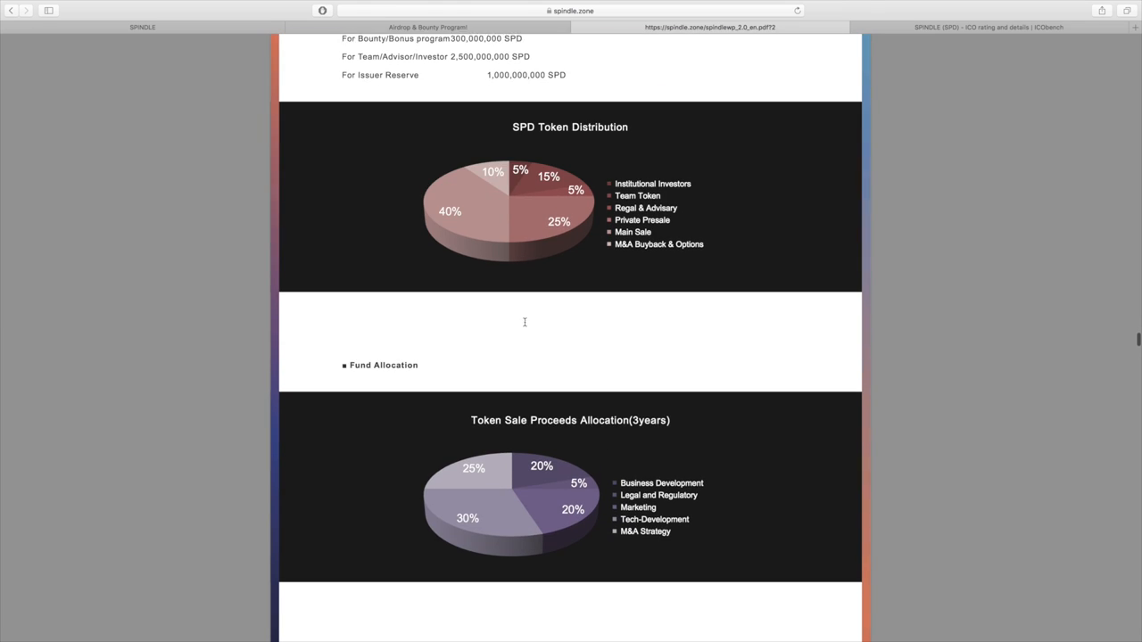
scroll(down, 3)
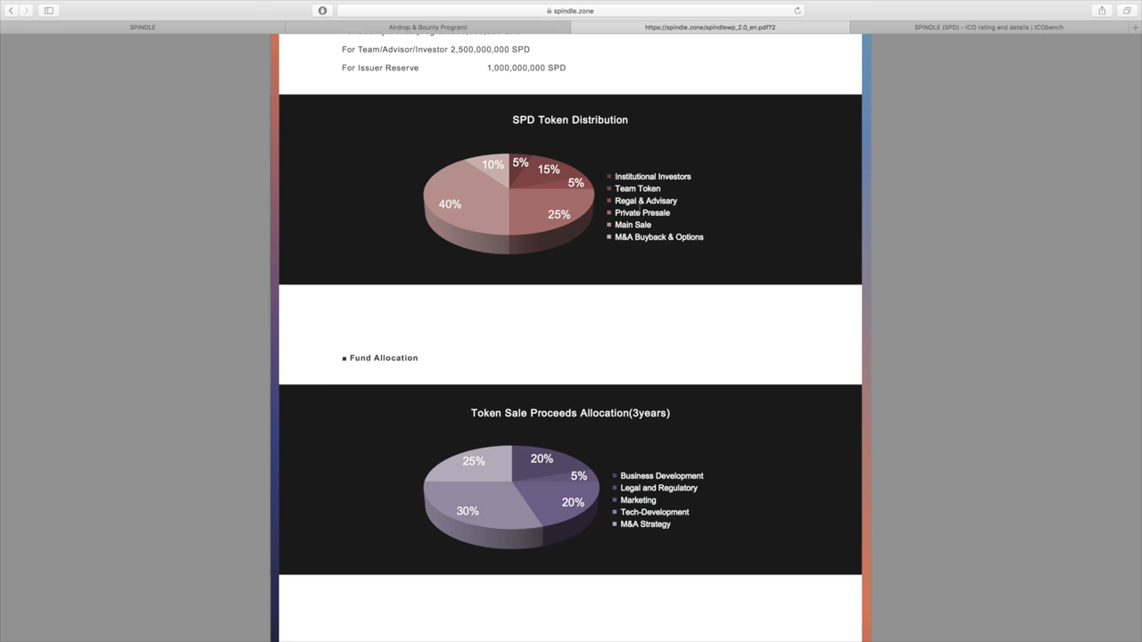
mouse_move(899, 342)
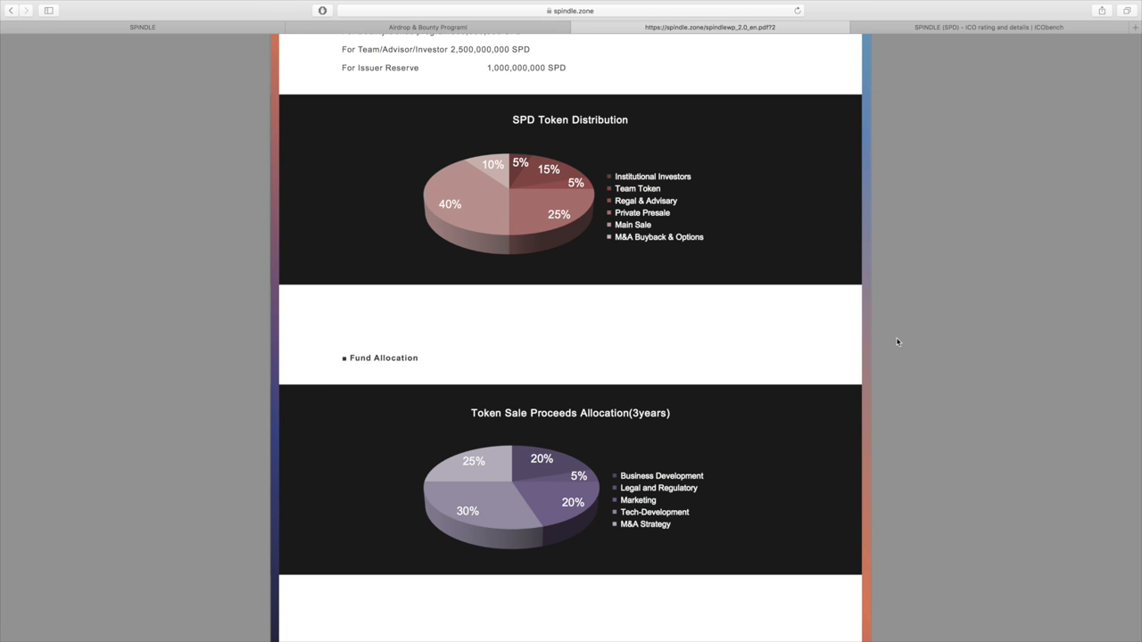
scroll(down, 3)
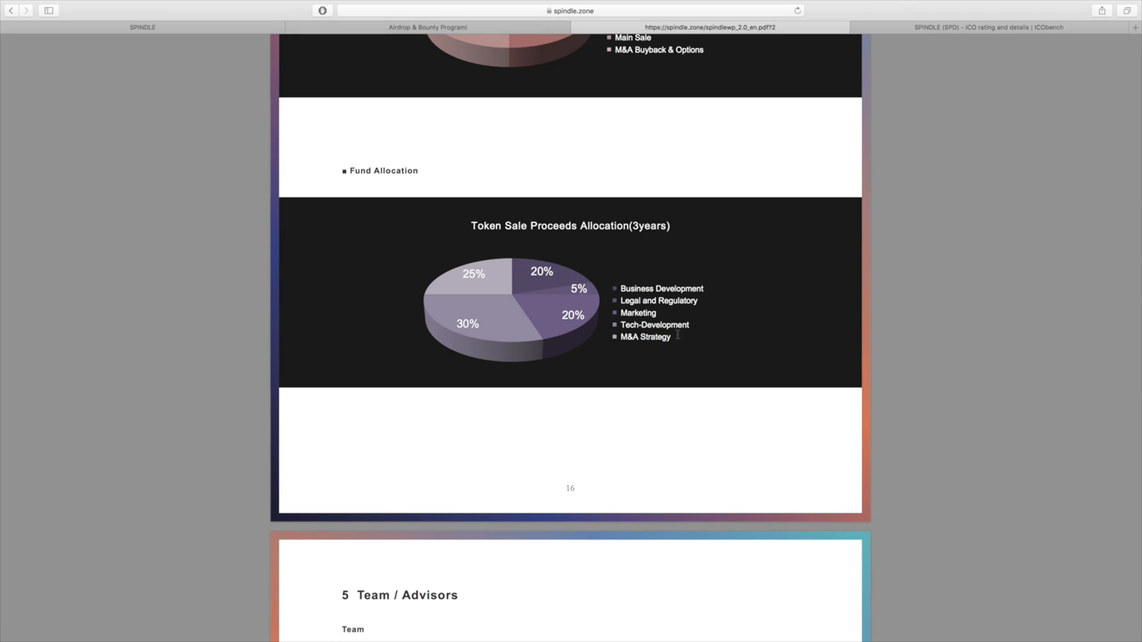
mouse_move(532, 371)
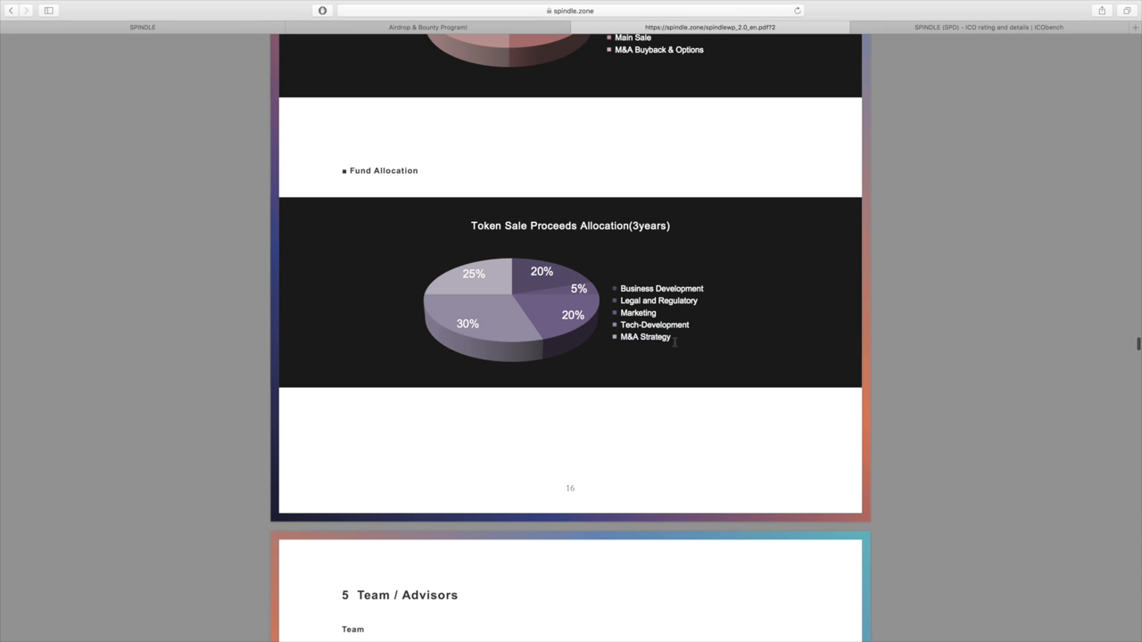
mouse_move(963, 438)
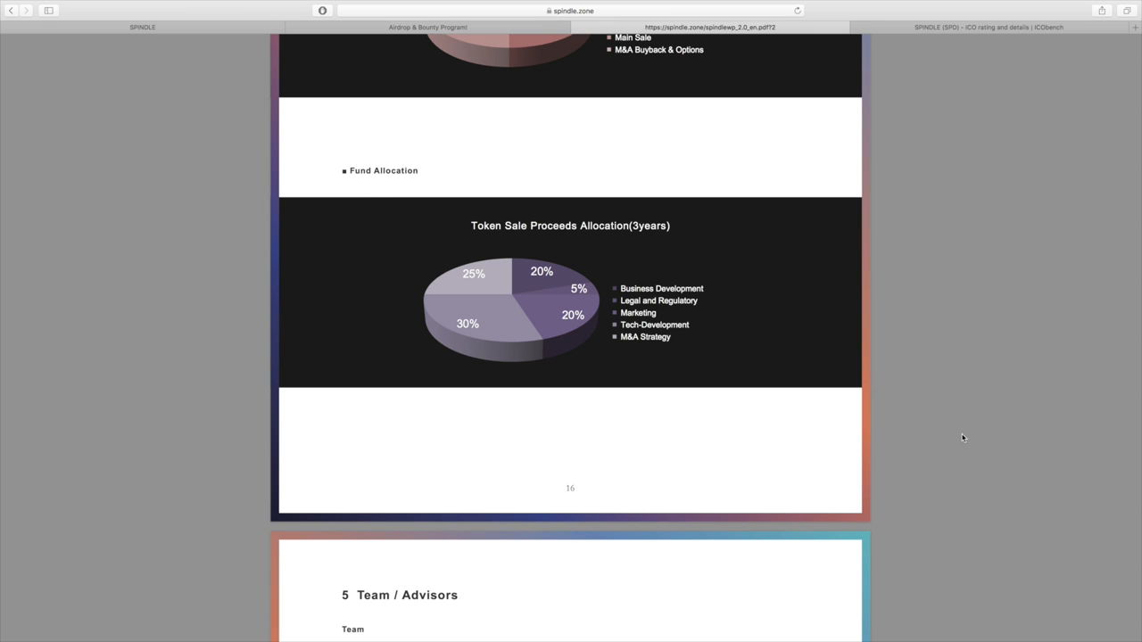
Scroll through the Team member profiles in section 5
scroll(down, 3)
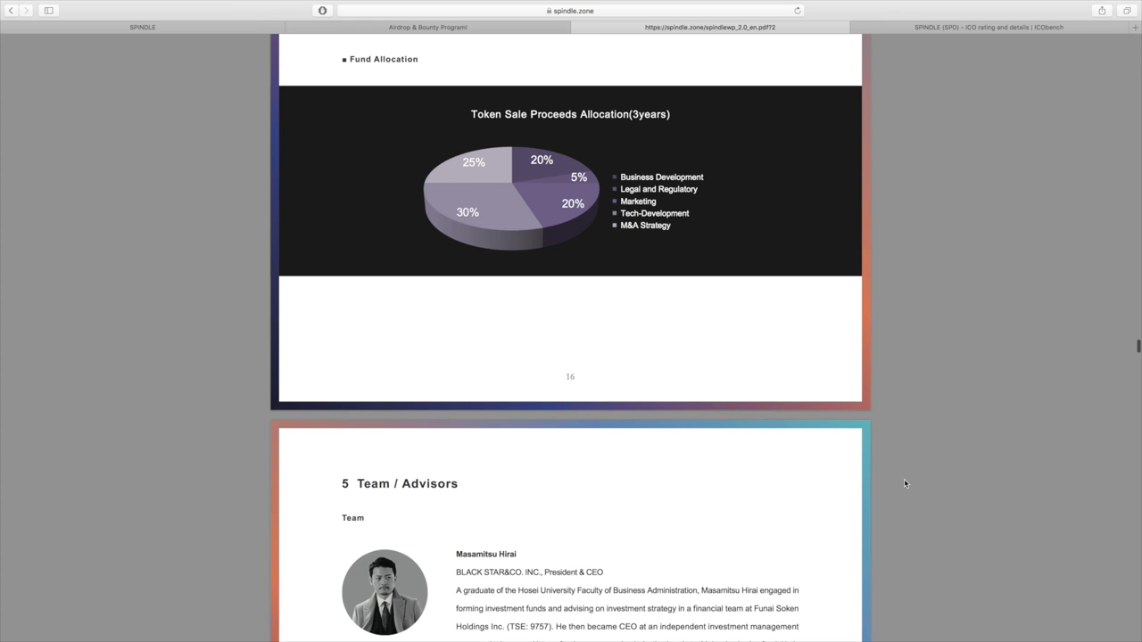
scroll(down, 3)
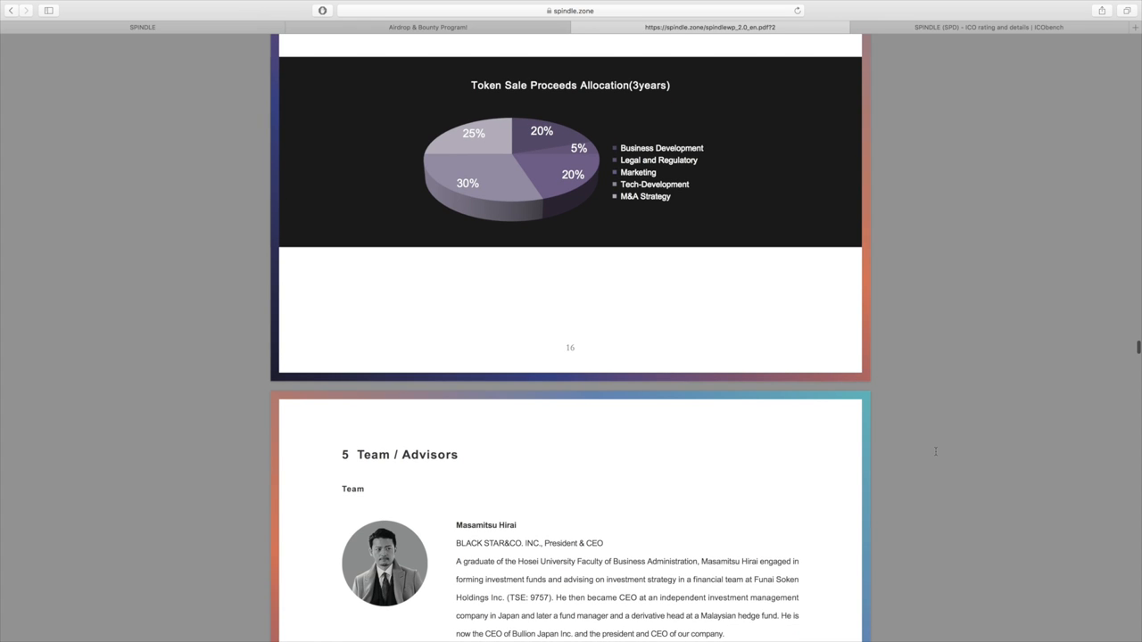
scroll(down, 3)
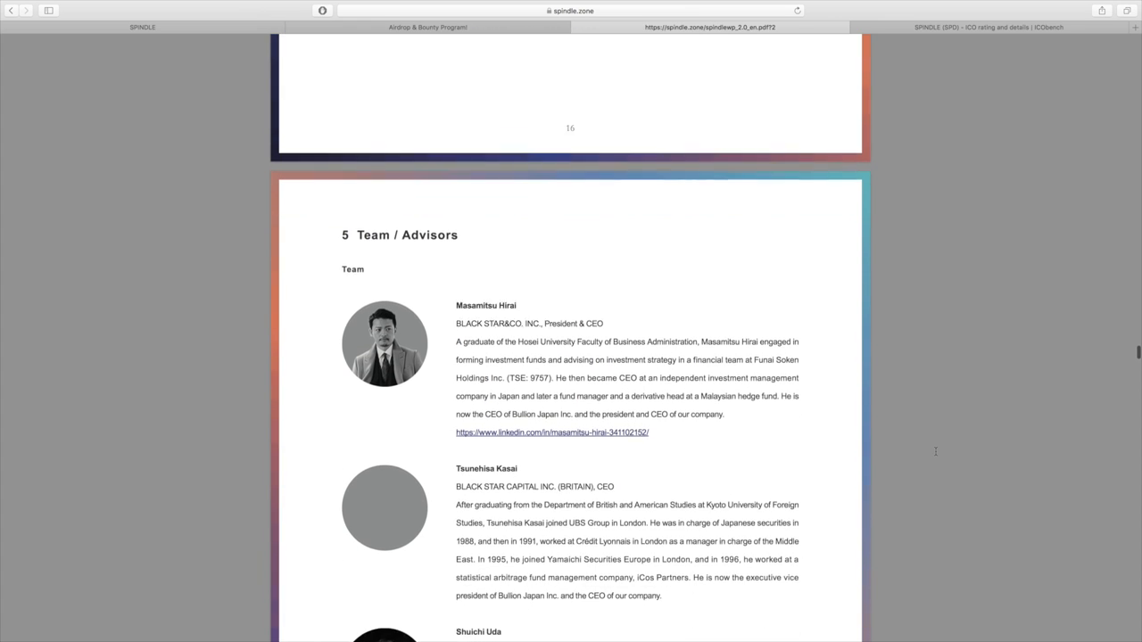
scroll(down, 3)
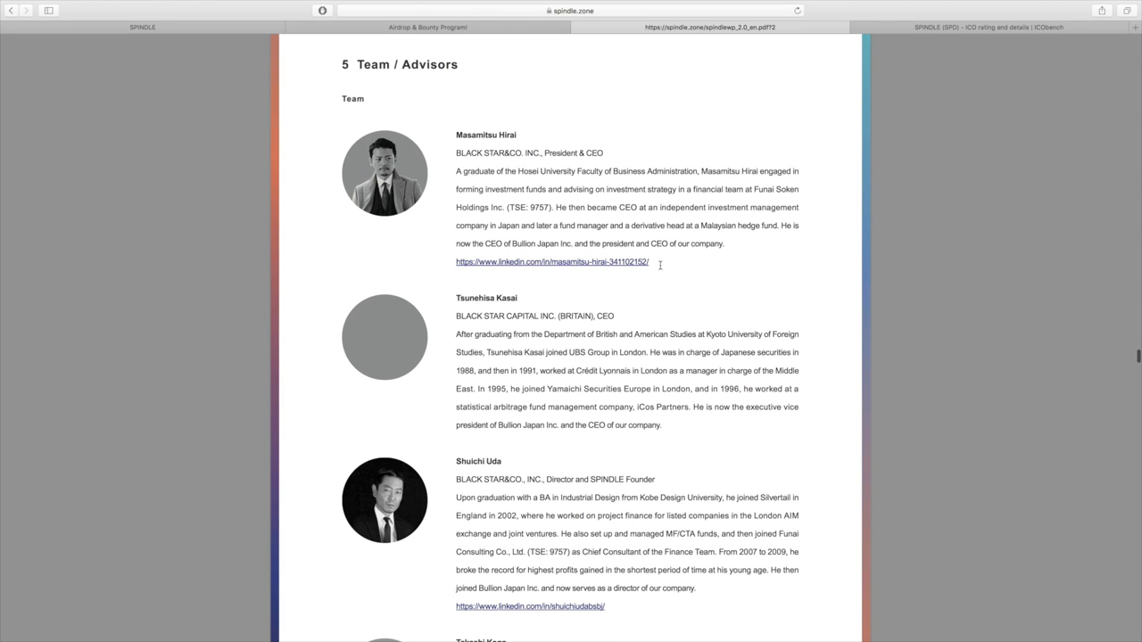
mouse_move(641, 253)
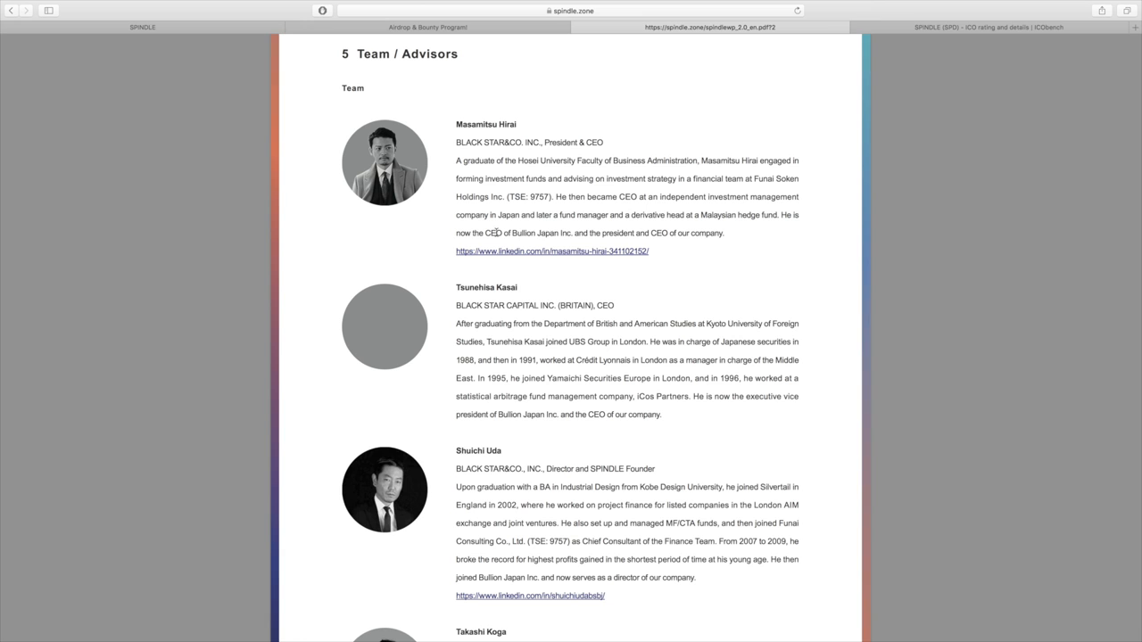
scroll(down, 3)
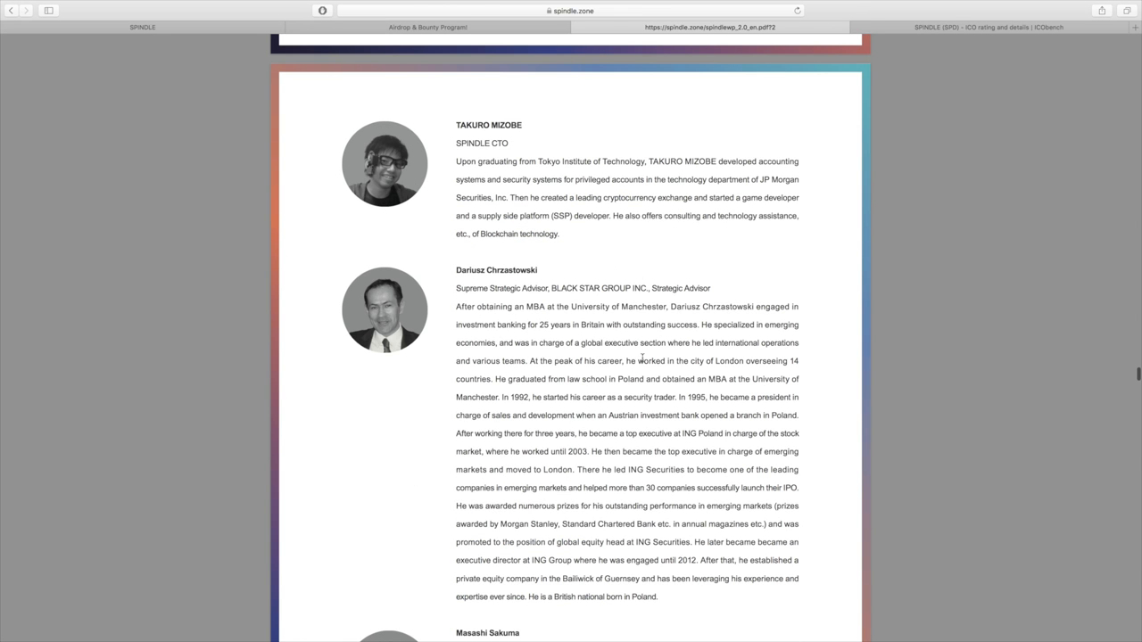
mouse_move(789, 315)
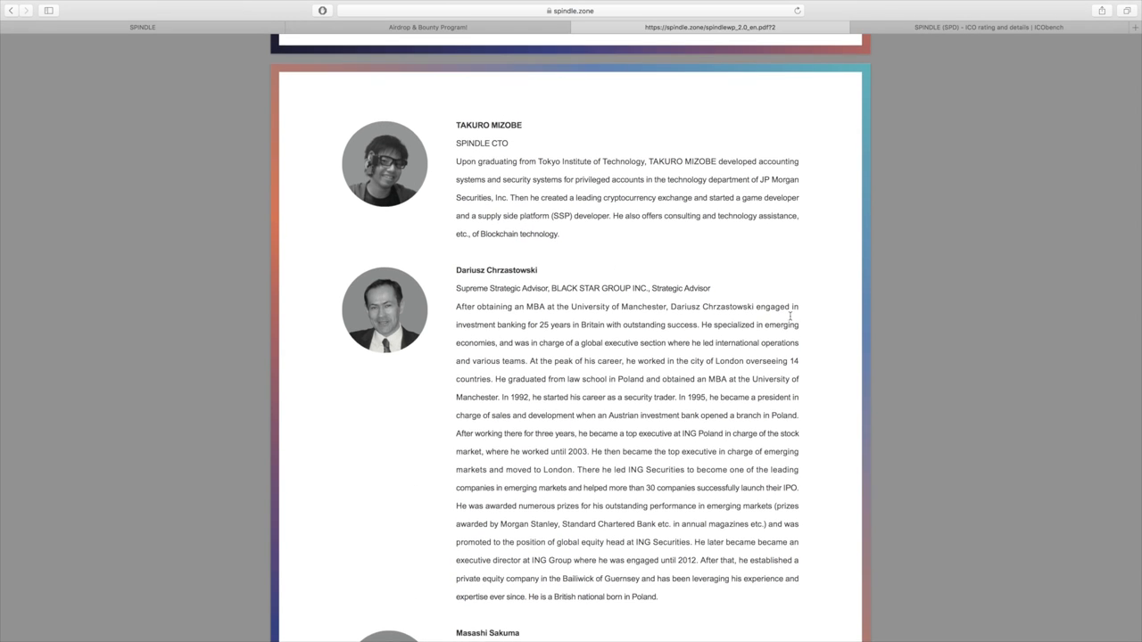
scroll(down, 3)
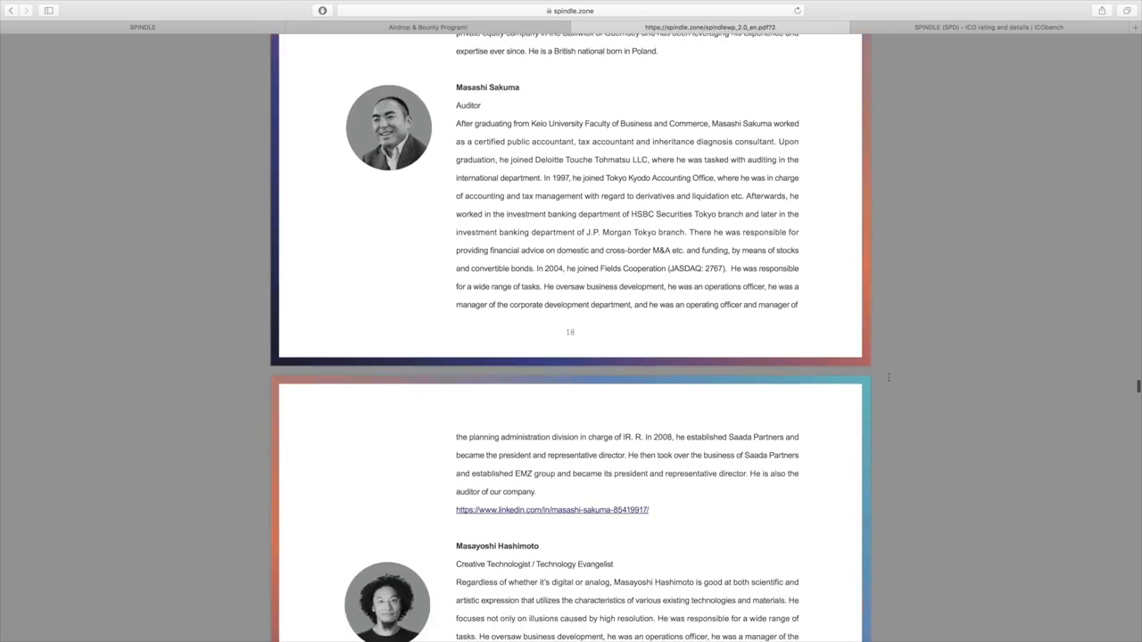
scroll(down, 3)
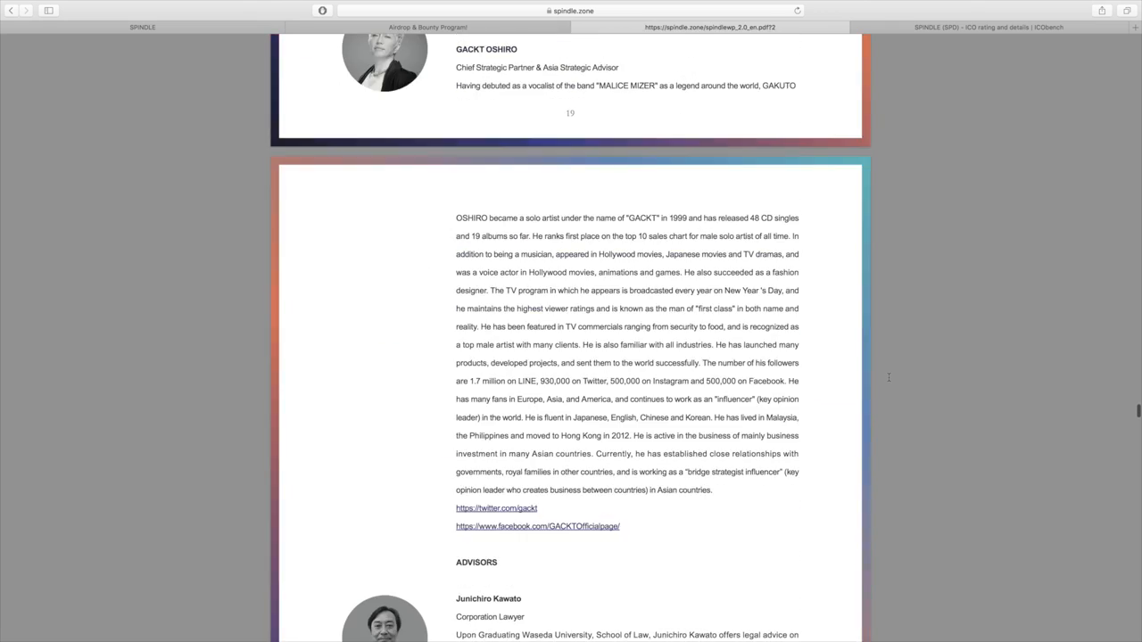
scroll(down, 3)
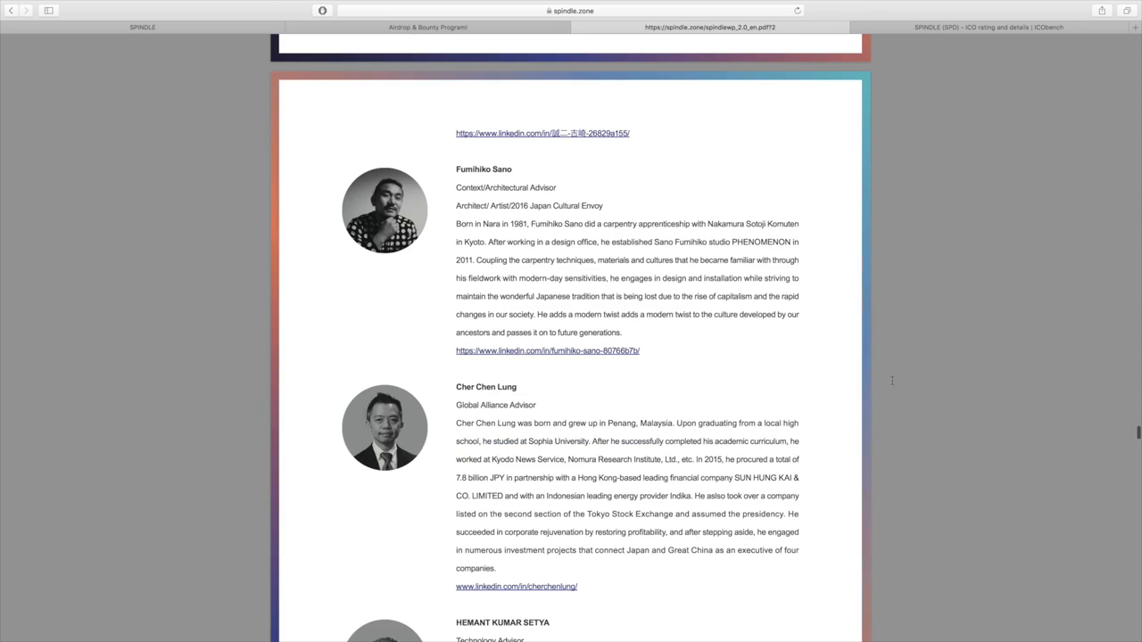
scroll(down, 3)
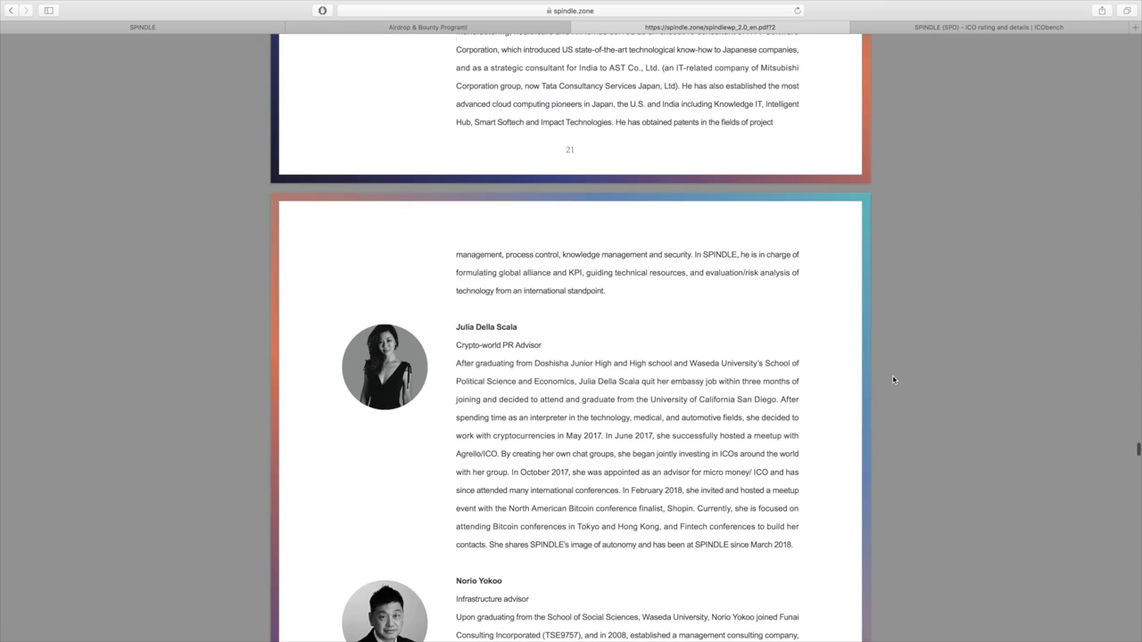
Scroll past the advisors to chapter 6 Alliance & Partners with its partner logos
scroll(down, 3)
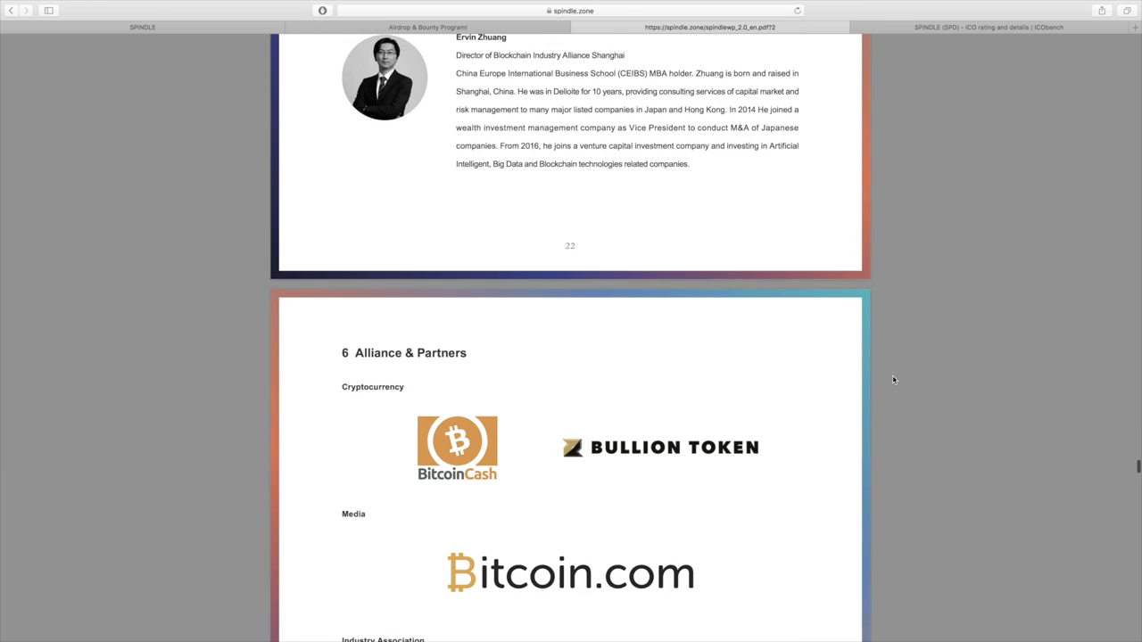
scroll(down, 3)
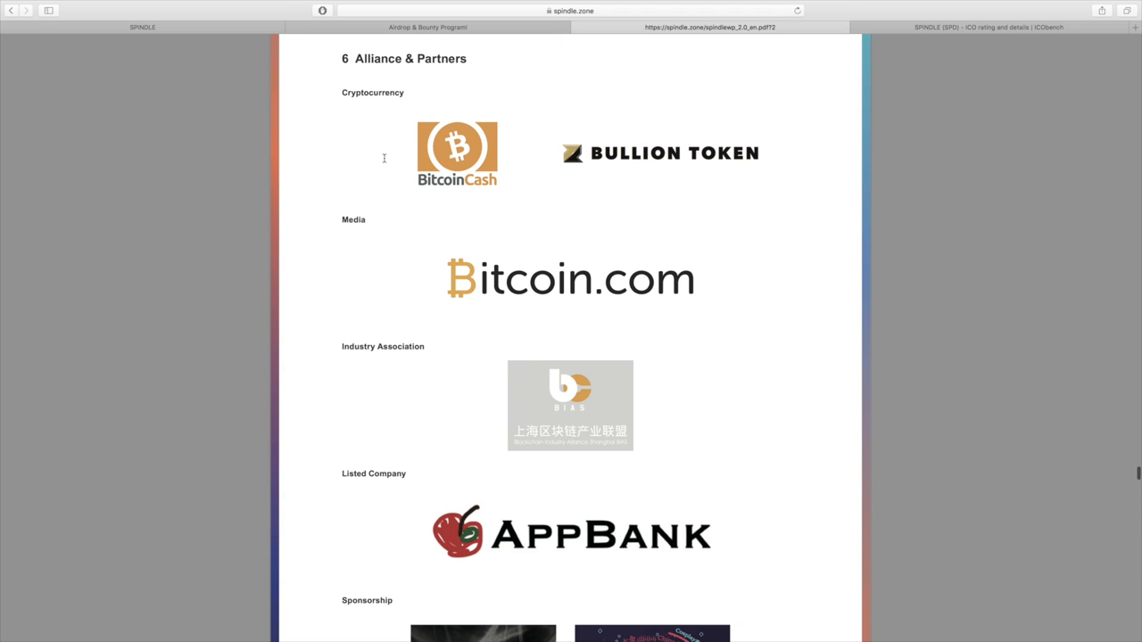
mouse_move(489, 193)
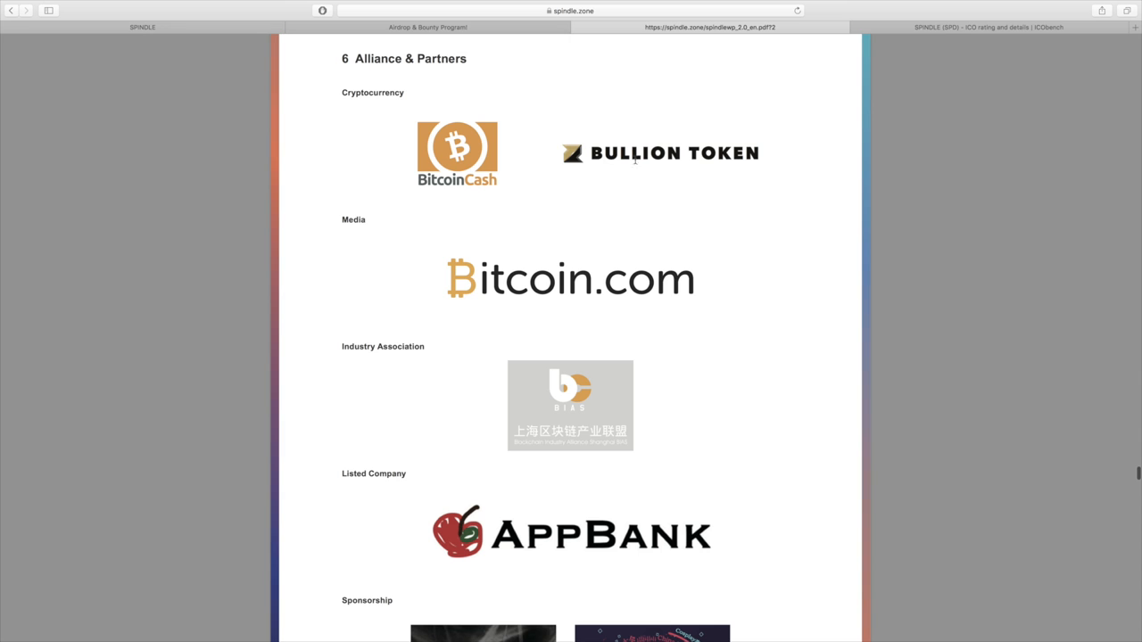
mouse_move(510, 236)
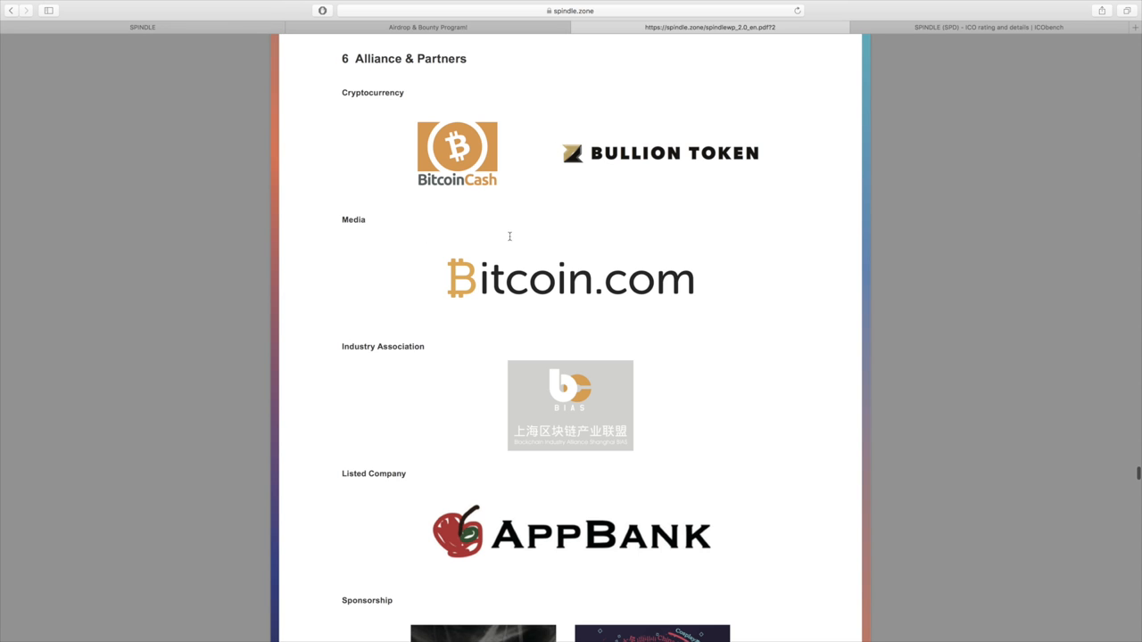
Read the white paper's chapter 7 Marketing text, then return to the SPINDLE homepage tab
scroll(down, 3)
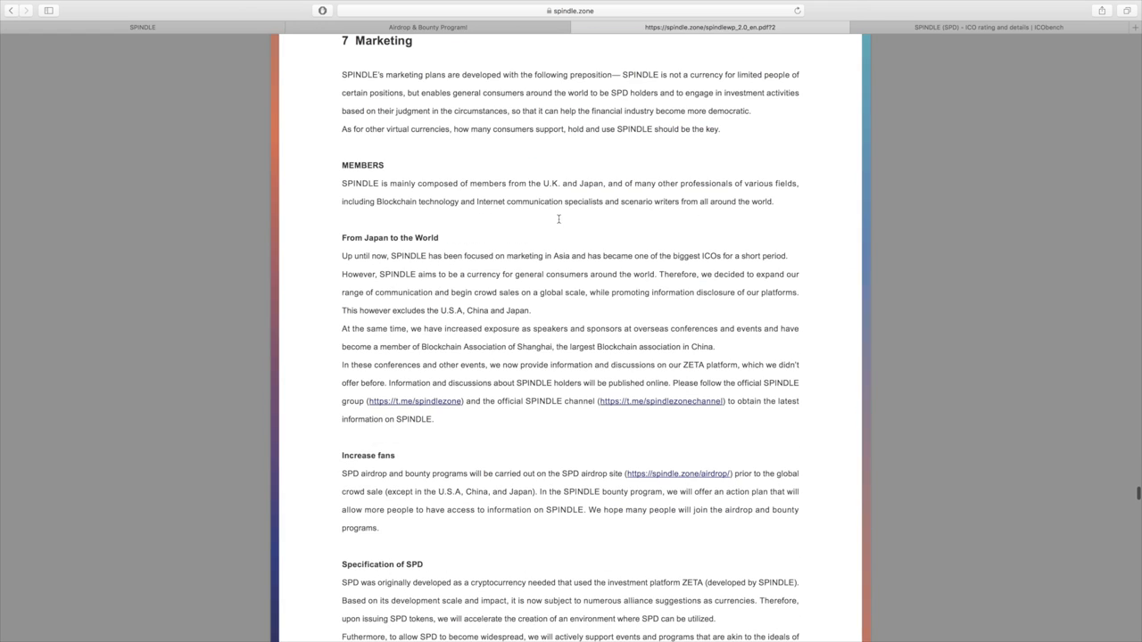
mouse_move(575, 266)
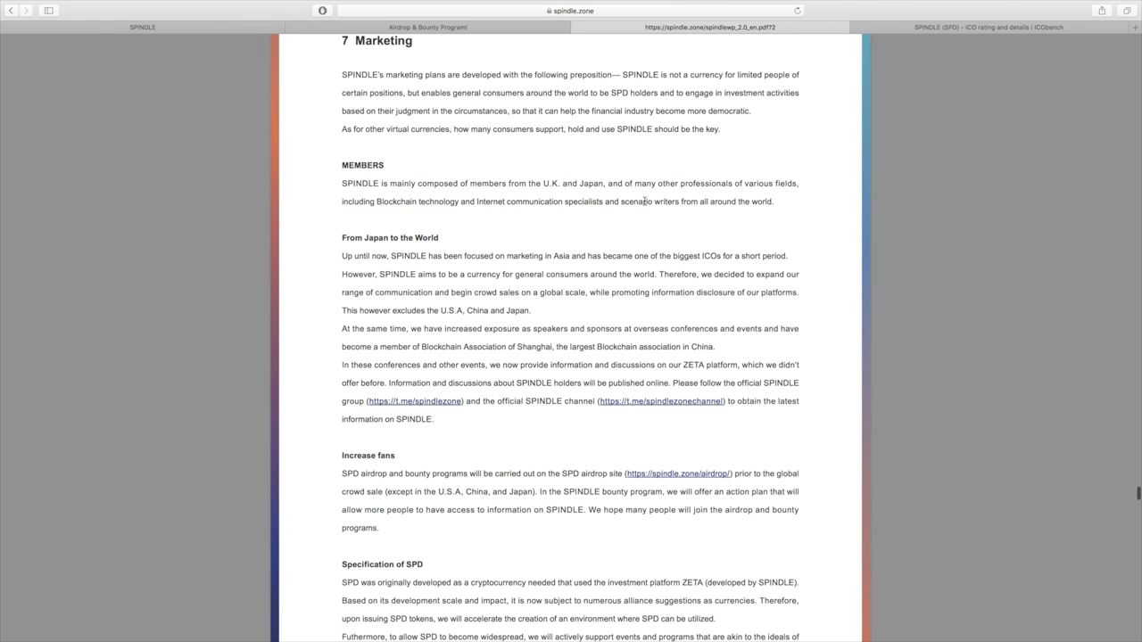
double_click(345, 257)
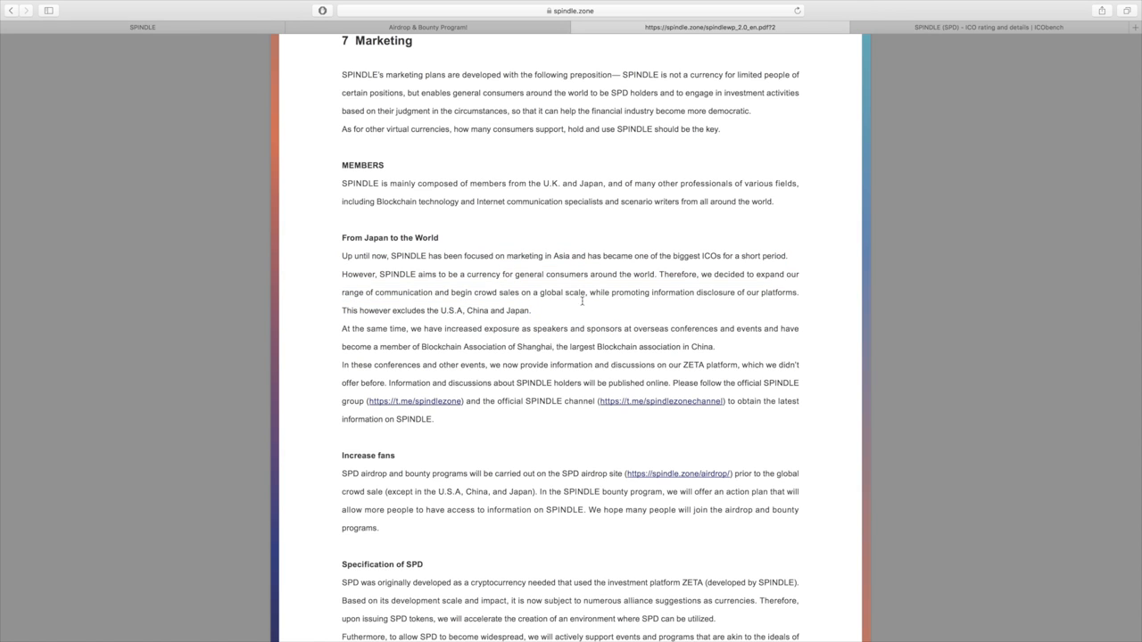
mouse_move(564, 257)
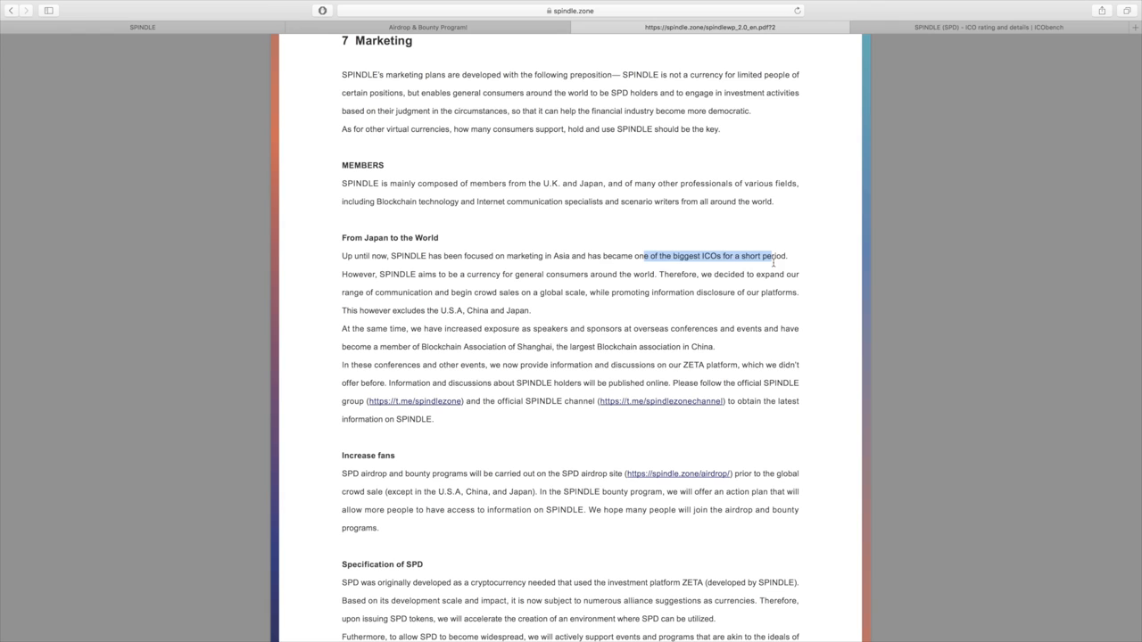
click(797, 257)
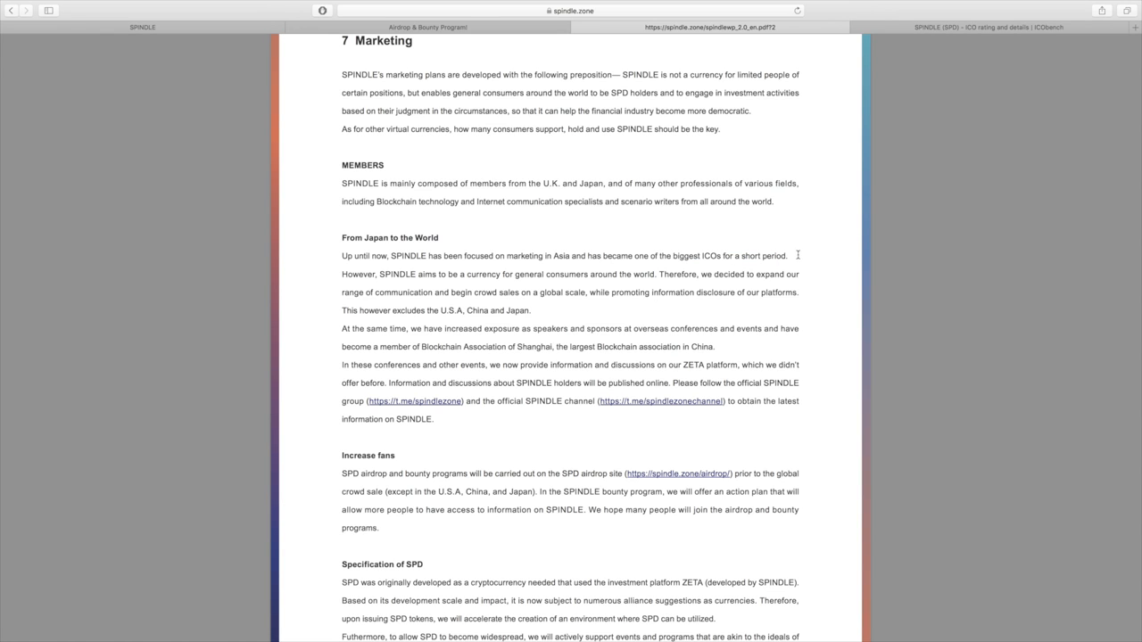
mouse_move(854, 223)
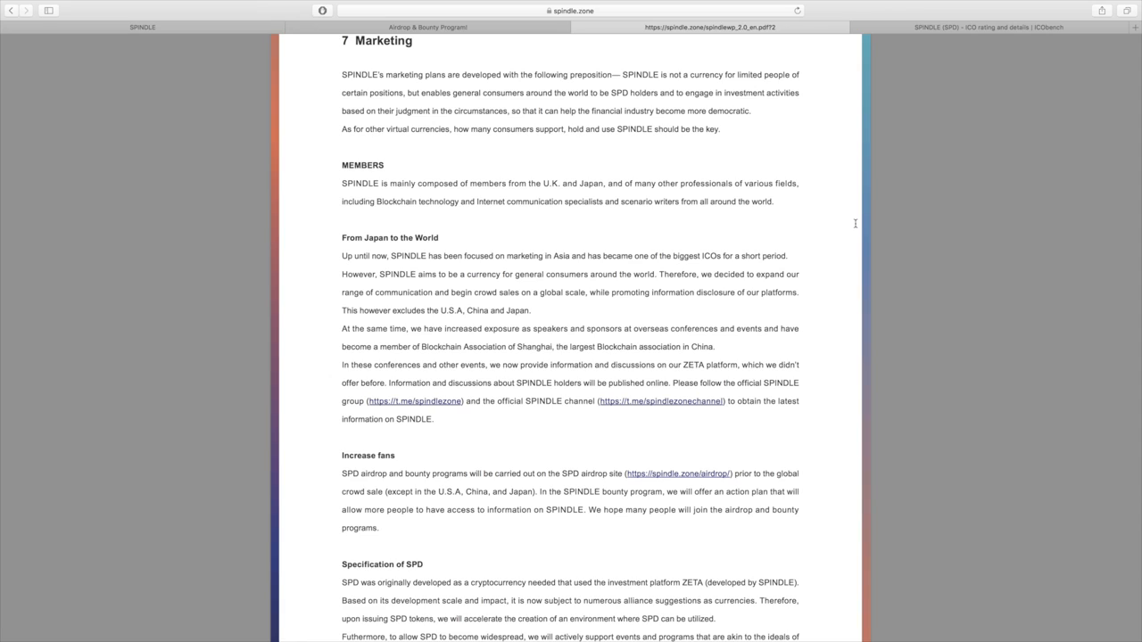
click(143, 27)
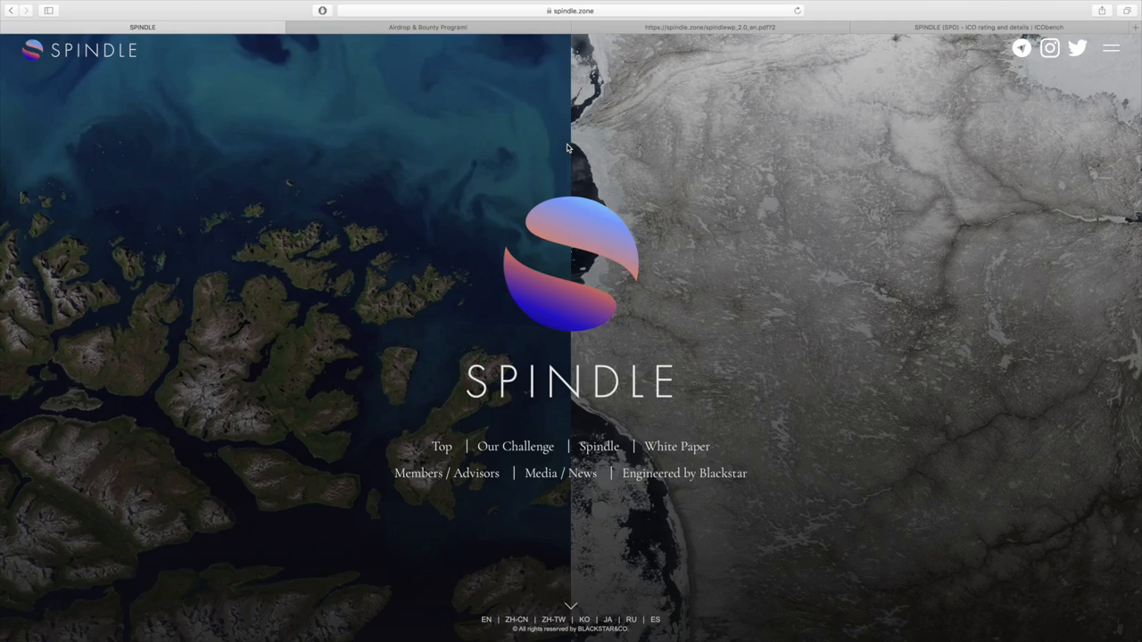